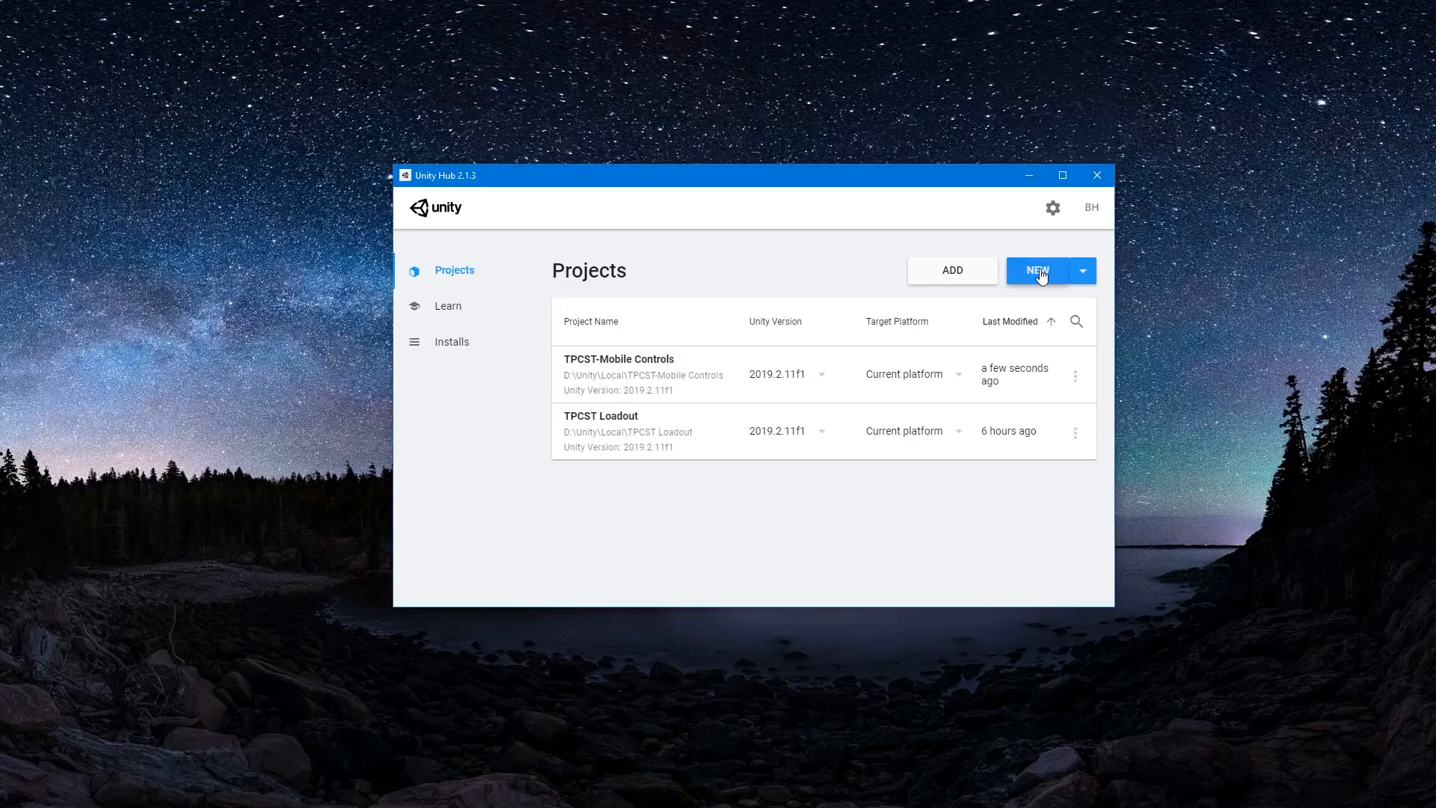
# Create a new 3D project named 'Advanced Mobile Controls - Movement' from Unity Hub.
pyautogui.click(1036, 270)
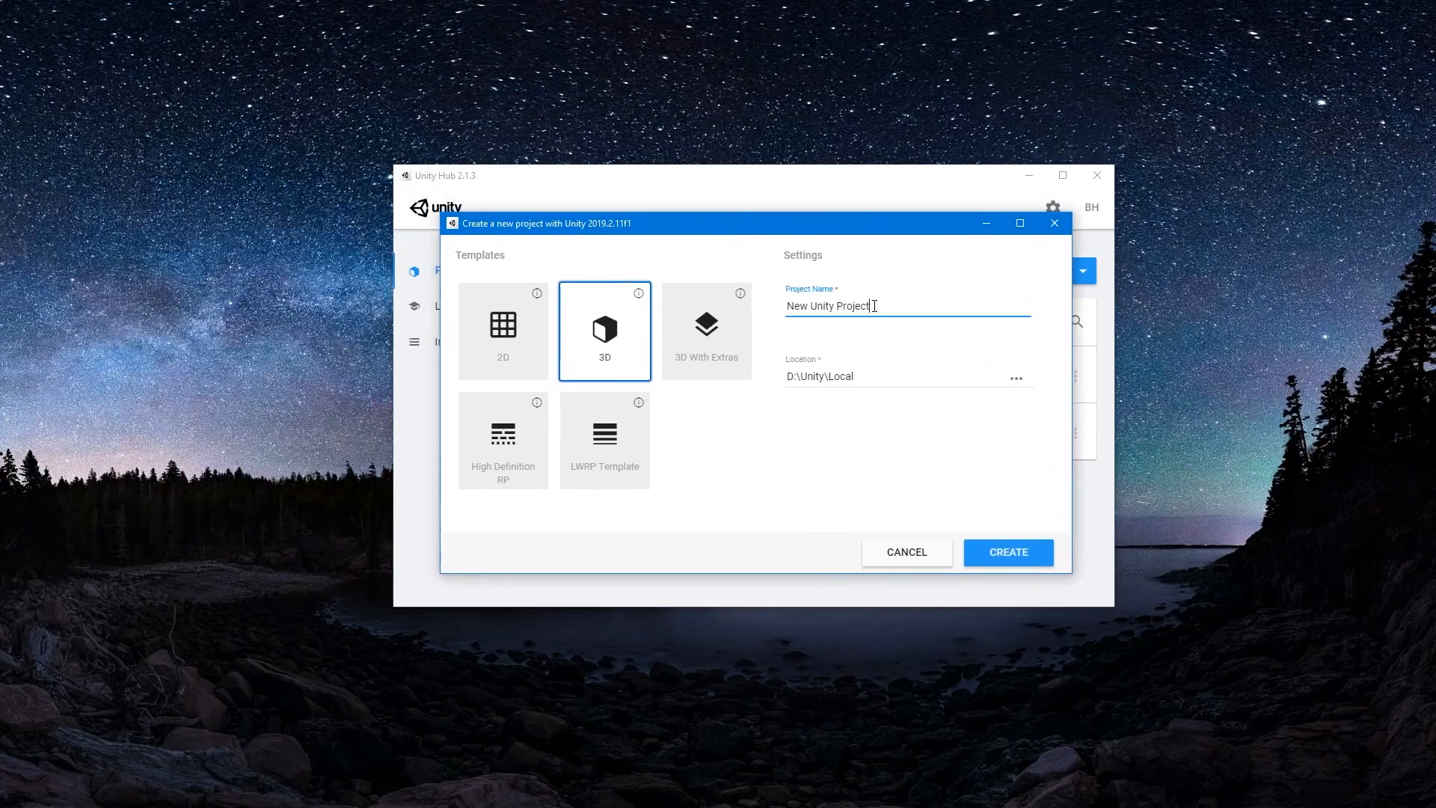
pyautogui.write('Advanced Mo')
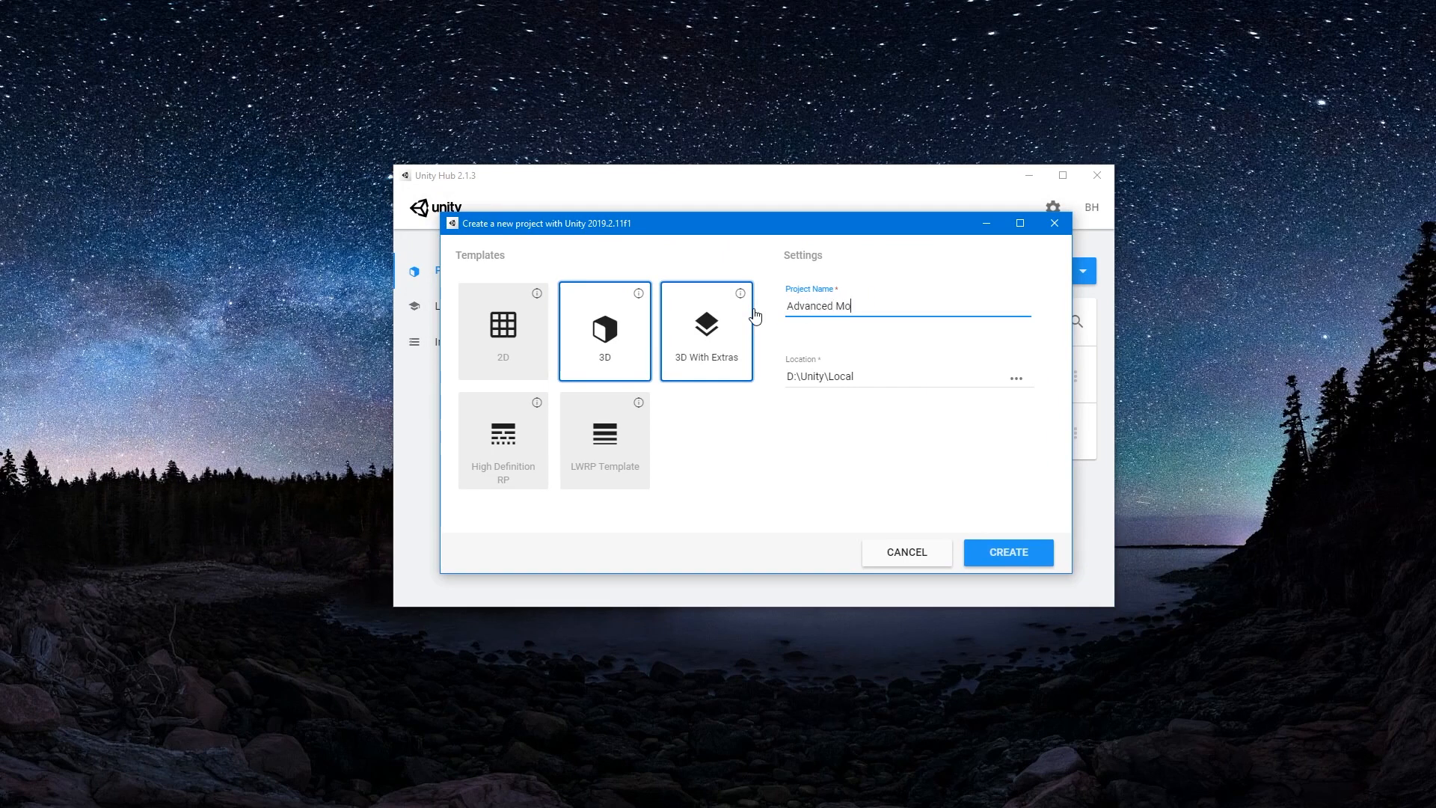
pyautogui.write('bile')
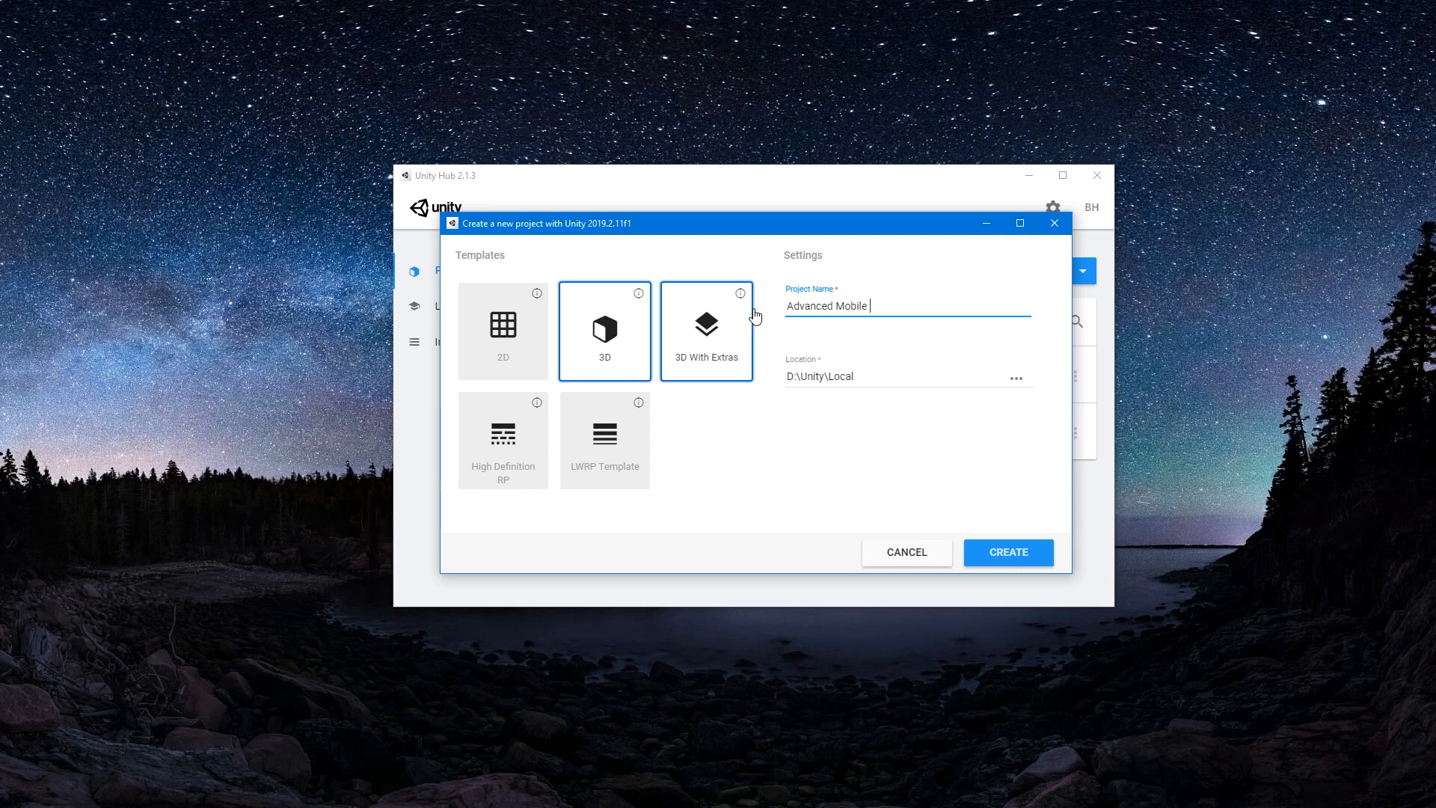
pyautogui.write('Con')
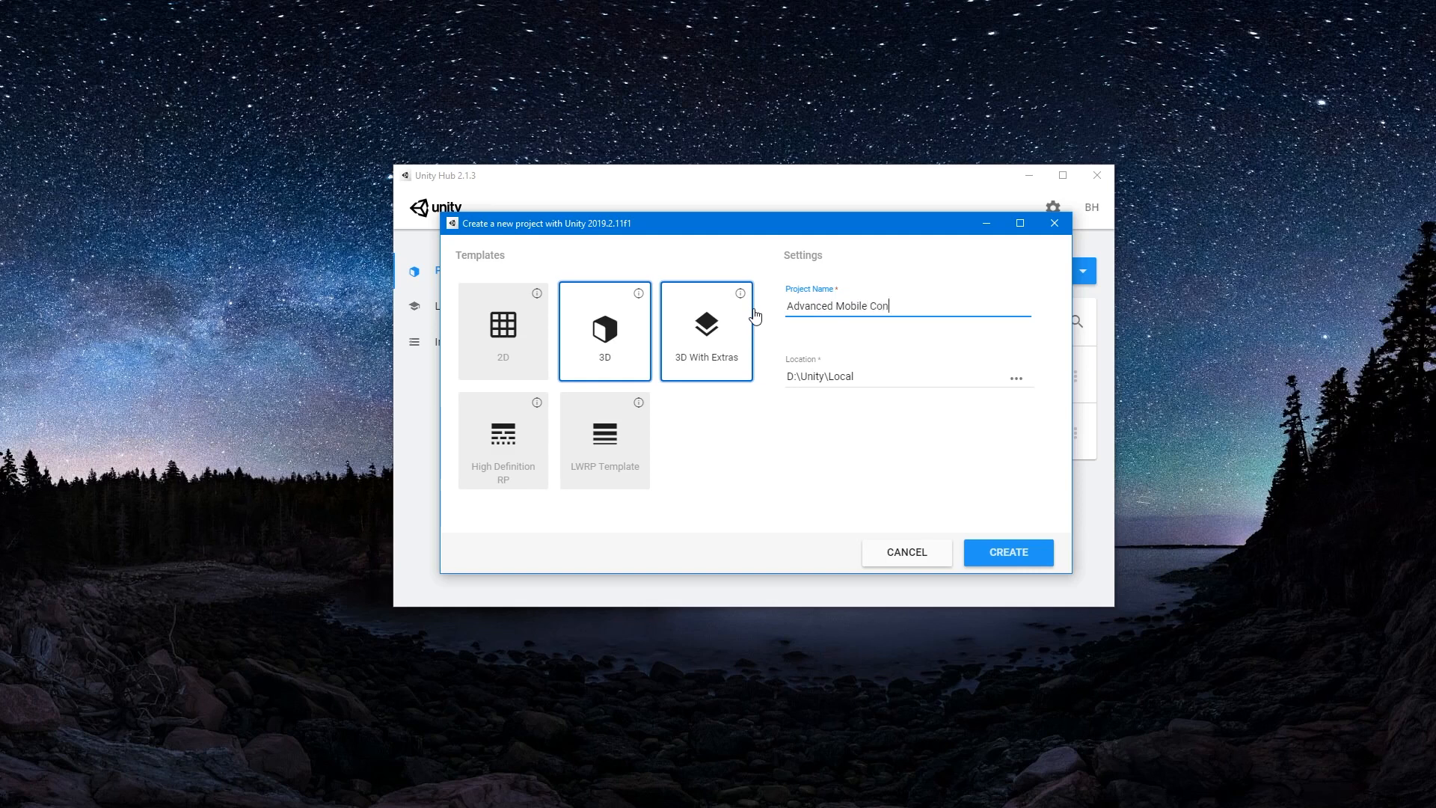
pyautogui.write('trols')
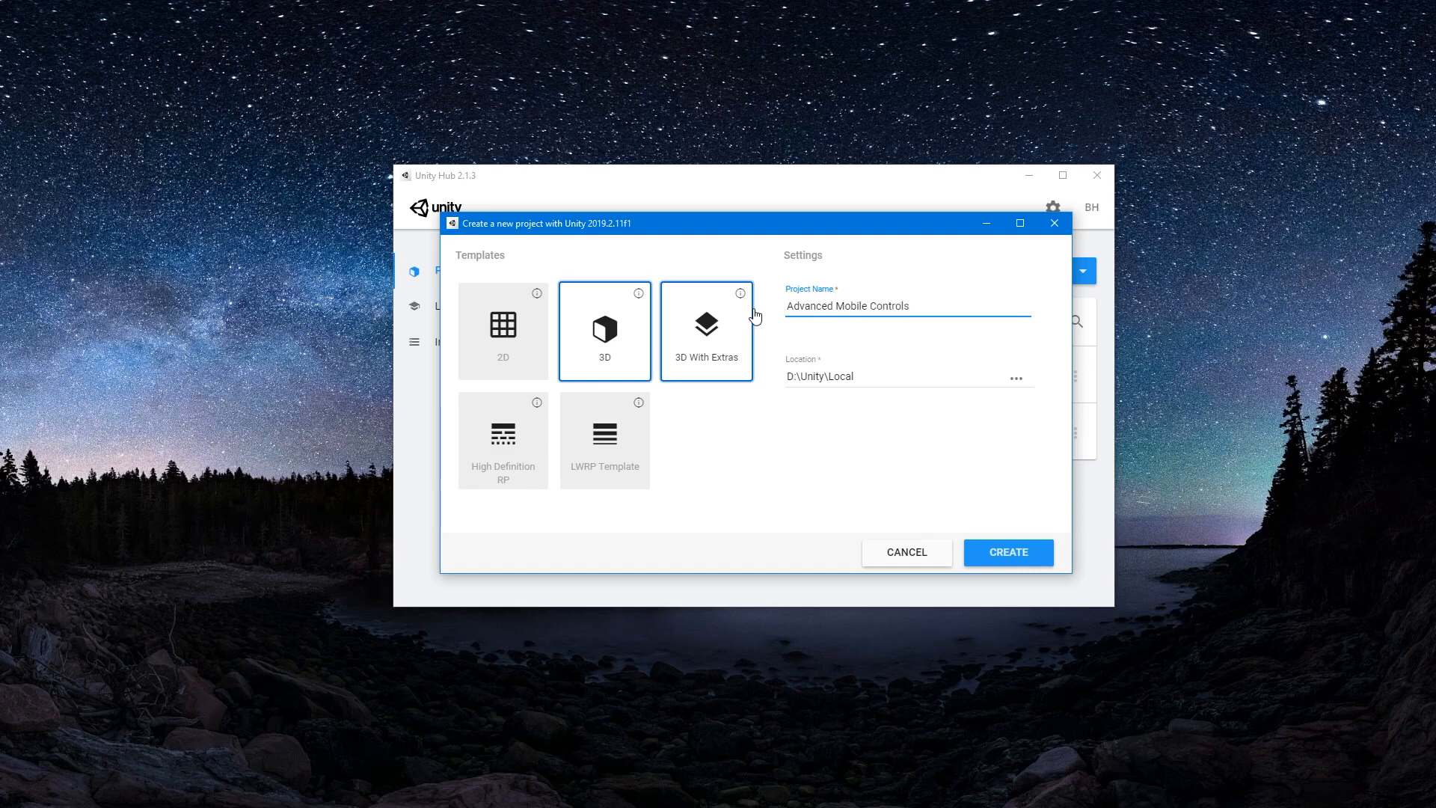
pyautogui.write('- Movement')
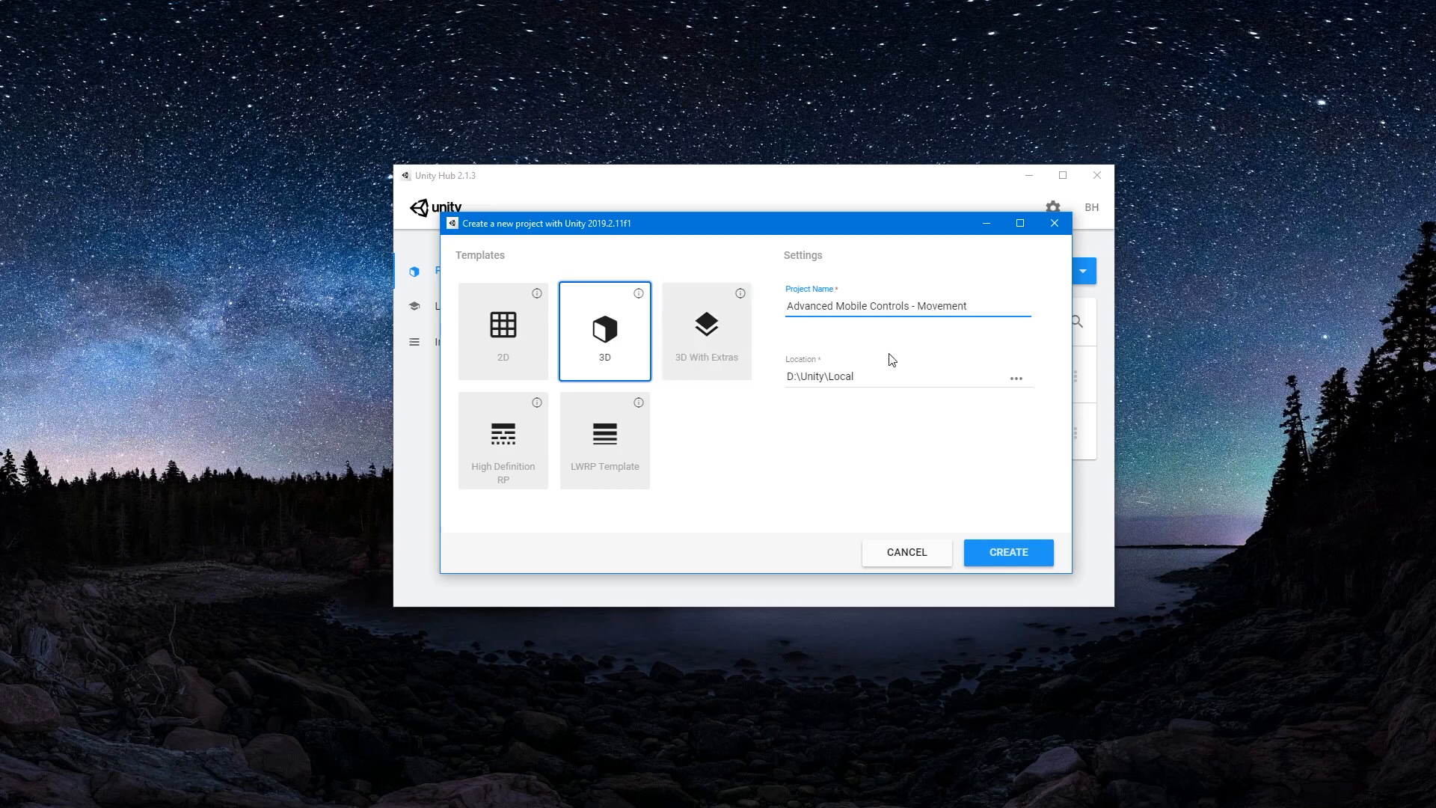
pyautogui.click(1007, 552)
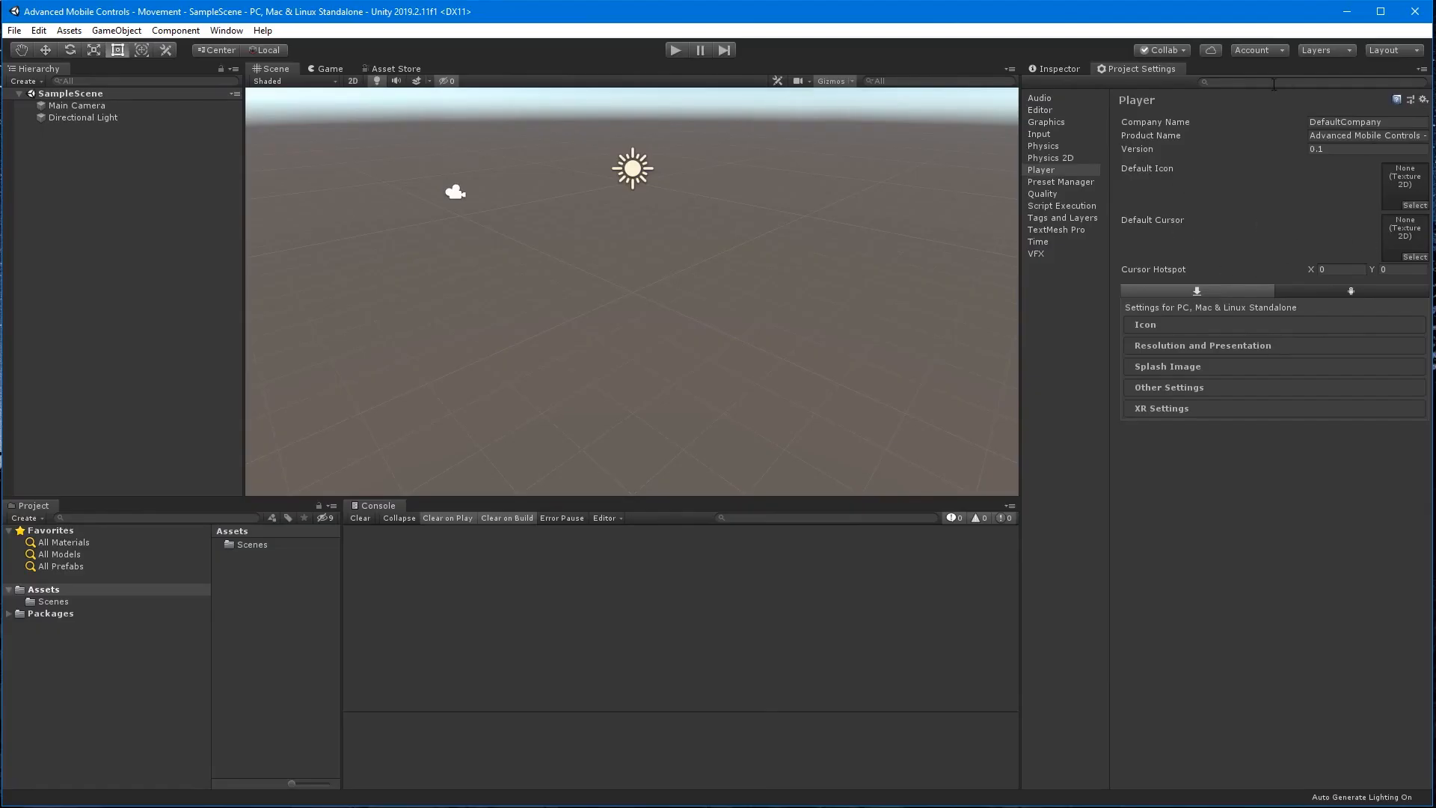
# Switch the project's build target platform to Android in Build Settings.
pyautogui.click(1057, 68)
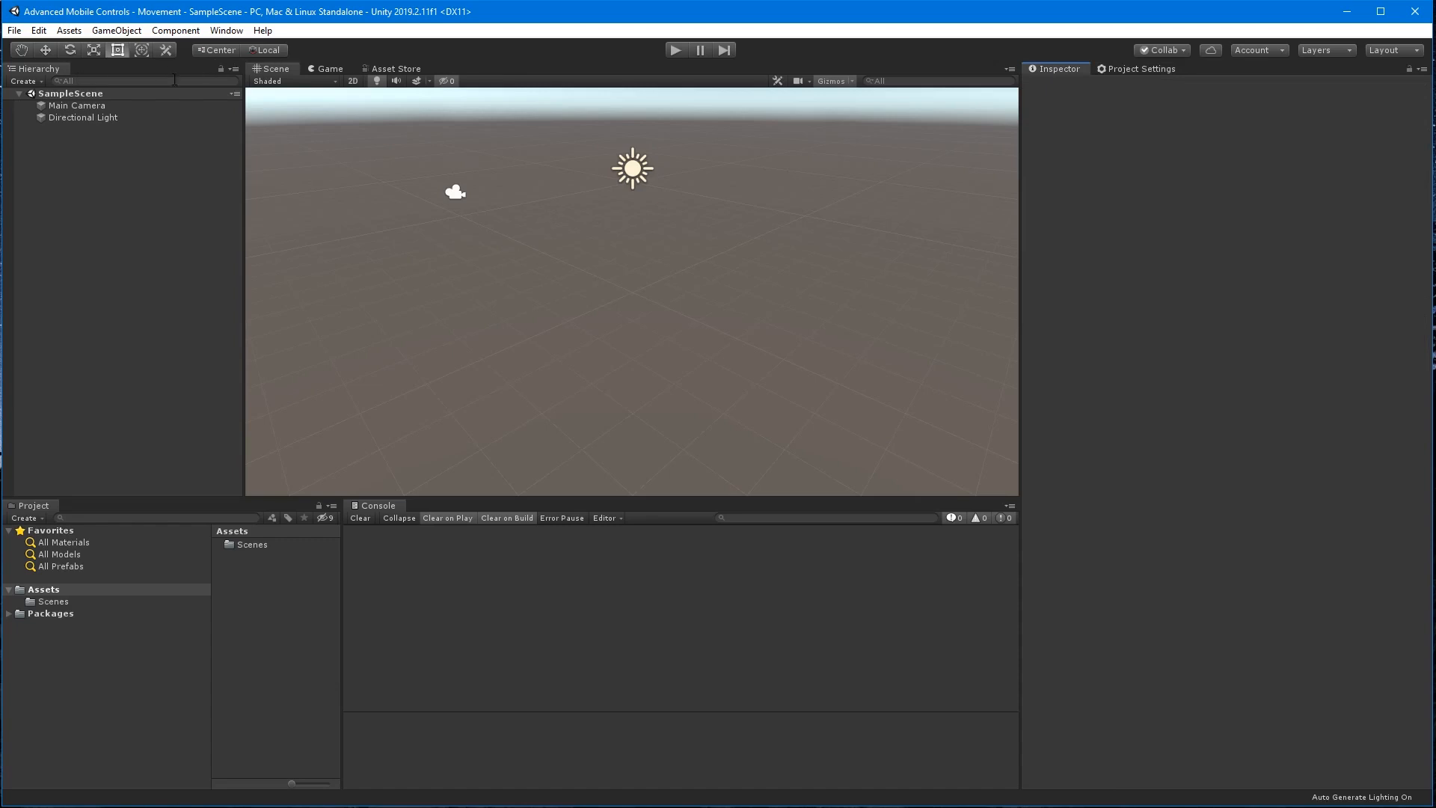
pyautogui.click(13, 30)
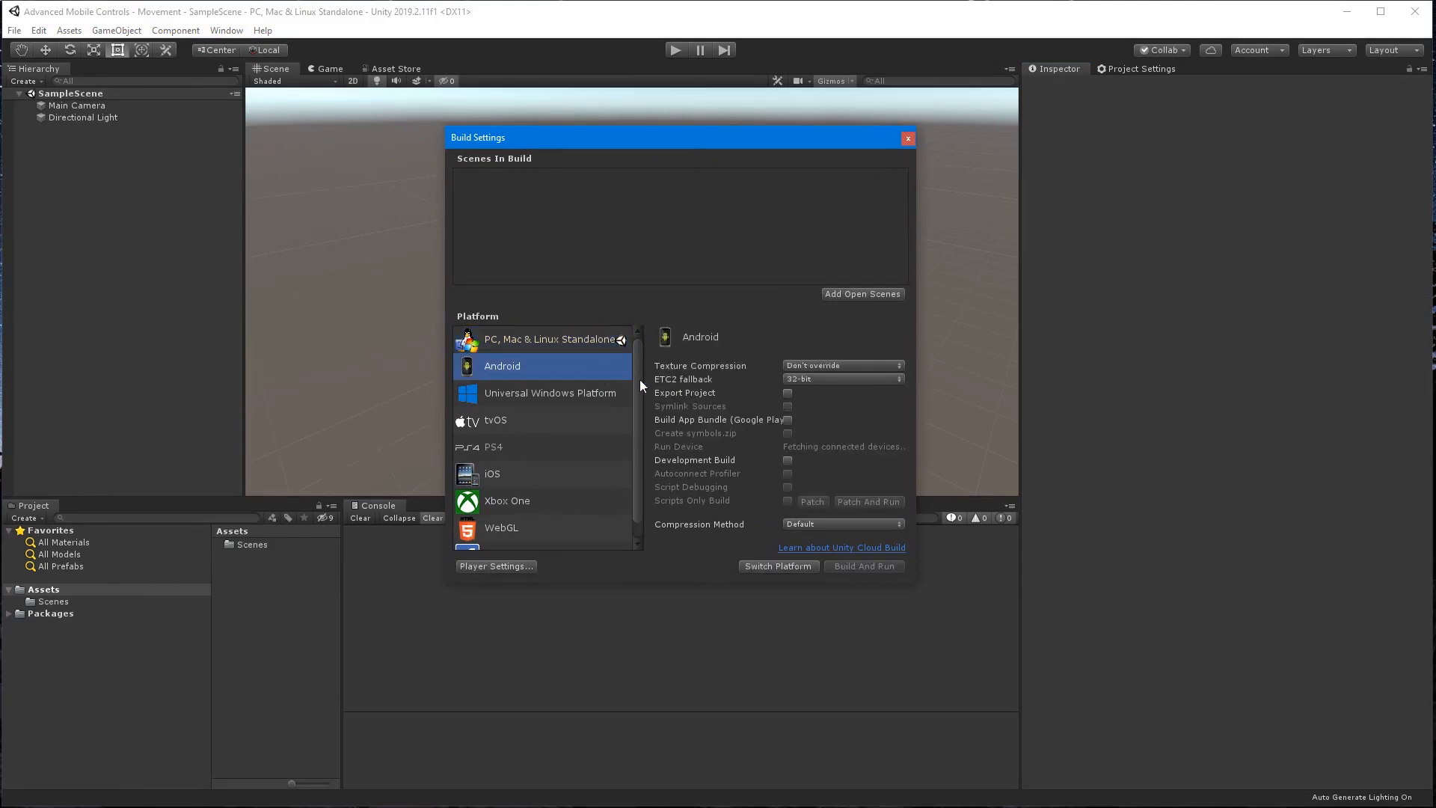
pyautogui.click(778, 566)
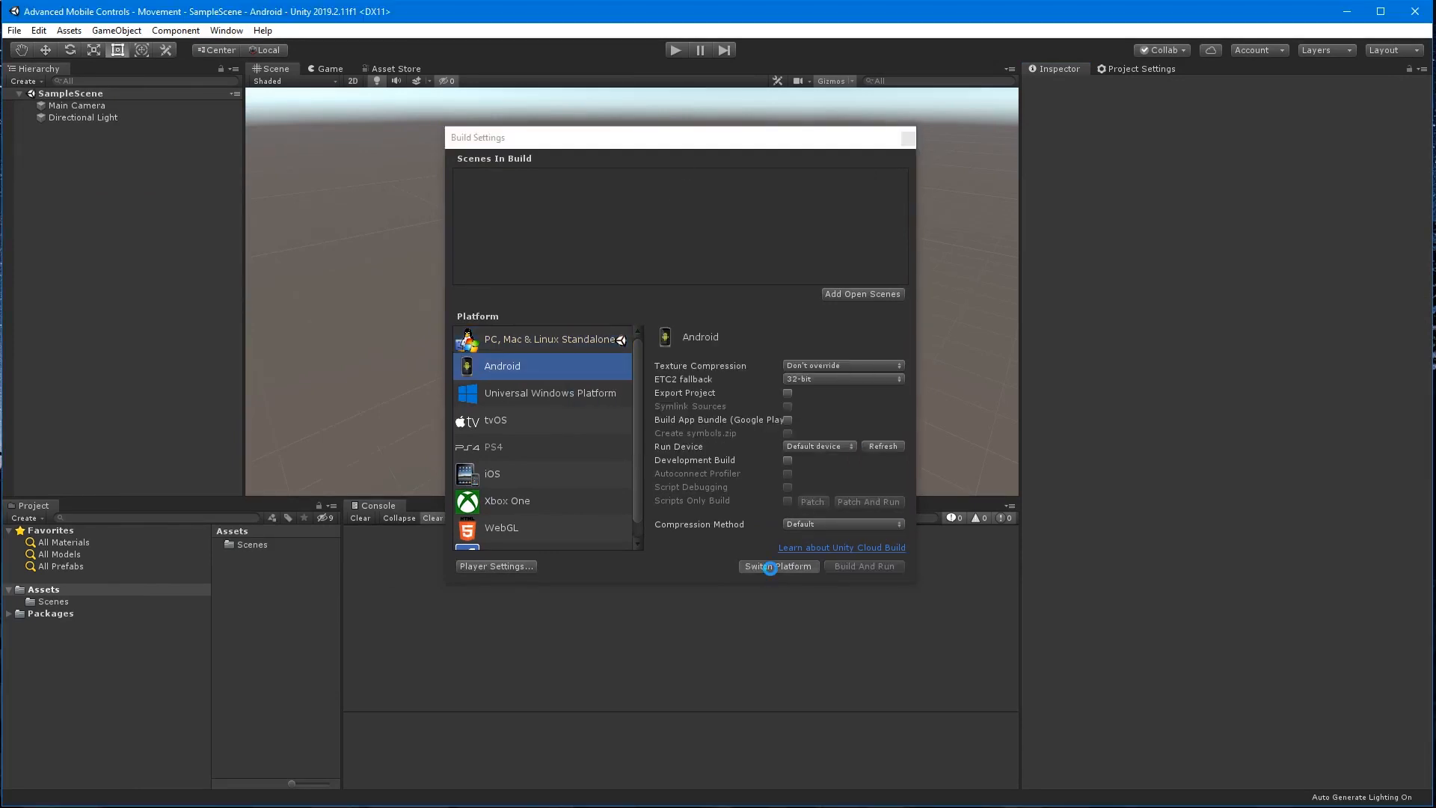
pyautogui.click(778, 566)
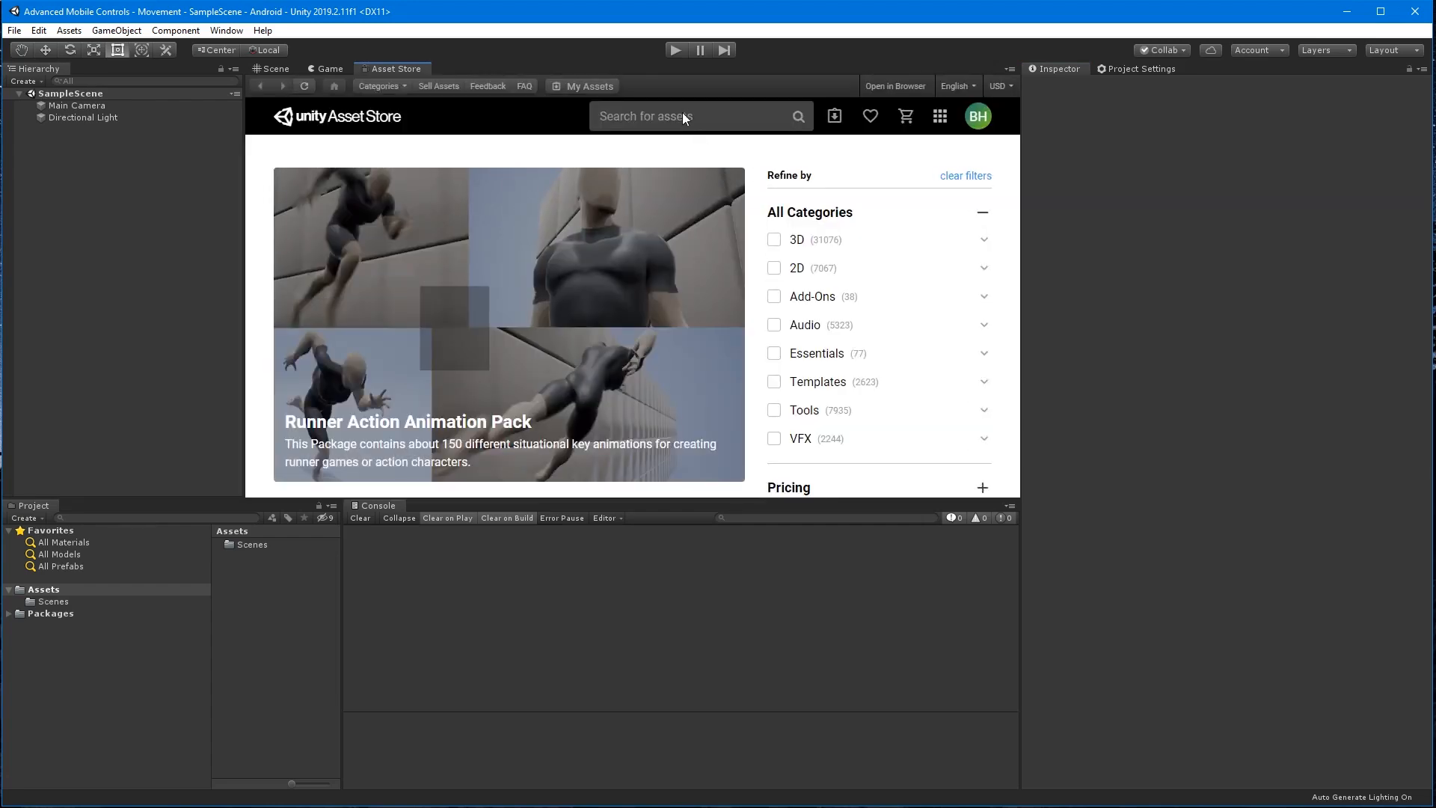
# Search the Asset Store for 'third person' and open the Third Person Cover Shooter Template.
pyautogui.write('T')
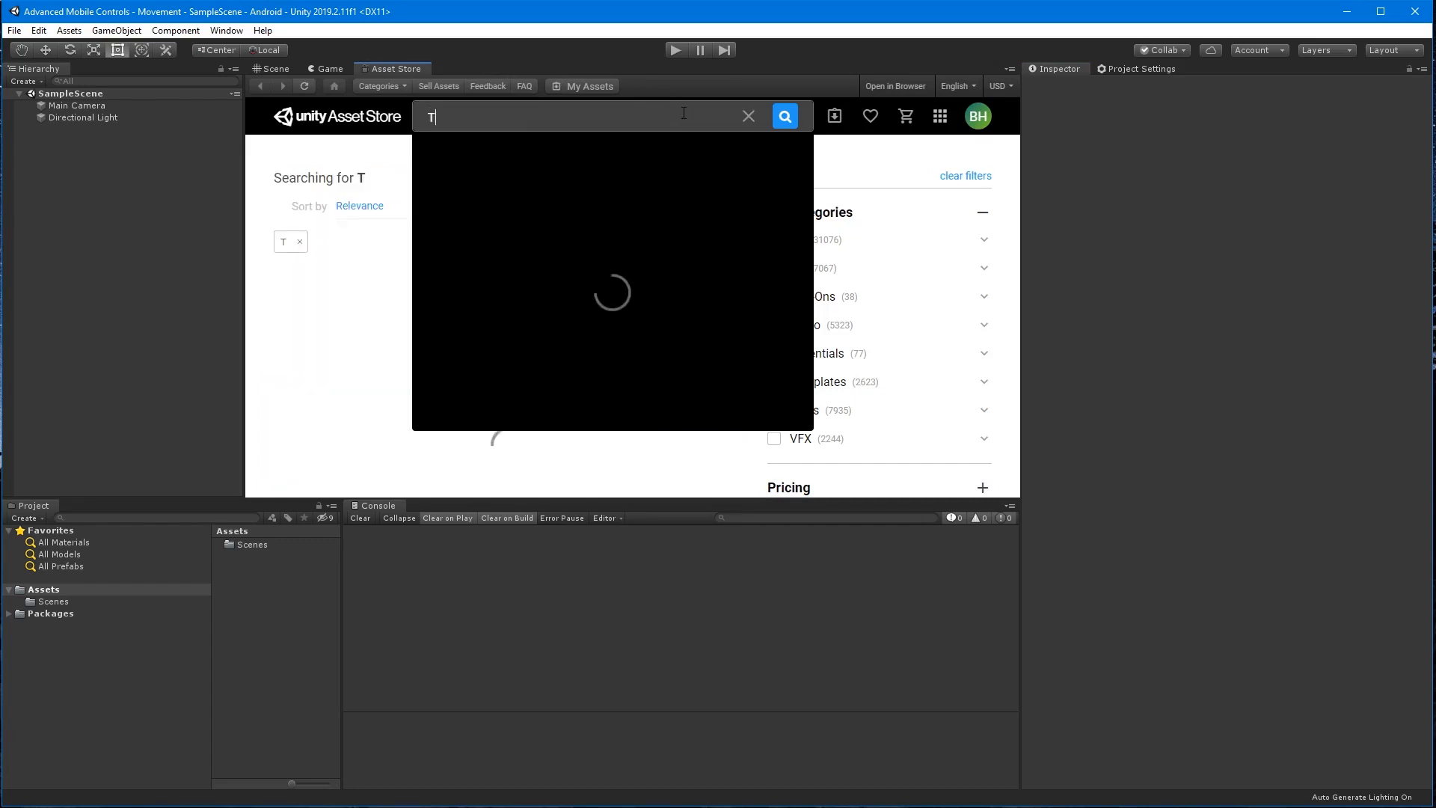
pyautogui.write('hird Person')
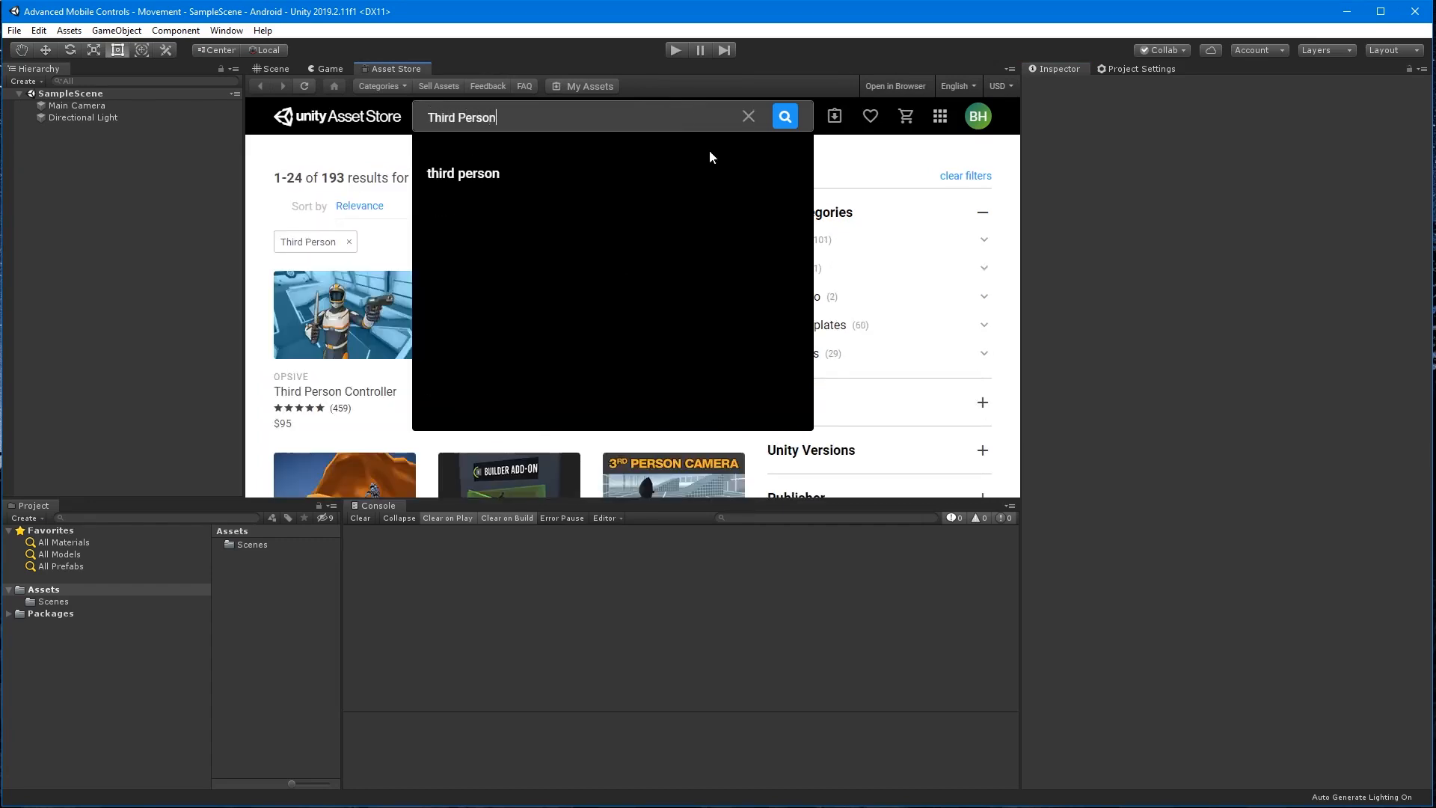
pyautogui.click(783, 116)
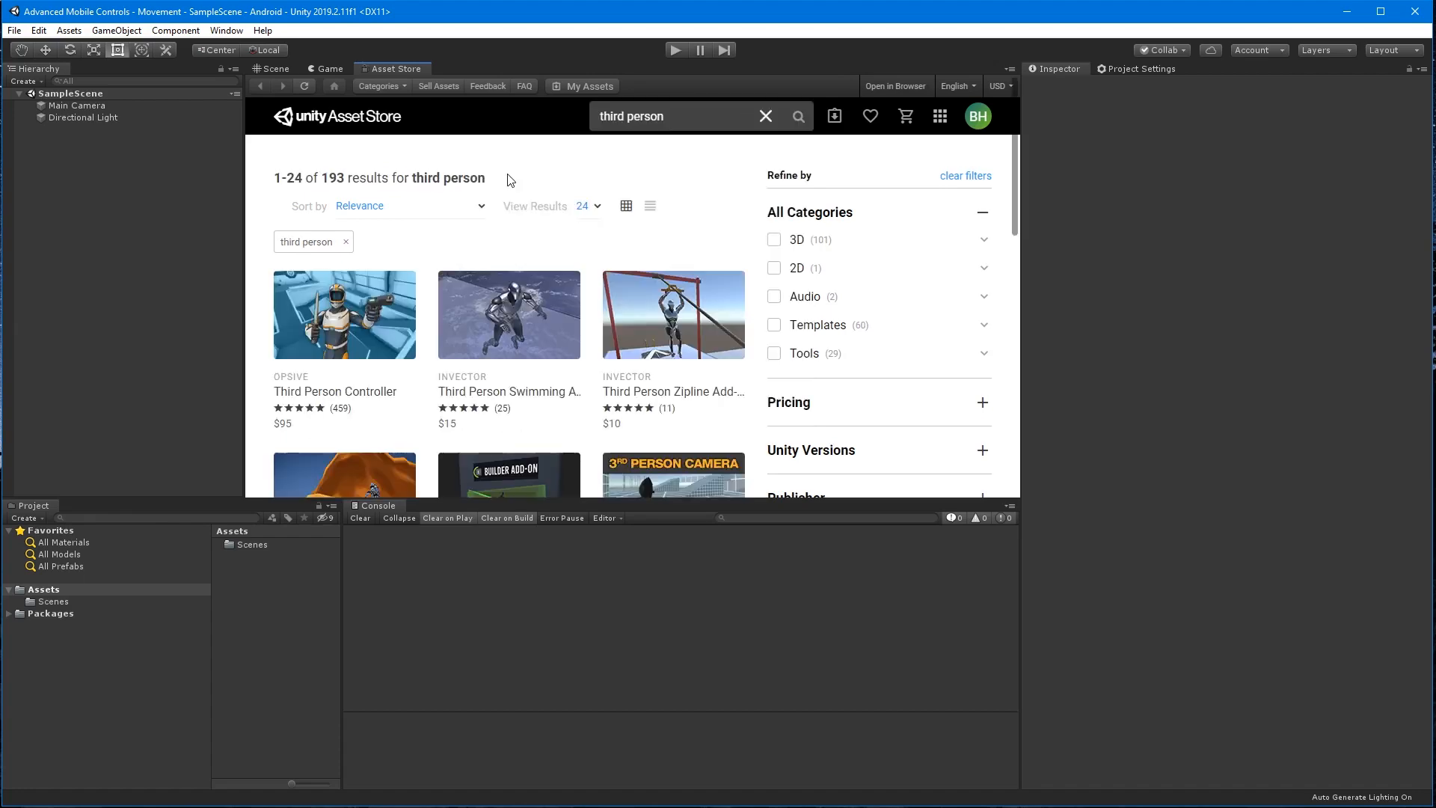
pyautogui.scroll(-3)
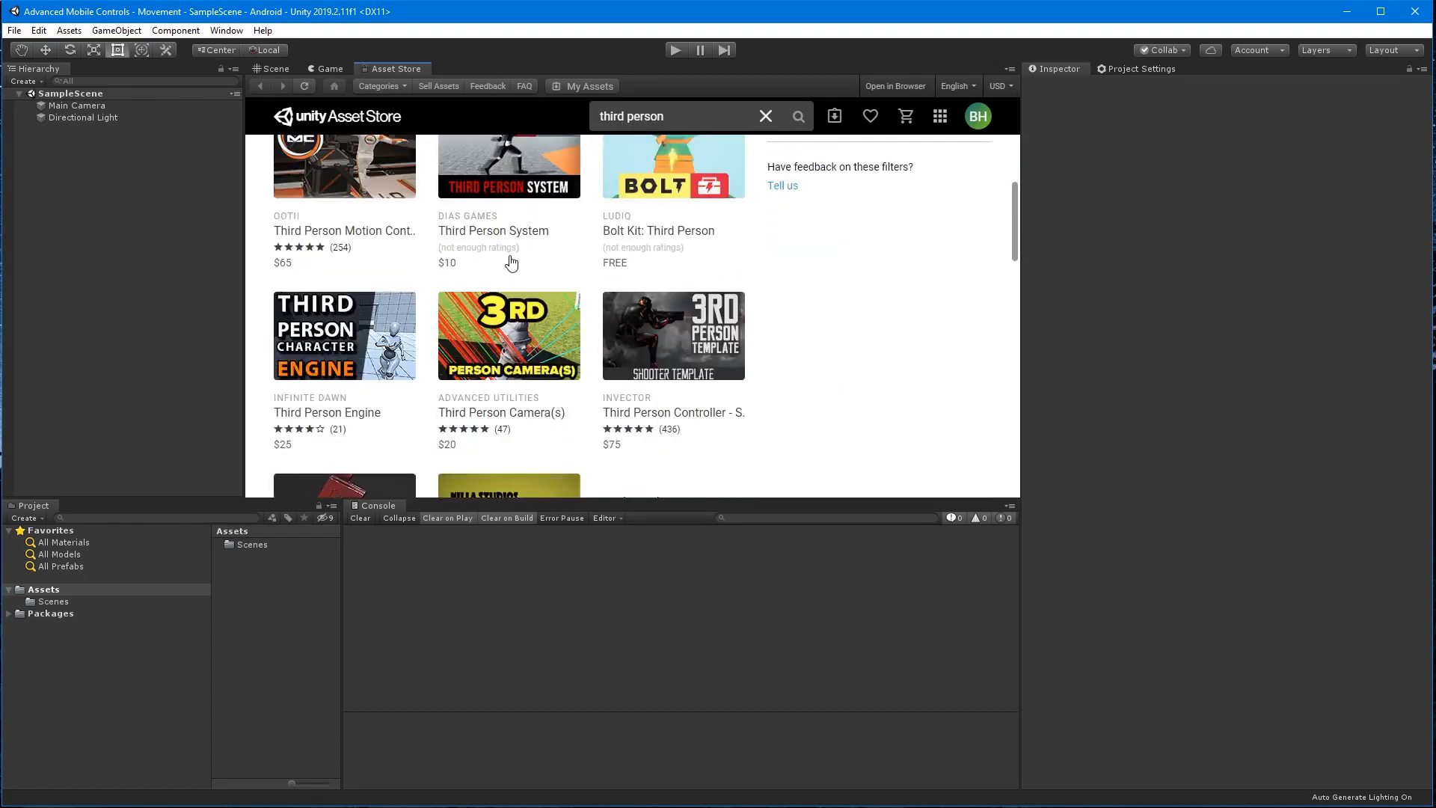
pyautogui.scroll(-3)
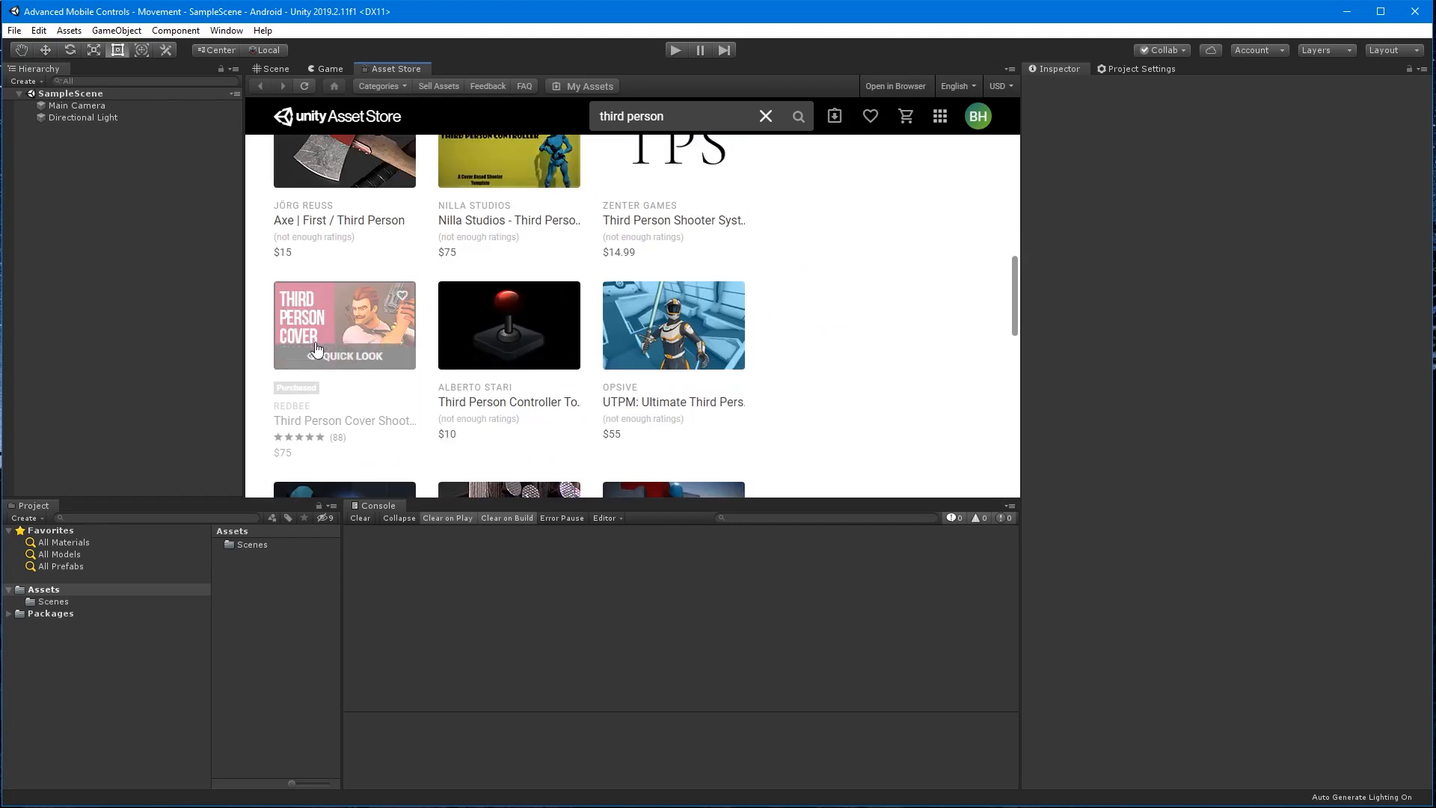
pyautogui.click(343, 325)
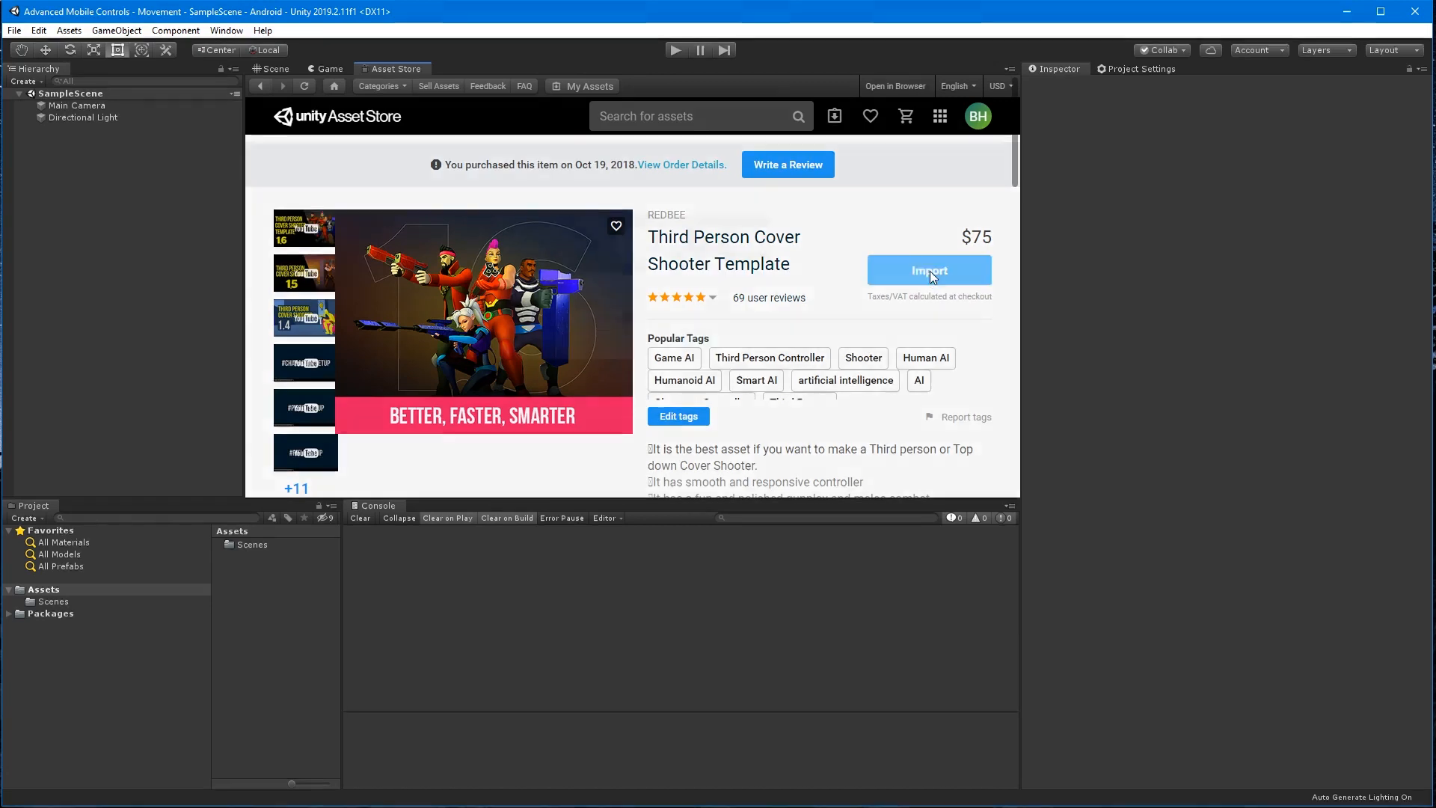
# Import the template with its required dependencies and all of its files.
pyautogui.click(928, 270)
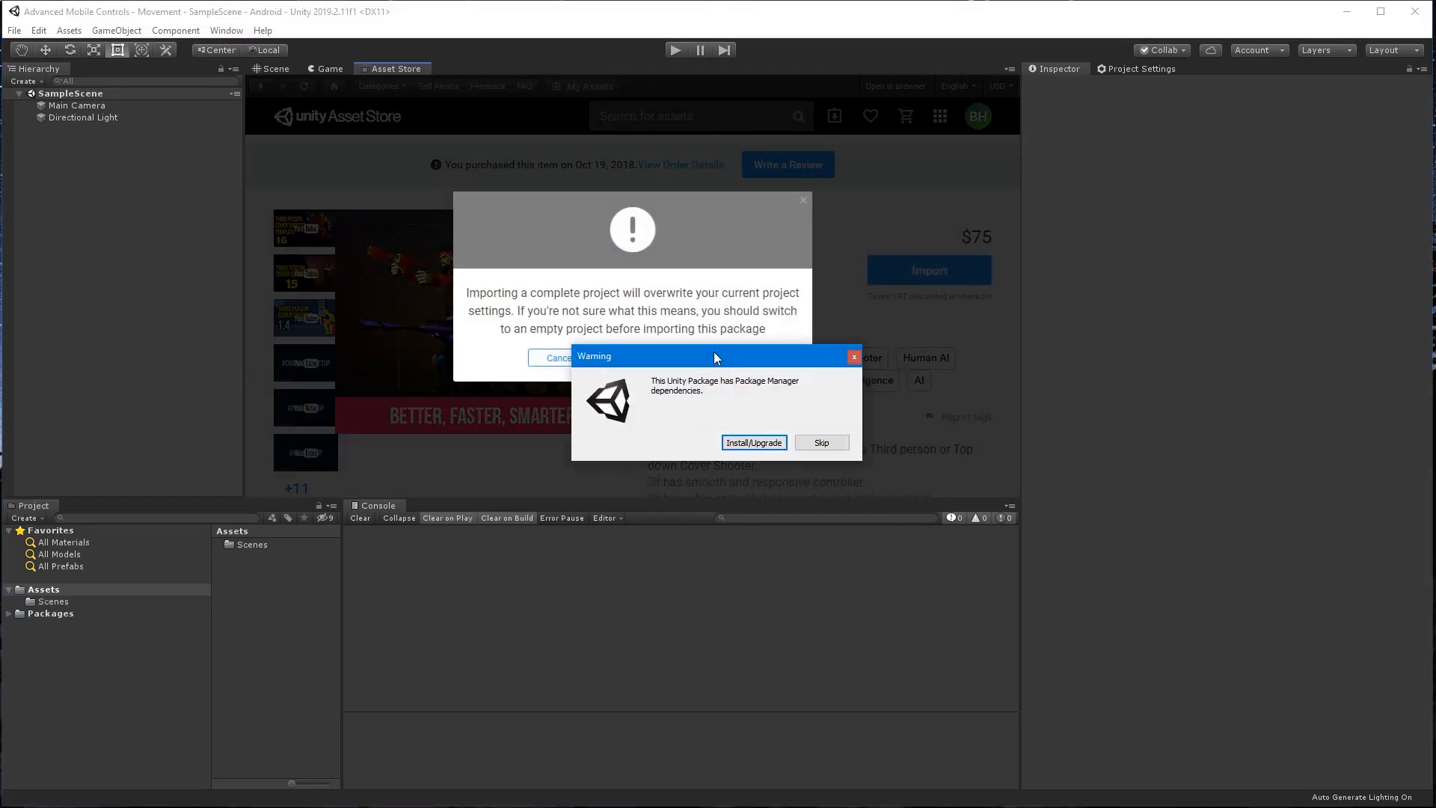
pyautogui.click(753, 442)
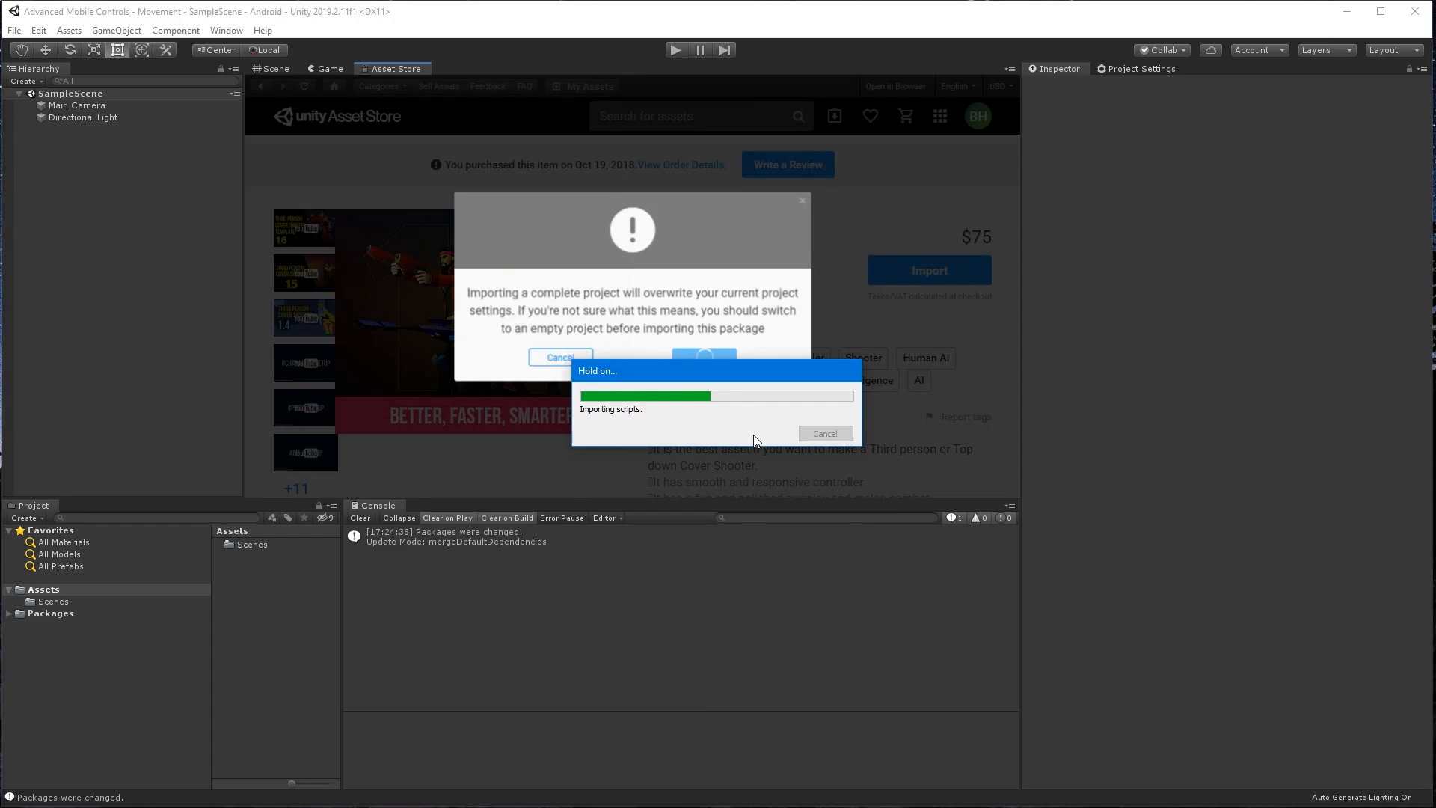
pyautogui.moveTo(758, 440)
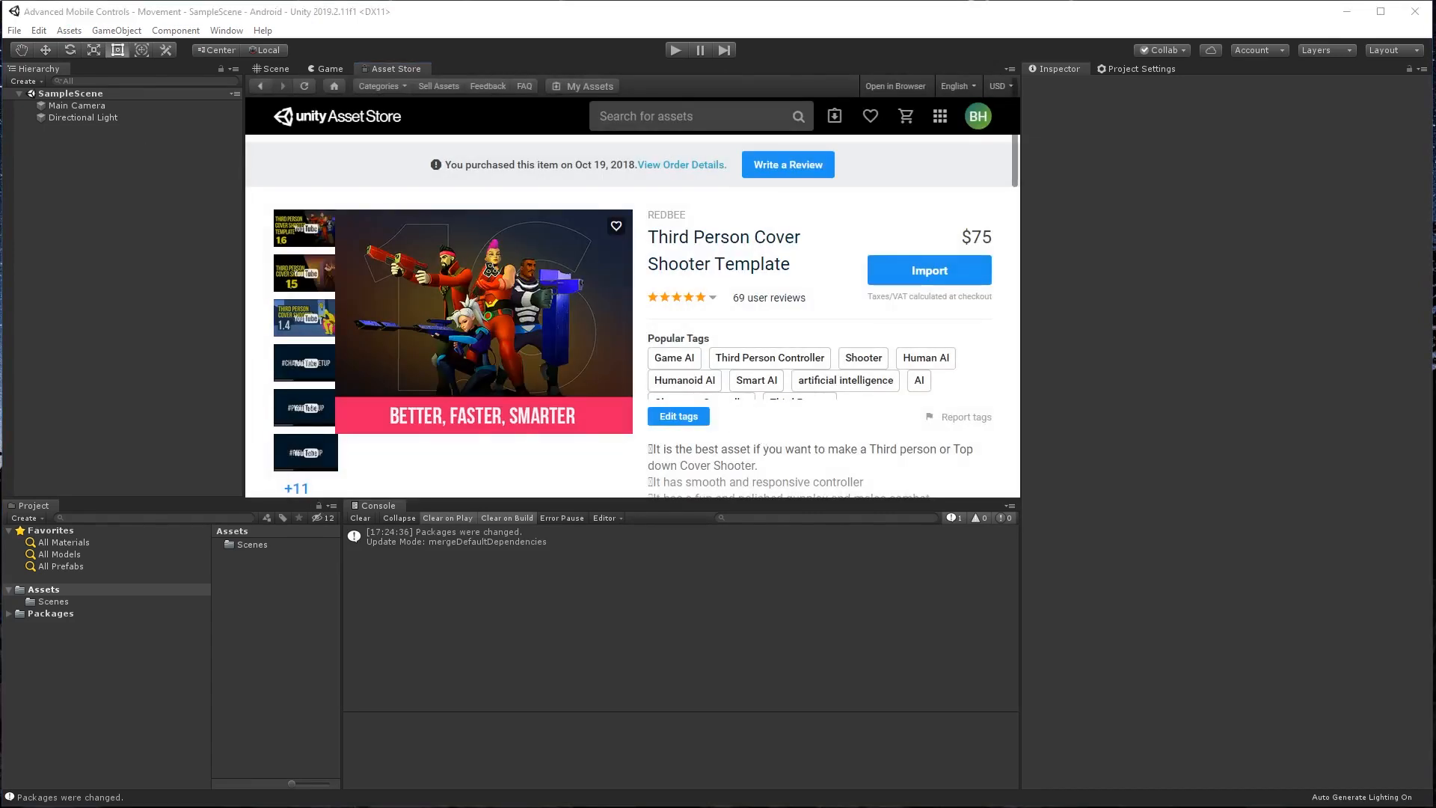
pyautogui.click(927, 269)
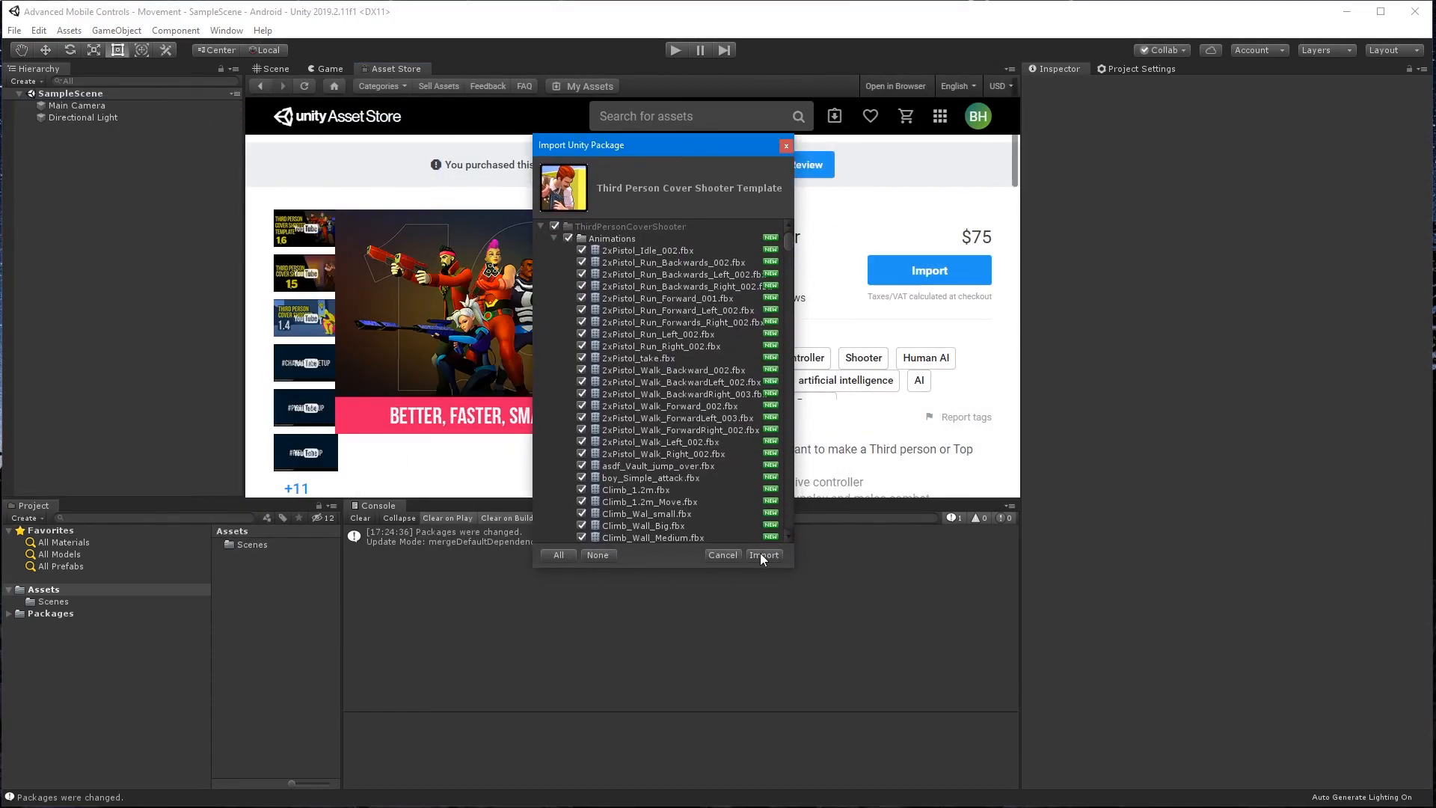
pyautogui.click(763, 554)
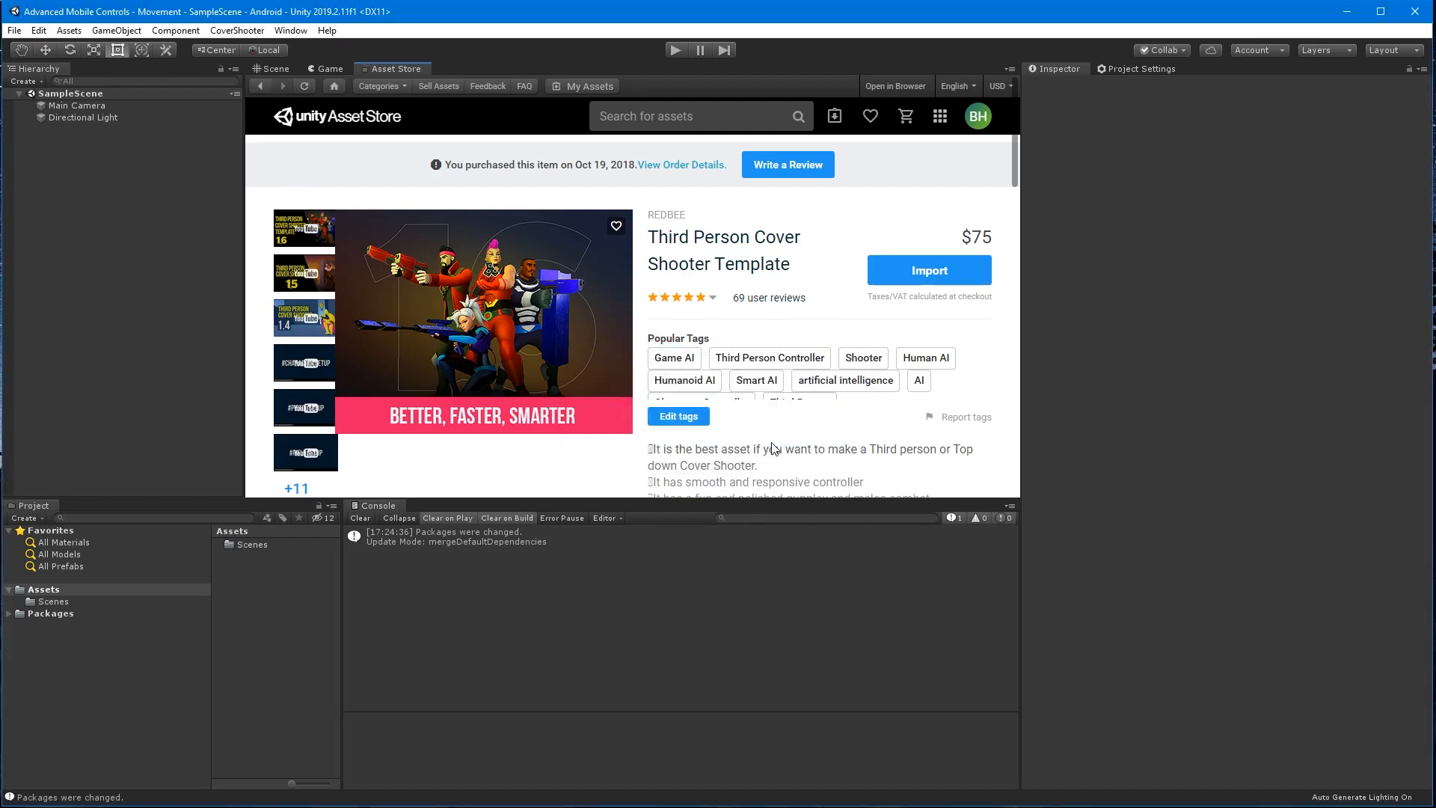
# Search the store for Standard Assets and bring up its import file list.
pyautogui.click(697, 117)
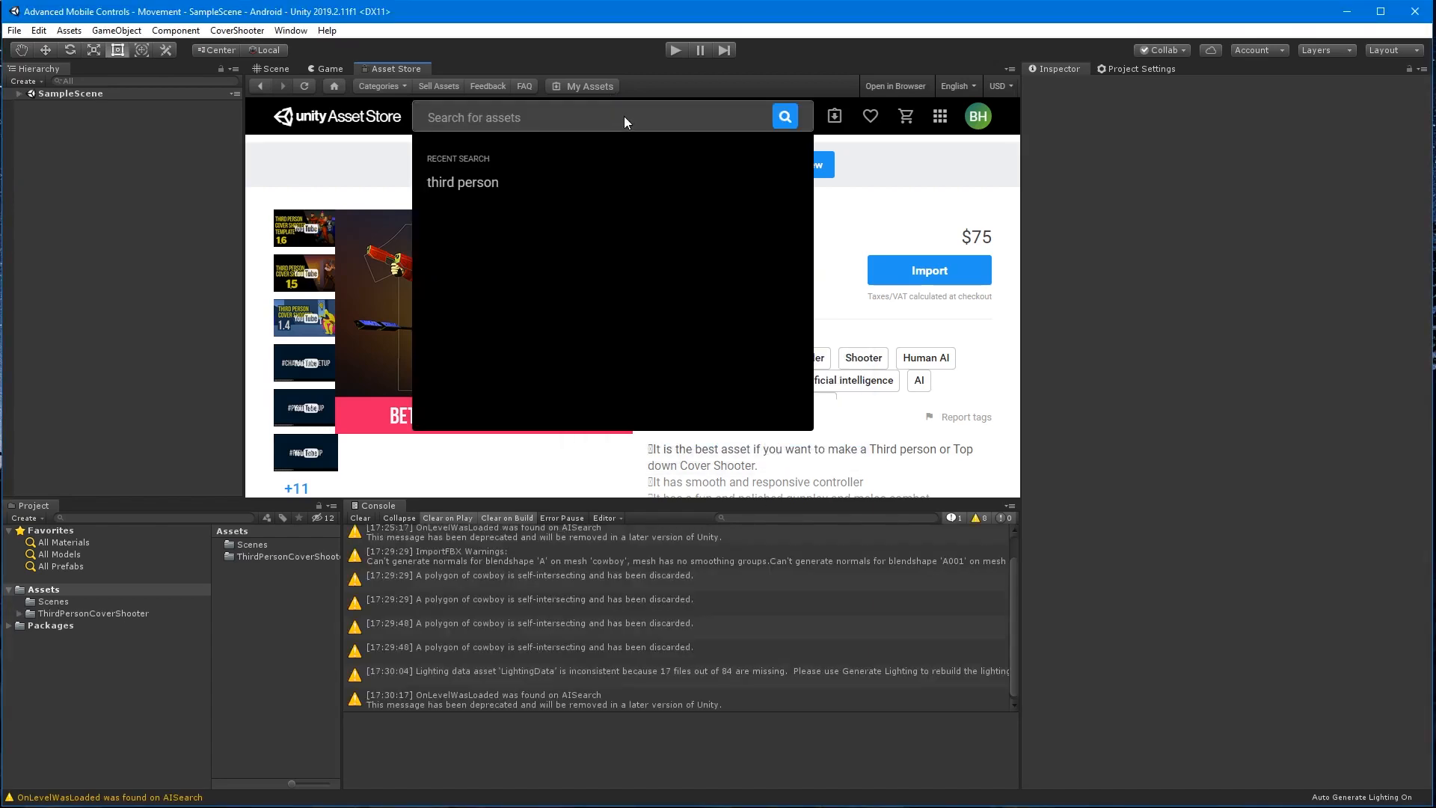
pyautogui.write('Sta')
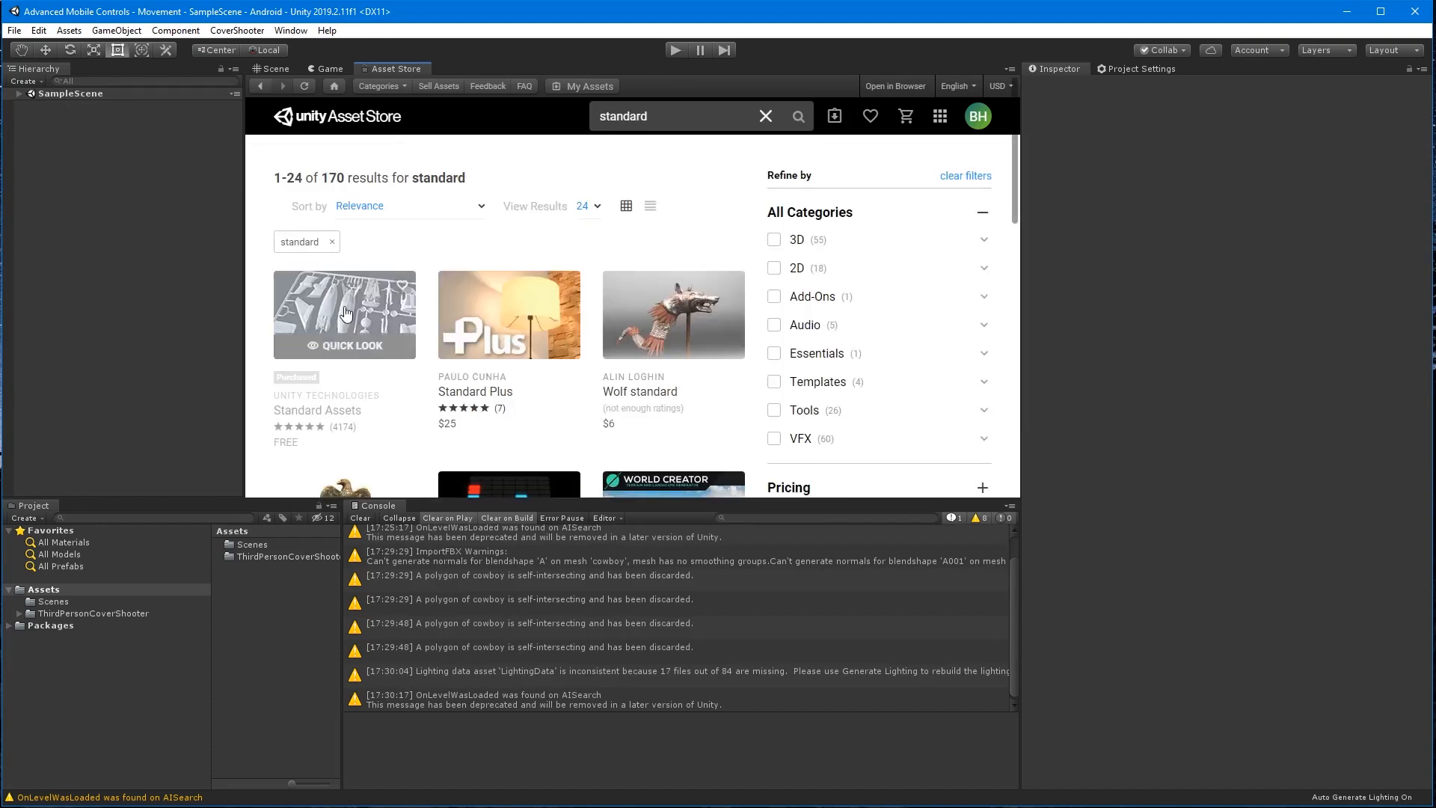
pyautogui.click(344, 314)
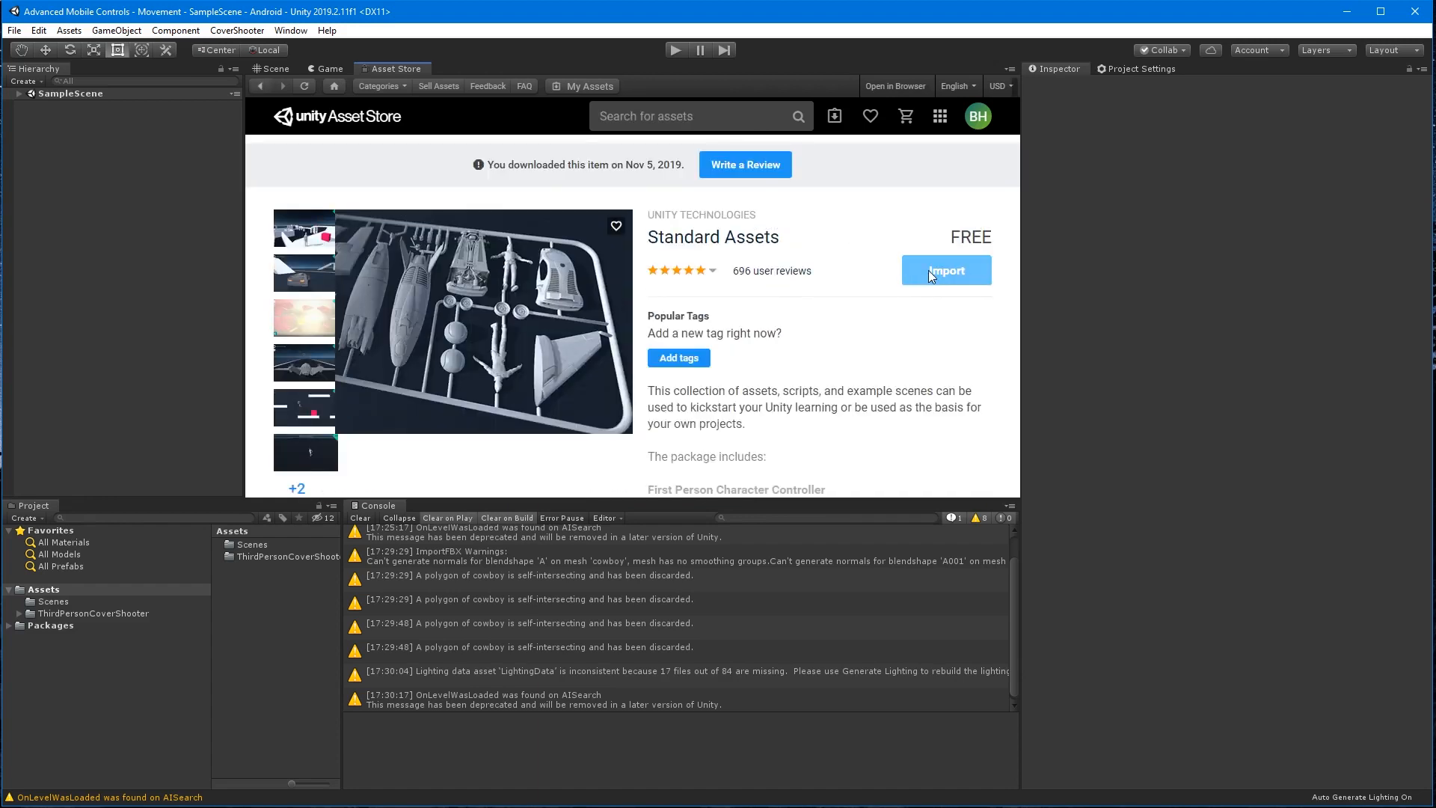
pyautogui.click(946, 270)
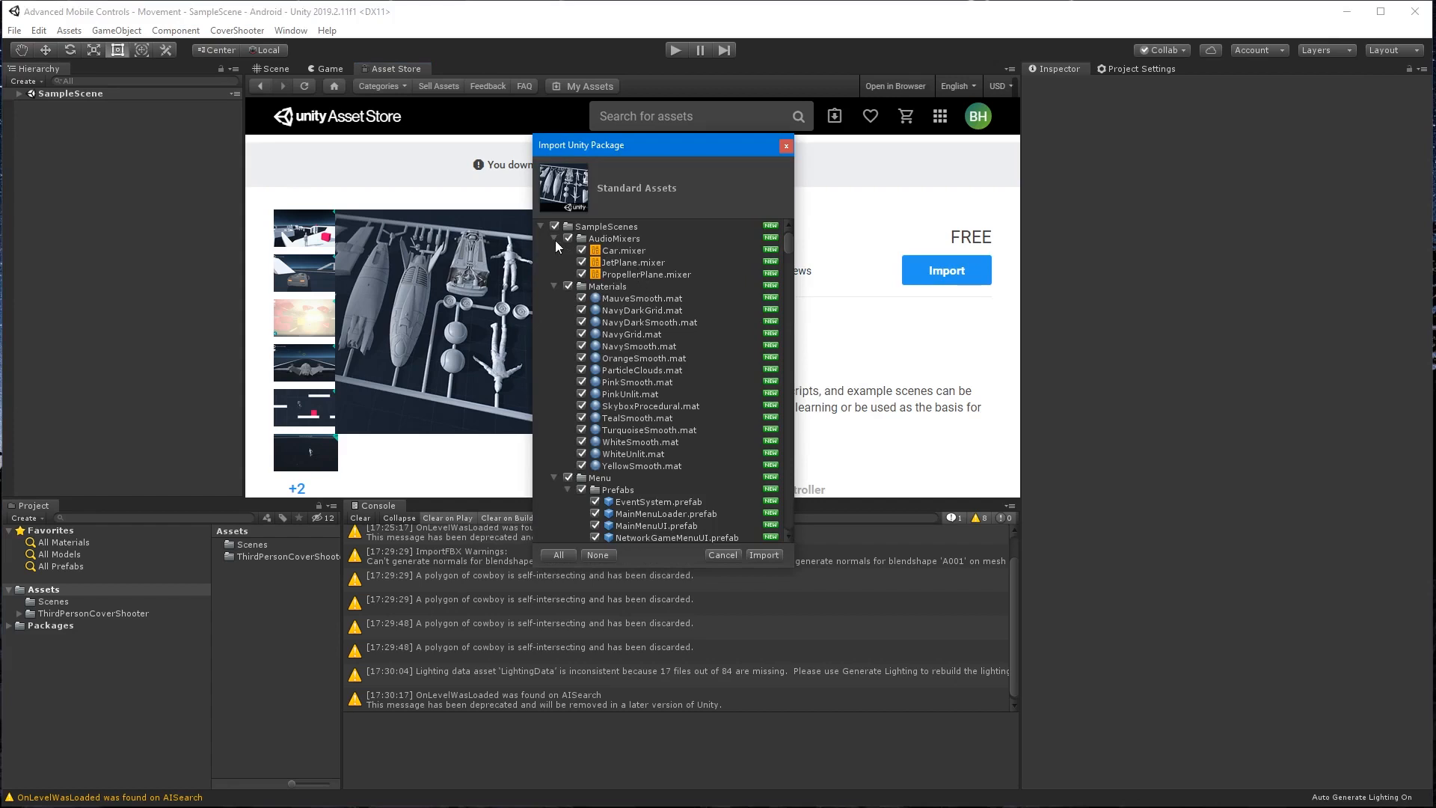
# Import only the CrossPlatformInput folder and its Editor script from Standard Assets.
pyautogui.click(554, 237)
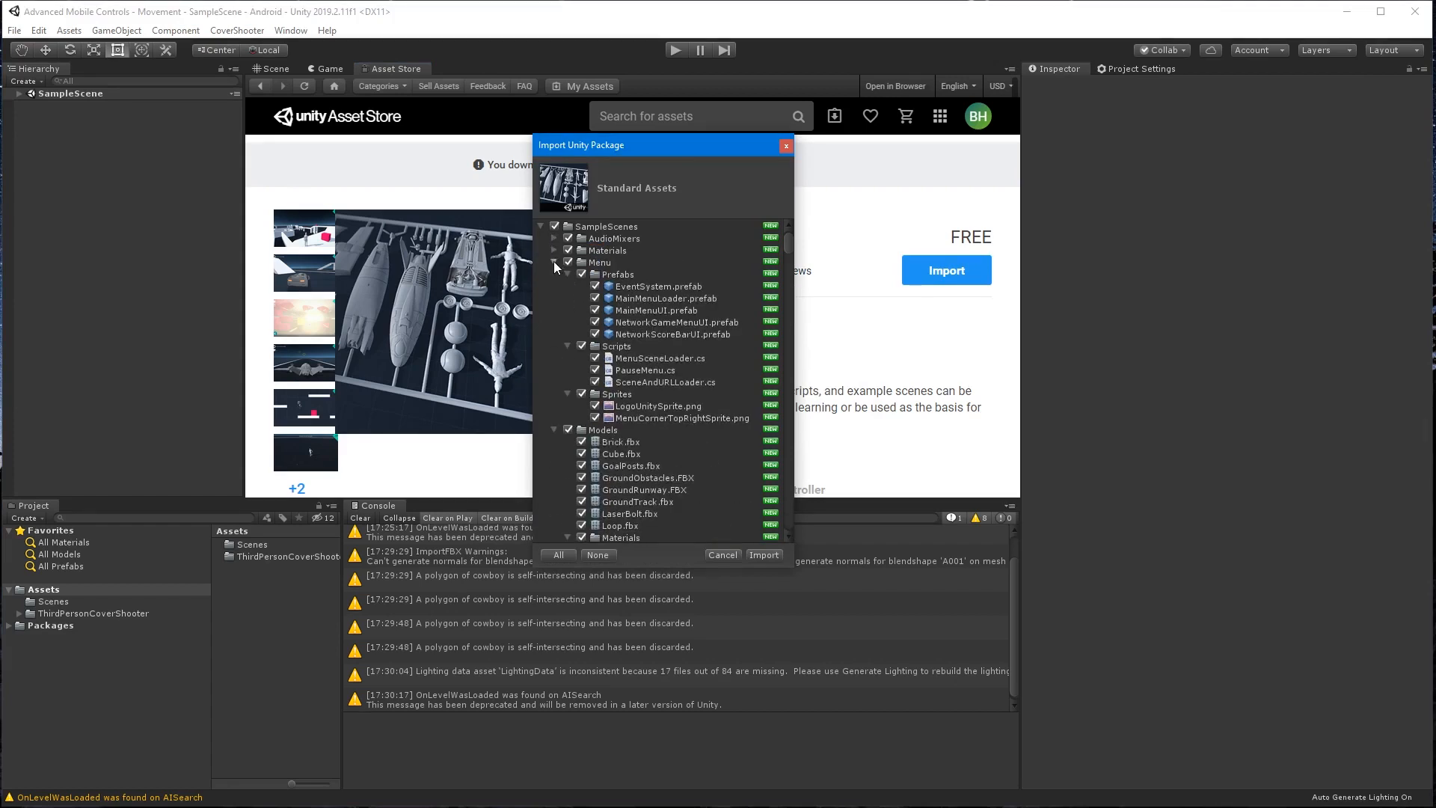
pyautogui.click(555, 262)
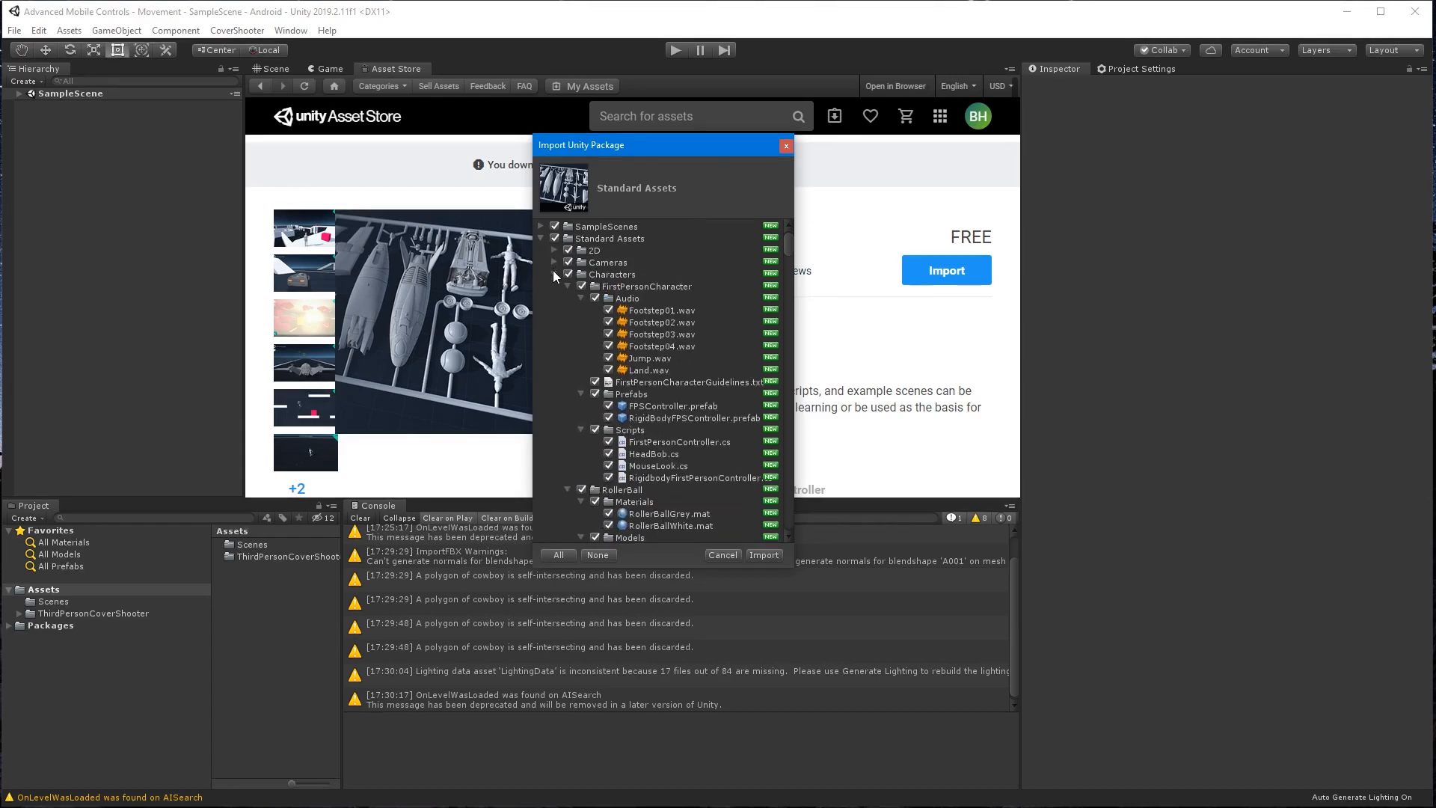
pyautogui.click(555, 286)
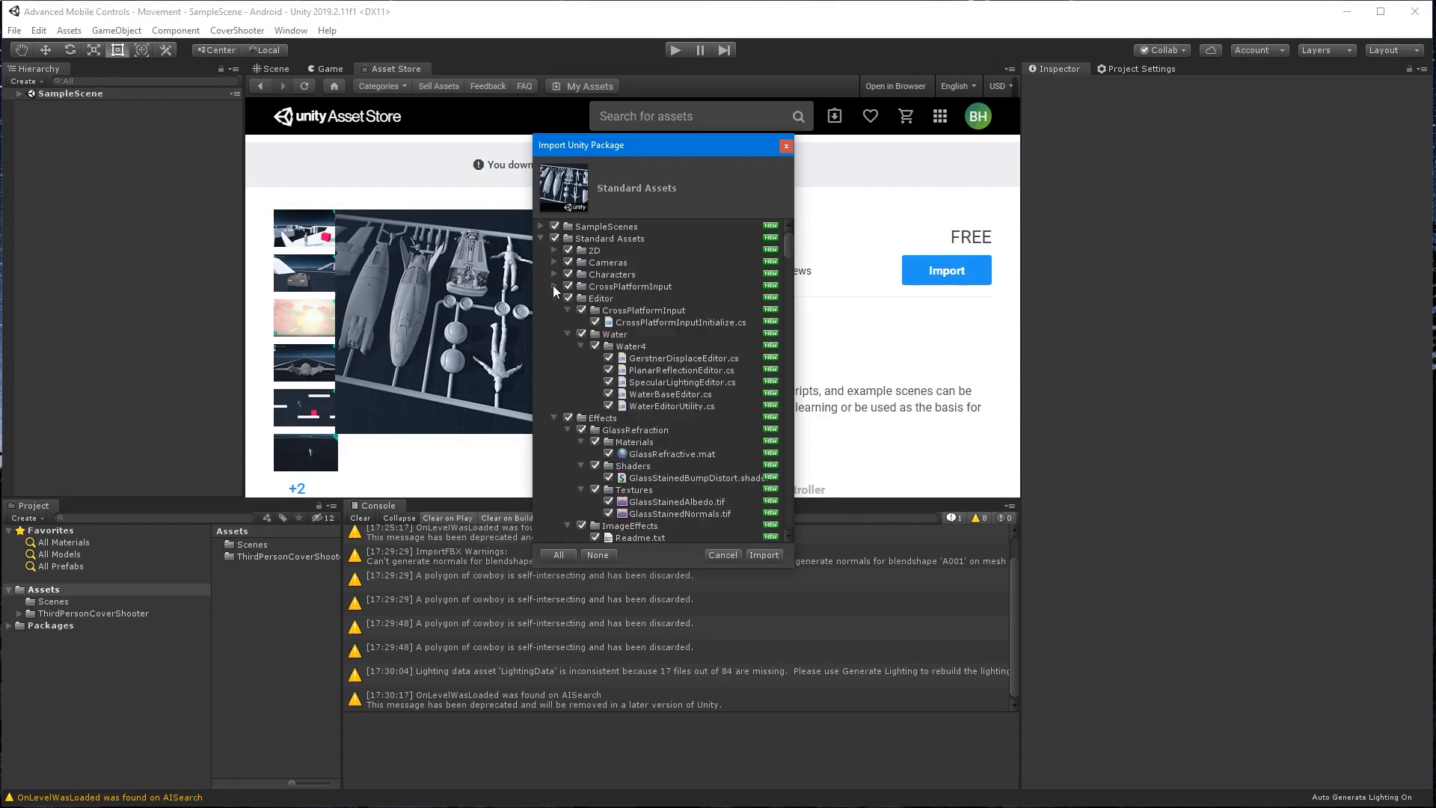
pyautogui.click(556, 298)
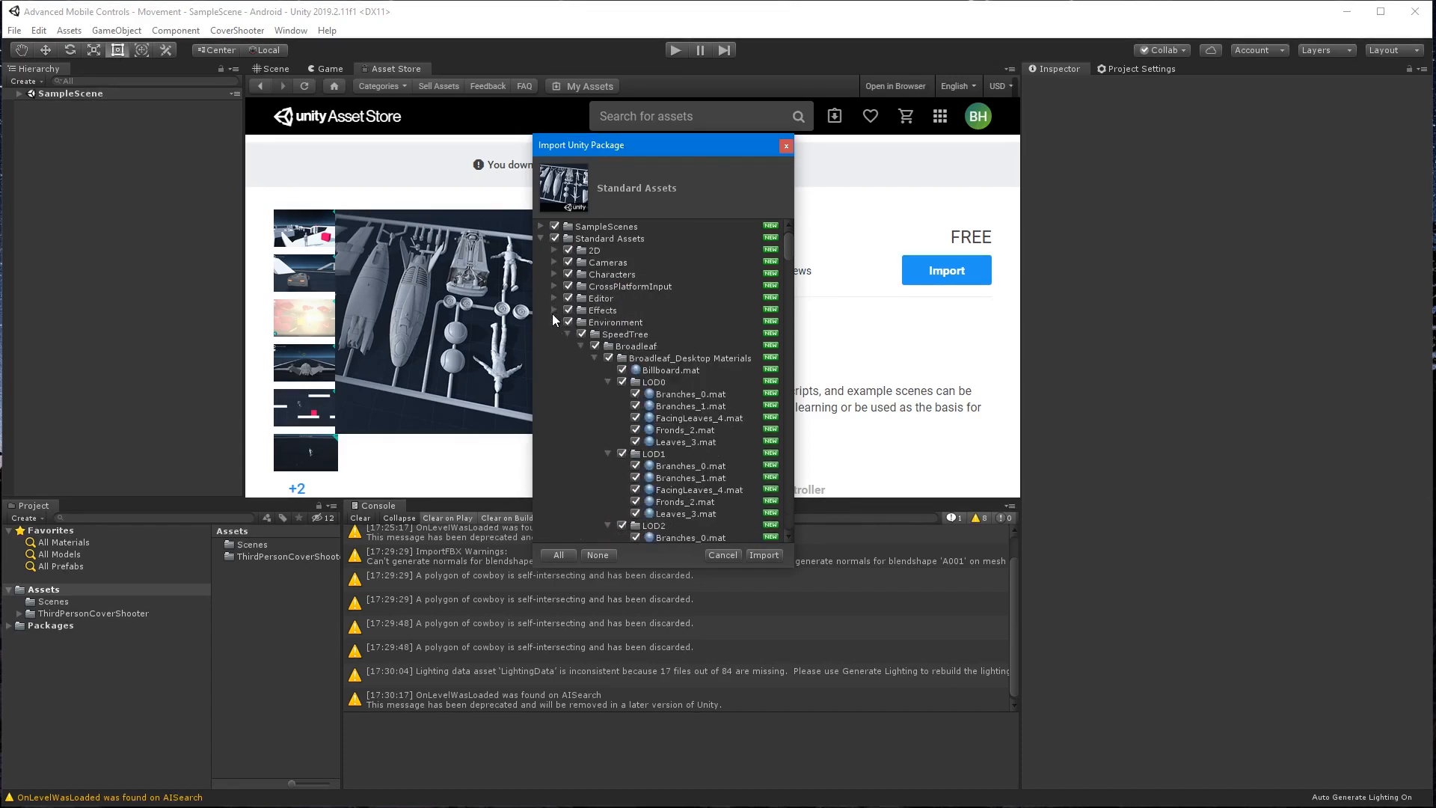
pyautogui.click(555, 322)
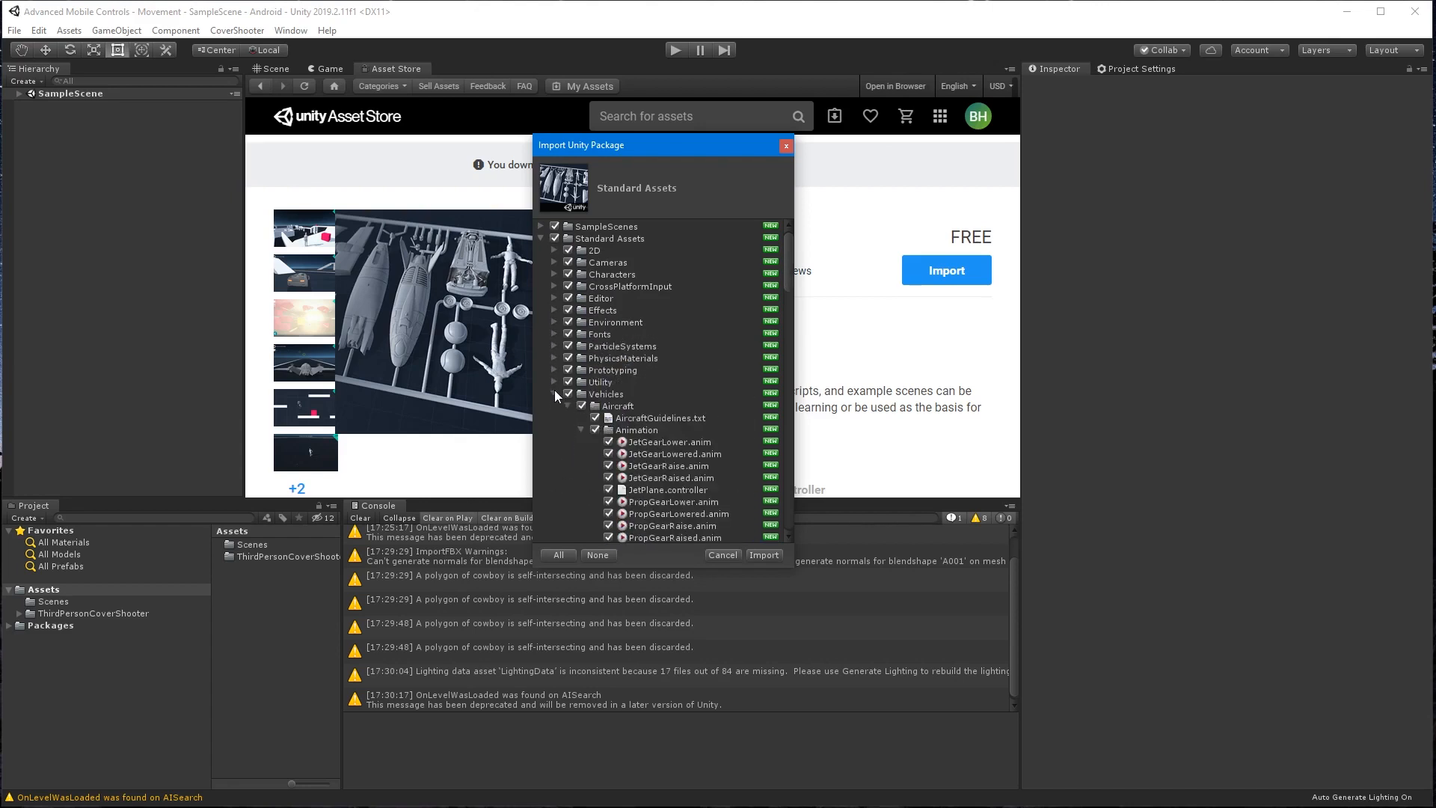
pyautogui.click(555, 394)
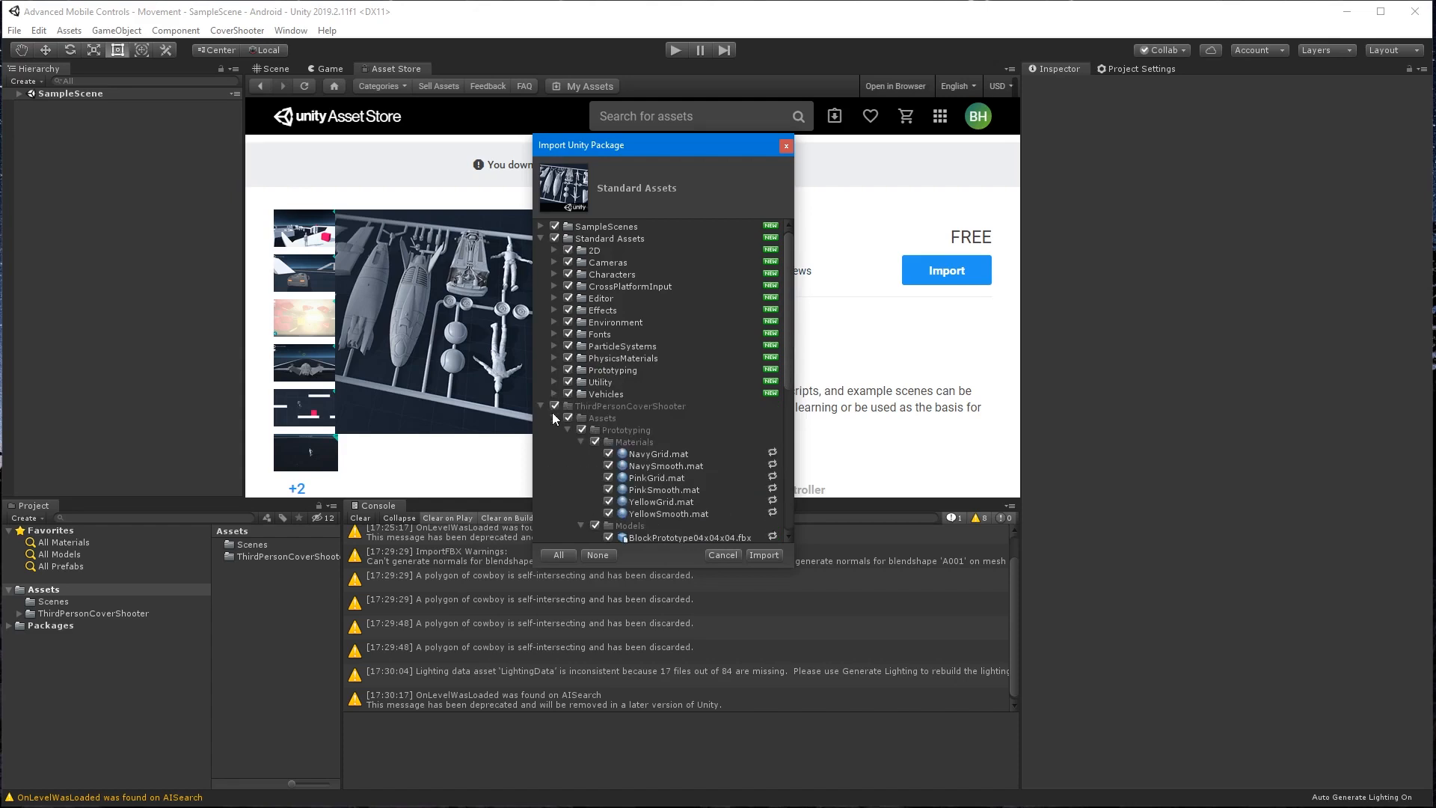
pyautogui.click(540, 405)
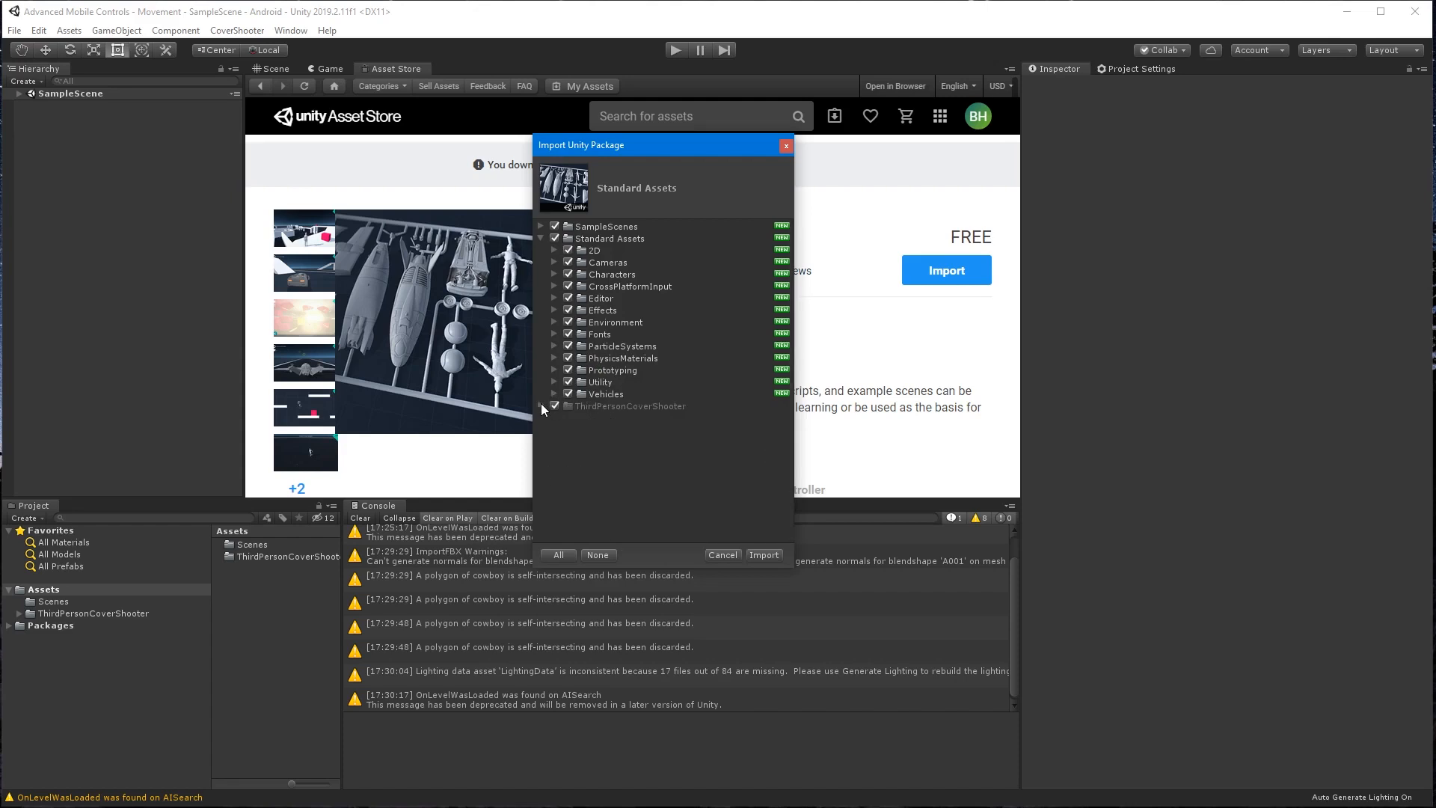
pyautogui.click(555, 250)
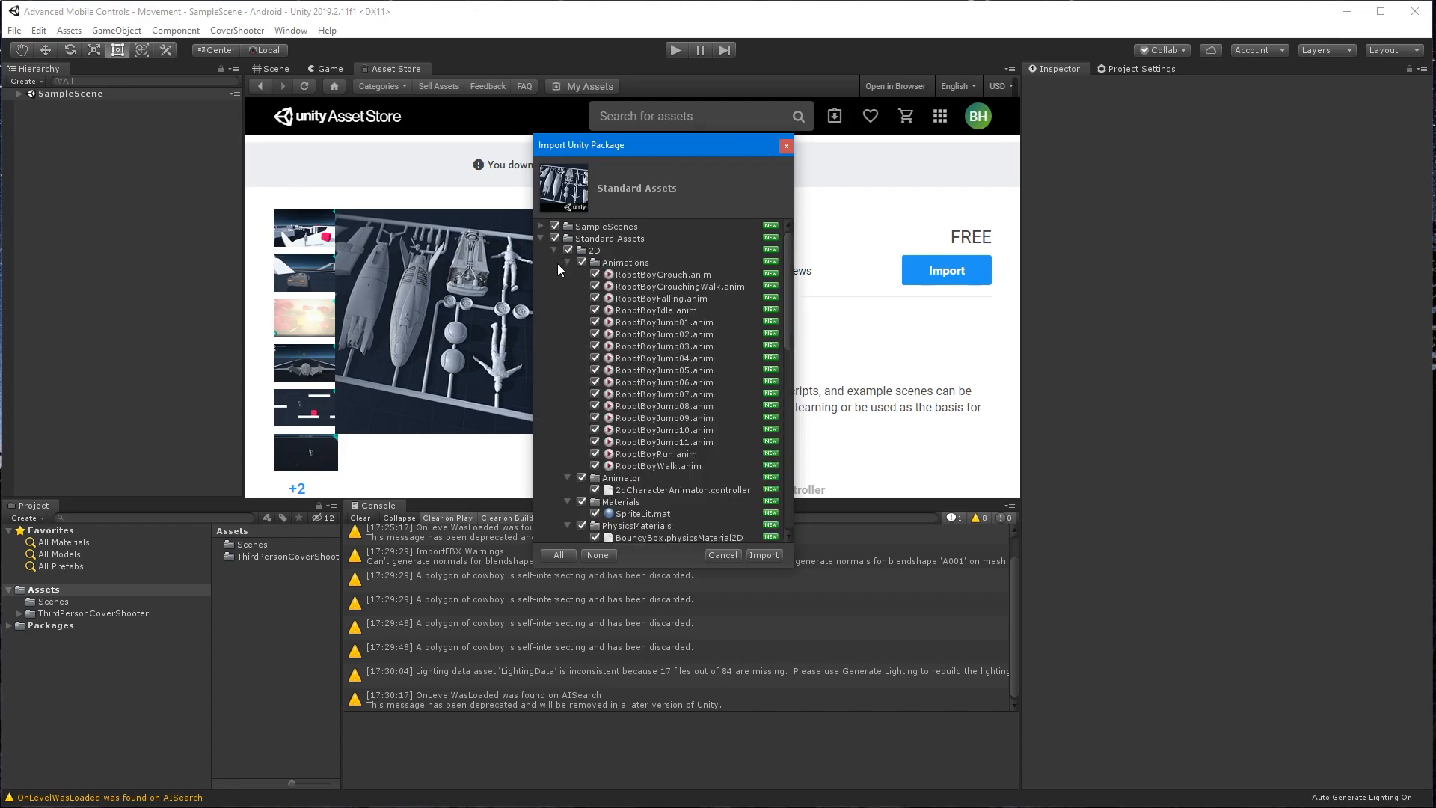
pyautogui.click(554, 250)
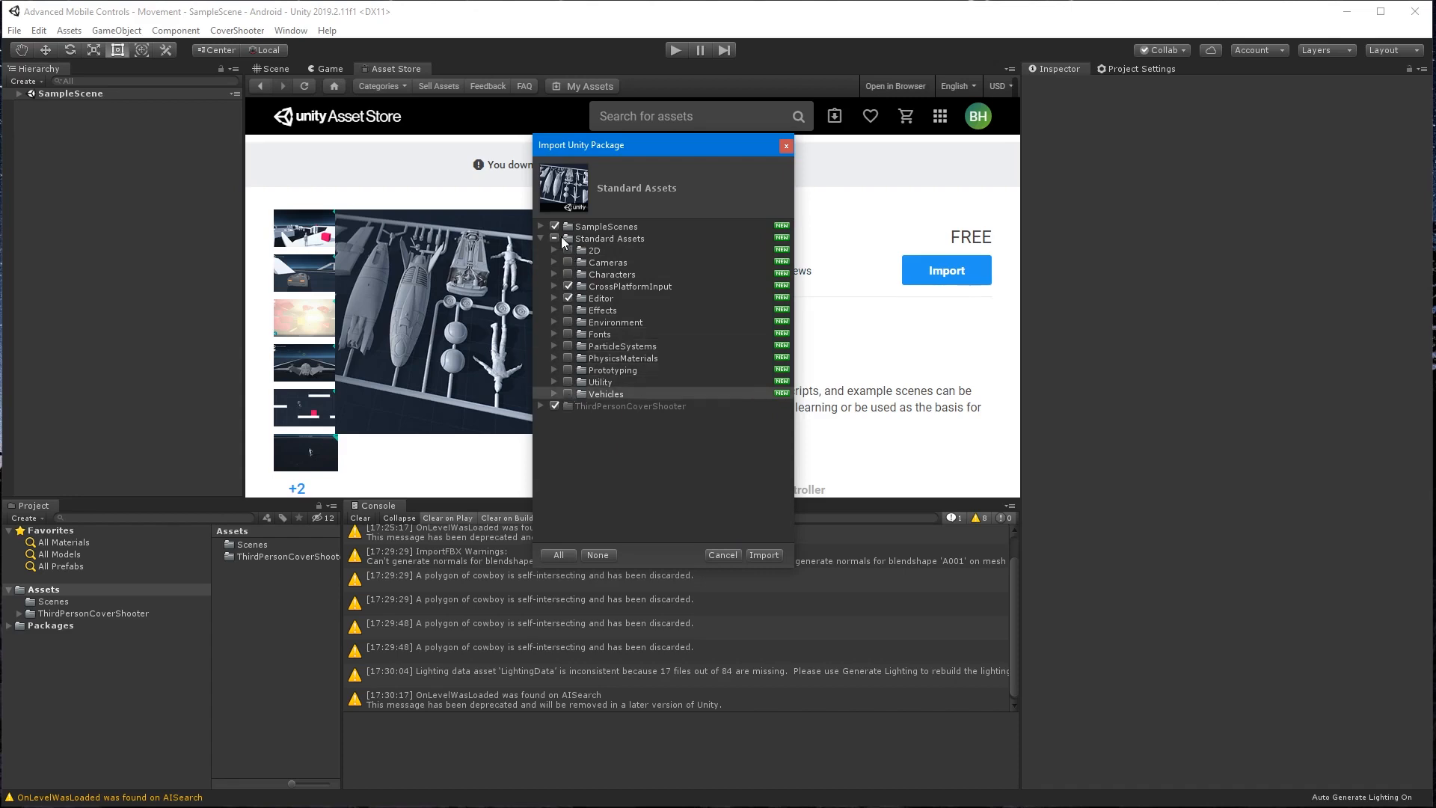
pyautogui.click(554, 298)
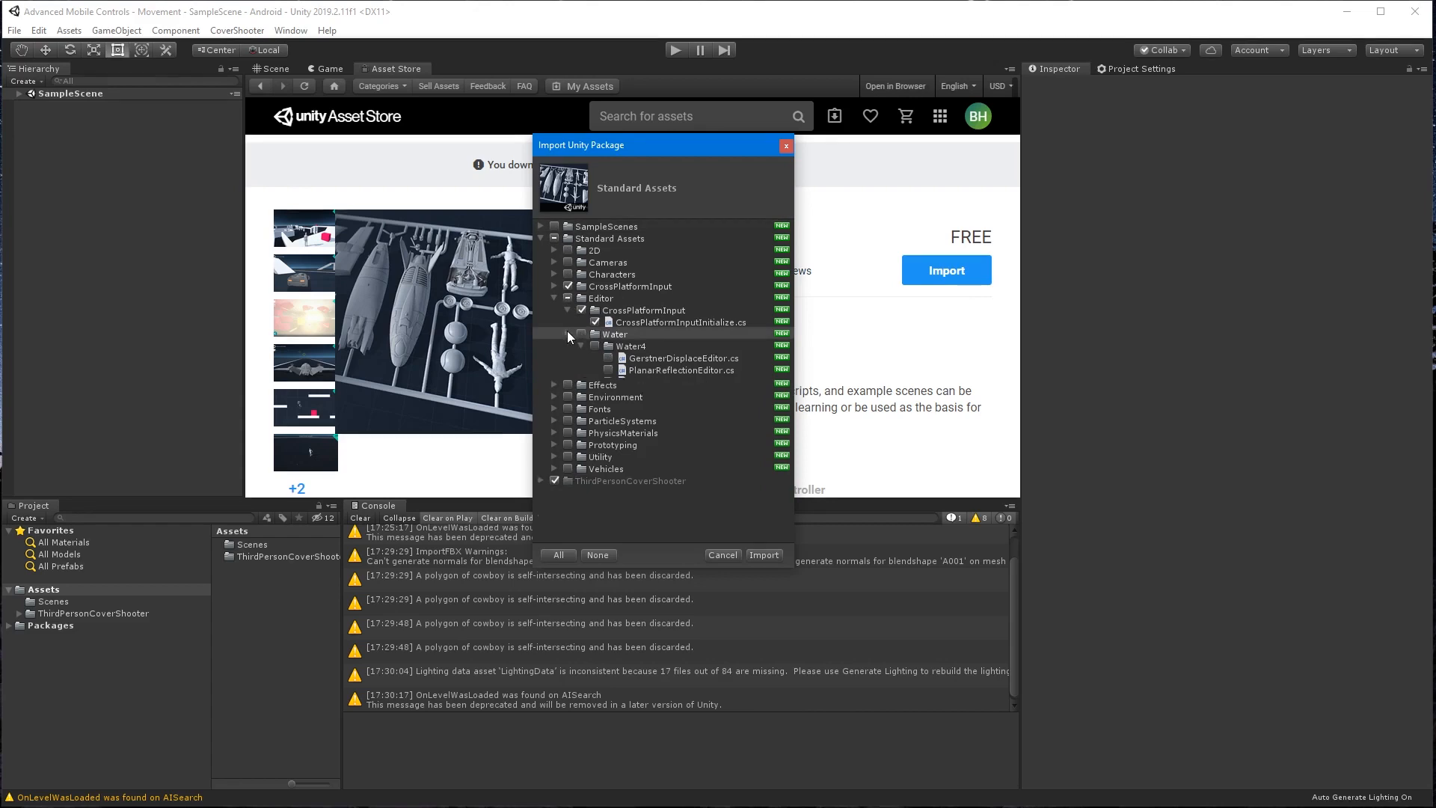
pyautogui.click(568, 334)
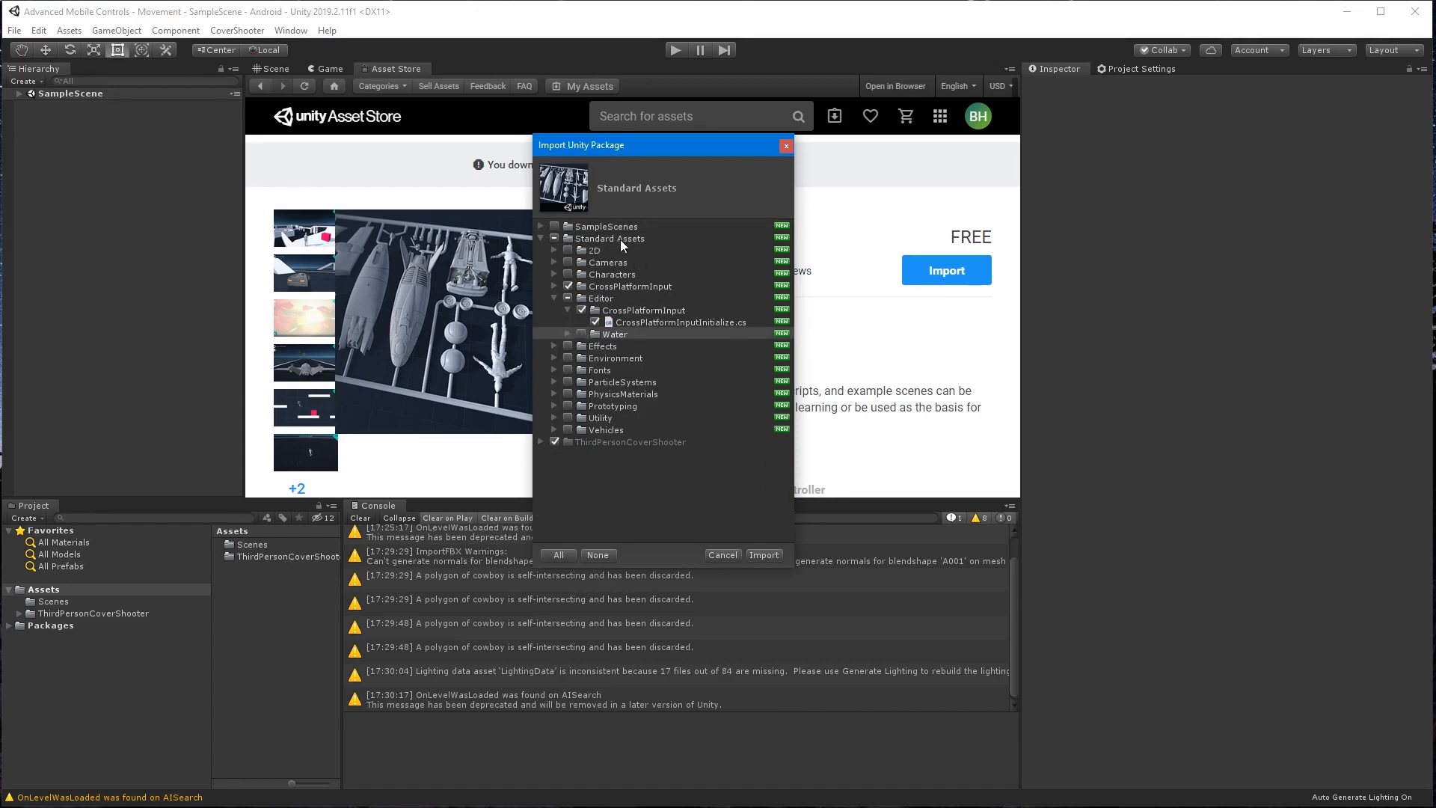
pyautogui.moveTo(634, 481)
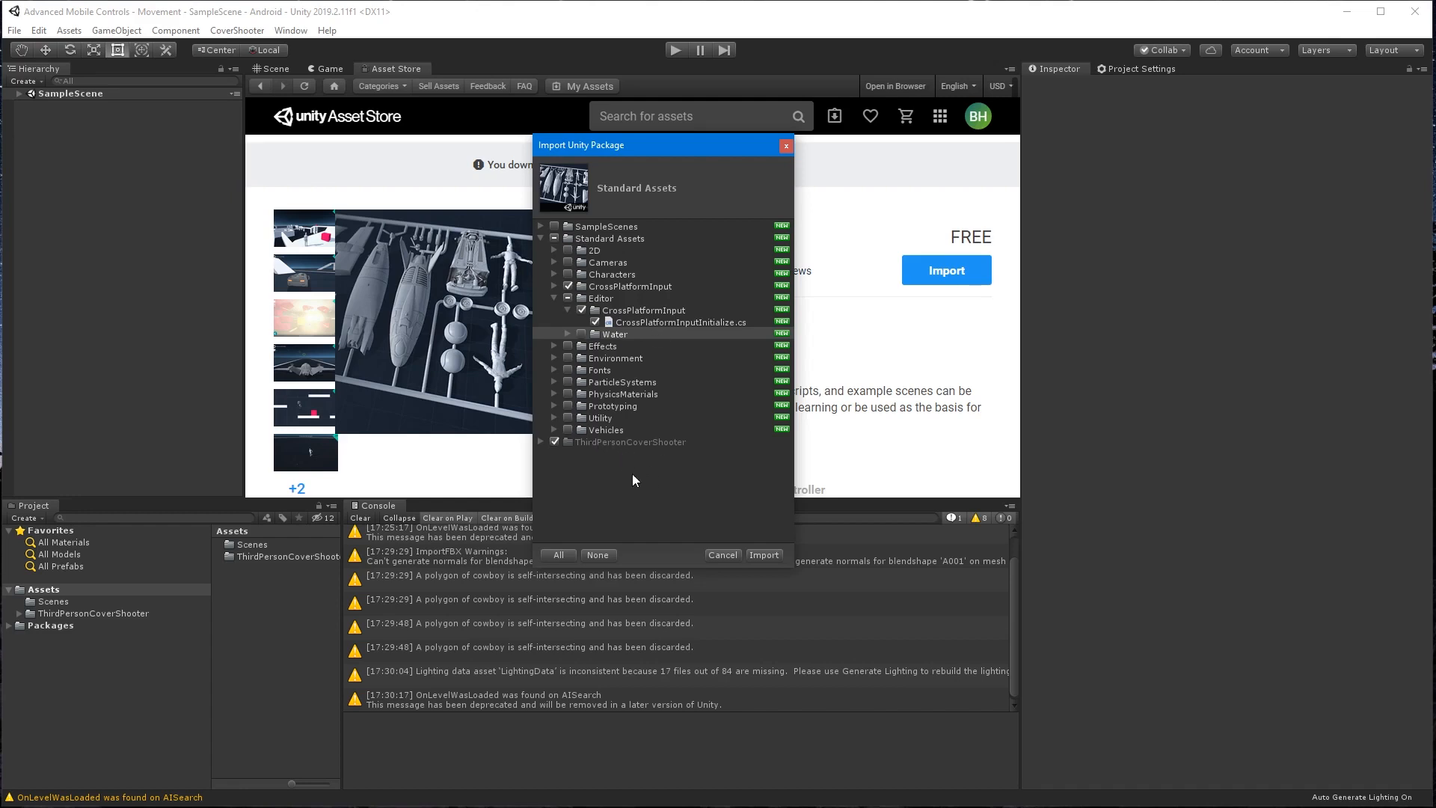
pyautogui.click(764, 555)
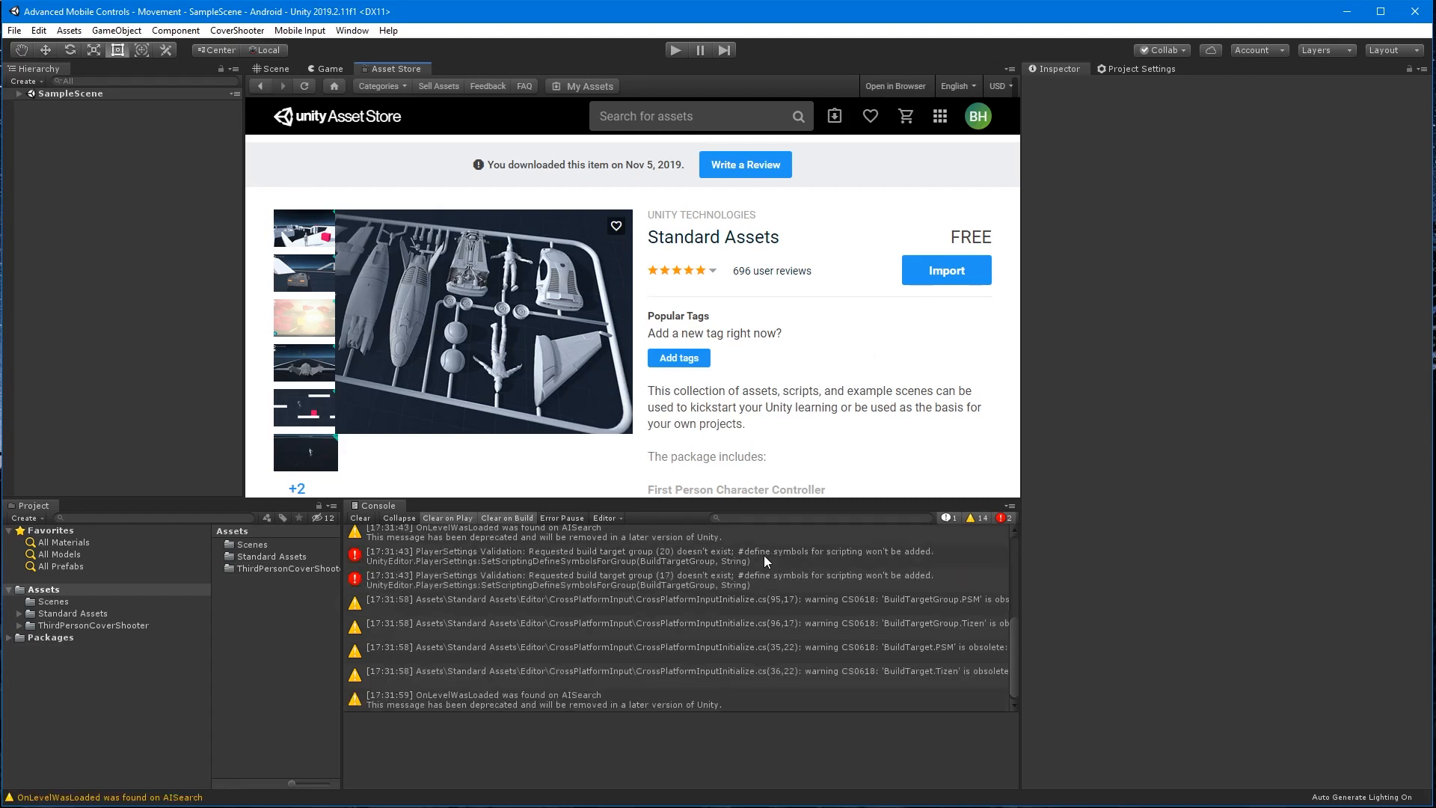
pyautogui.moveTo(536, 348)
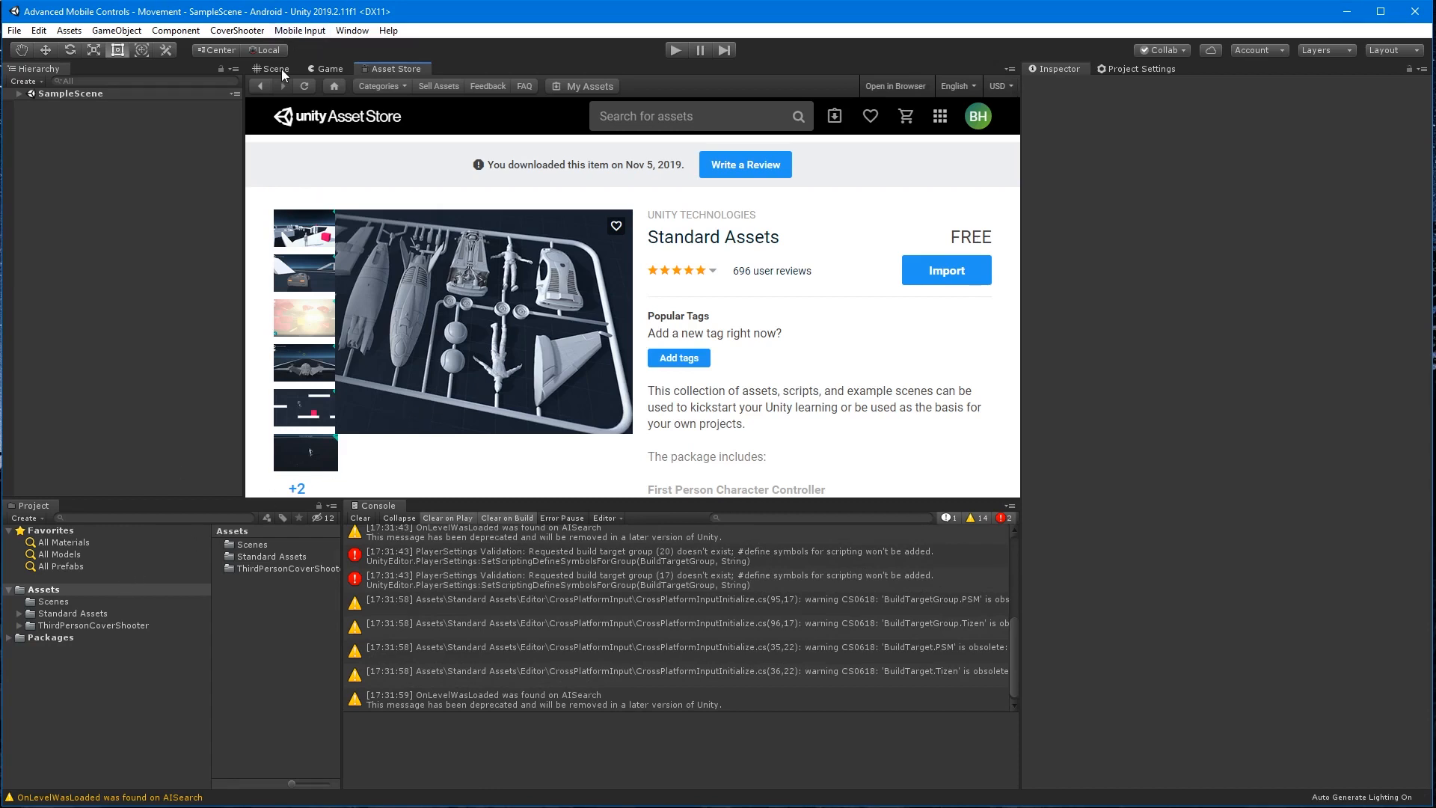
# Return to the Scene view and browse to Standard Assets > CrossPlatformInput > Prefabs.
pyautogui.click(273, 68)
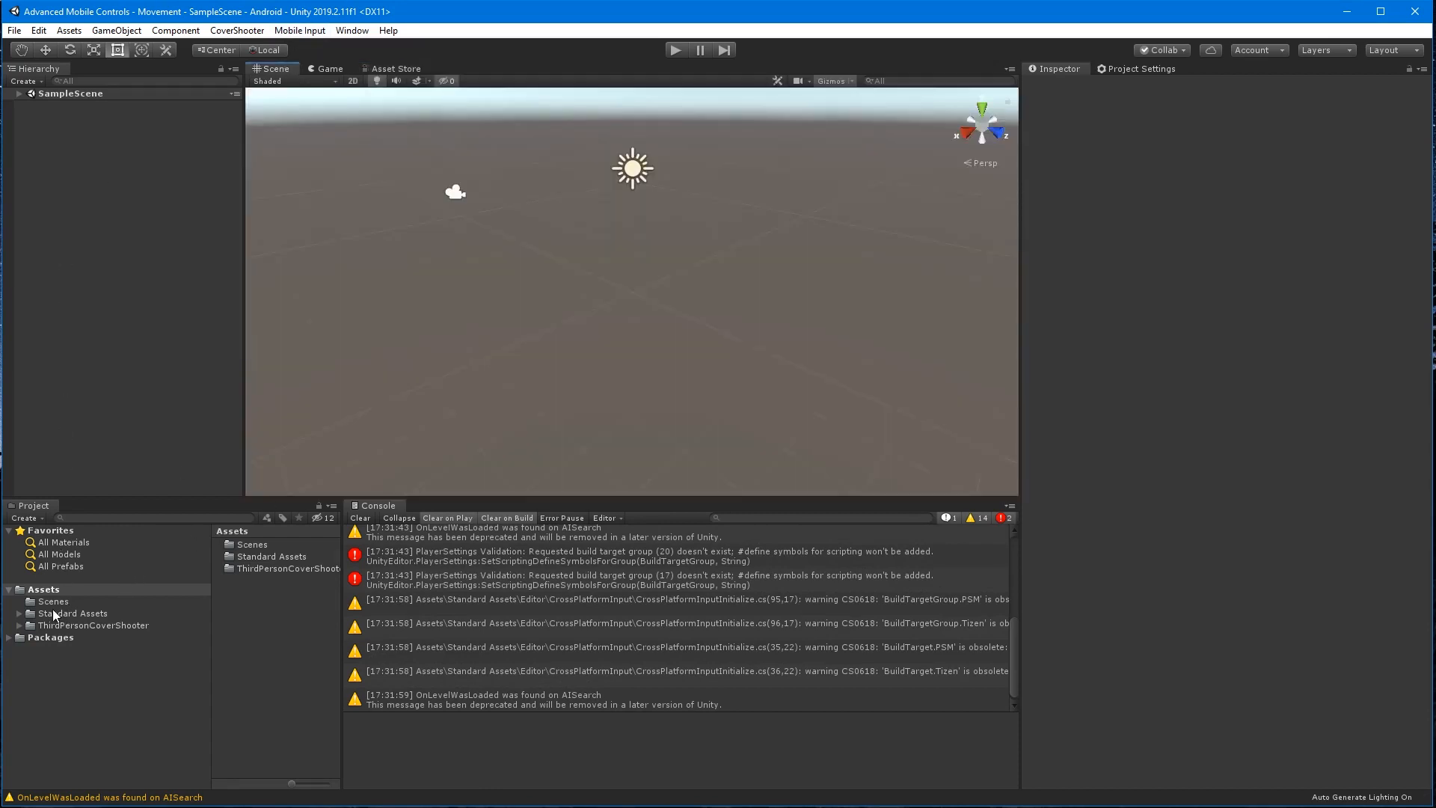
pyautogui.click(73, 612)
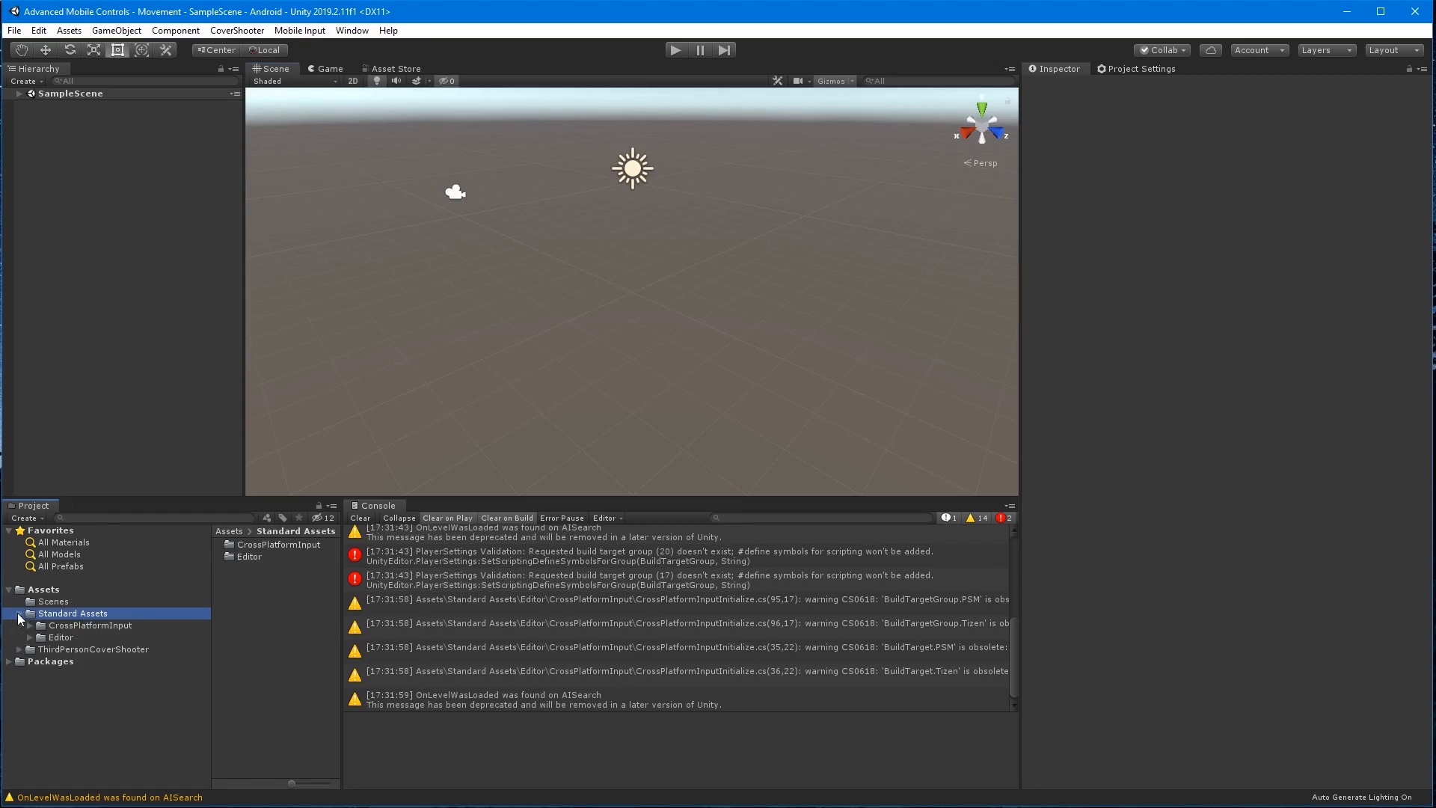
pyautogui.click(28, 624)
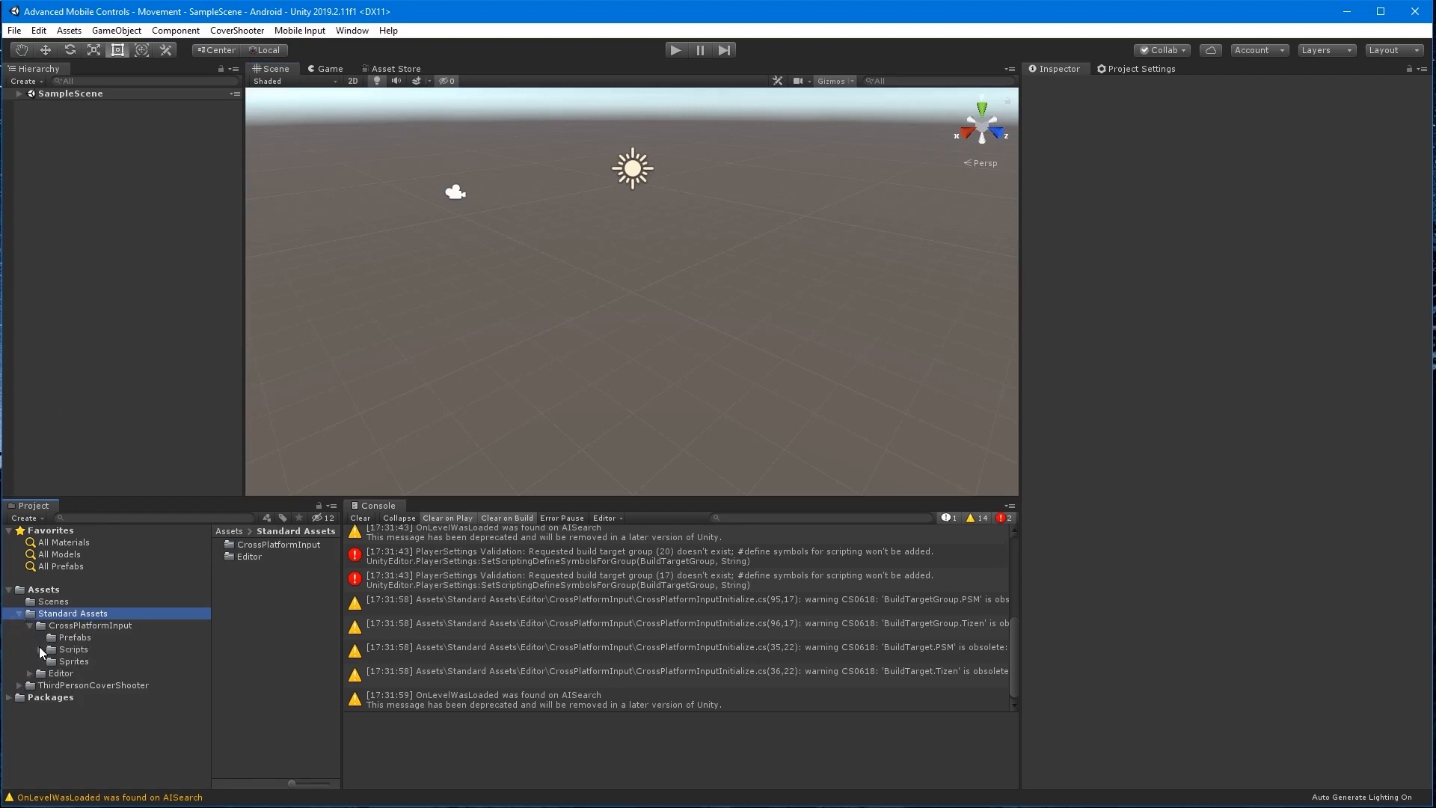
pyautogui.click(75, 636)
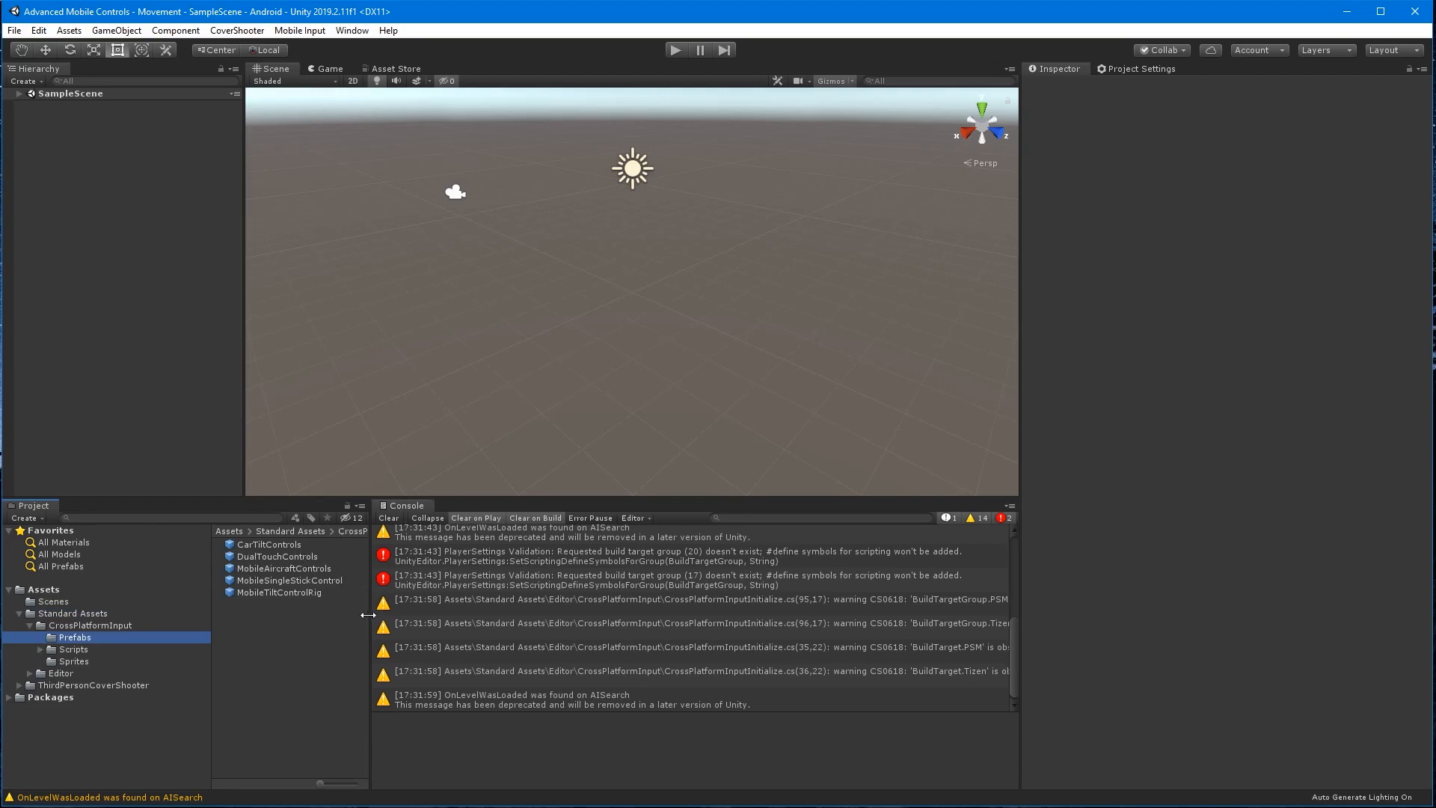
# Edit MobileSingleStickControl in 2D and save its MobileJoystick child as a separate prefab.
pyautogui.doubleClick(290, 579)
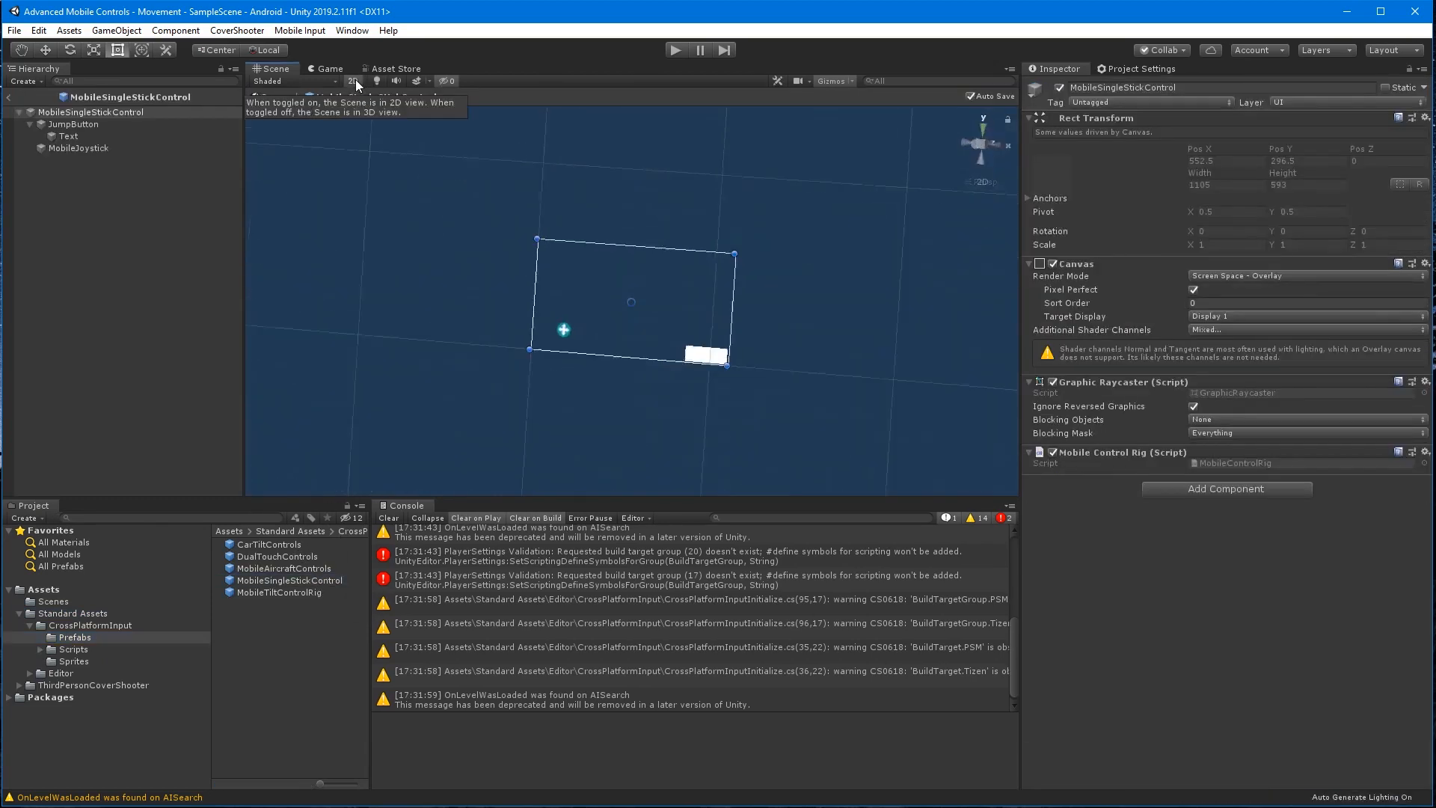
pyautogui.click(353, 81)
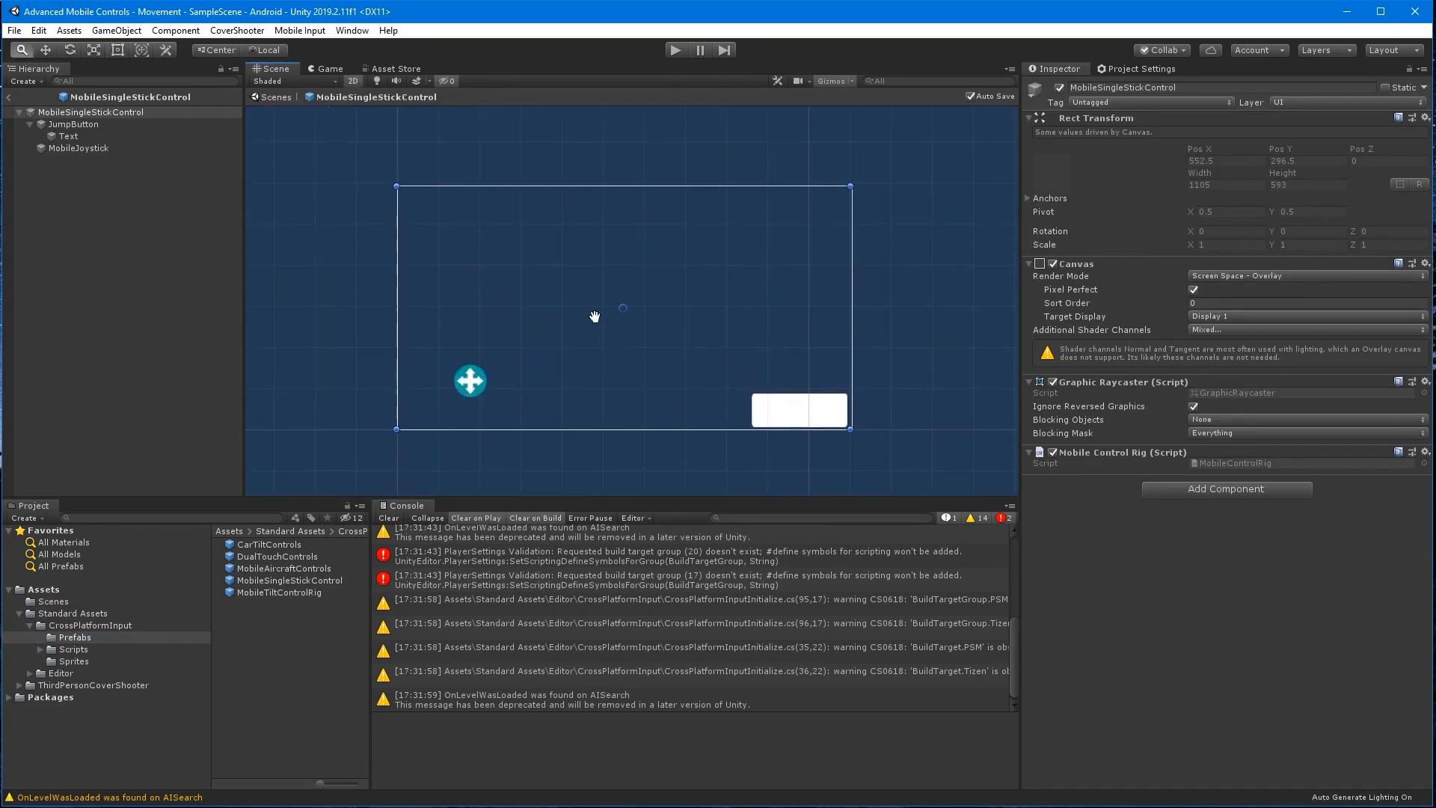
pyautogui.click(77, 147)
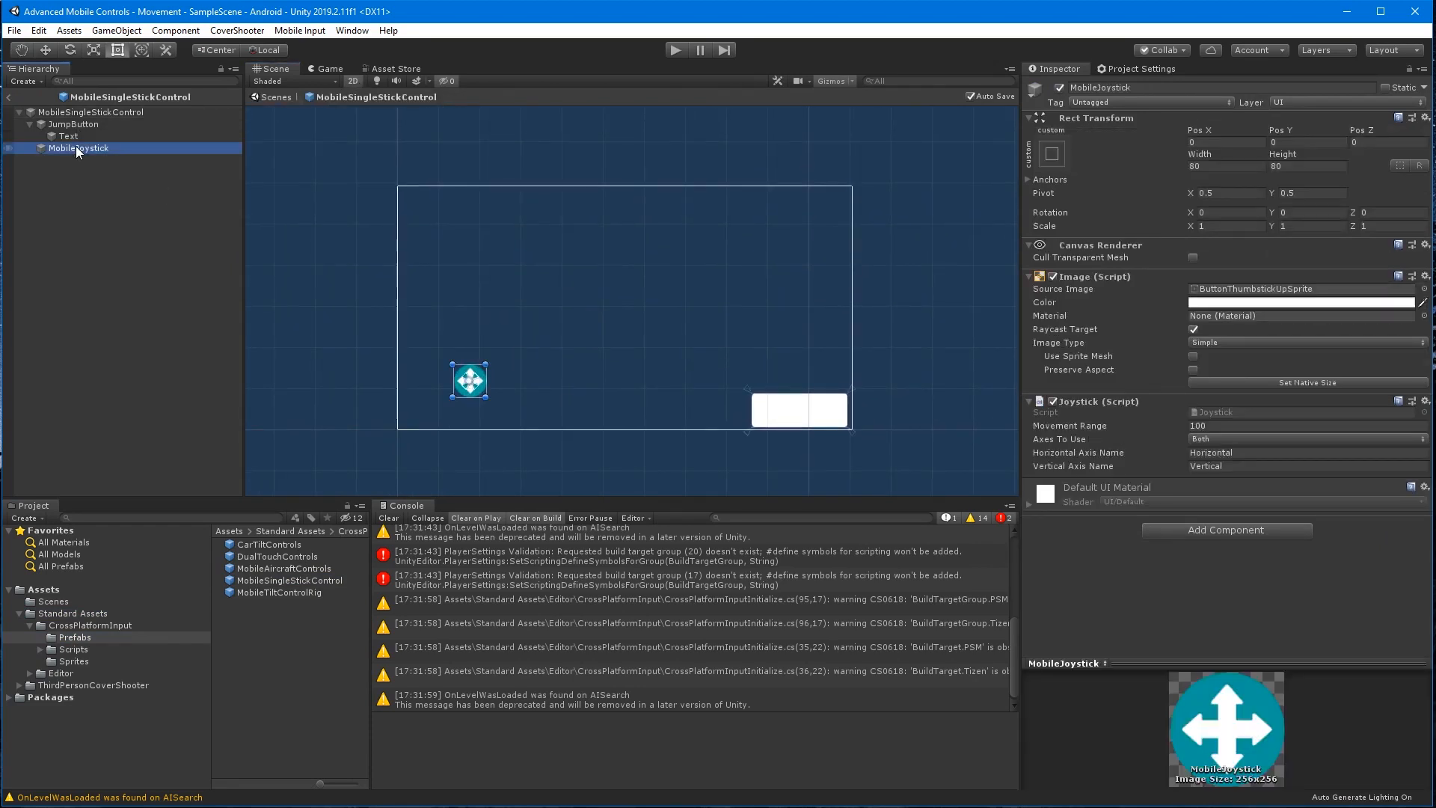
pyautogui.click(73, 123)
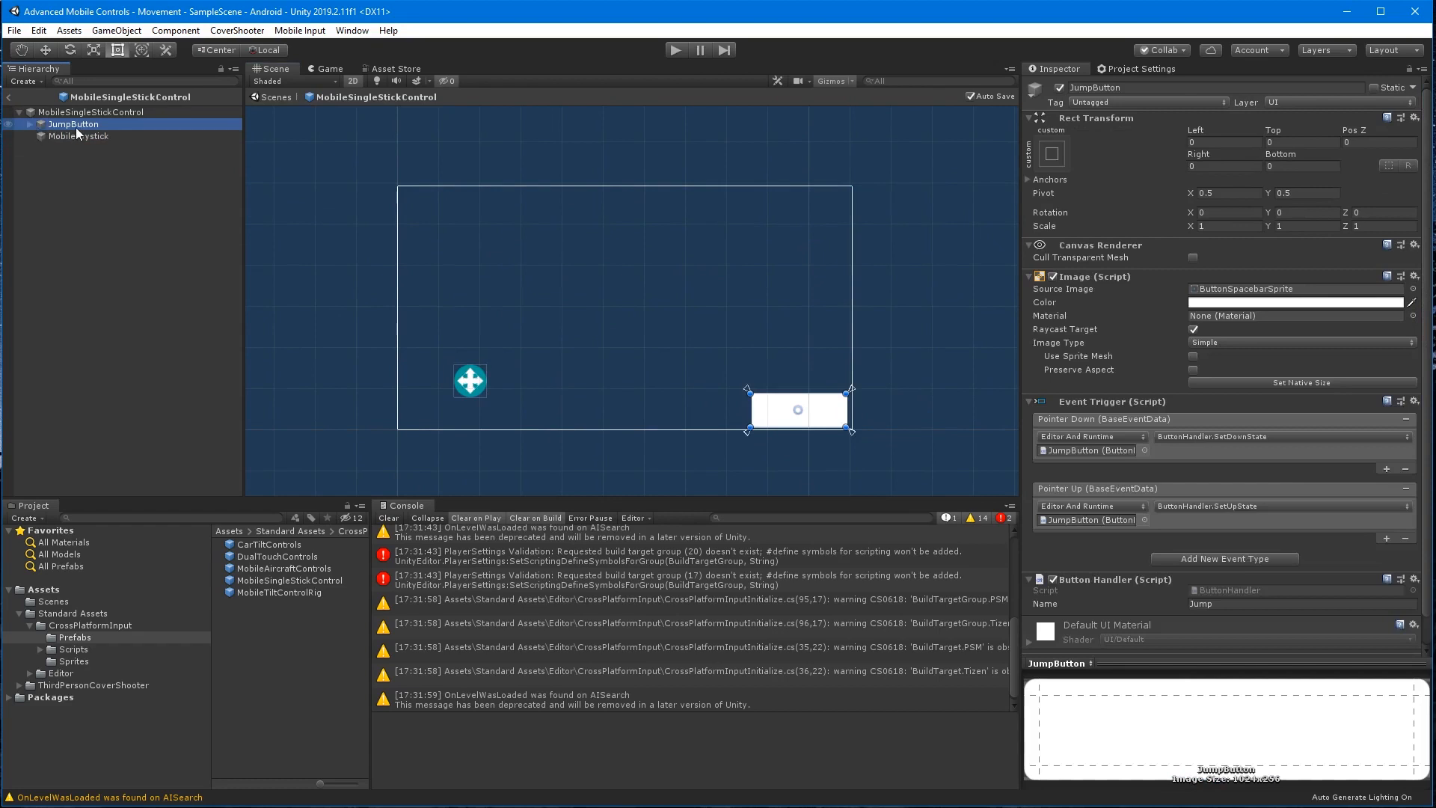
pyautogui.click(82, 135)
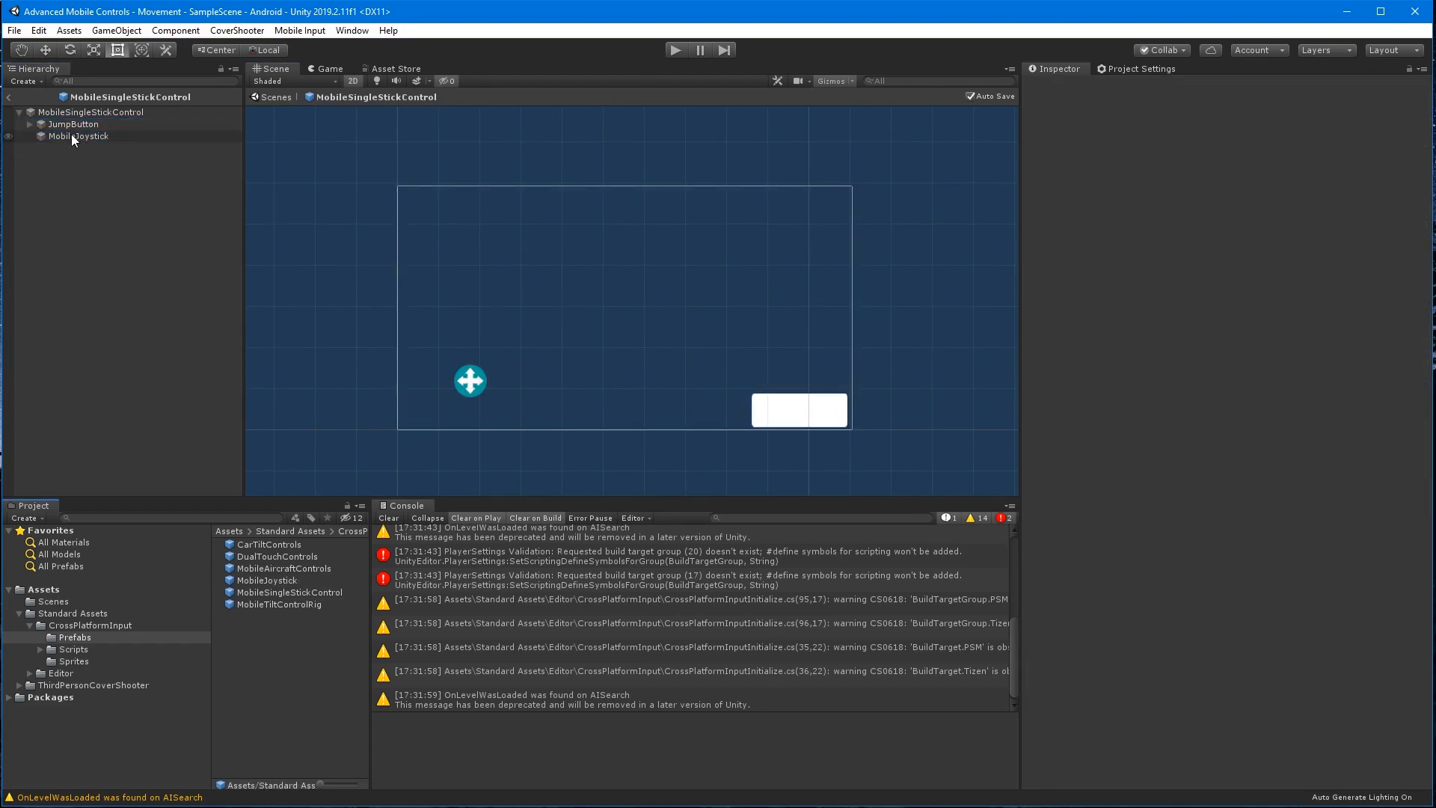
pyautogui.click(78, 136)
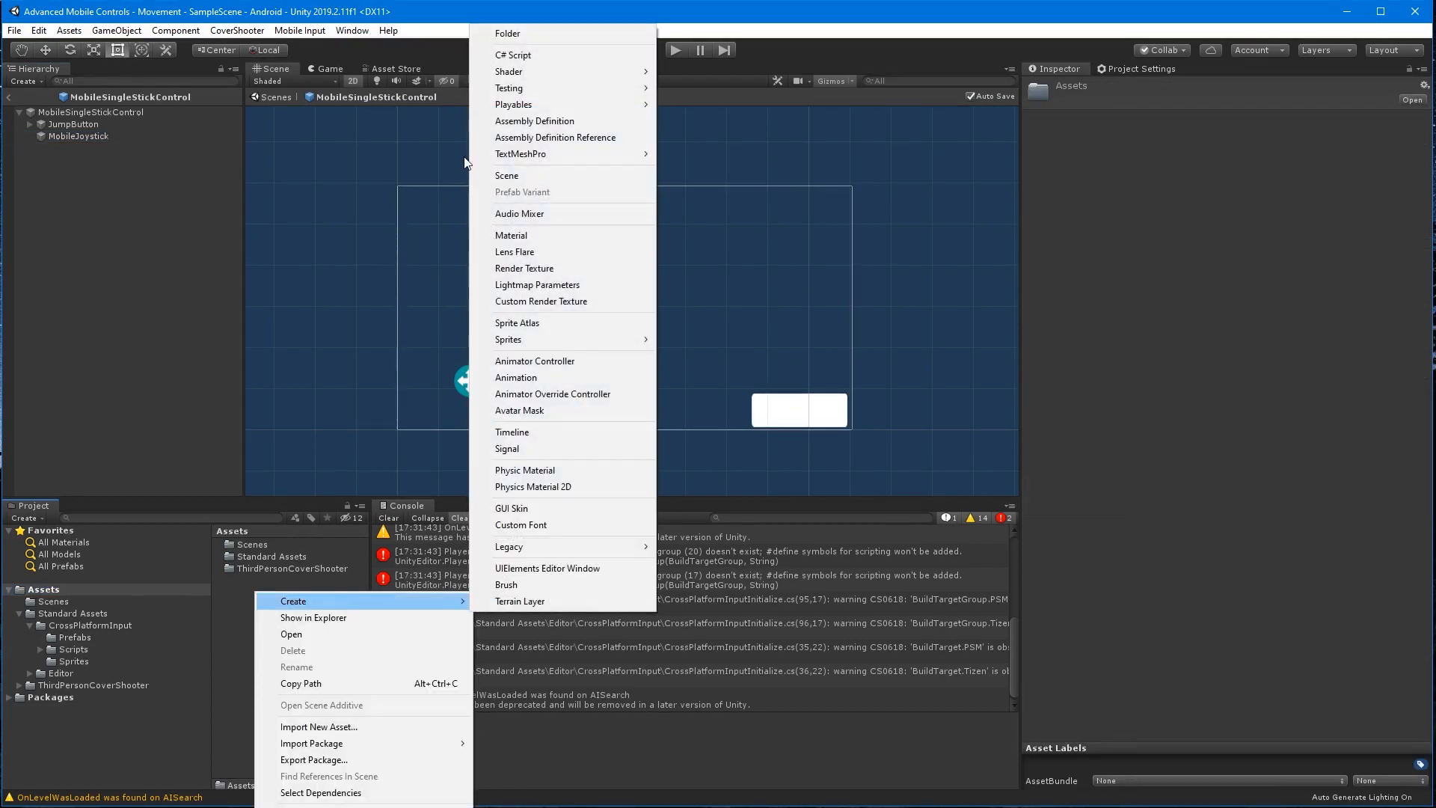
# Create an 'Advanced Movement' folder in Assets containing a 'UI' subfolder.
pyautogui.click(506, 33)
pyautogui.write('Advanced Movement')
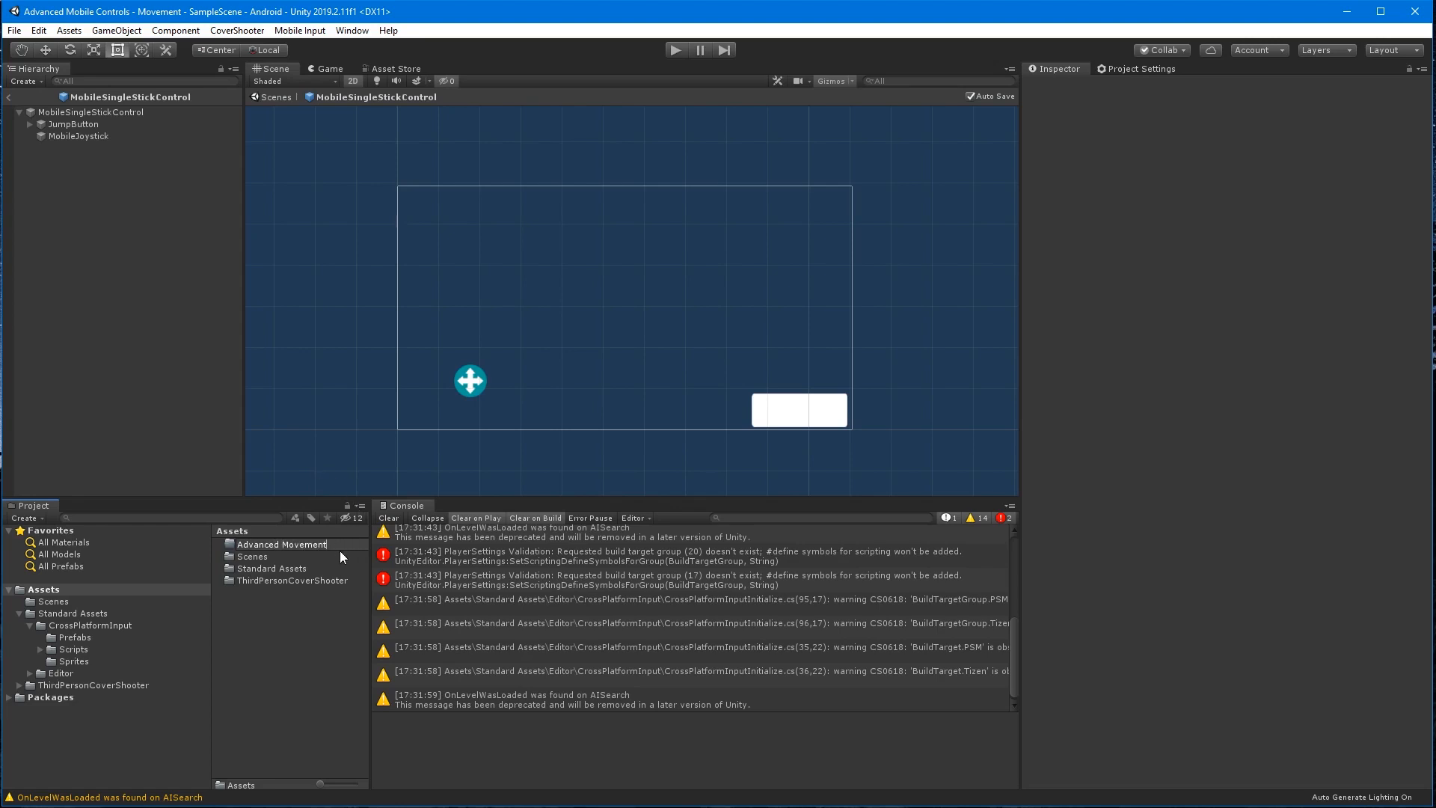
pyautogui.click(285, 544)
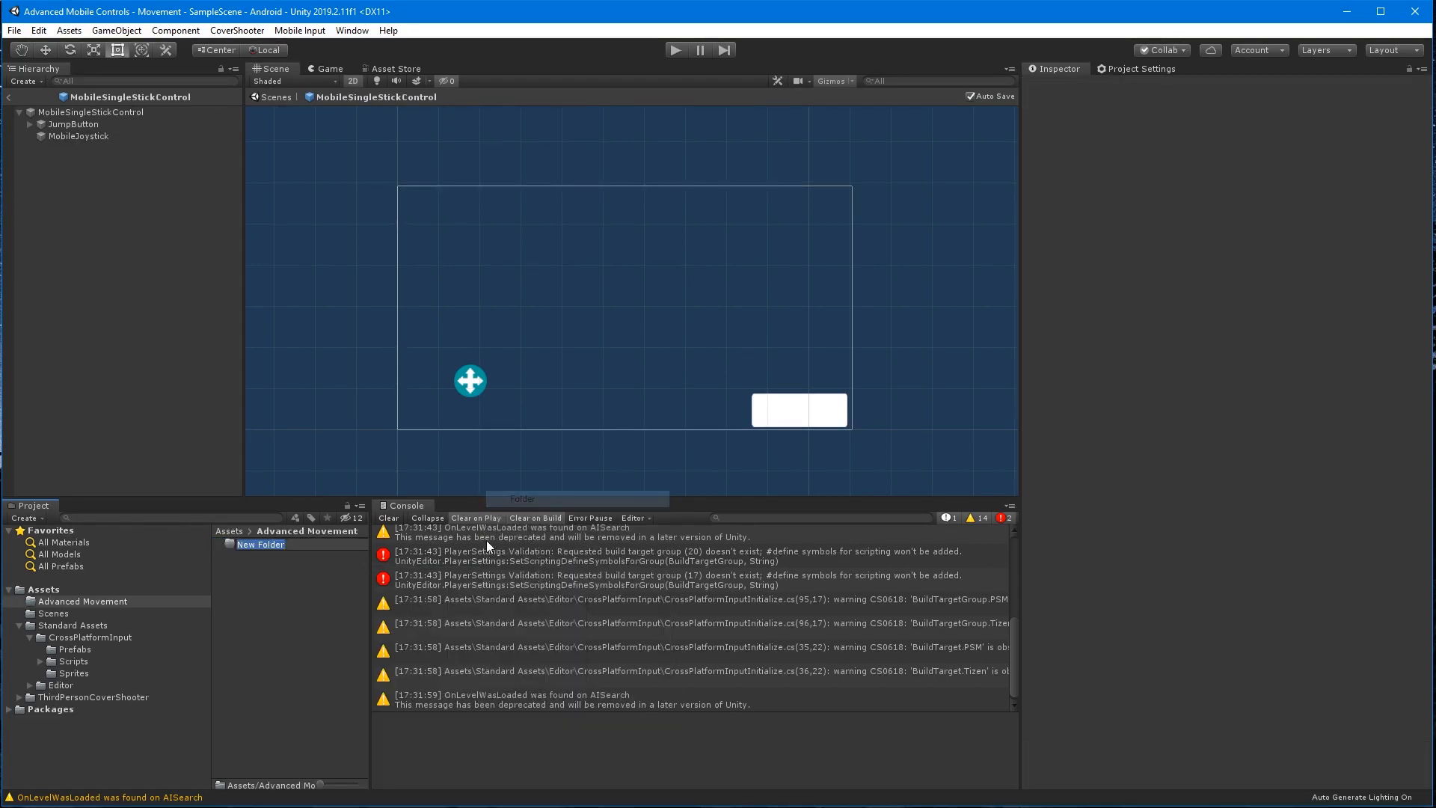
pyautogui.write('UI')
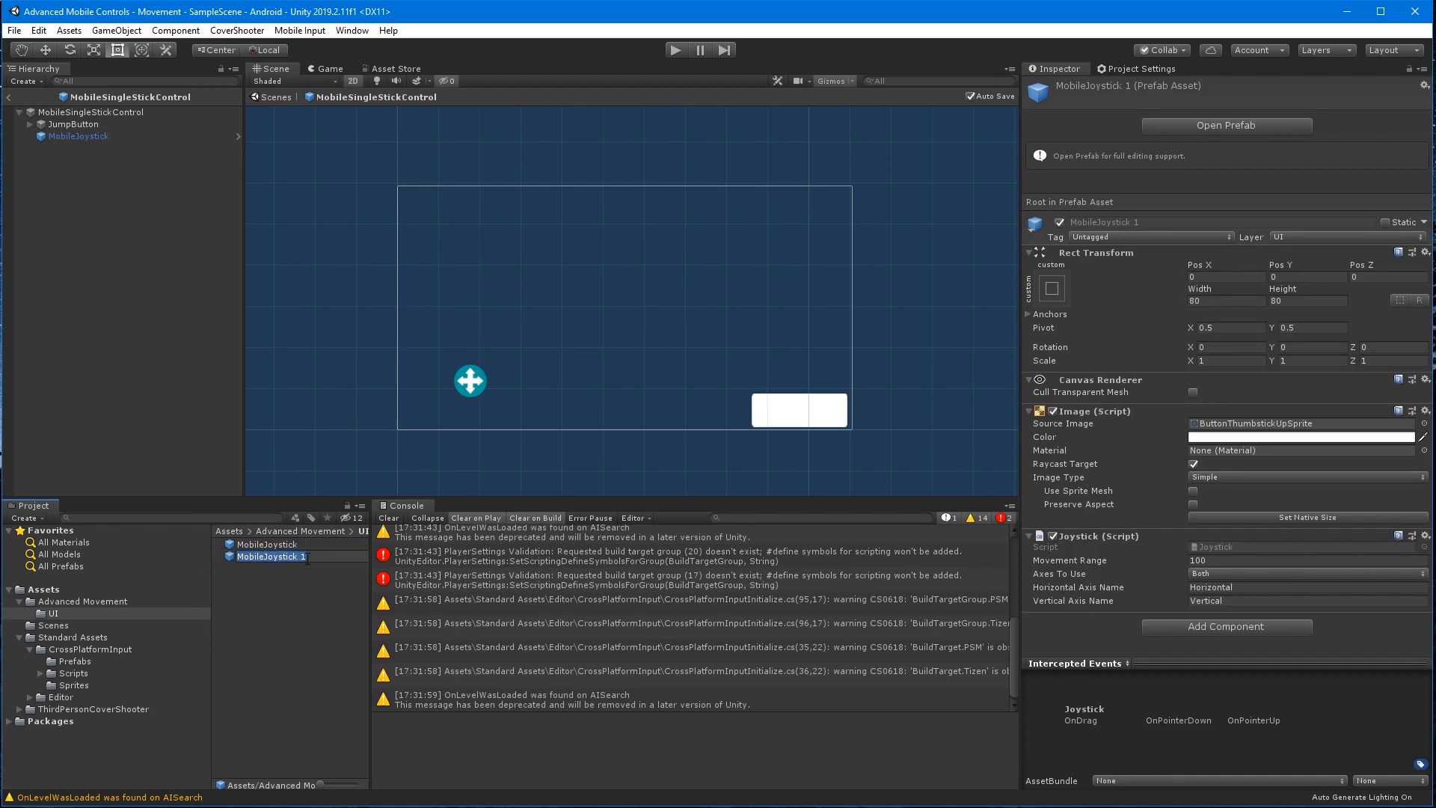
# Rename the copied joystick prefab to MovementMobileJoystick and open its Joystick script.
pyautogui.doubleClick(266, 556)
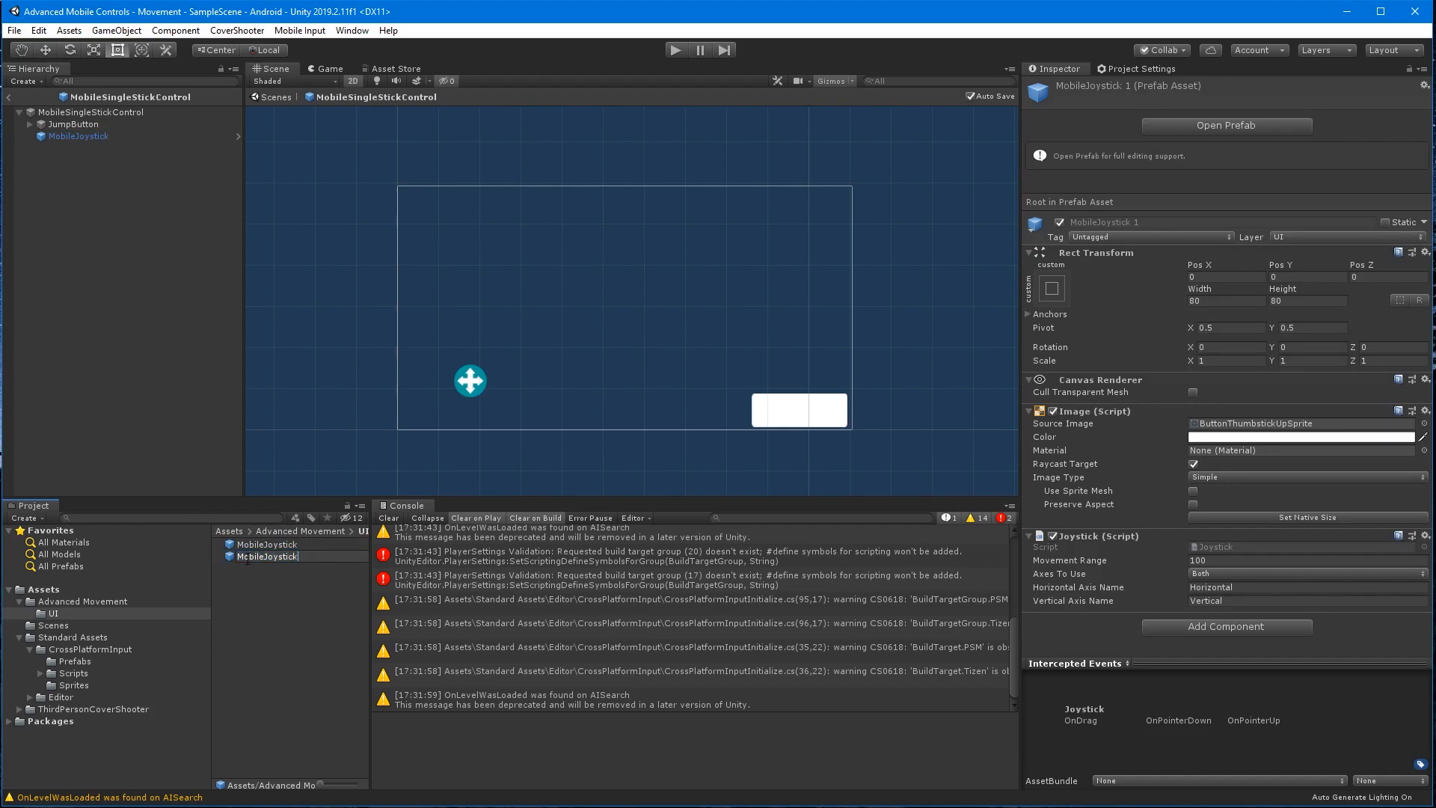
pyautogui.write('Movement')
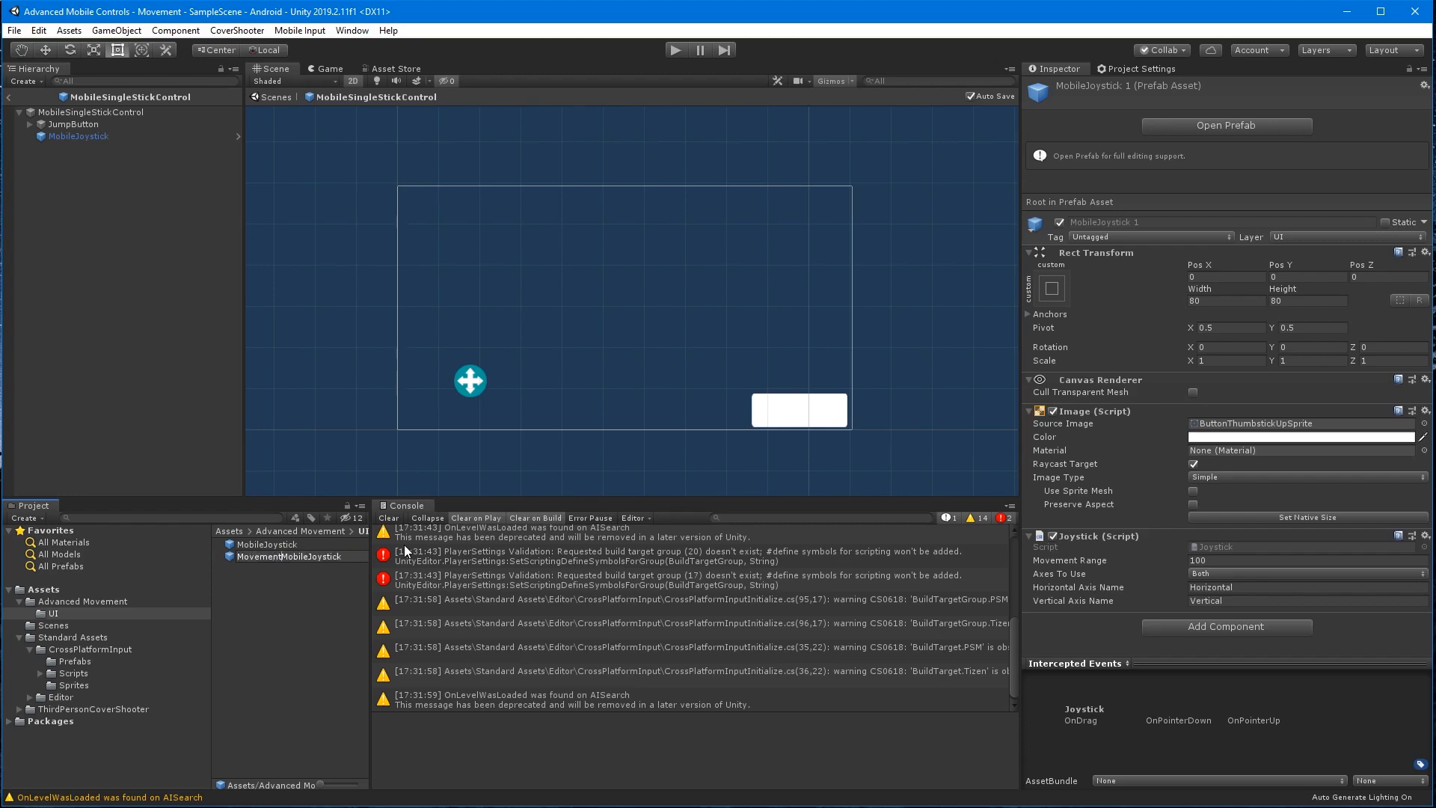
pyautogui.click(294, 556)
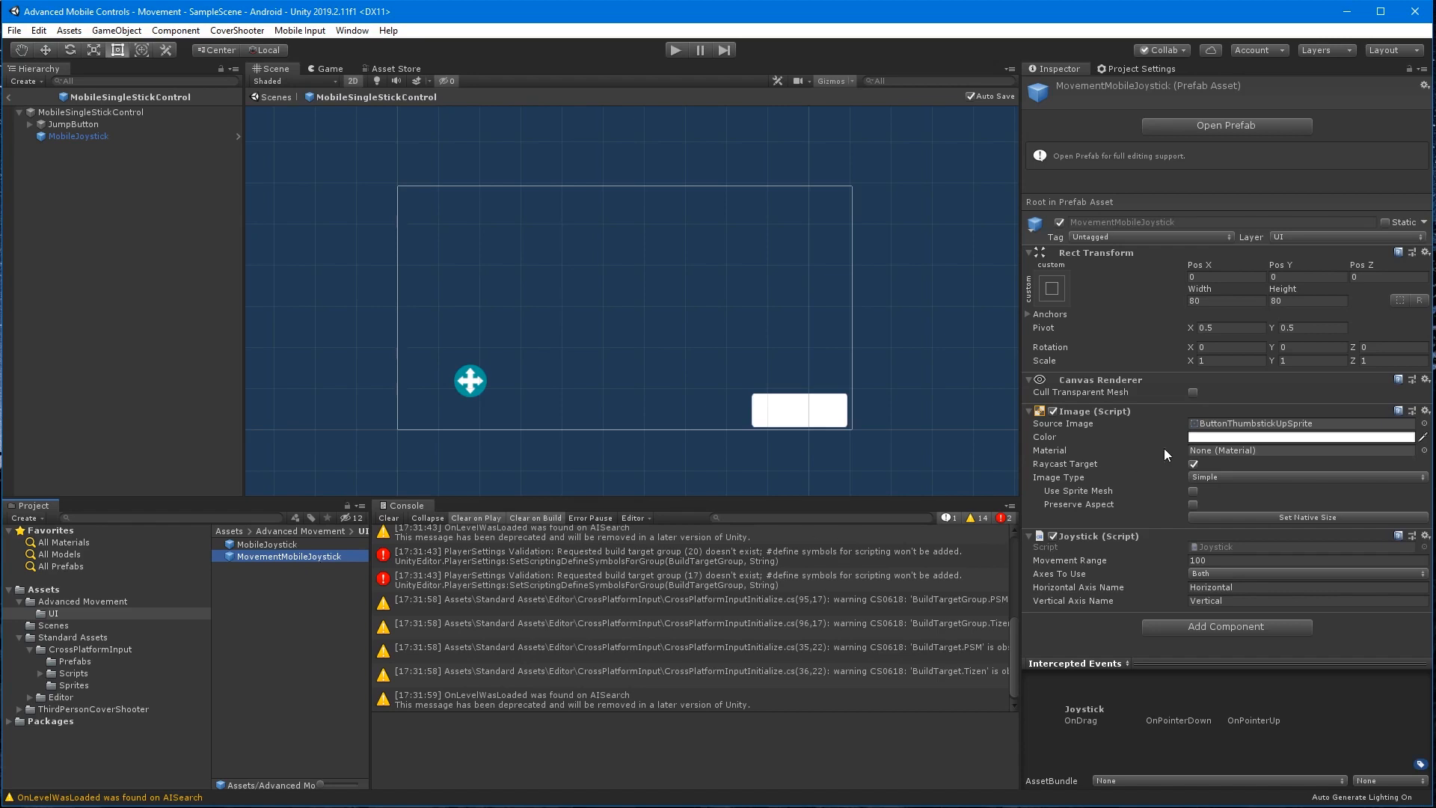
pyautogui.moveTo(1239, 551)
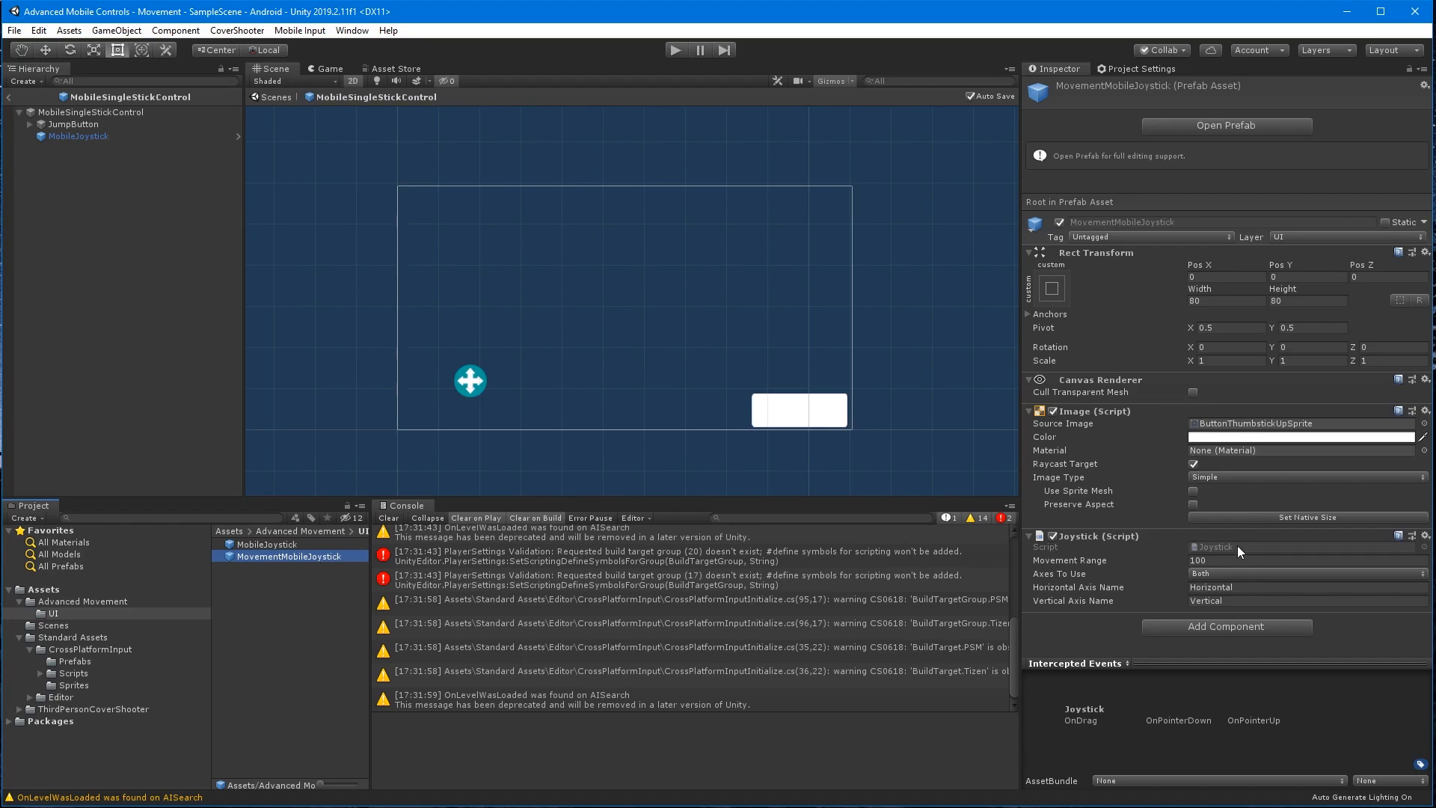
pyautogui.click(60, 673)
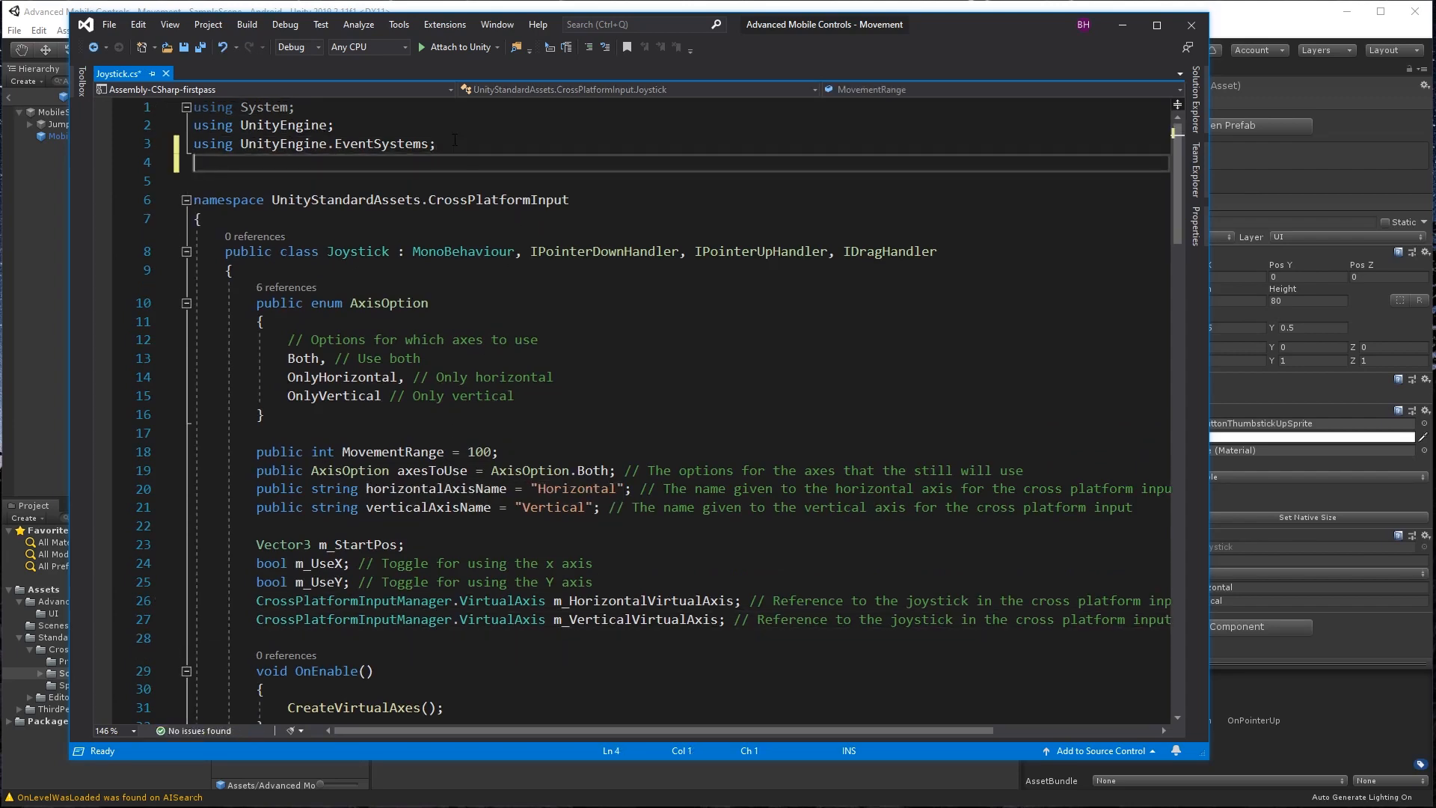
# Add 'using UnityEngine.UI;', 'public bool walk;' and 'public Toggle autoRun;' to Joystick.cs.
pyautogui.write('using')
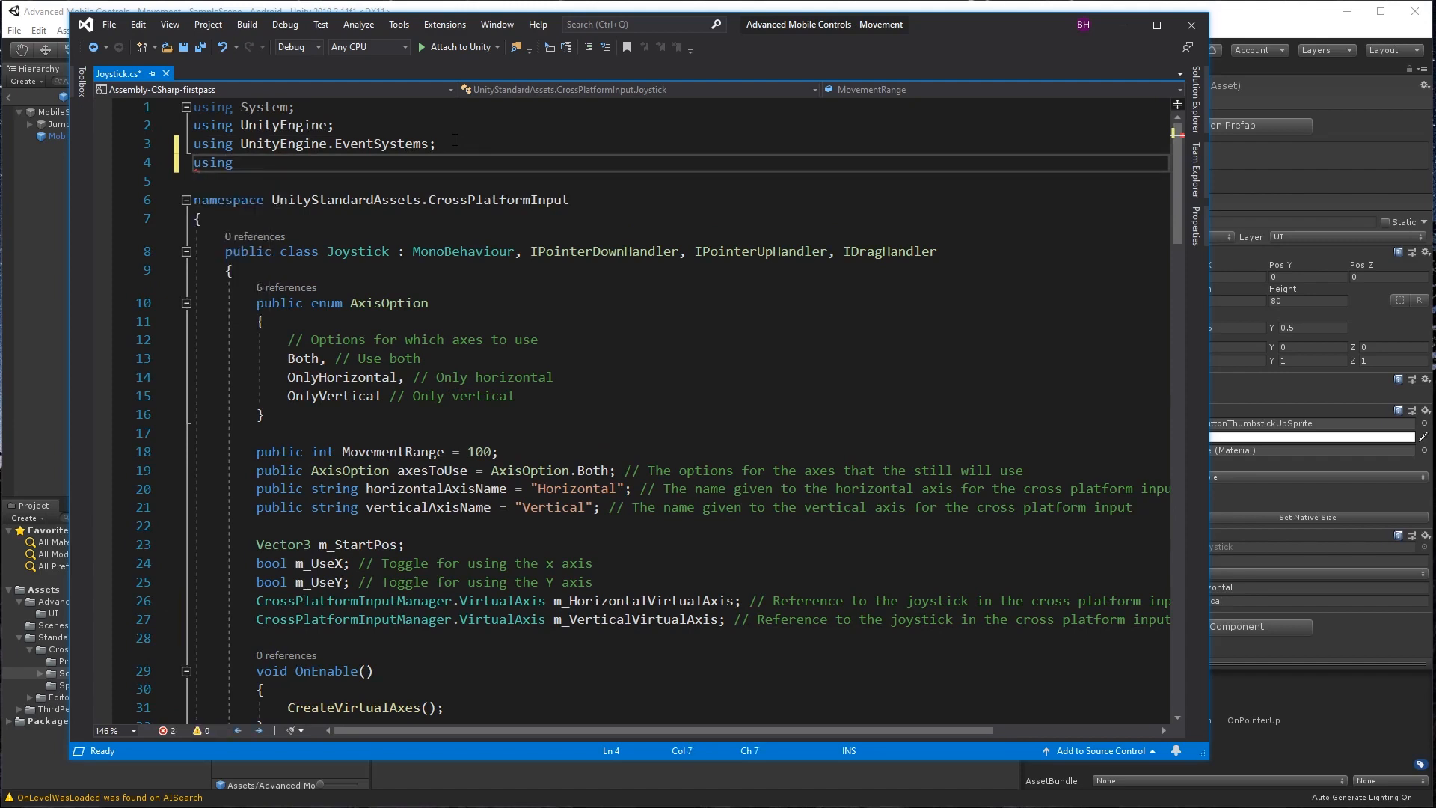
pyautogui.write('UnityEngine.UI;')
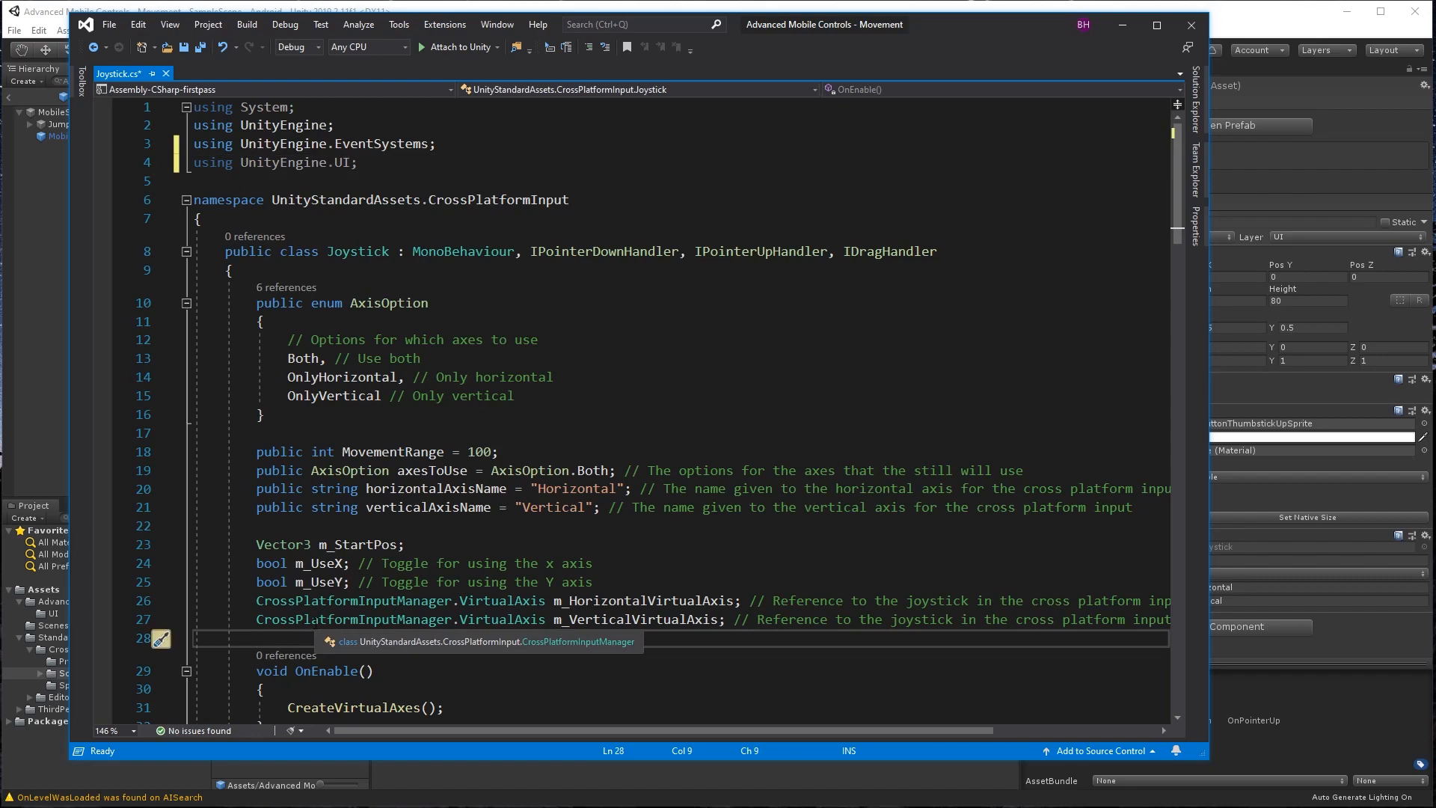
pyautogui.write('public')
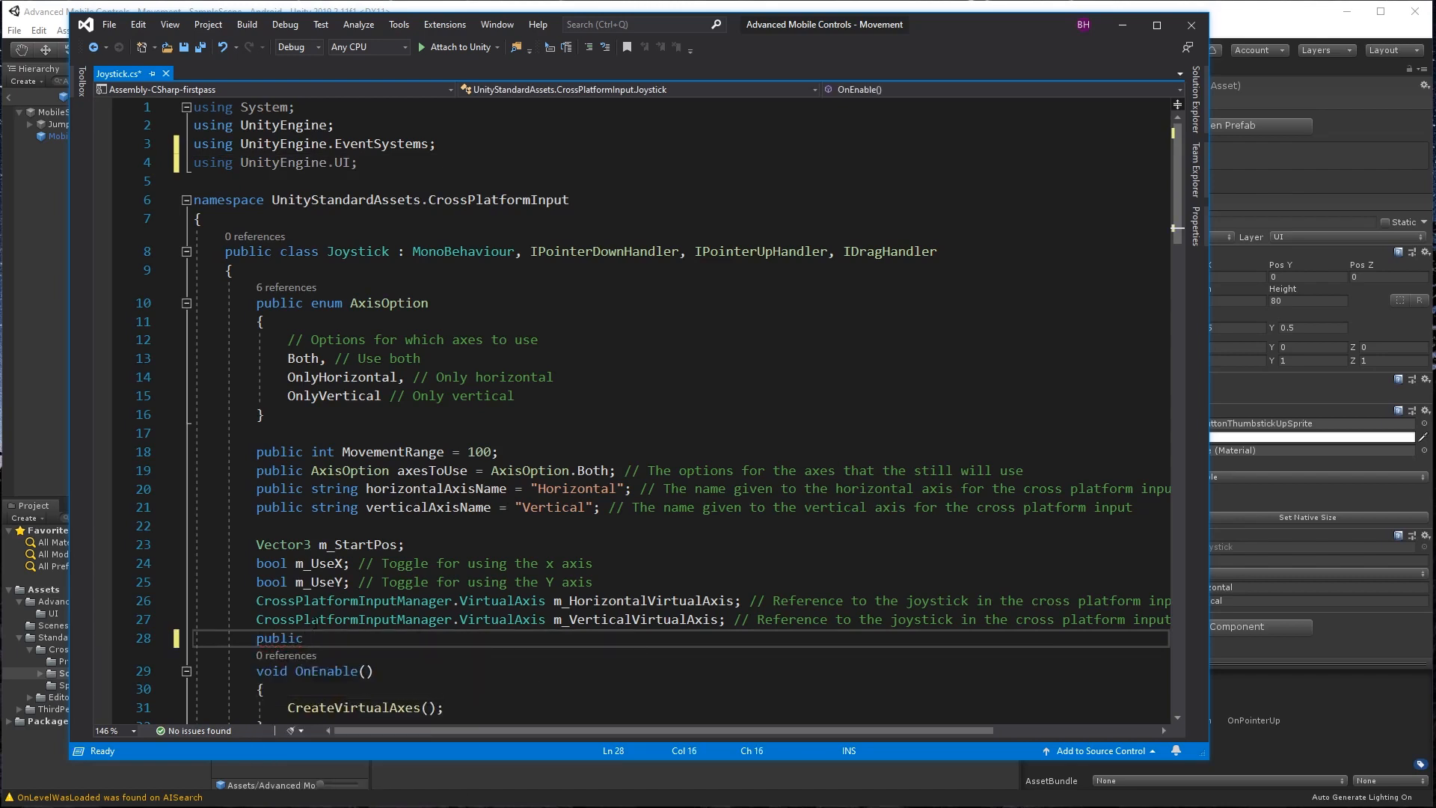
pyautogui.write('bool')
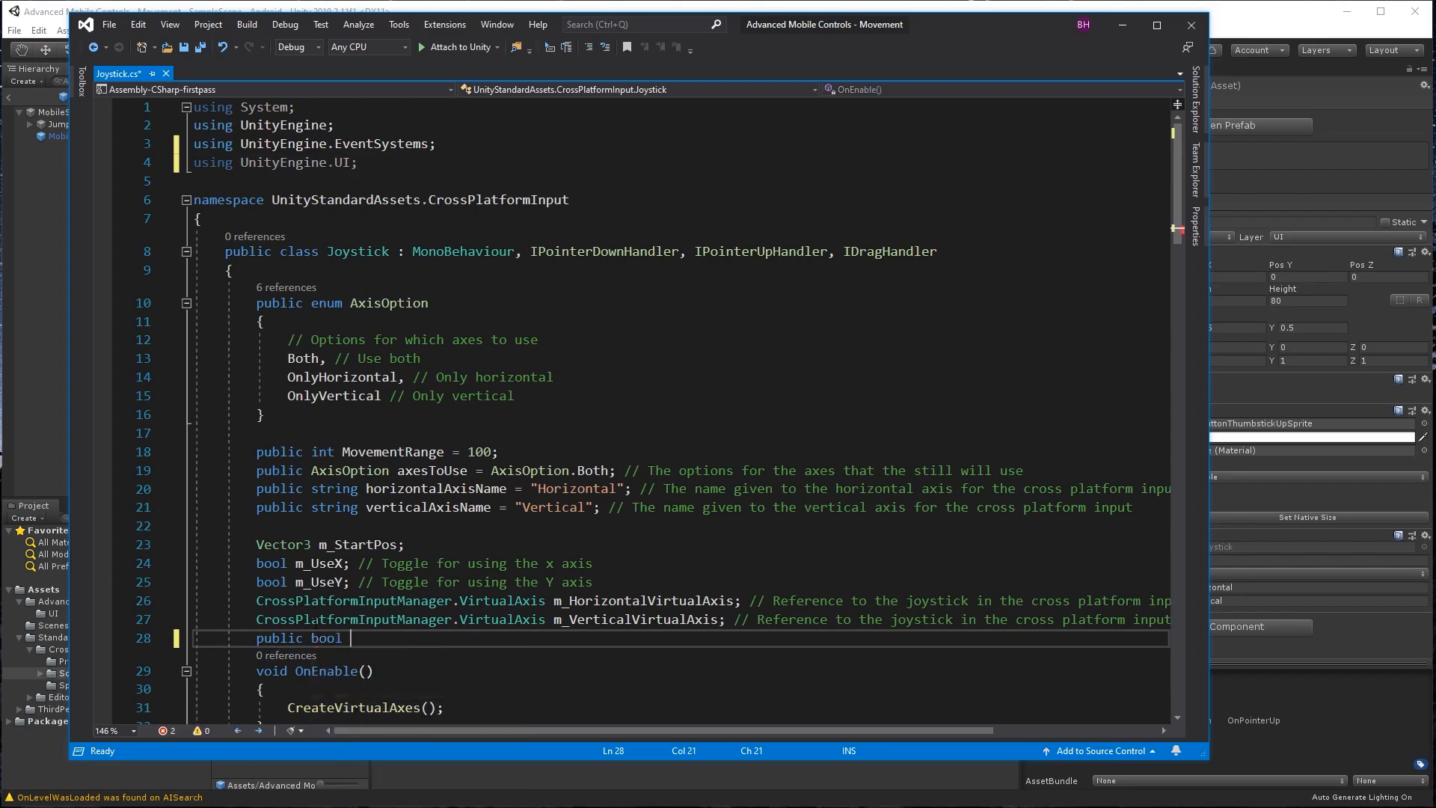
pyautogui.write('waq')
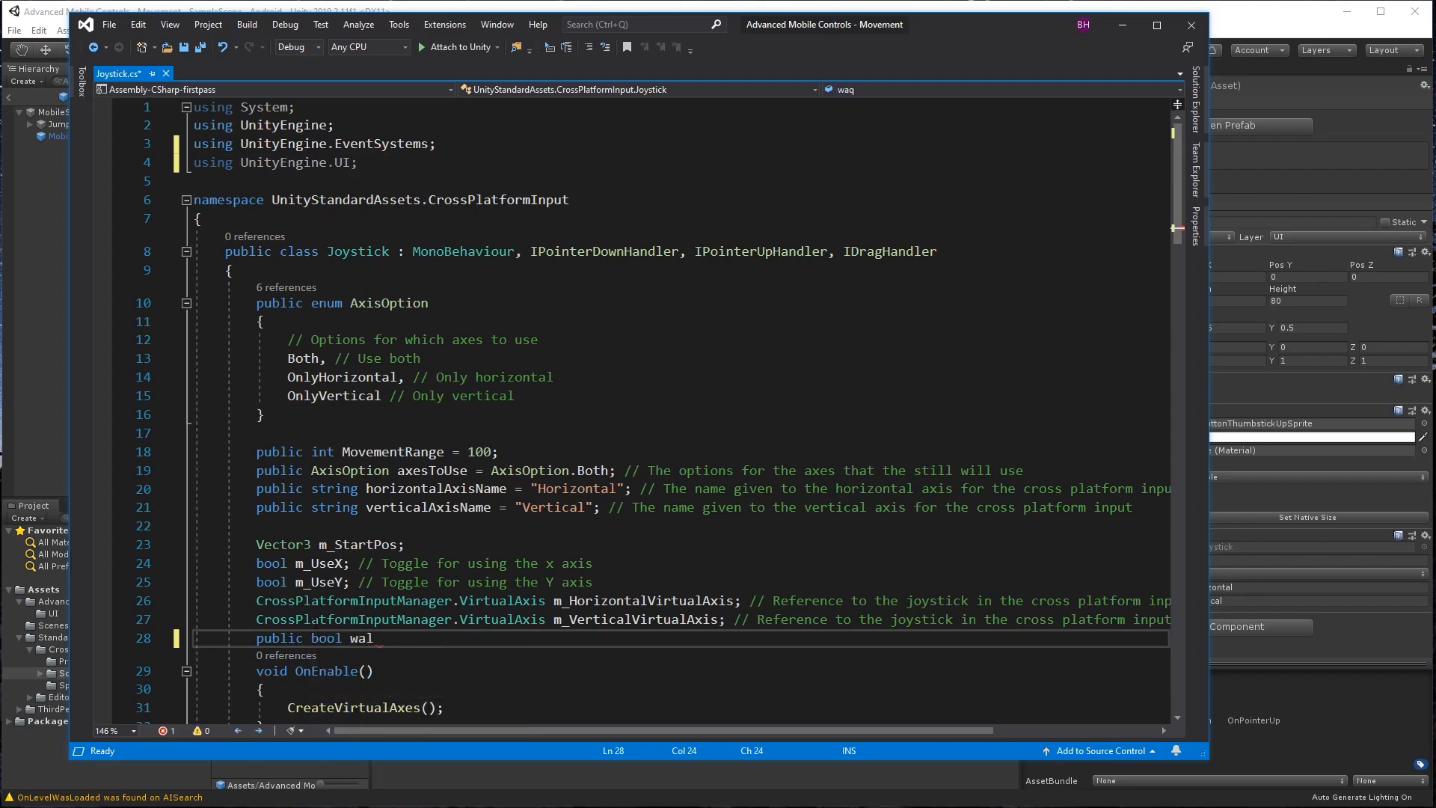
pyautogui.write('k;')
pyautogui.write('public')
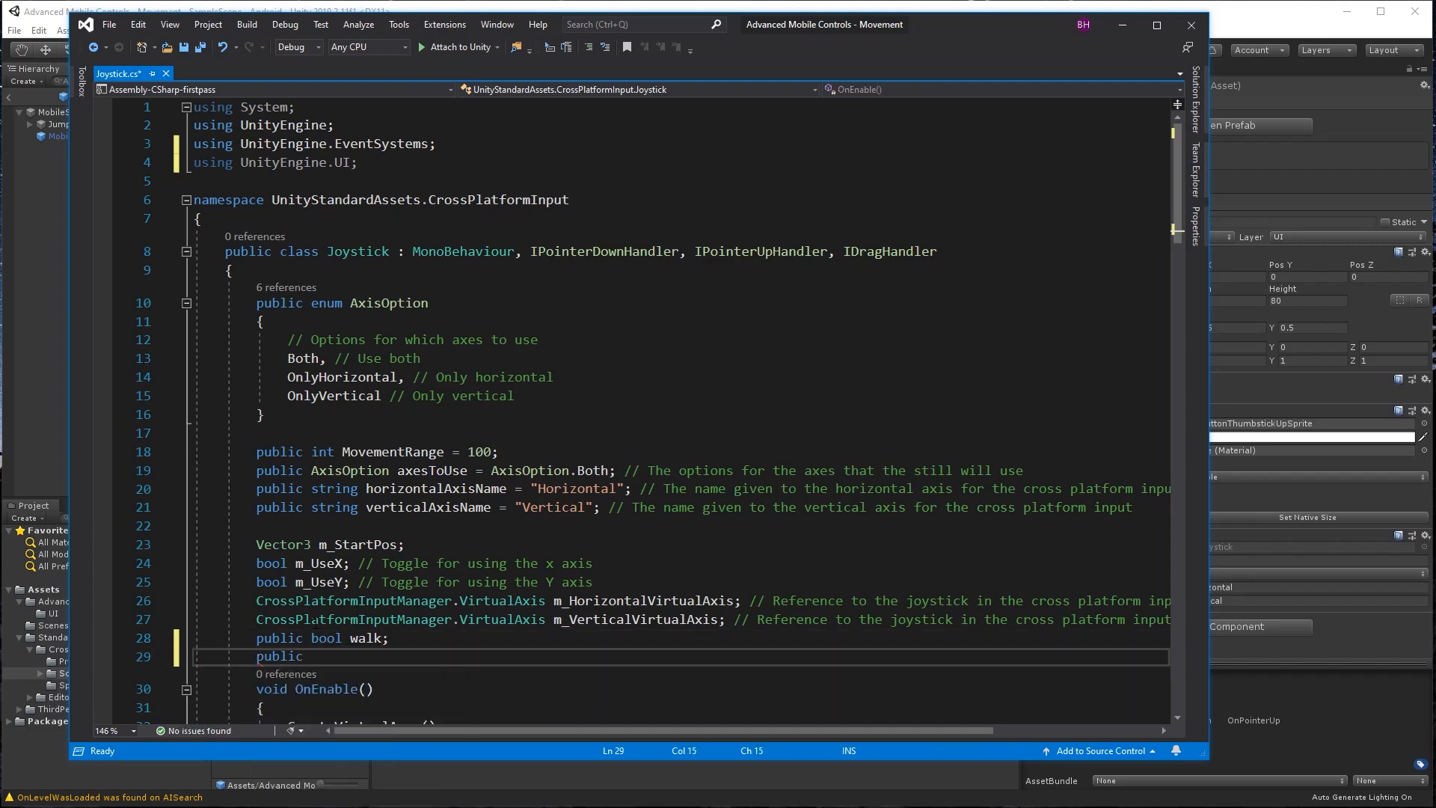
pyautogui.write('Tog')
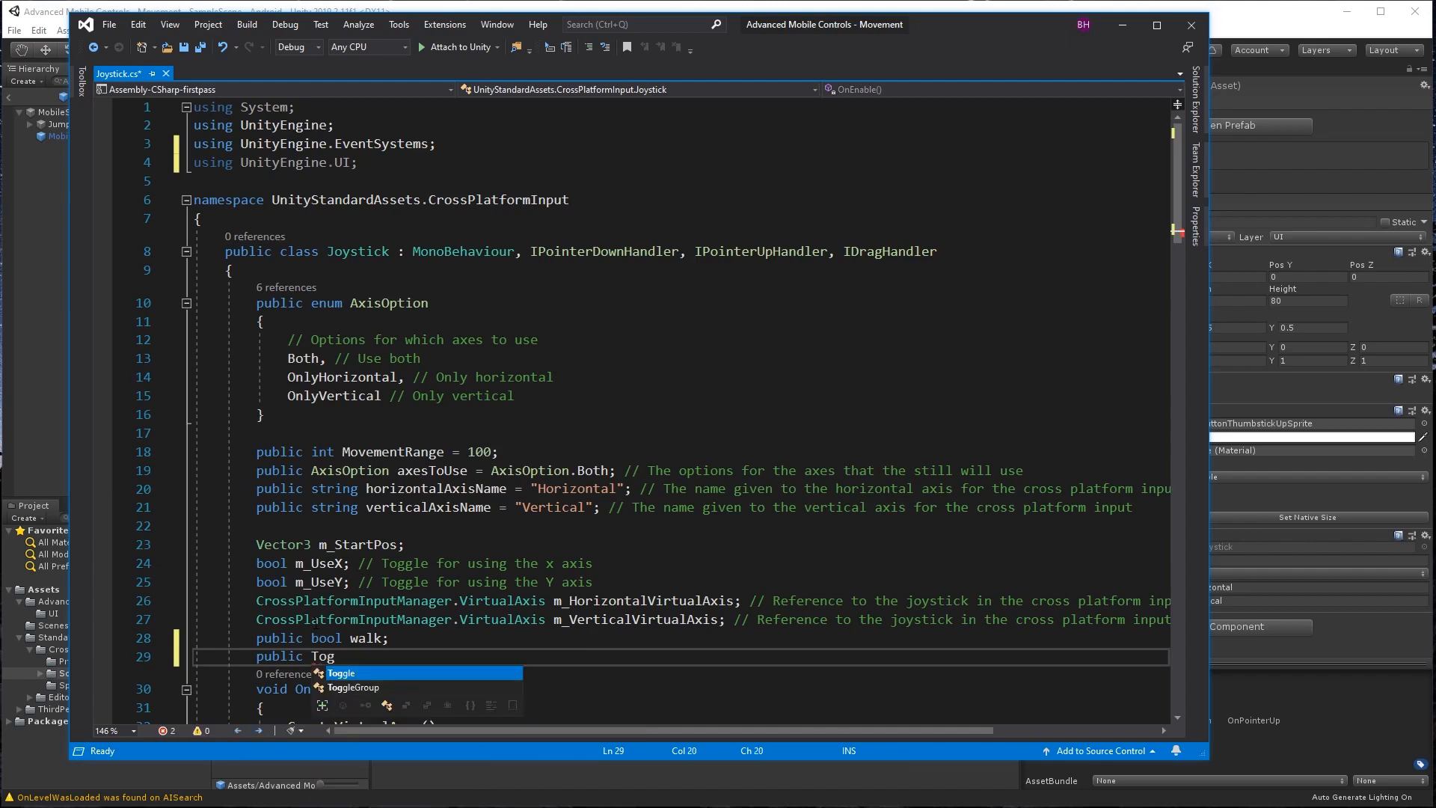
pyautogui.write('Toggle')
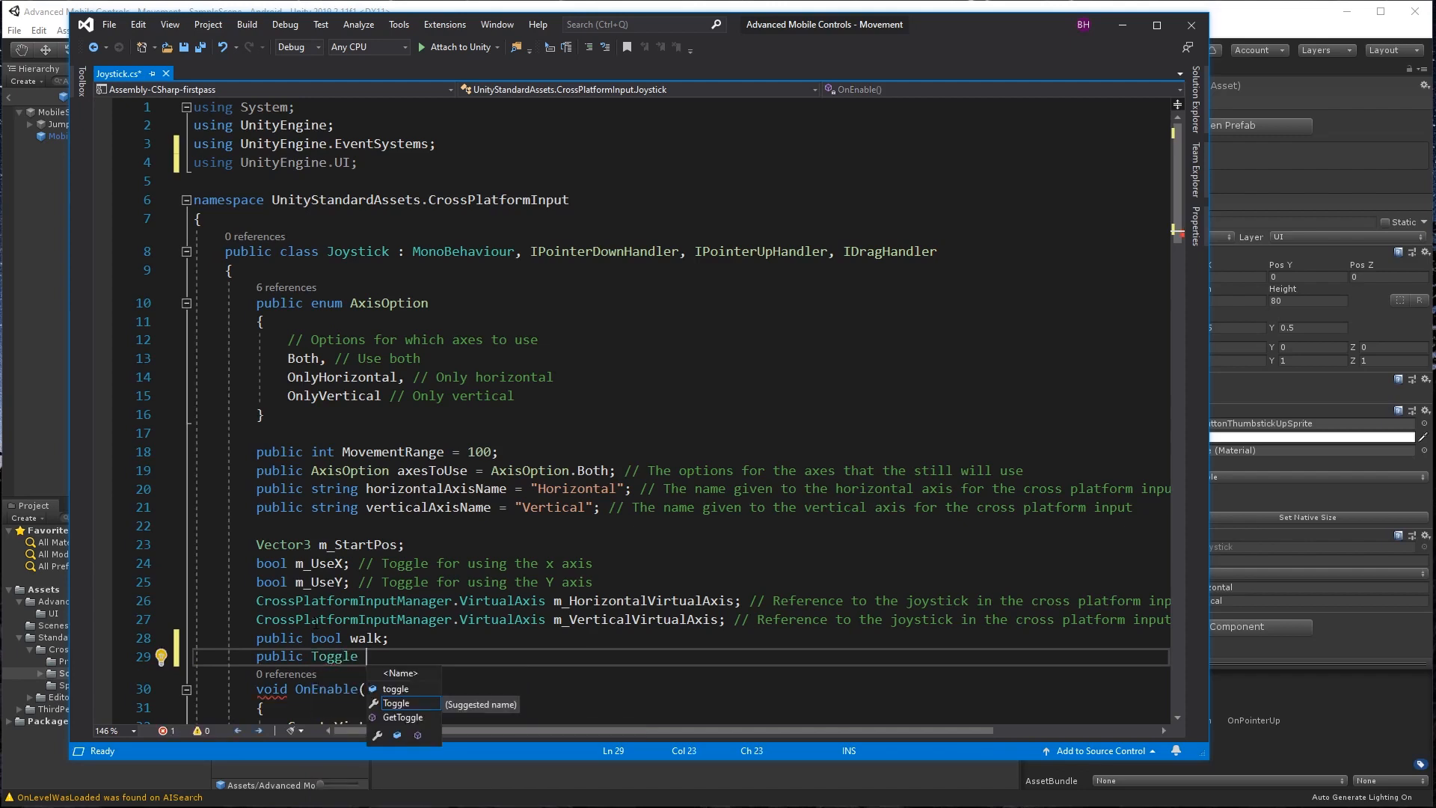
pyautogui.write('aut')
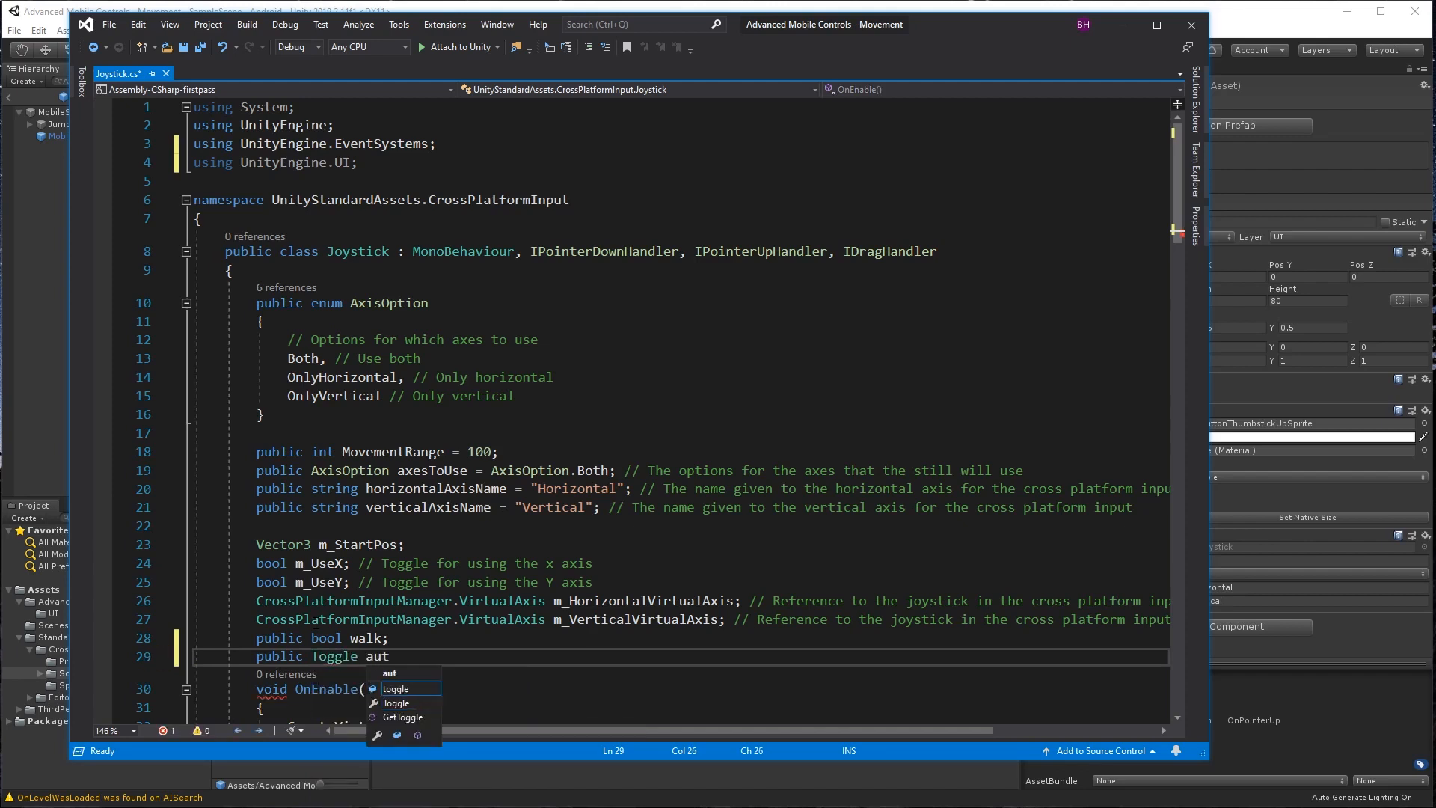
pyautogui.write('oRun;')
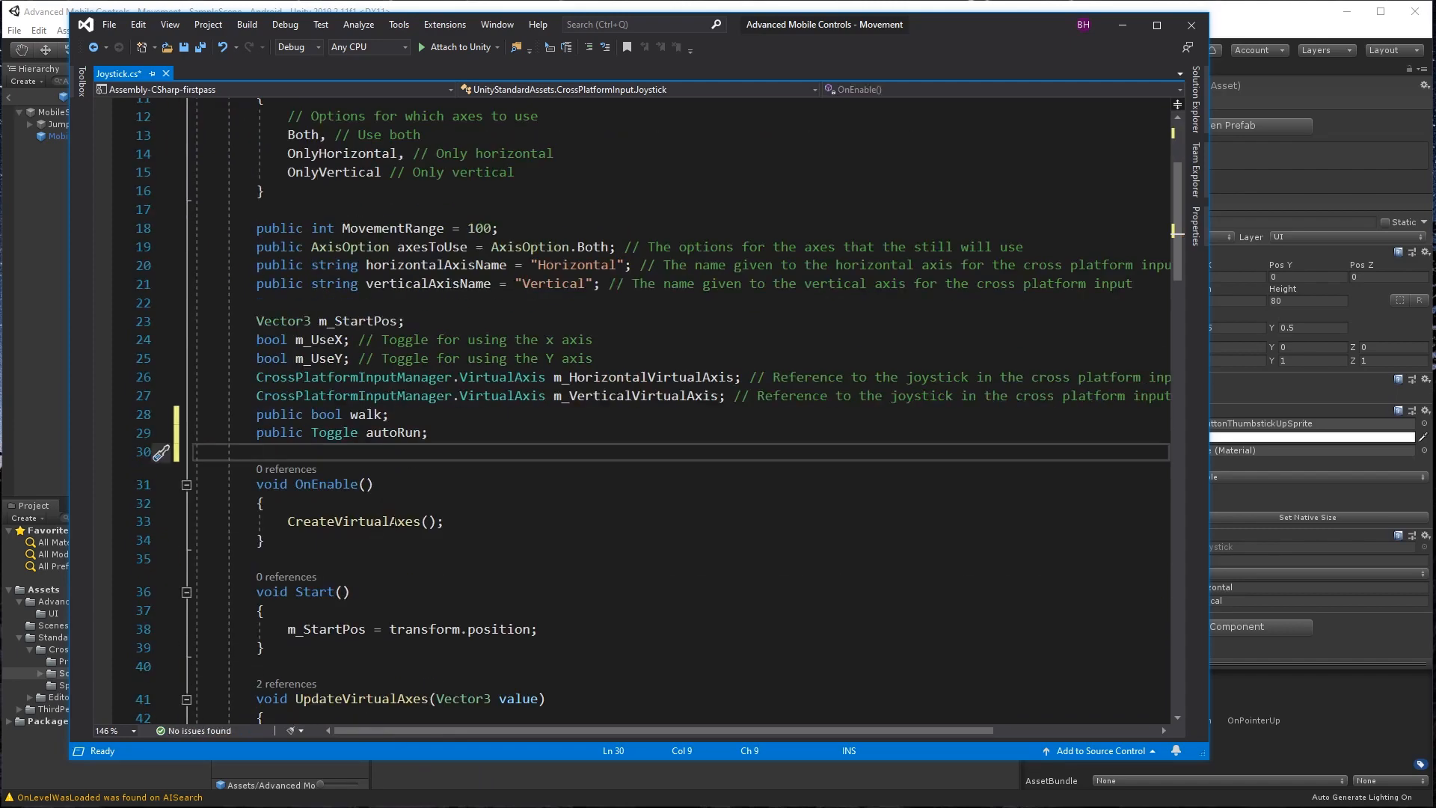
# Add delta.y walk/run checks to UpdateVirtualAxes, plus SetDownState, SetUpState and SetToggleState methods.
pyautogui.scroll(-3)
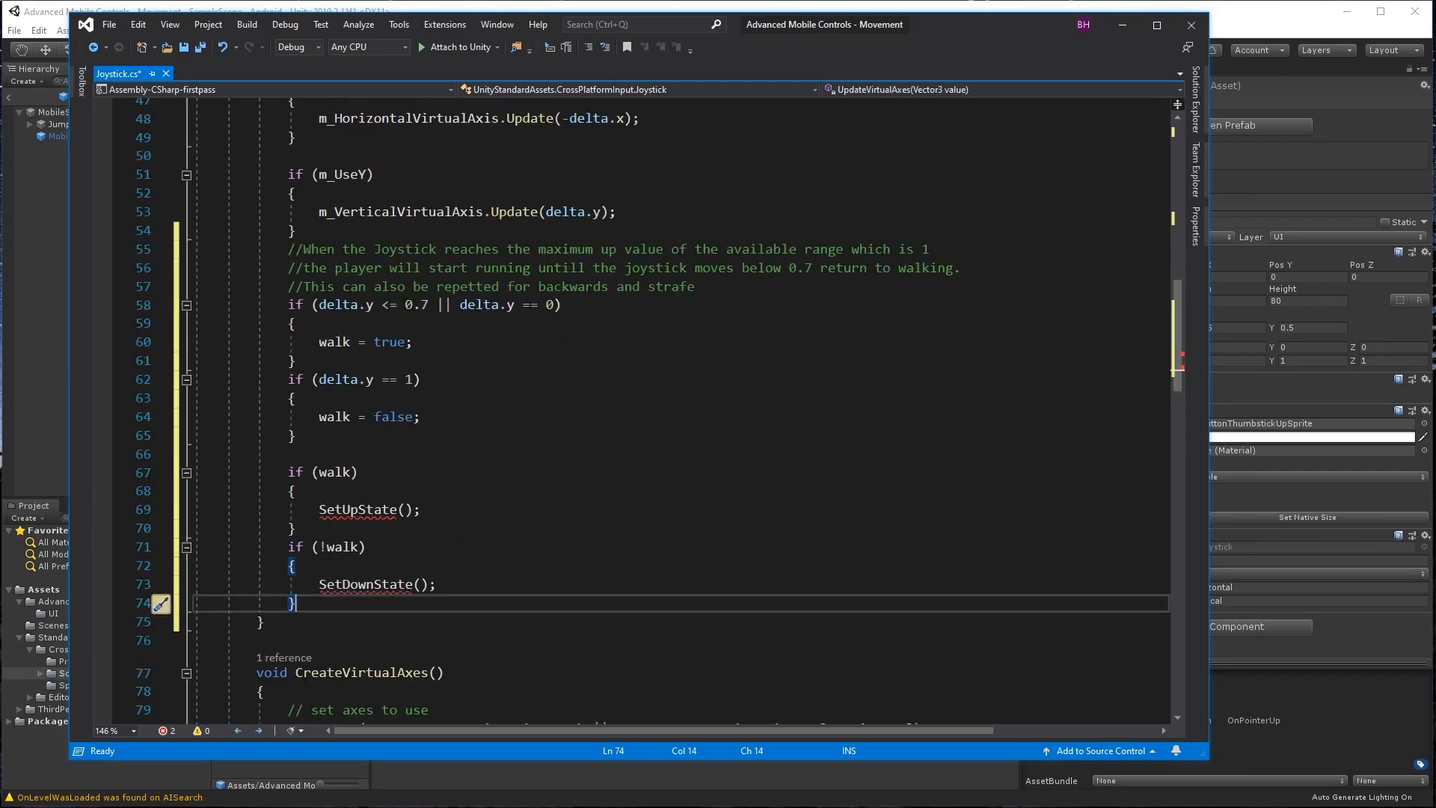
pyautogui.moveTo(375, 509)
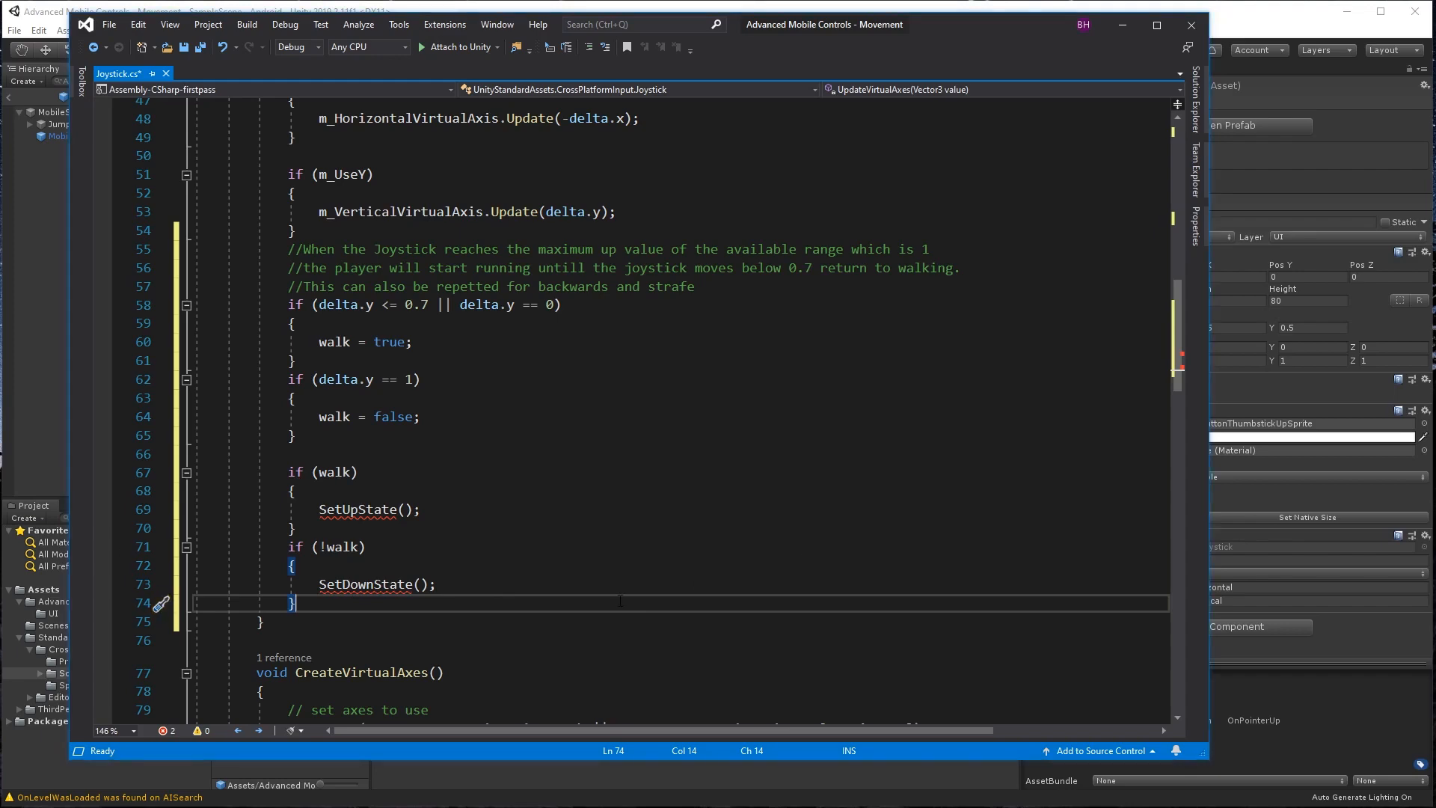
pyautogui.scroll(-3)
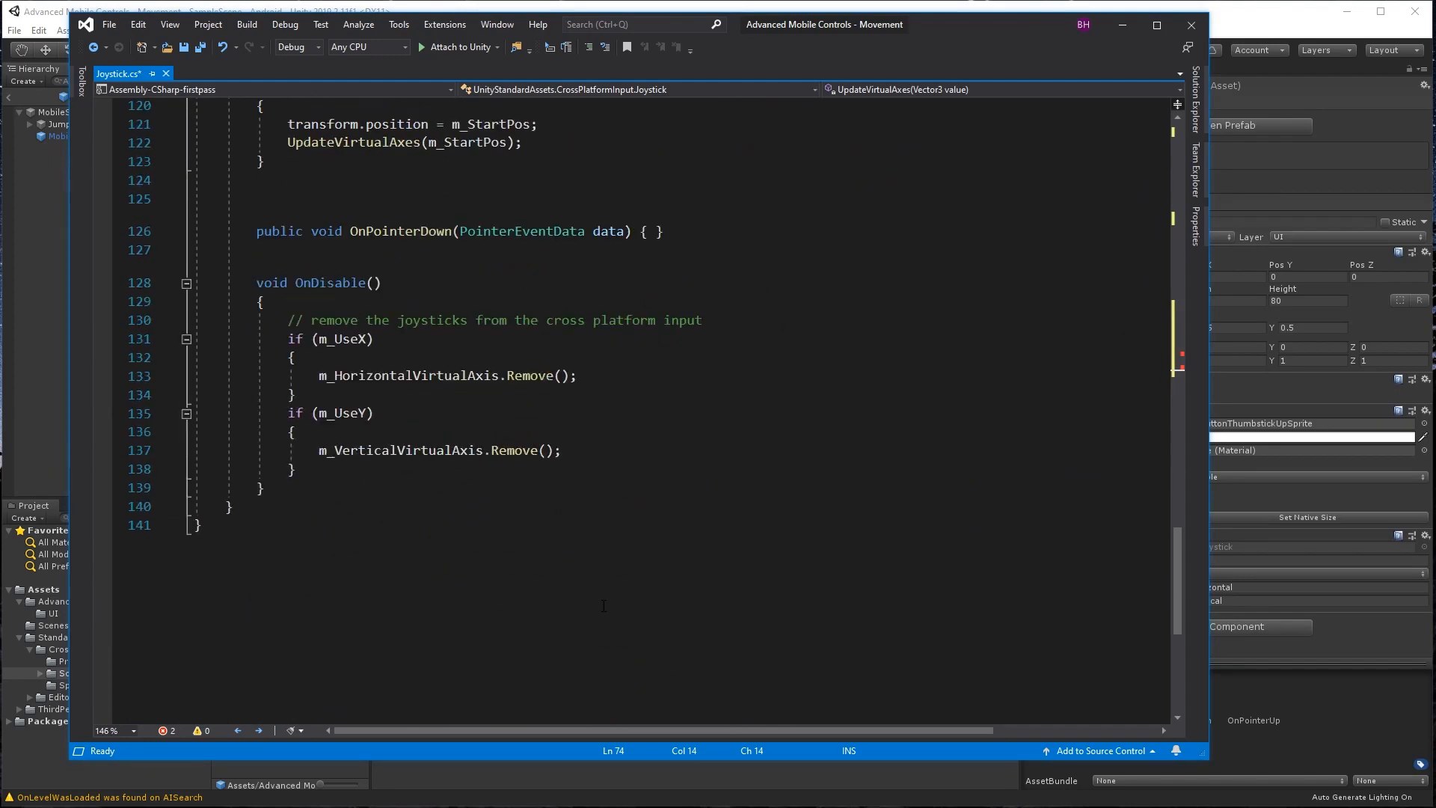
pyautogui.click(255, 73)
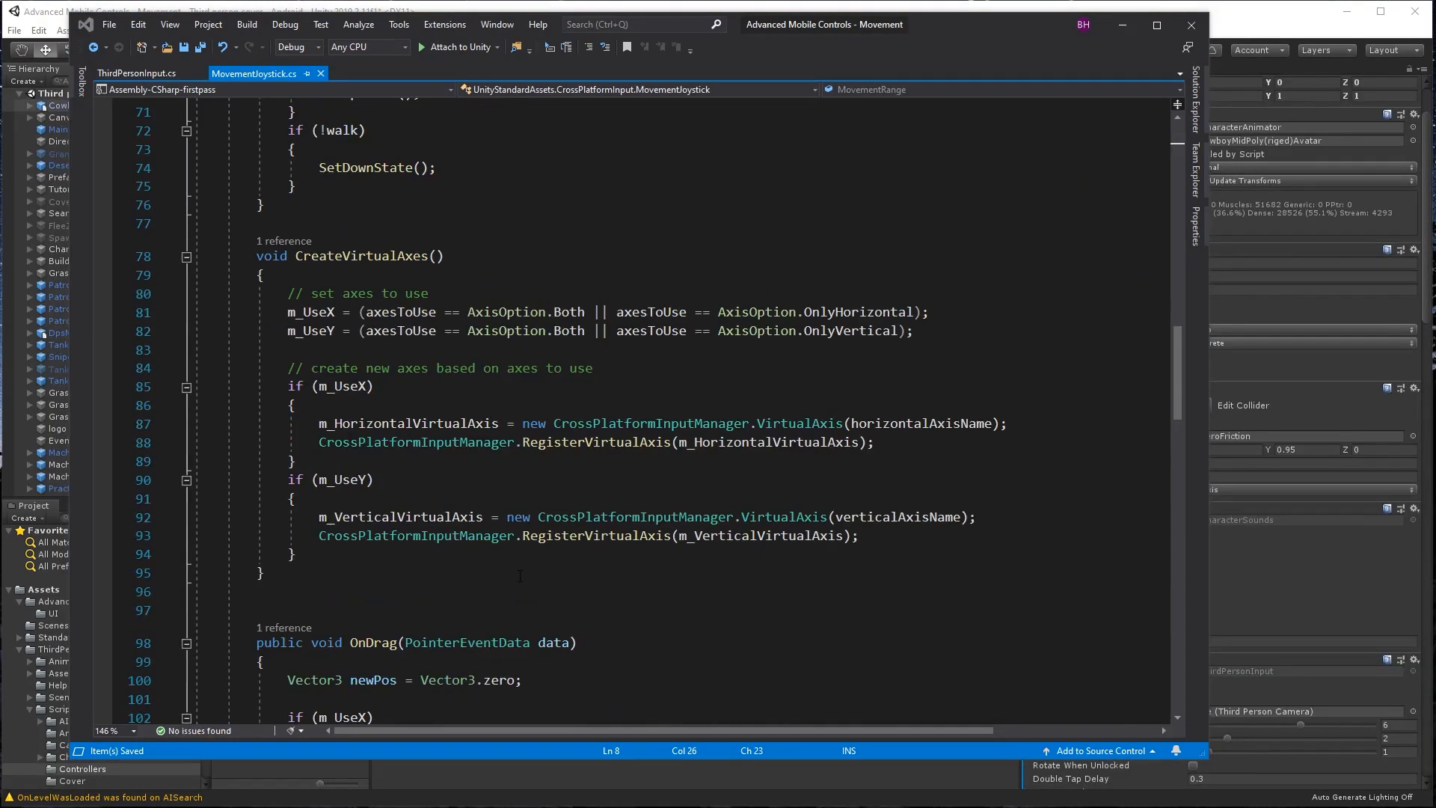
pyautogui.scroll(-3)
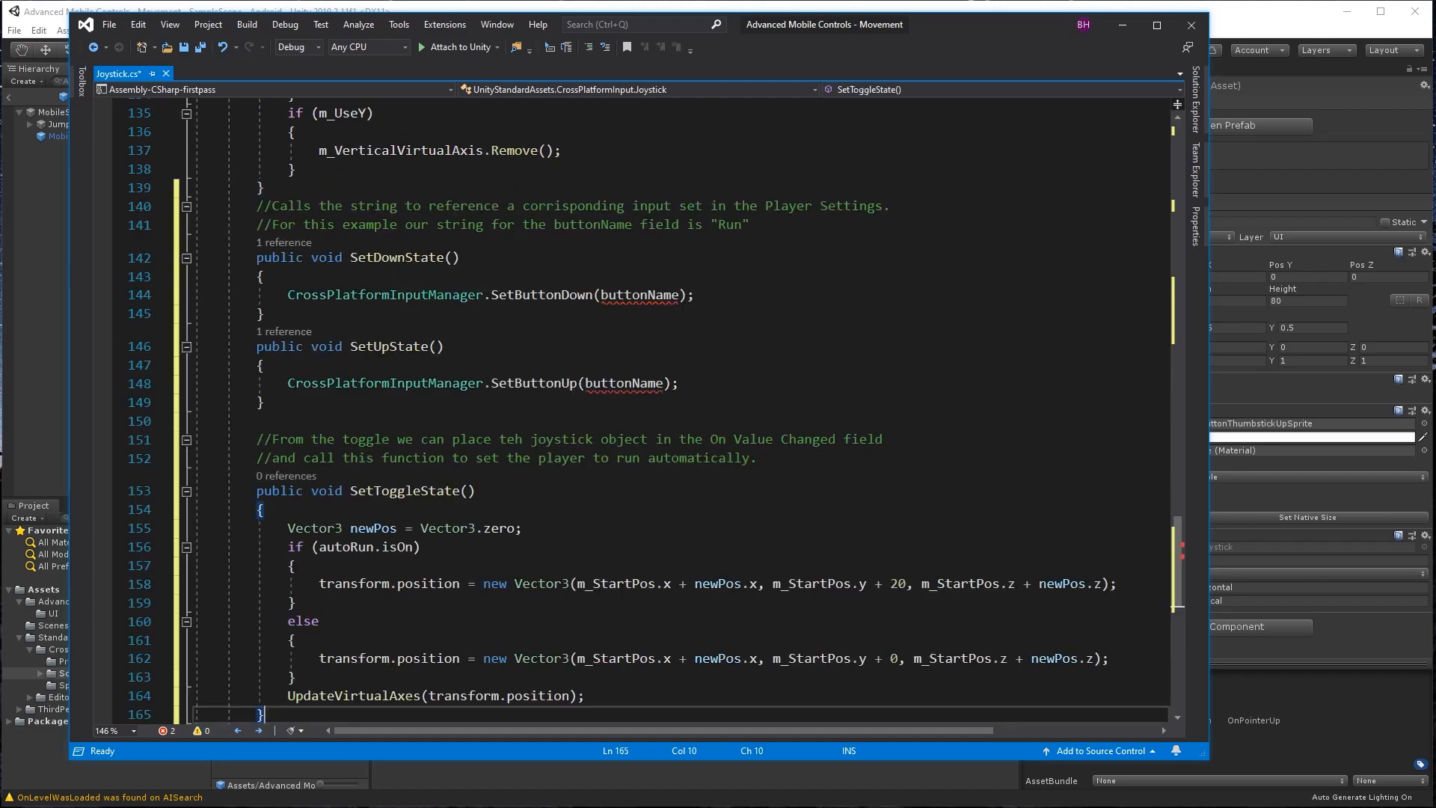
# Declare 'public string buttonName;' under the autoRun field.
pyautogui.write('pub')
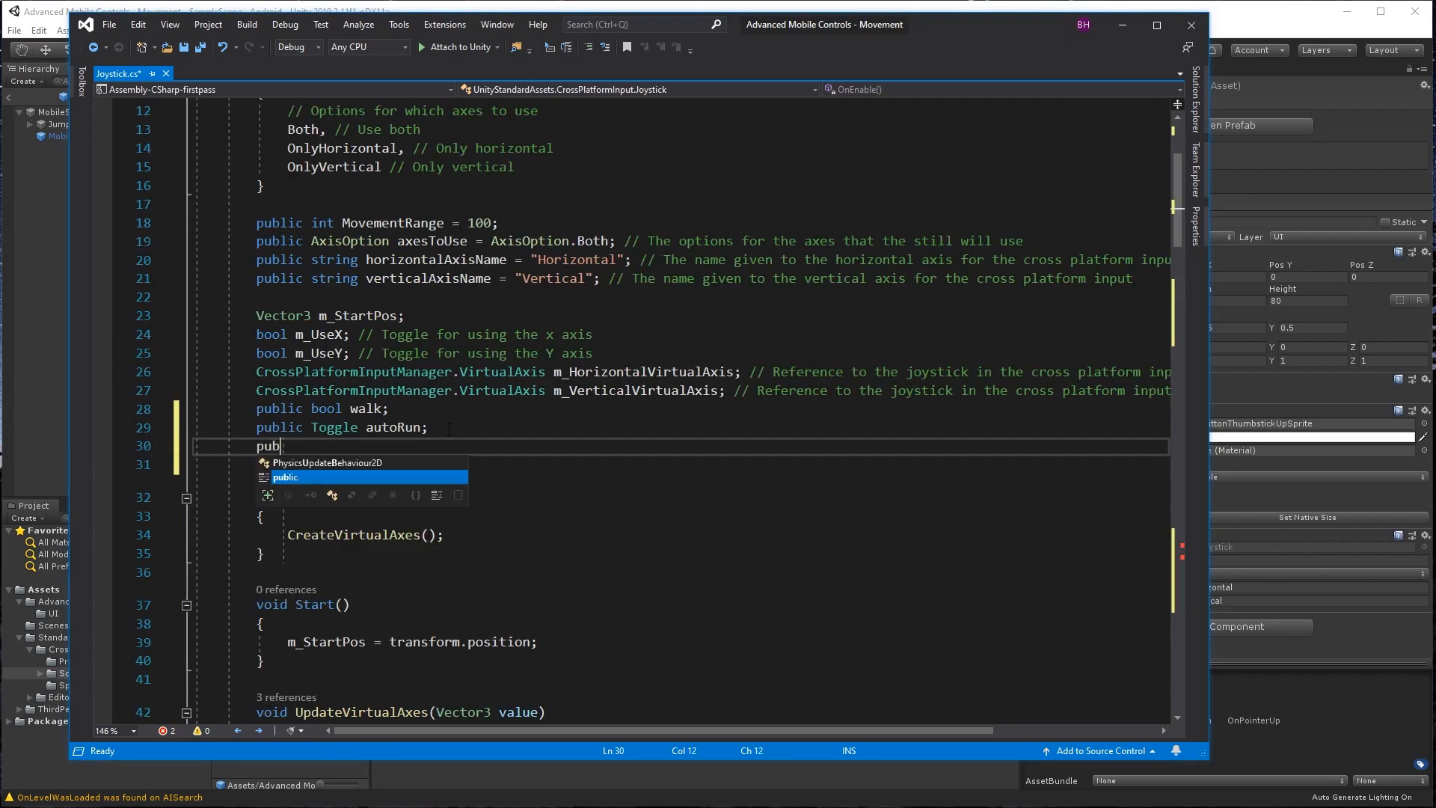
pyautogui.write('licst')
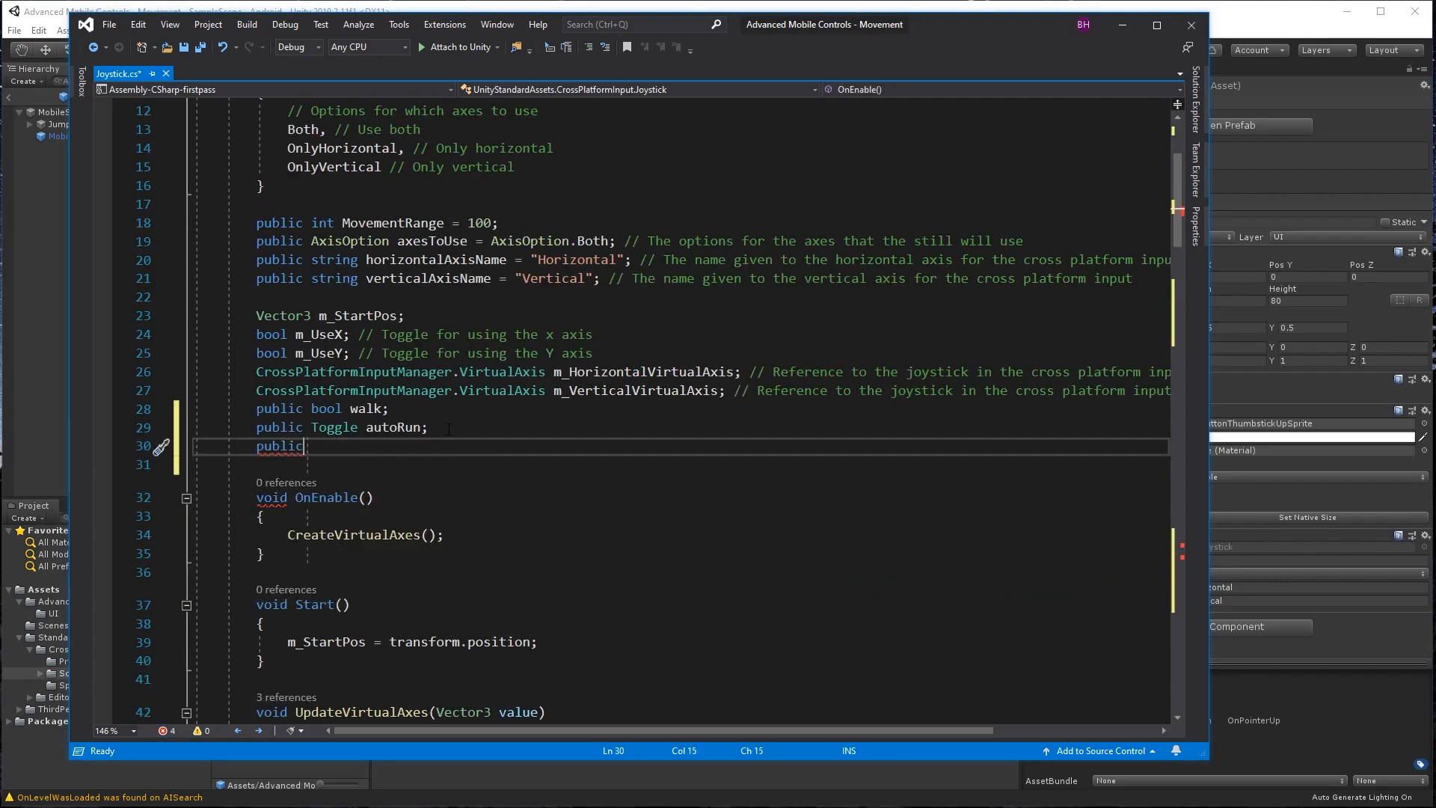
pyautogui.write('string')
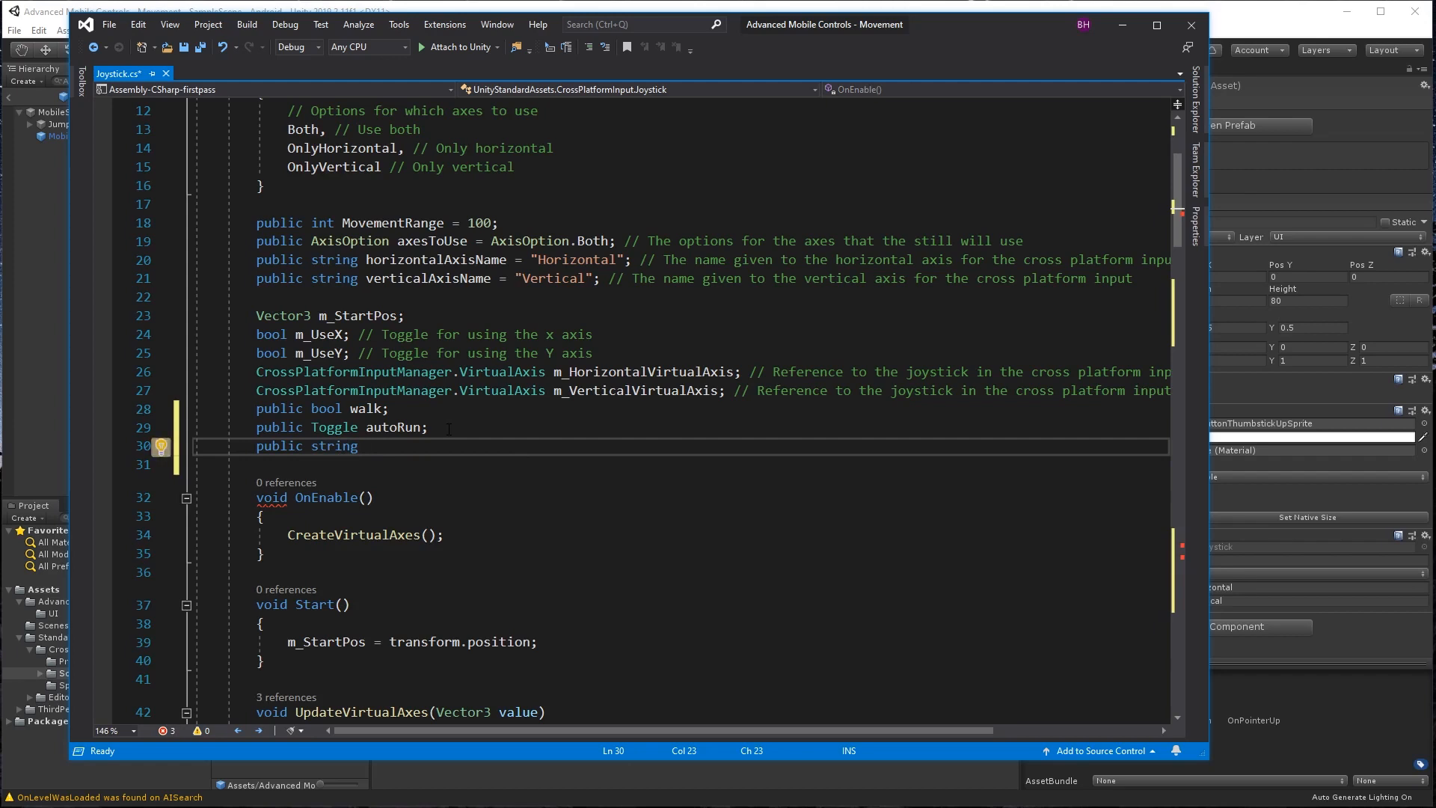
pyautogui.write('buttonNam')
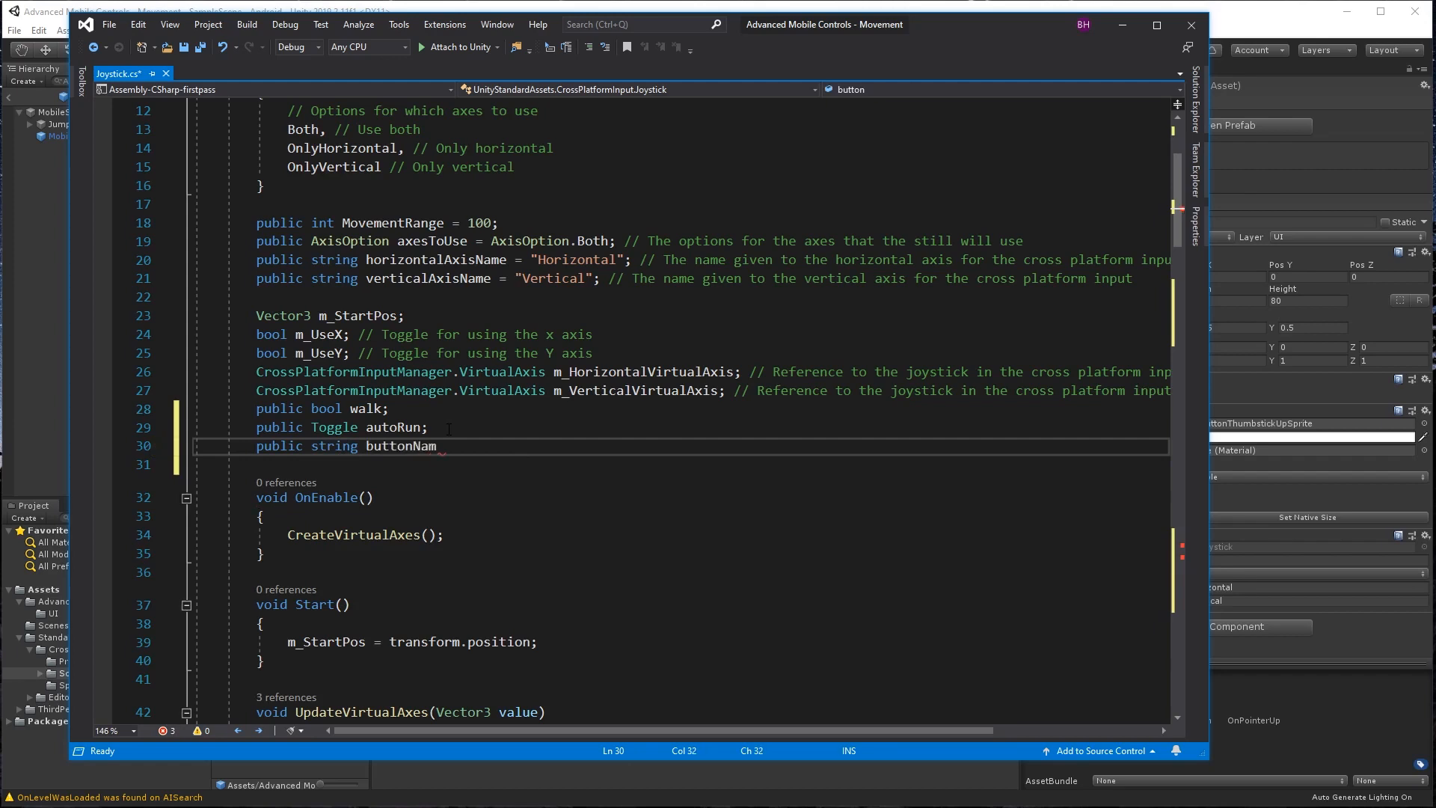
pyautogui.write('e;')
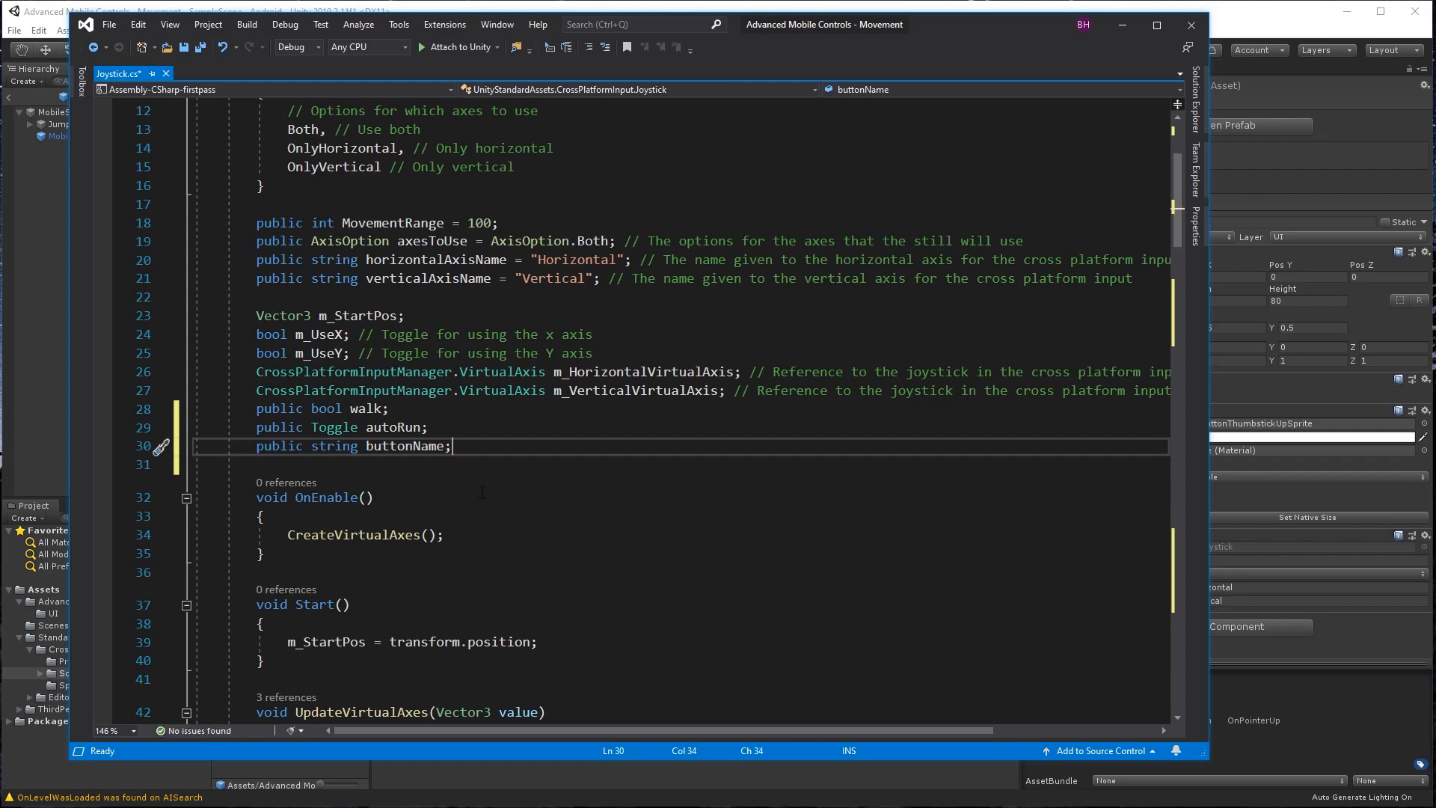
pyautogui.click(254, 74)
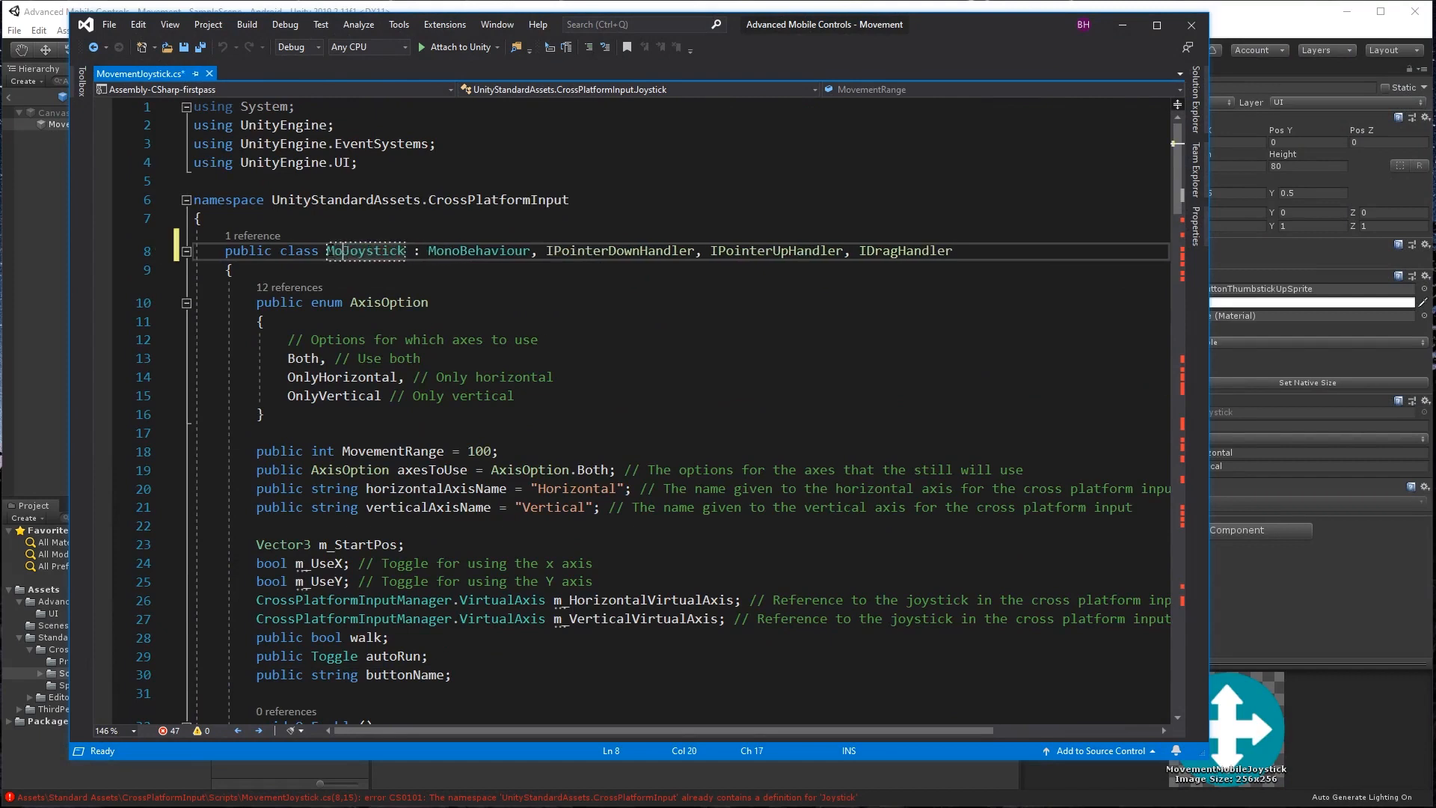
# Rename the class to MovementJoystick and Save As MovementJoystick.
pyautogui.write('MovementJoystick')
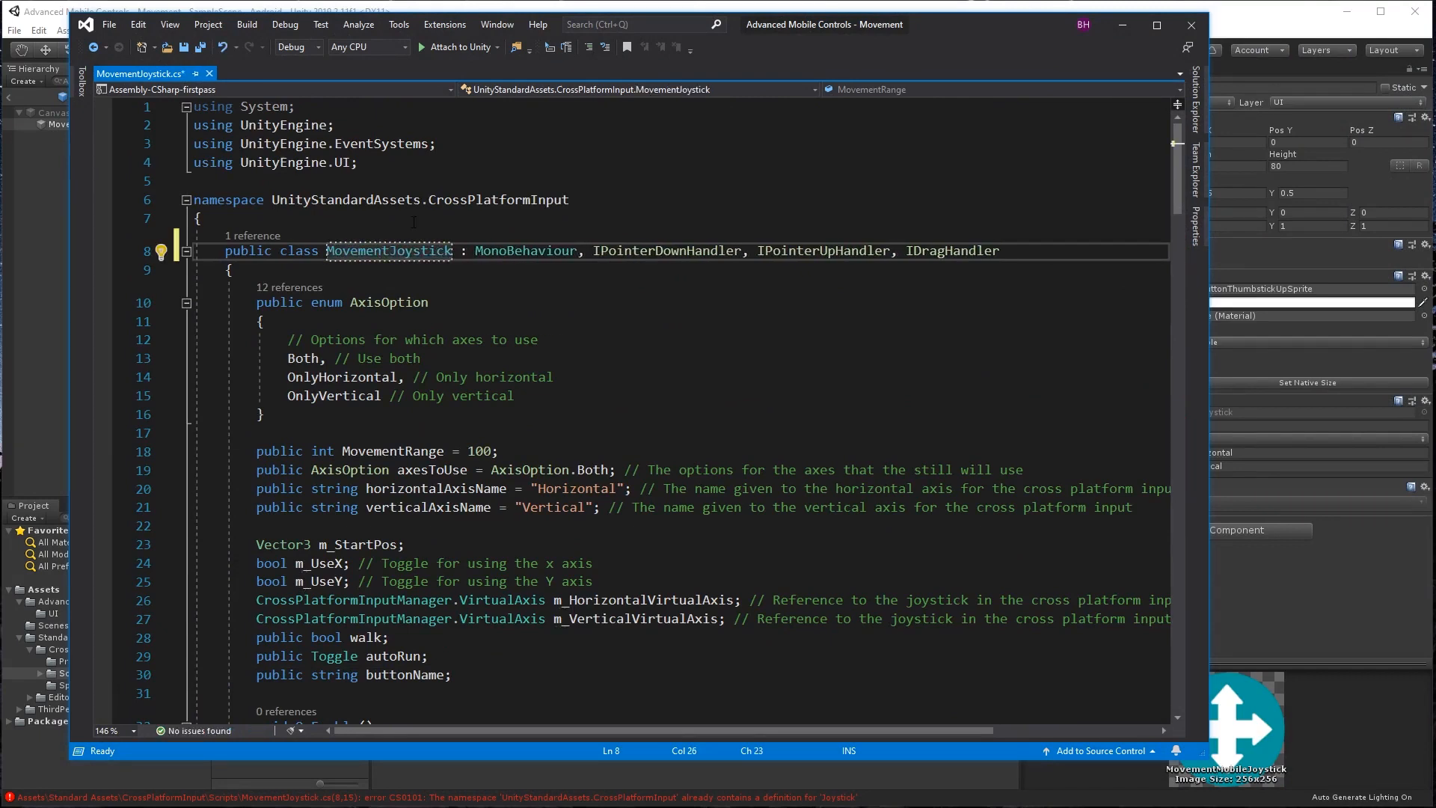
pyautogui.press('ctrl+s')
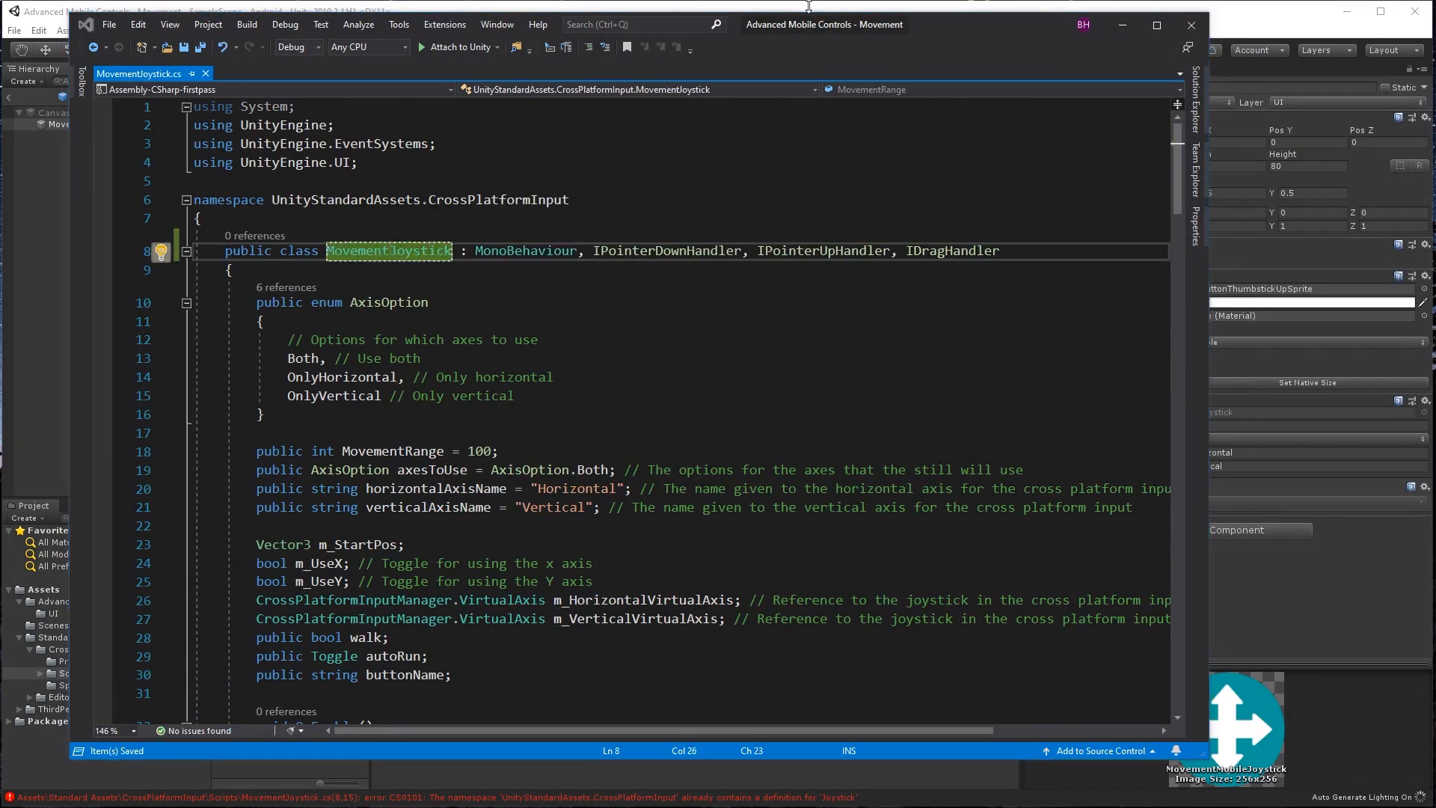
pyautogui.click(108, 24)
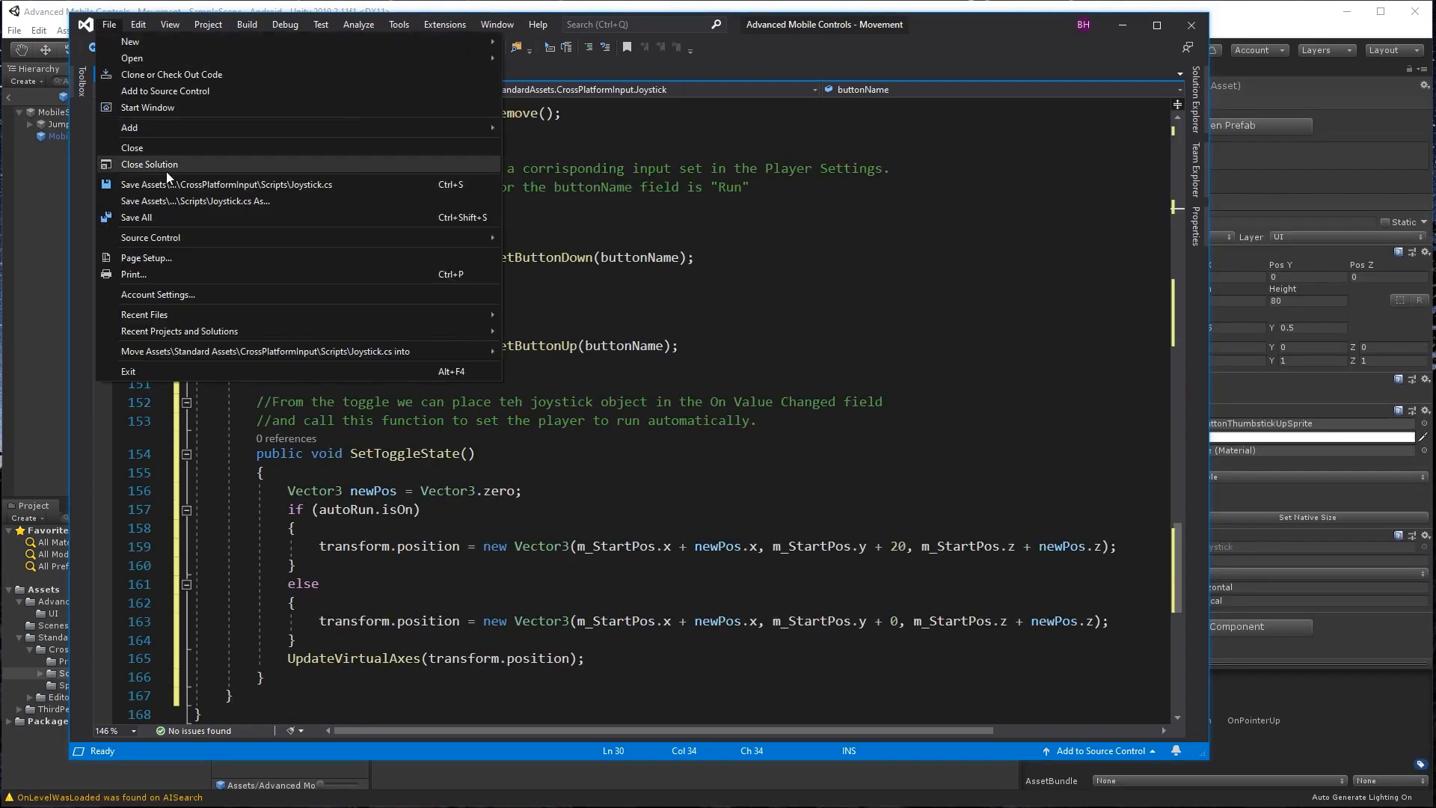
pyautogui.click(193, 201)
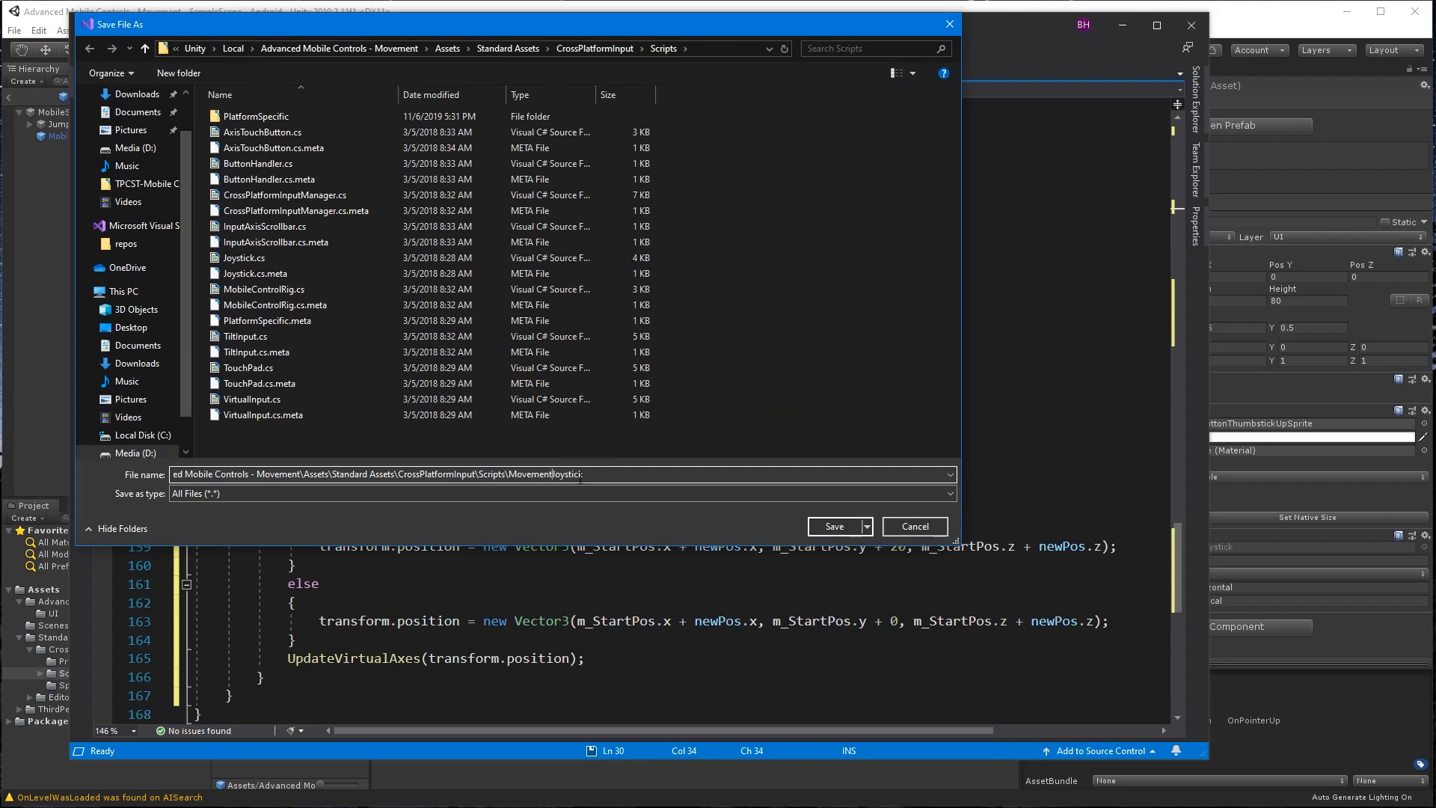
pyautogui.click(833, 526)
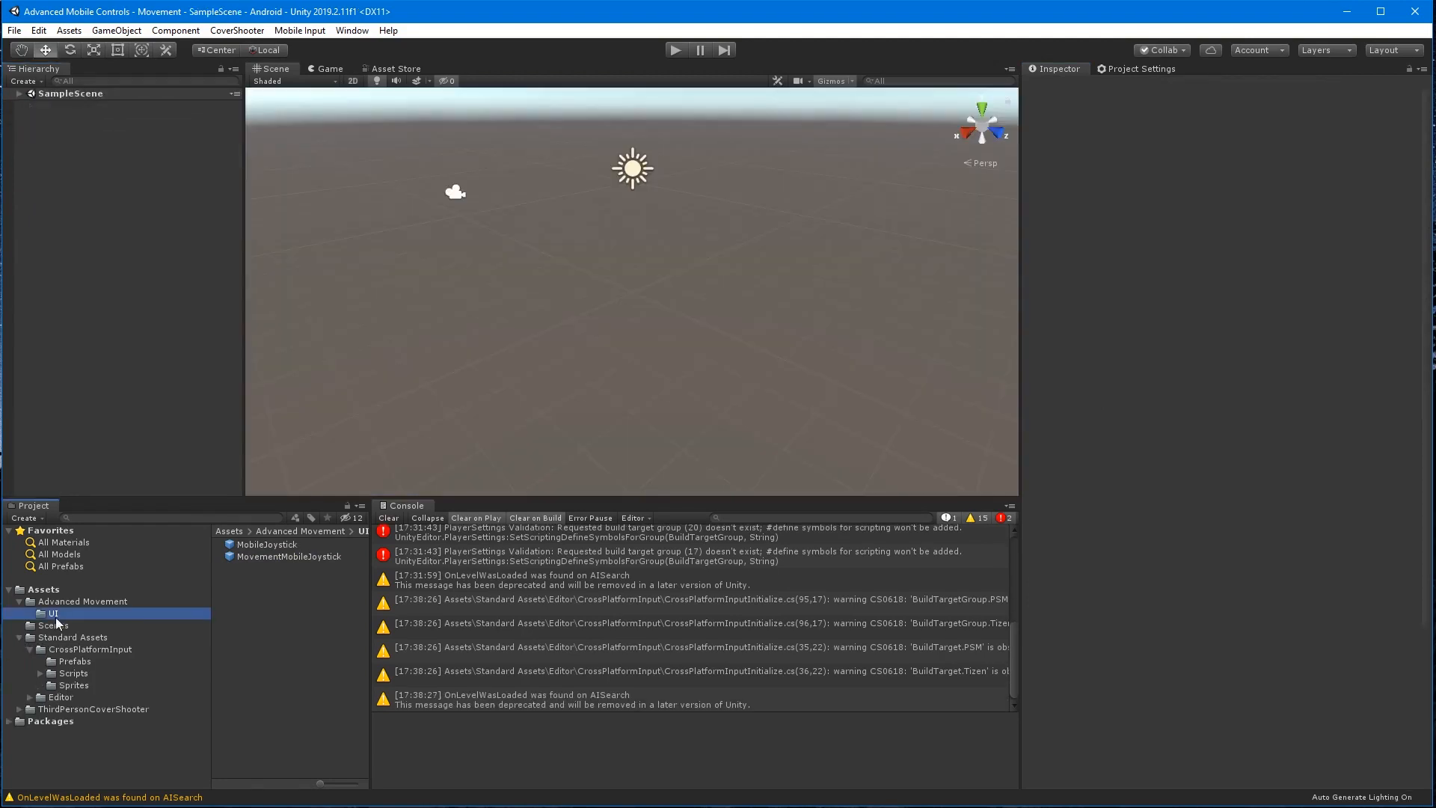
# Open the MobileSingleStickControl prefab, then browse to the ThirdPersonCoverShooter Scenes folder.
pyautogui.click(74, 661)
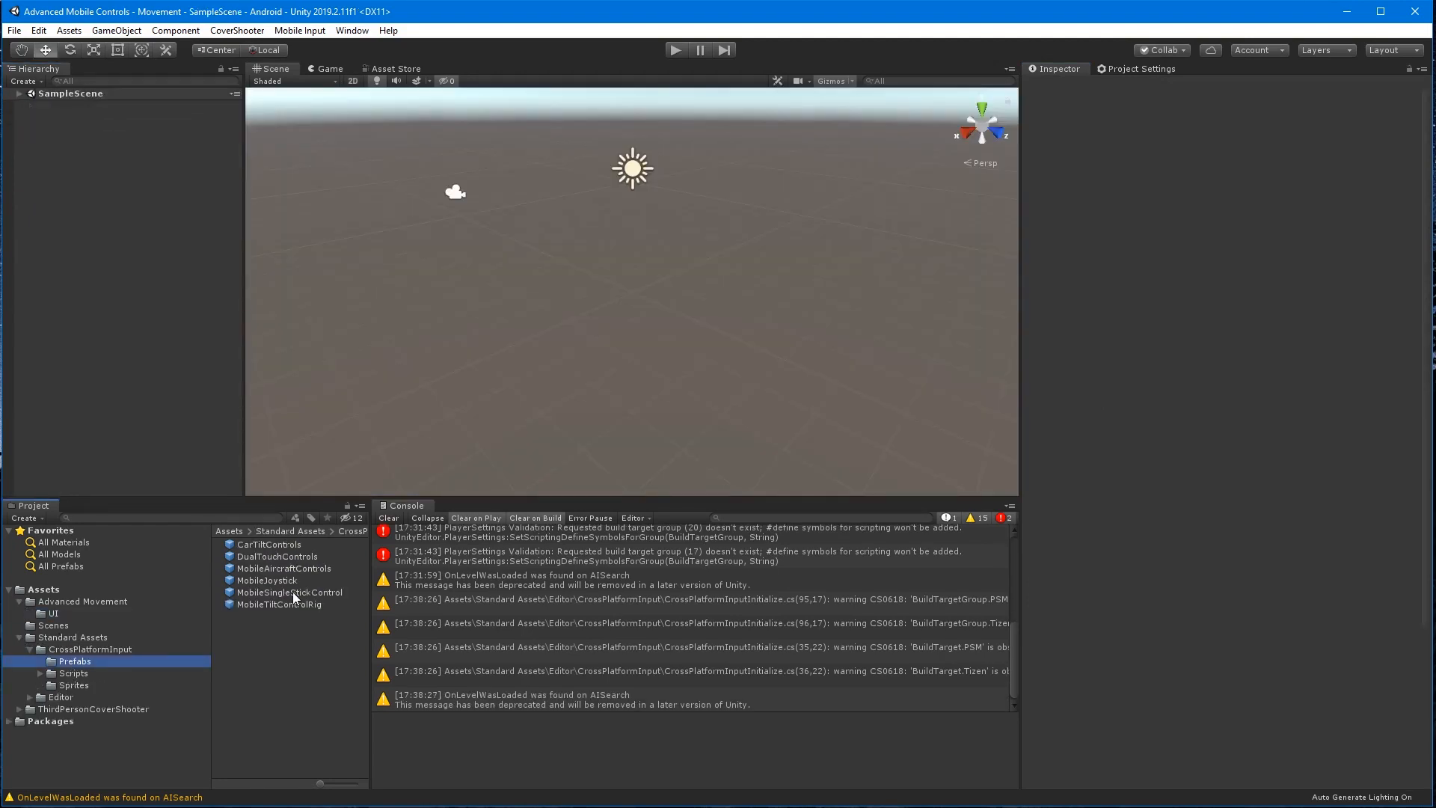
pyautogui.doubleClick(288, 592)
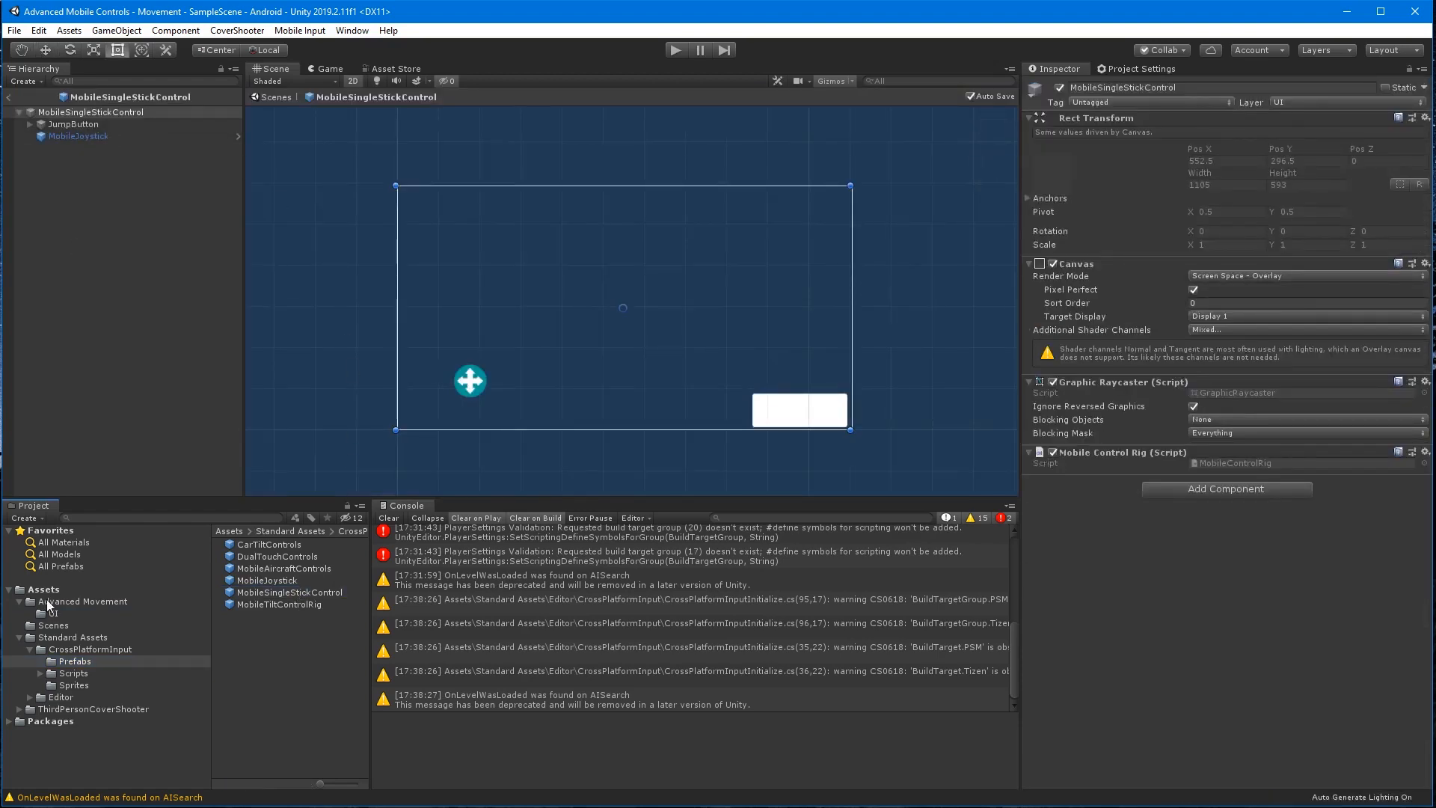
pyautogui.click(73, 123)
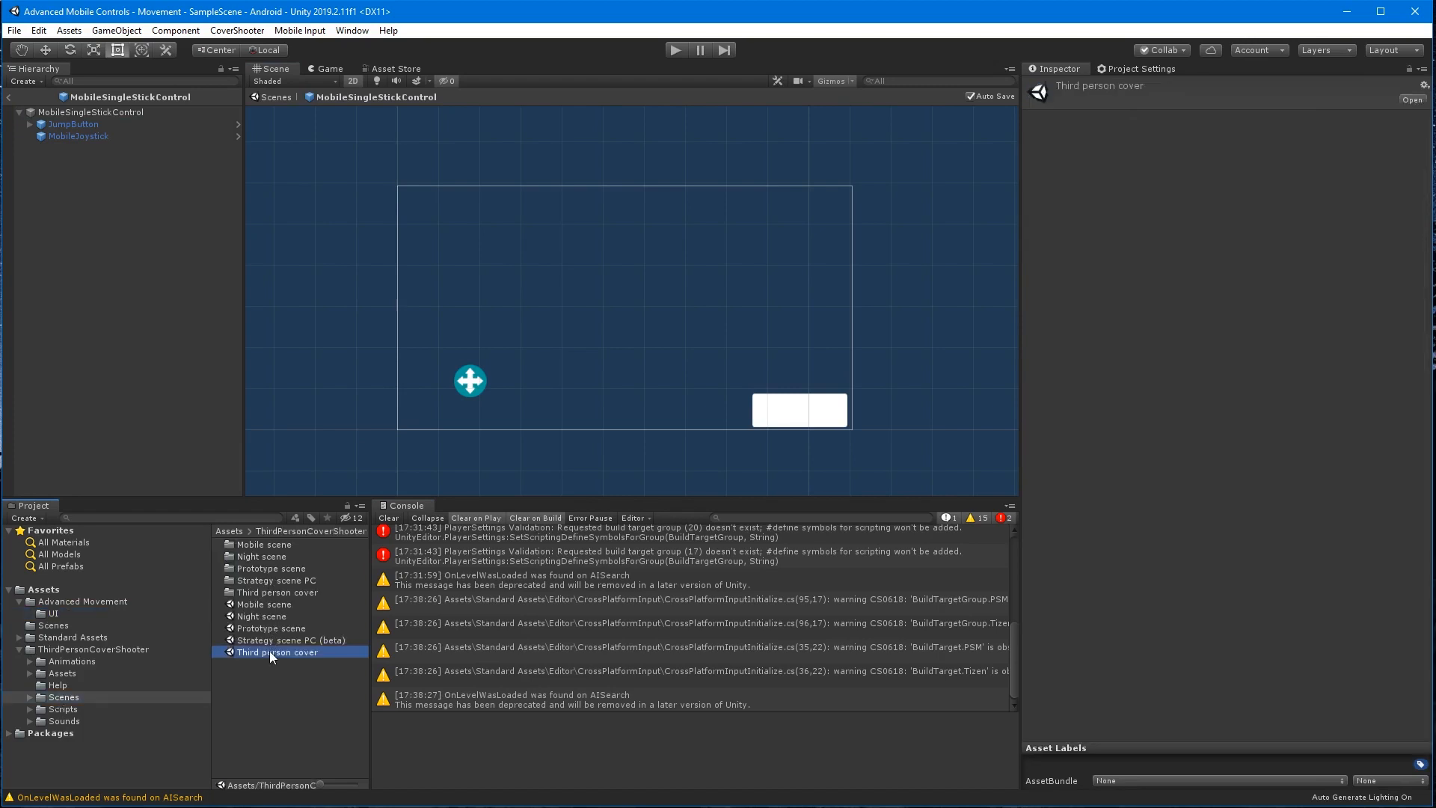
# Open the Third person cover scene and move Cowboy, Canvas and Main Camera to the hierarchy top.
pyautogui.doubleClick(277, 652)
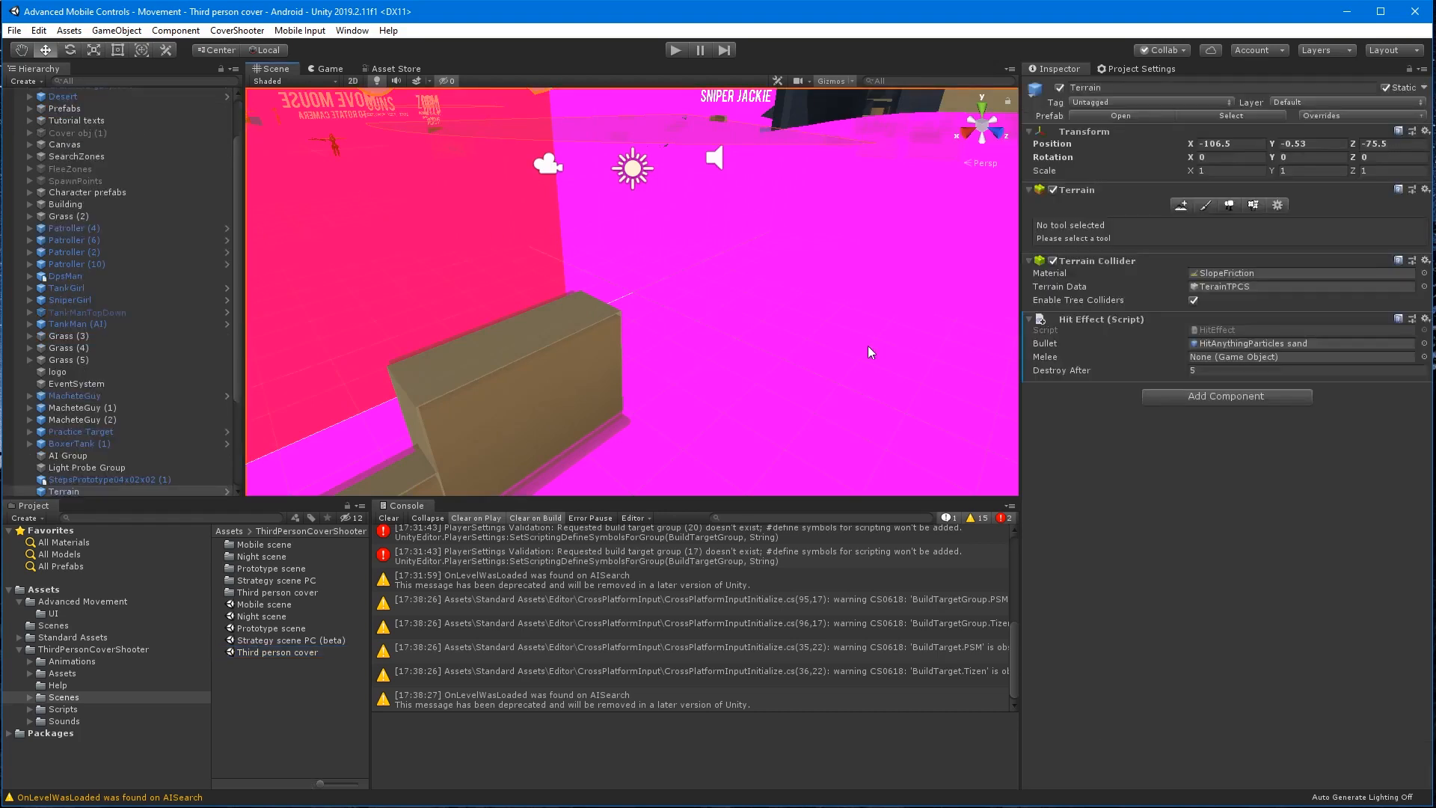
pyautogui.click(1272, 205)
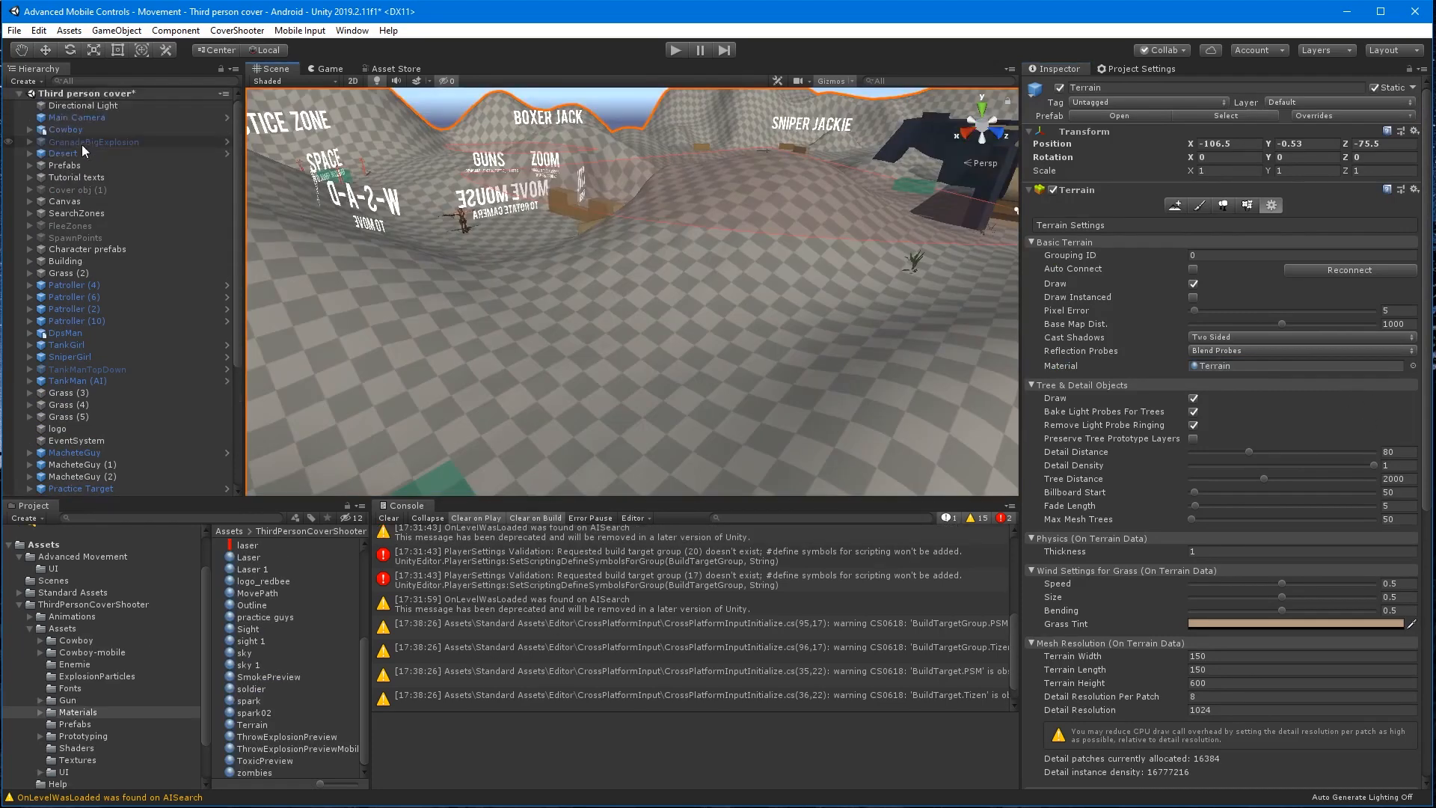
pyautogui.click(66, 129)
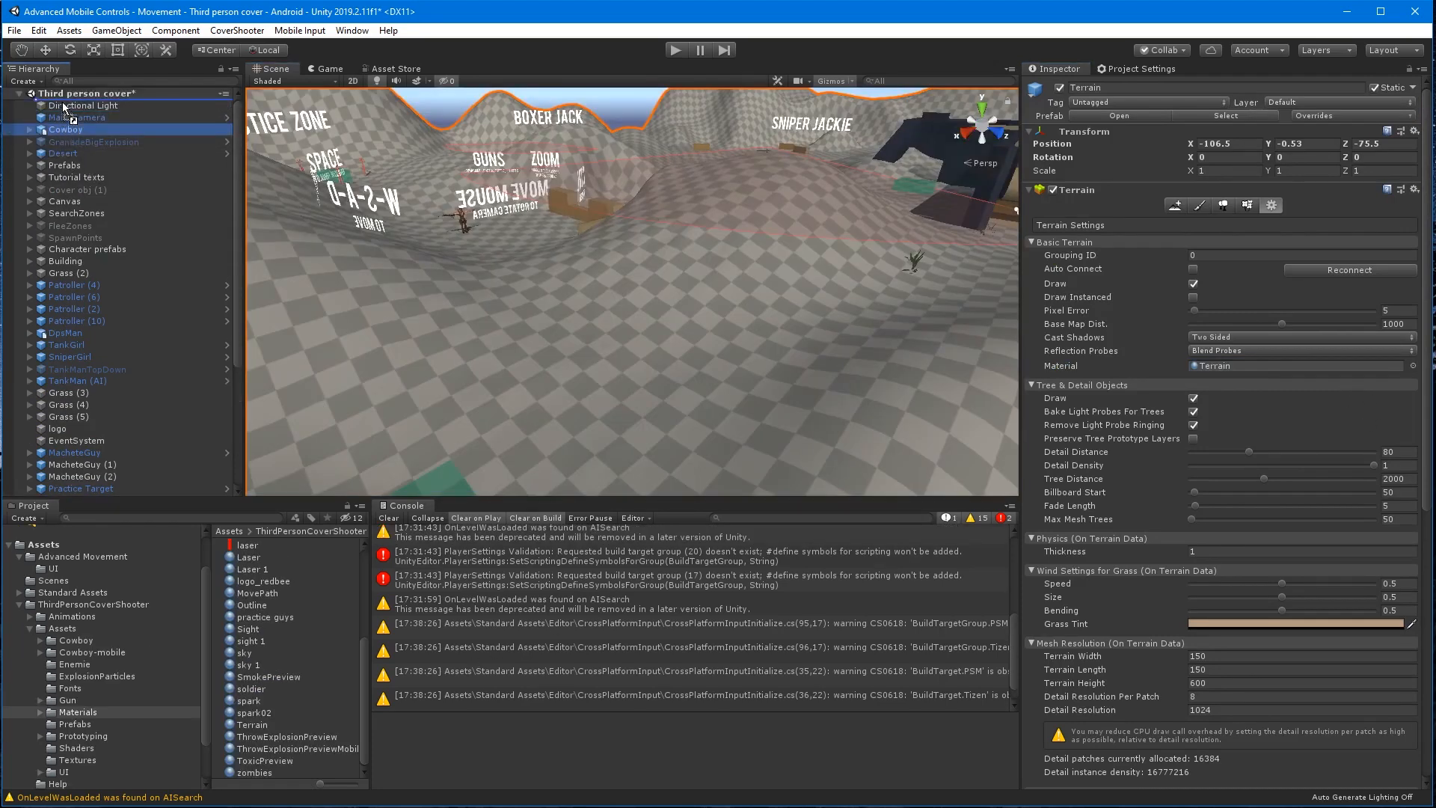
pyautogui.click(65, 105)
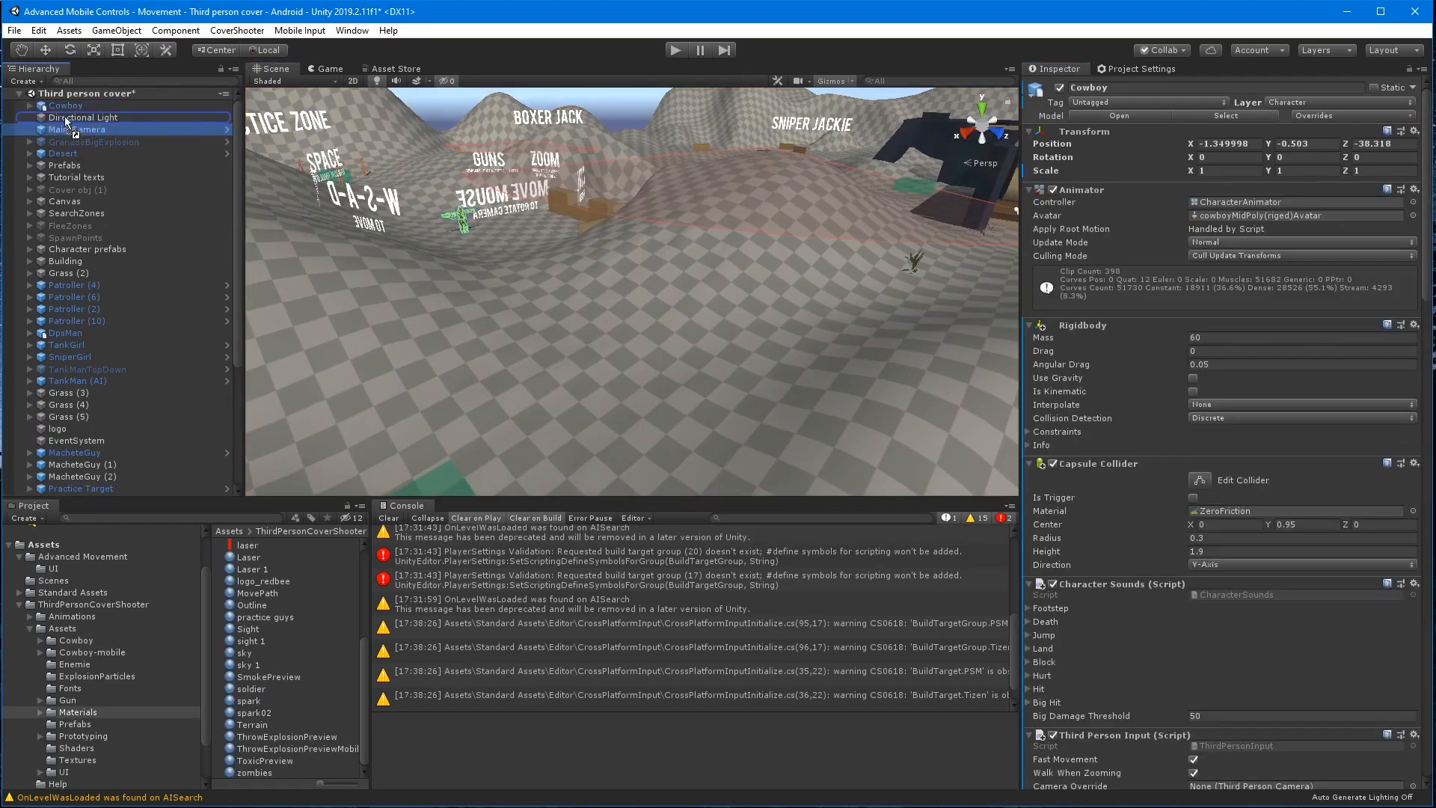
pyautogui.click(77, 117)
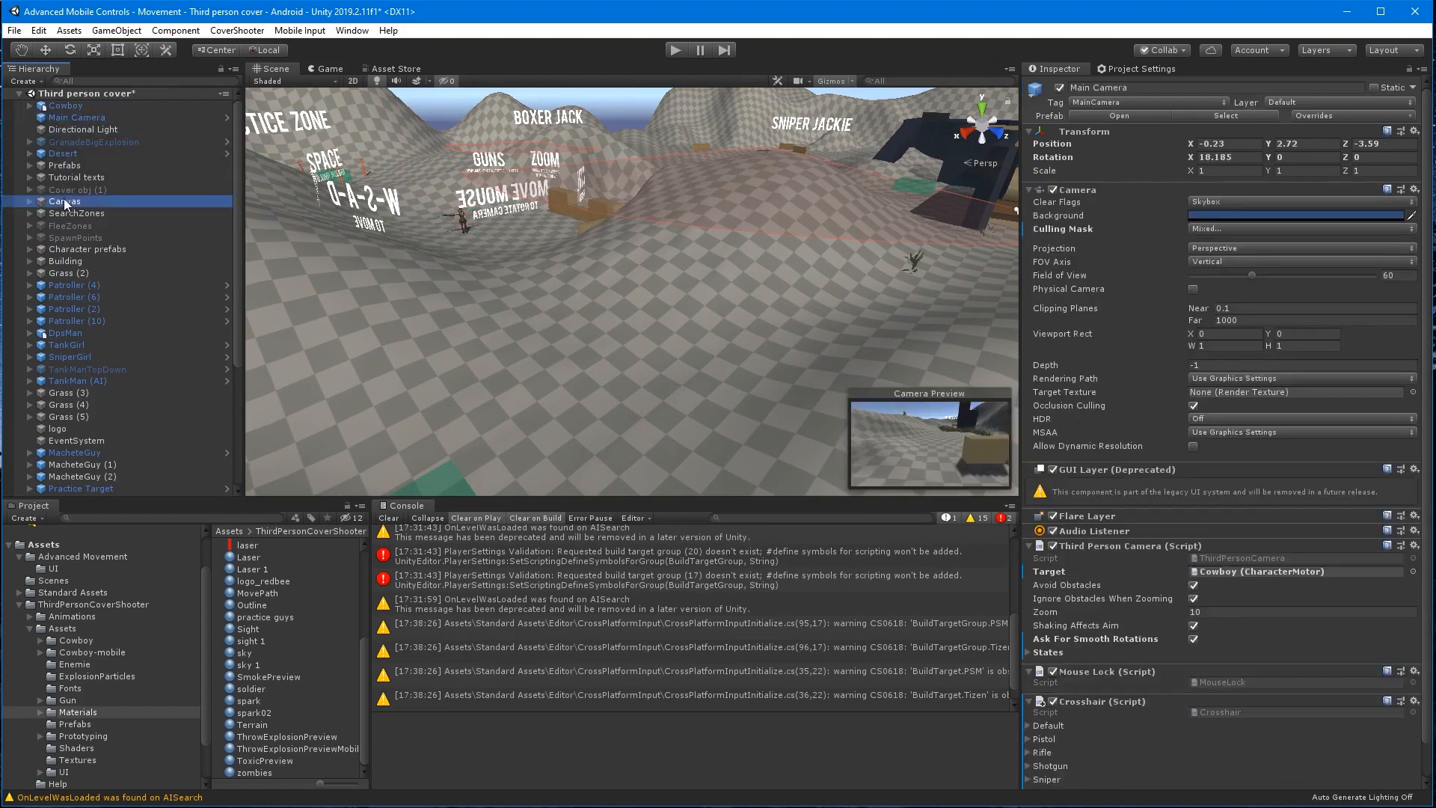
pyautogui.click(65, 117)
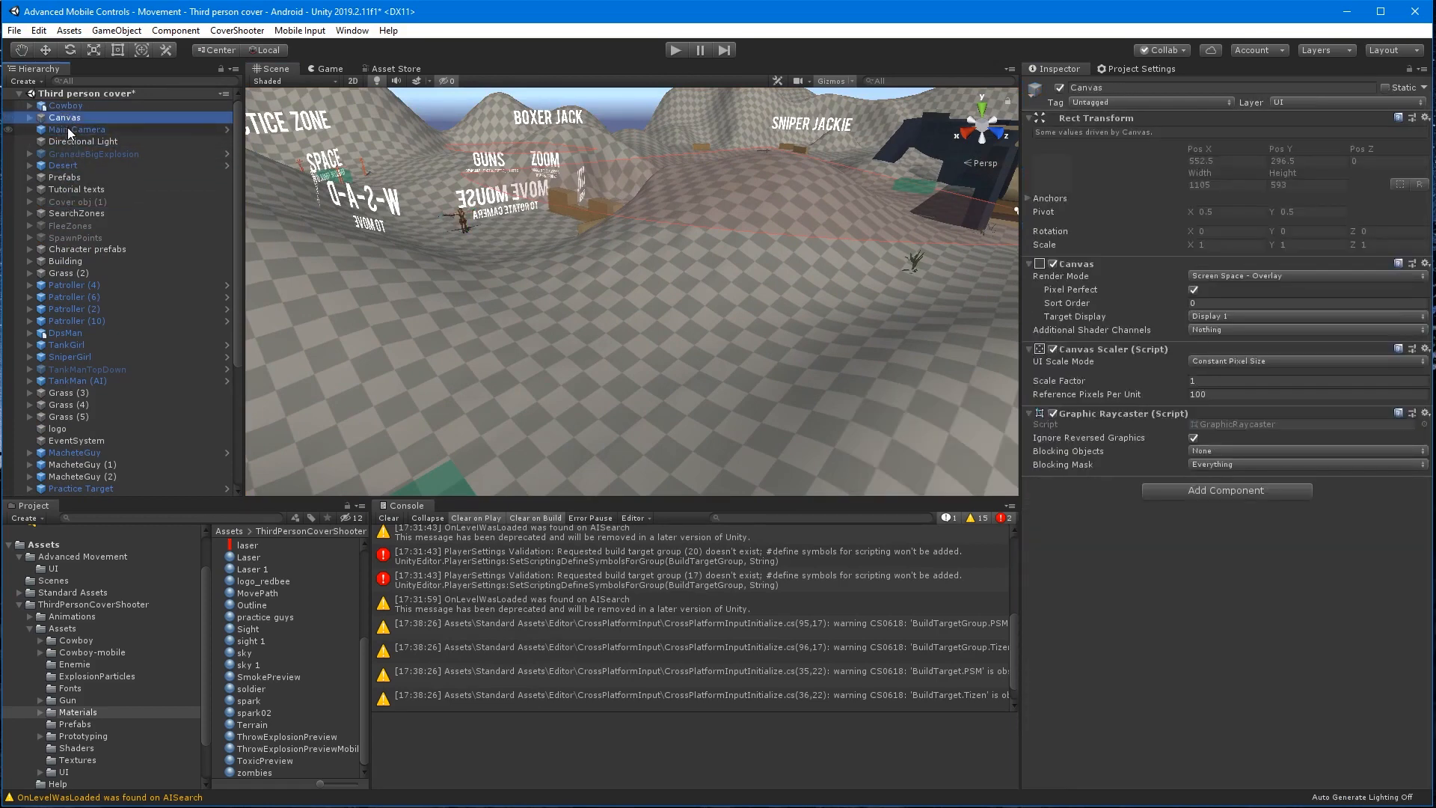
pyautogui.click(77, 129)
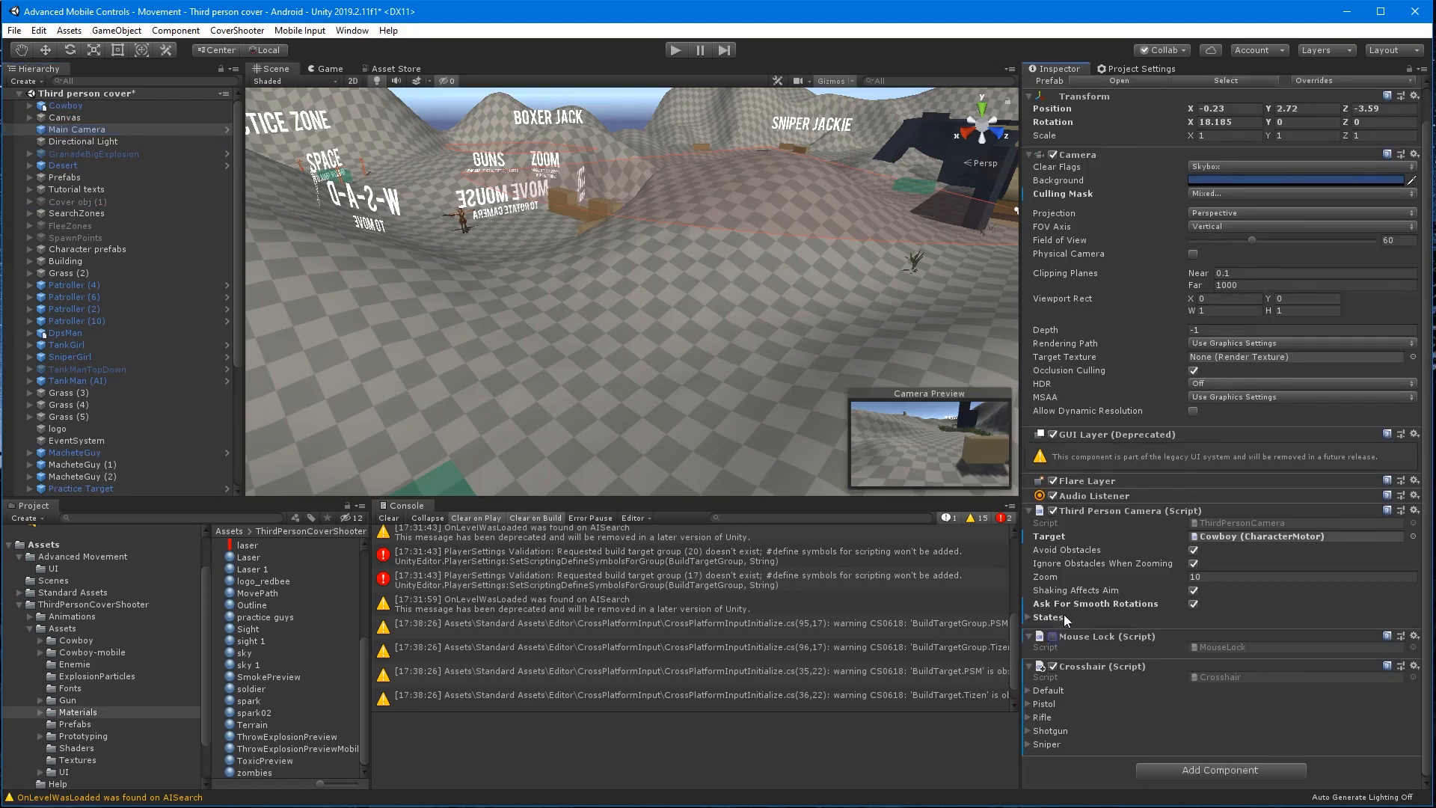
pyautogui.click(64, 118)
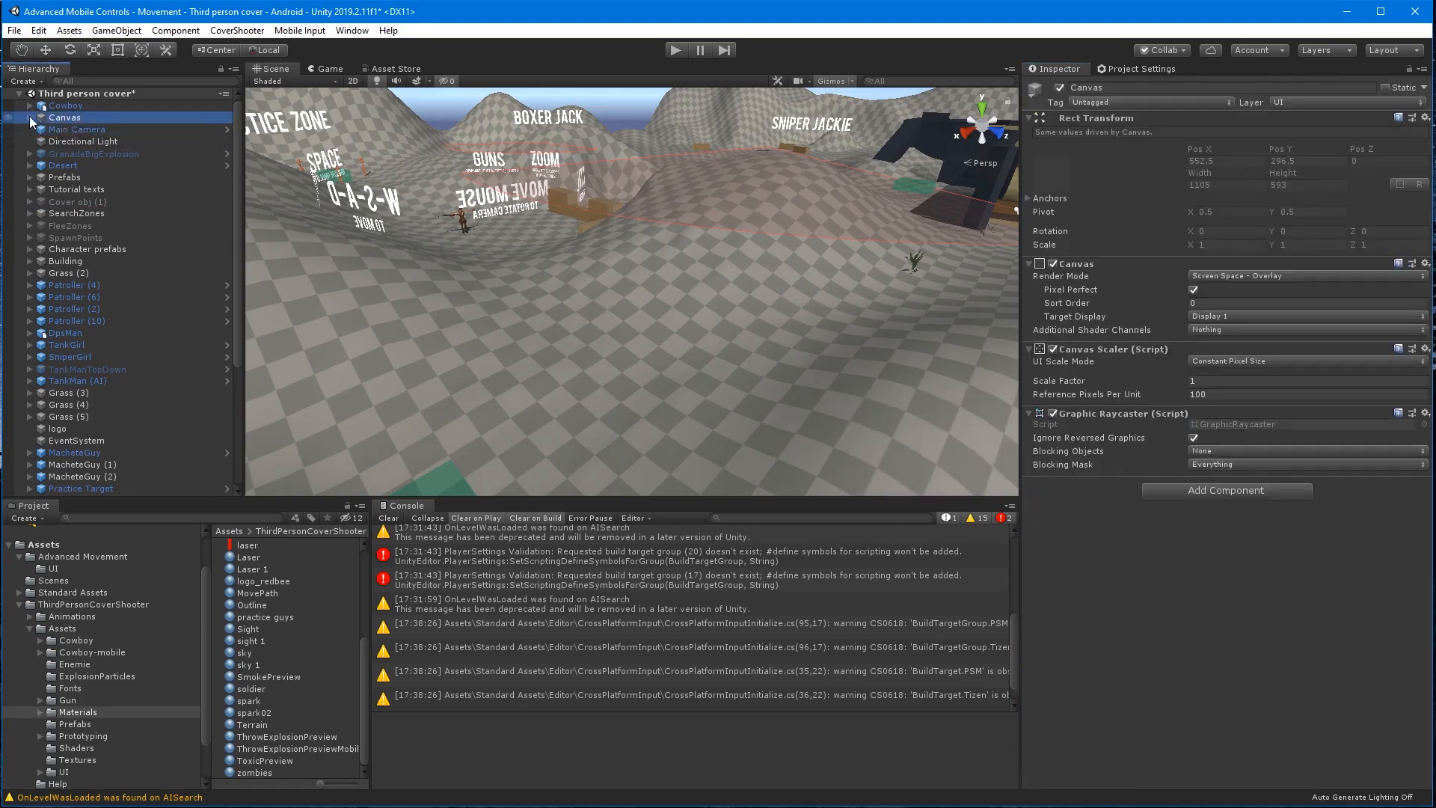
# Create a UI Panel under Canvas in 2D view and name it Movement Panel.
pyautogui.rightClick(64, 117)
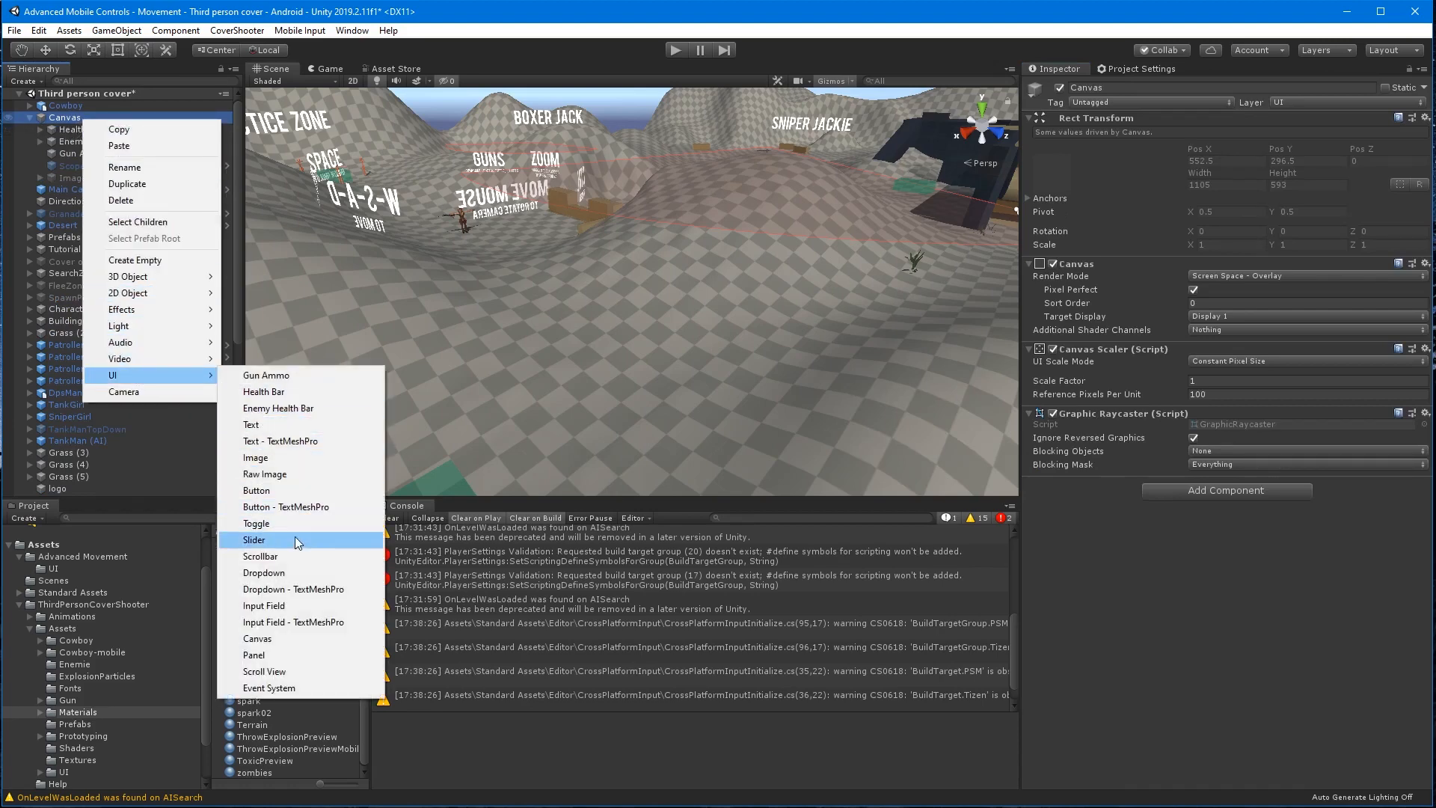
pyautogui.click(253, 654)
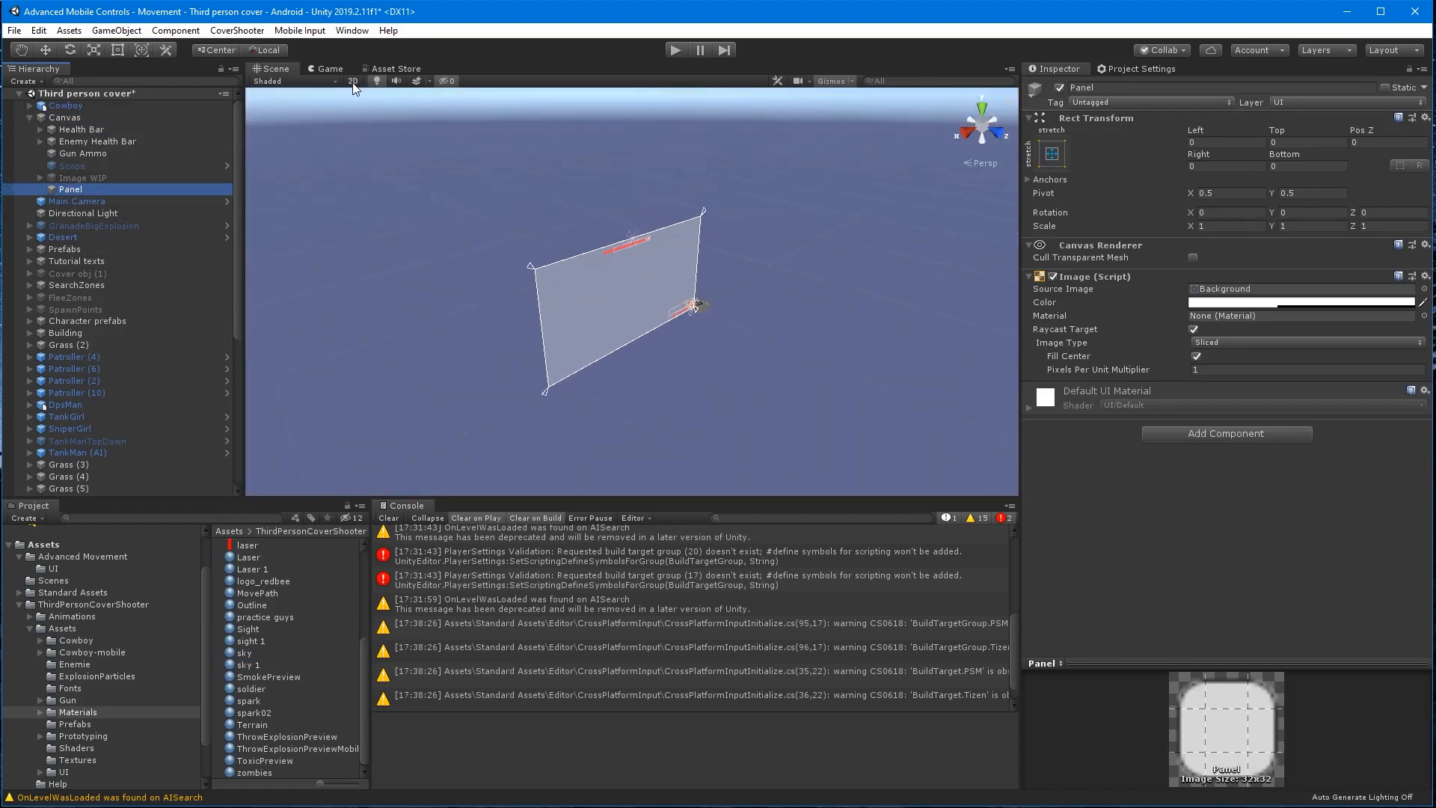
pyautogui.click(351, 81)
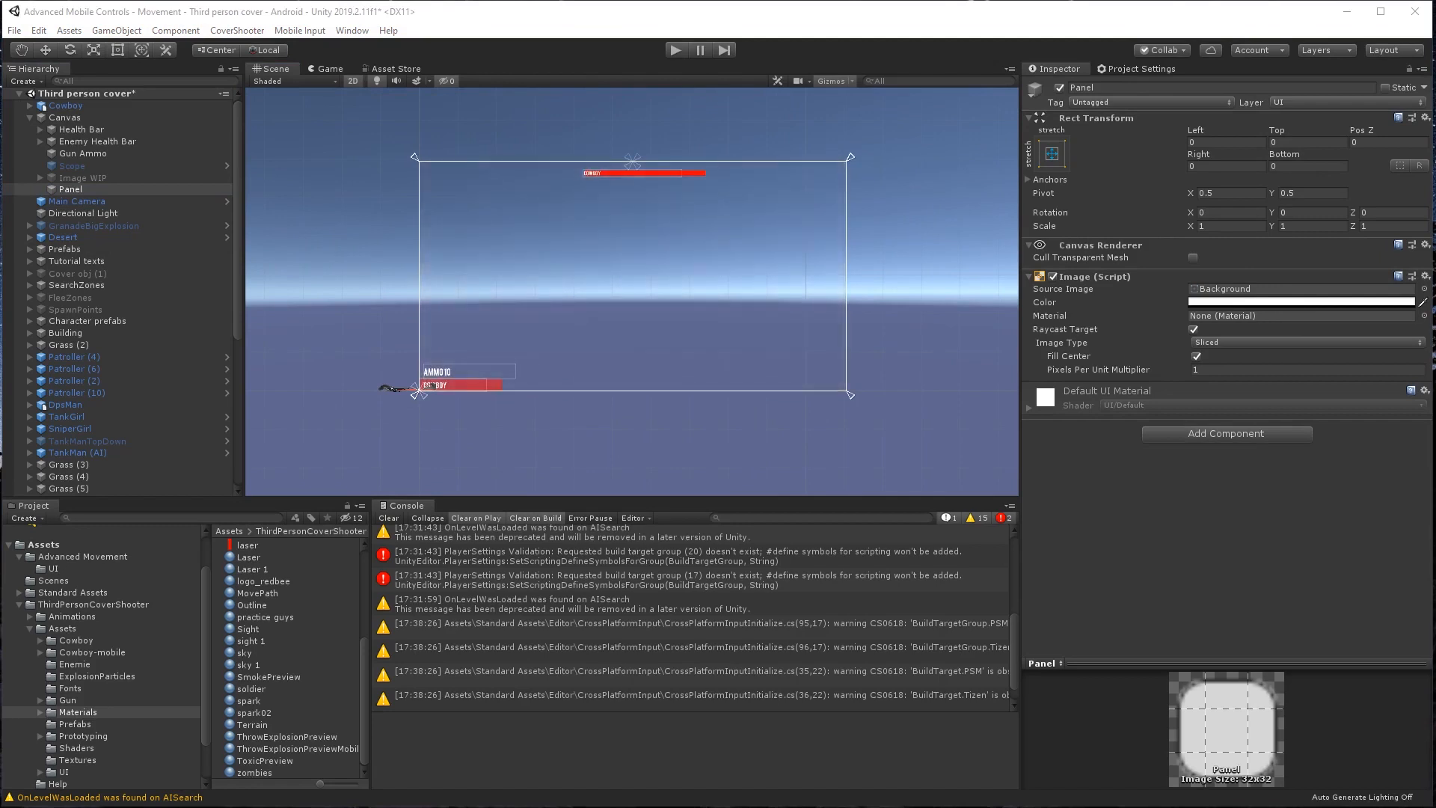
pyautogui.click(70, 188)
pyautogui.write('Ho')
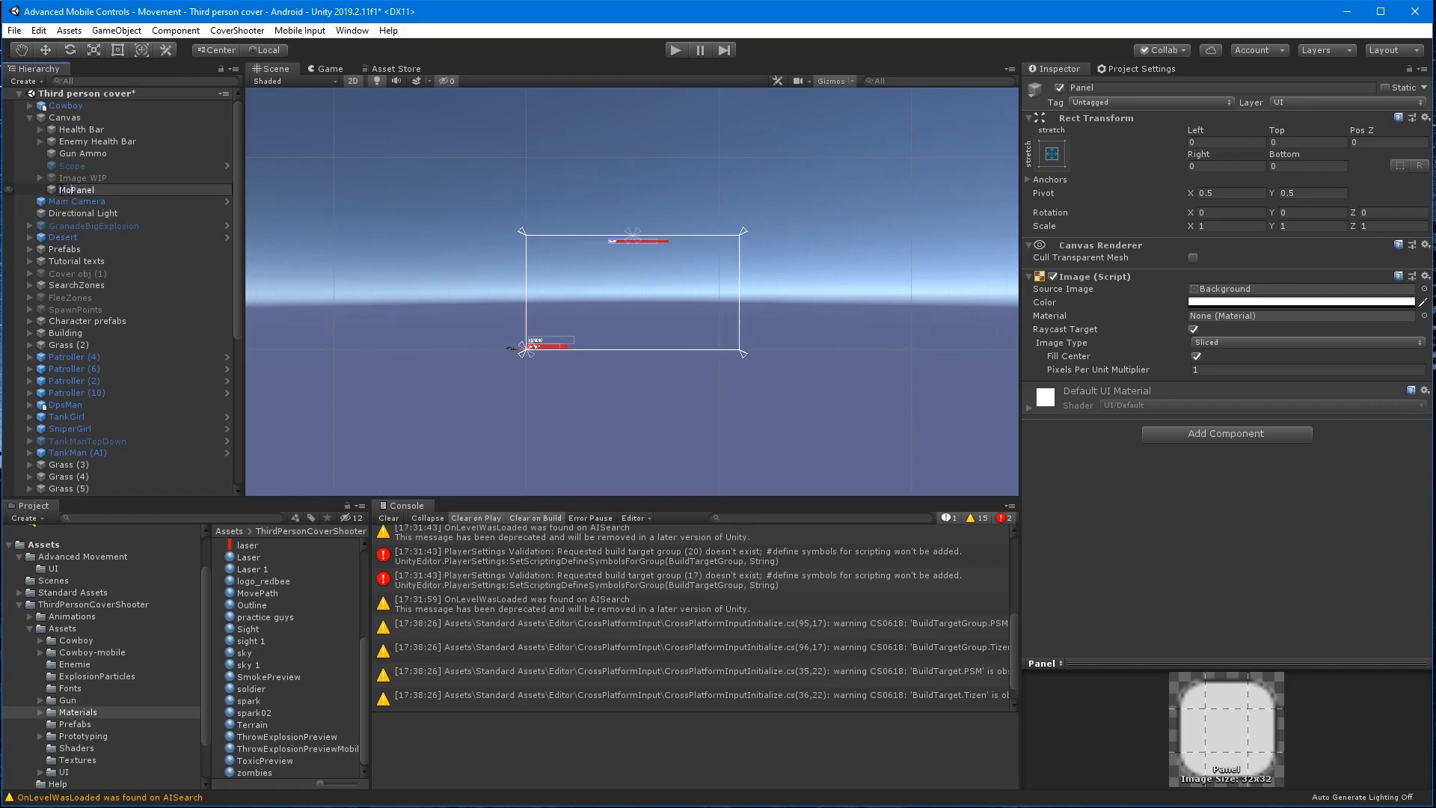
pyautogui.click(93, 189)
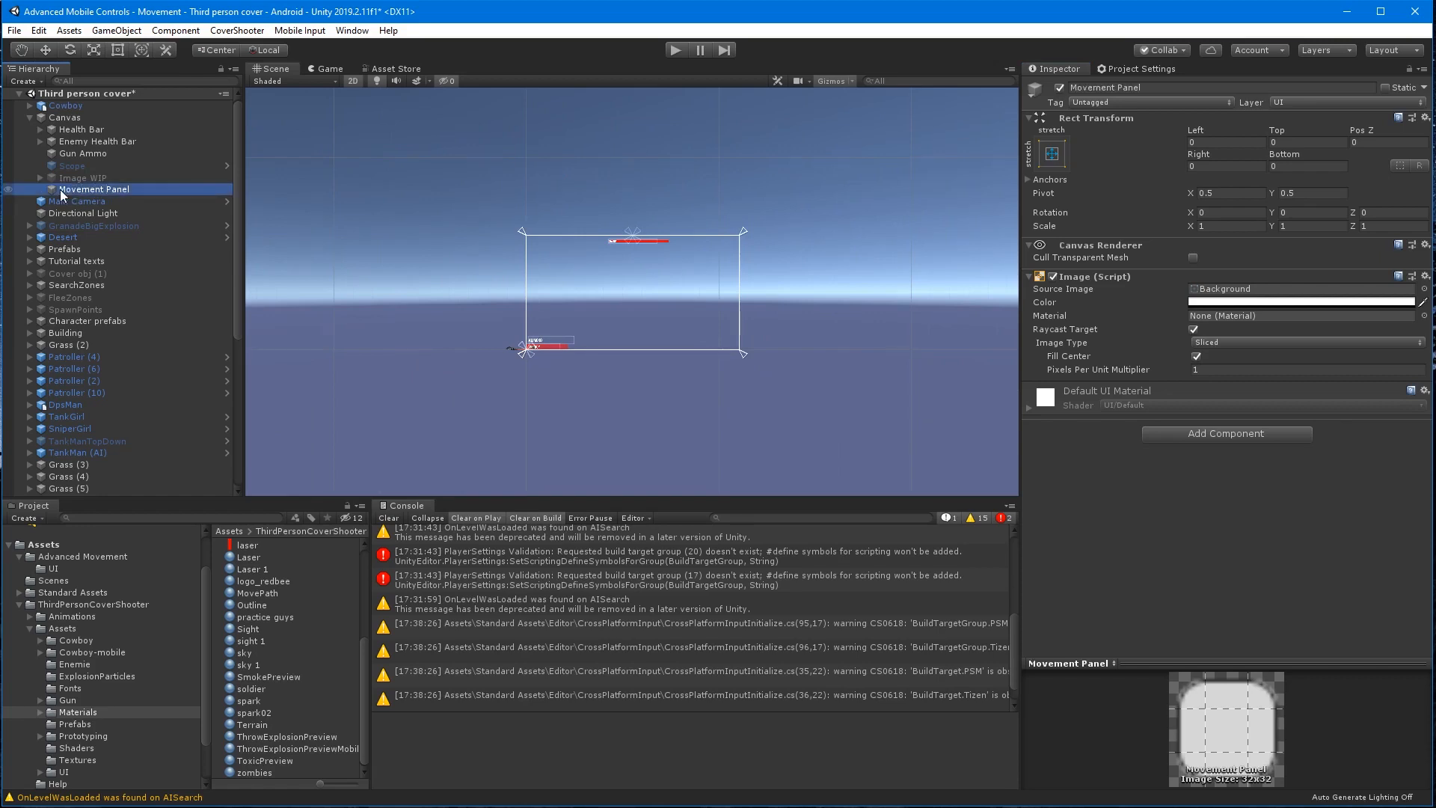
pyautogui.moveTo(192, 575)
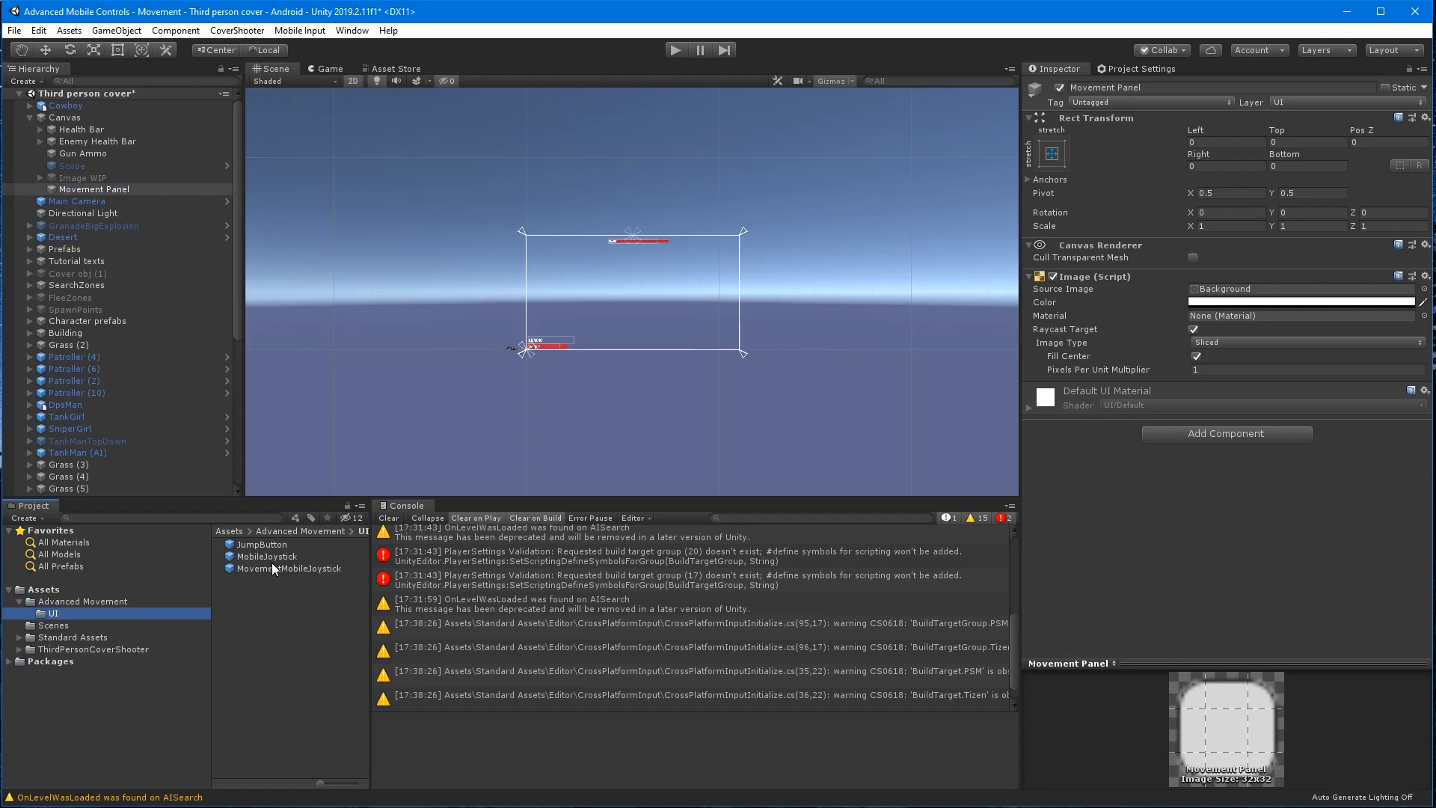
# Place the MovementMobileJoystick prefab inside Movement Panel.
pyautogui.click(286, 568)
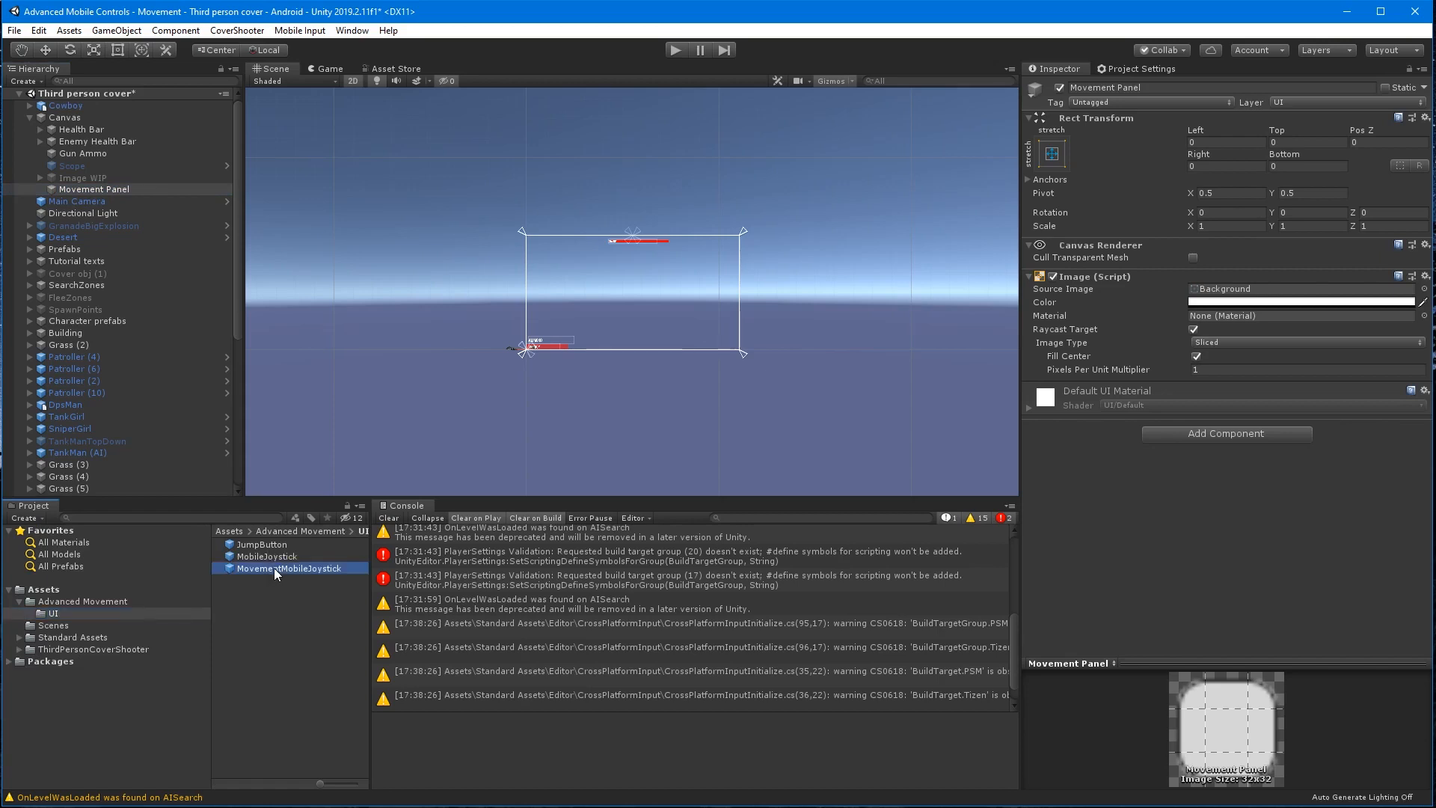
pyautogui.click(94, 188)
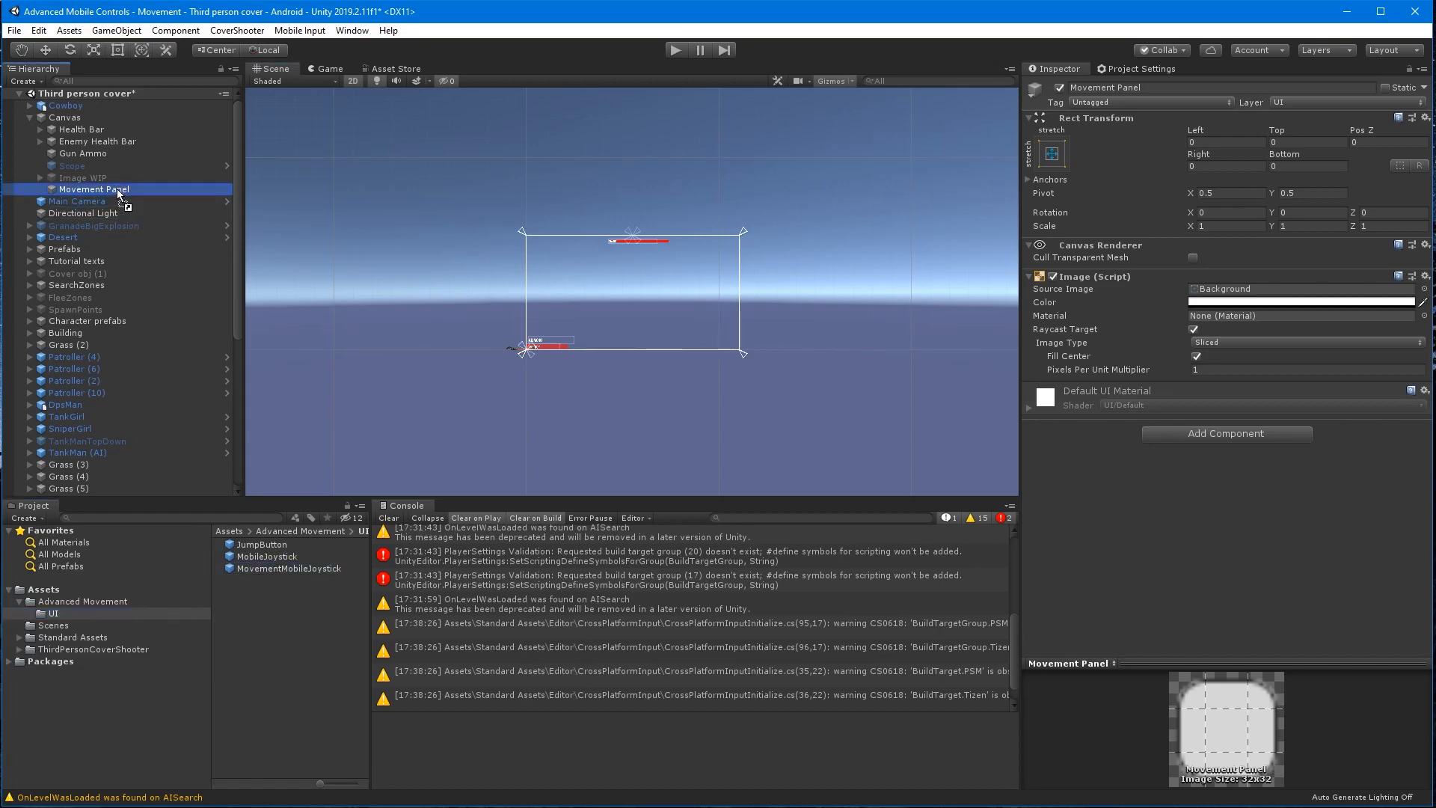
pyautogui.click(122, 201)
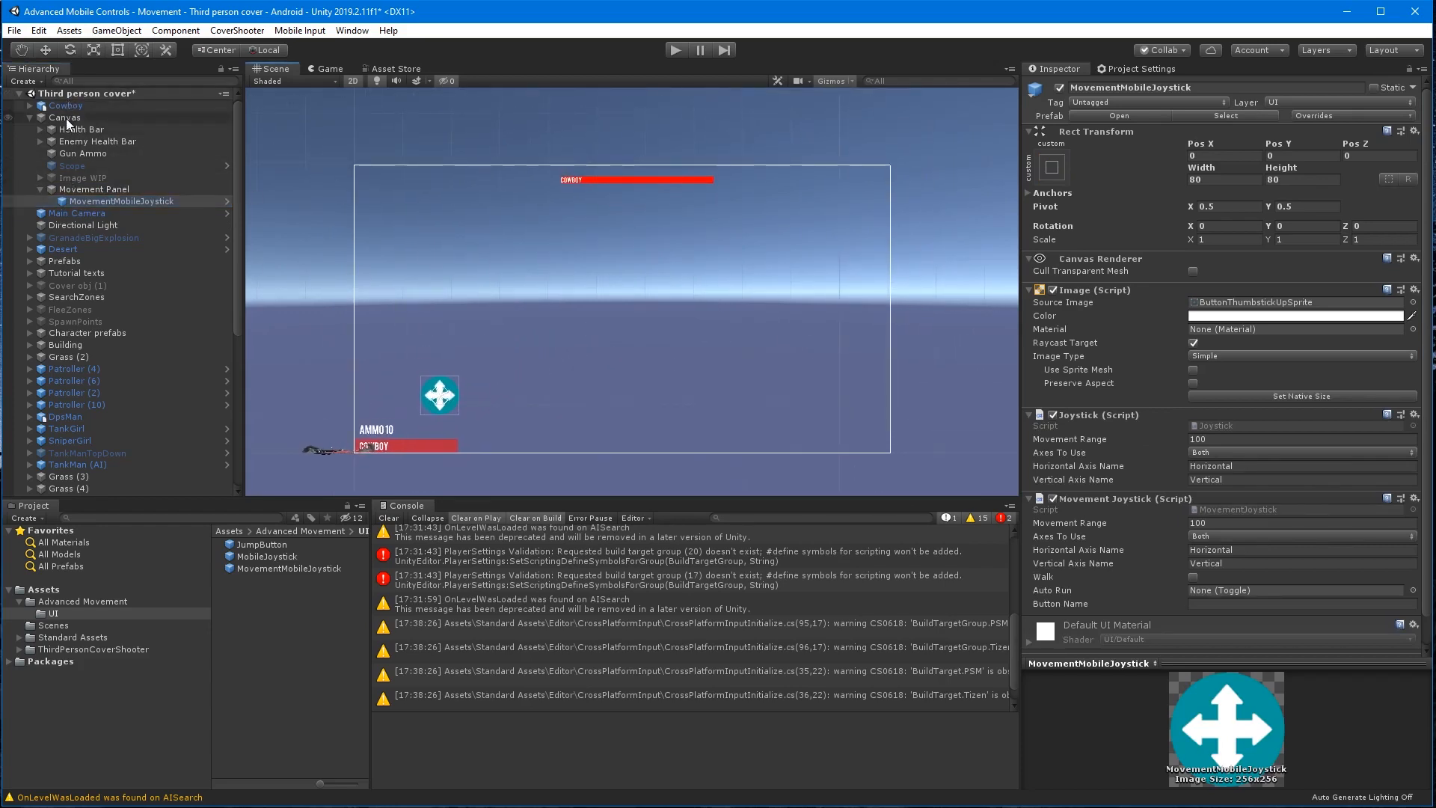
# Set the Canvas Scaler to Scale With Screen Size at 1920 × 1080 reference resolution.
pyautogui.click(66, 117)
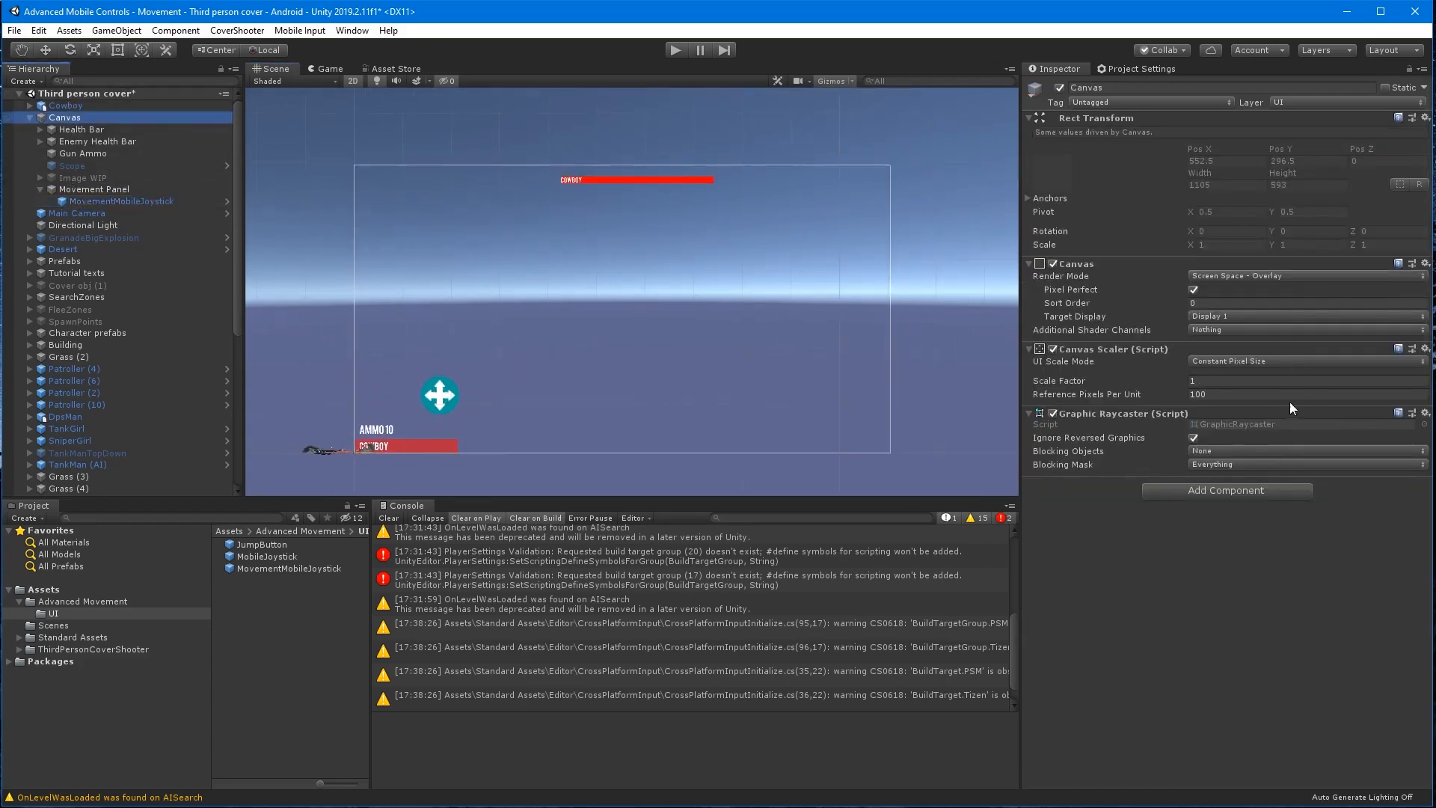
pyautogui.click(1301, 360)
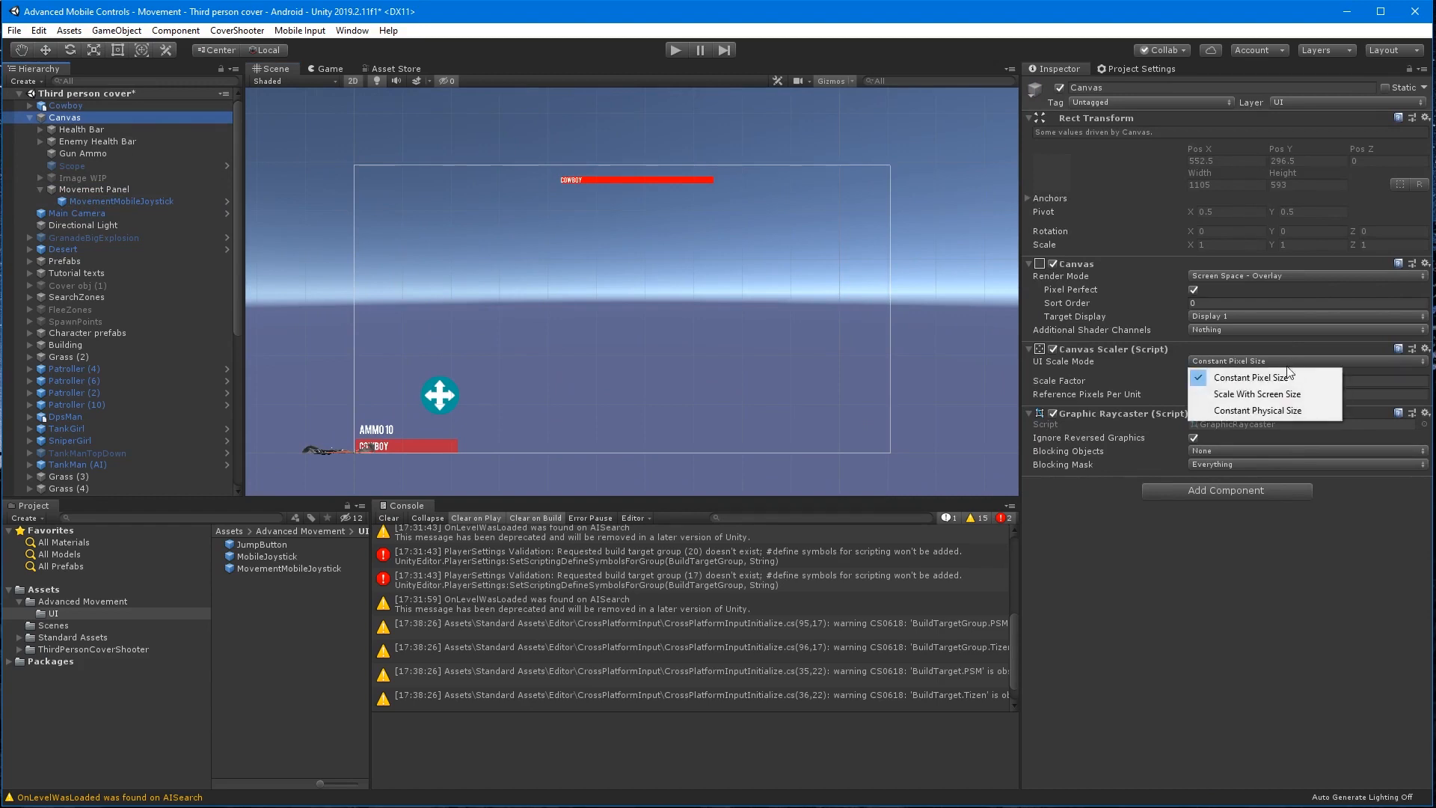
pyautogui.click(1258, 411)
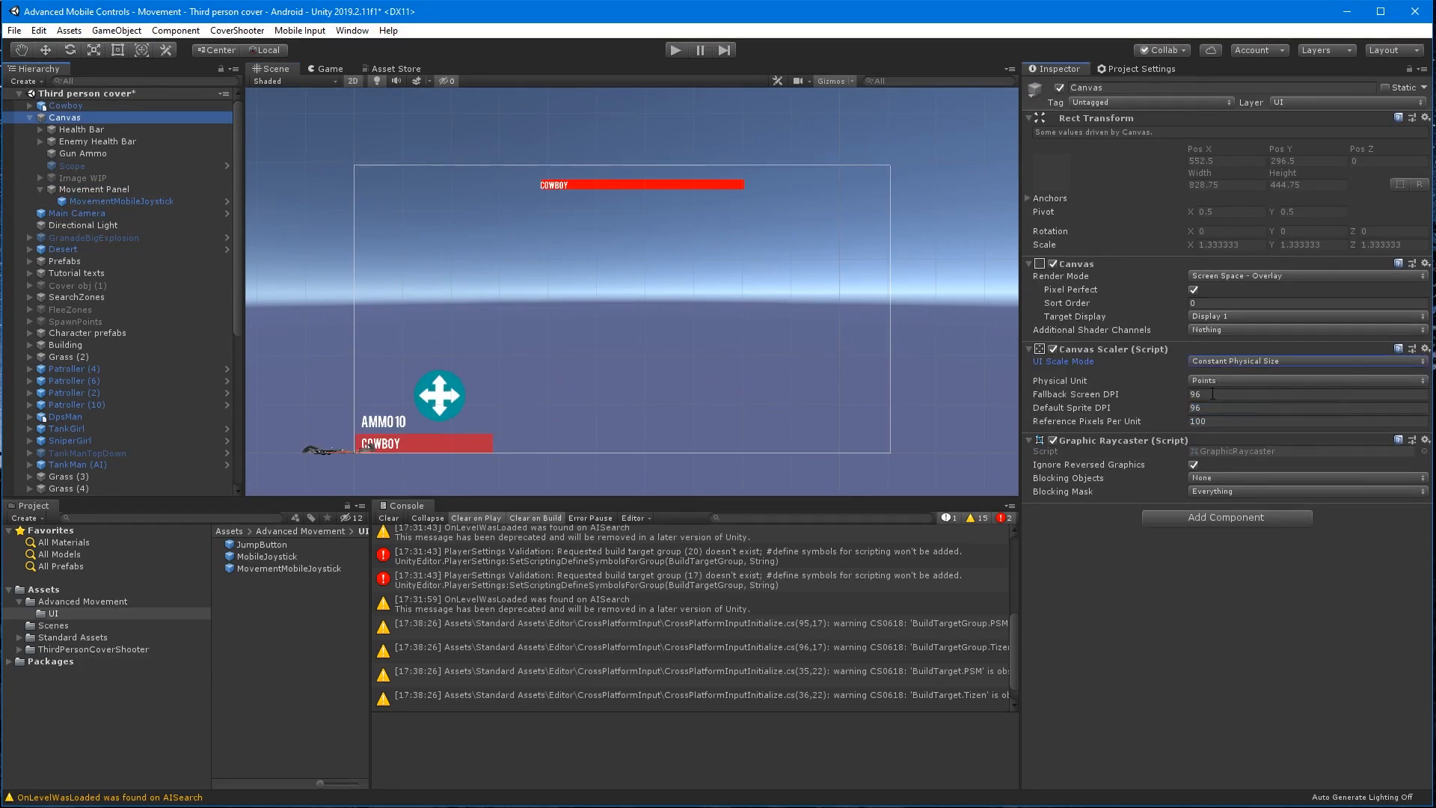
pyautogui.click(1305, 360)
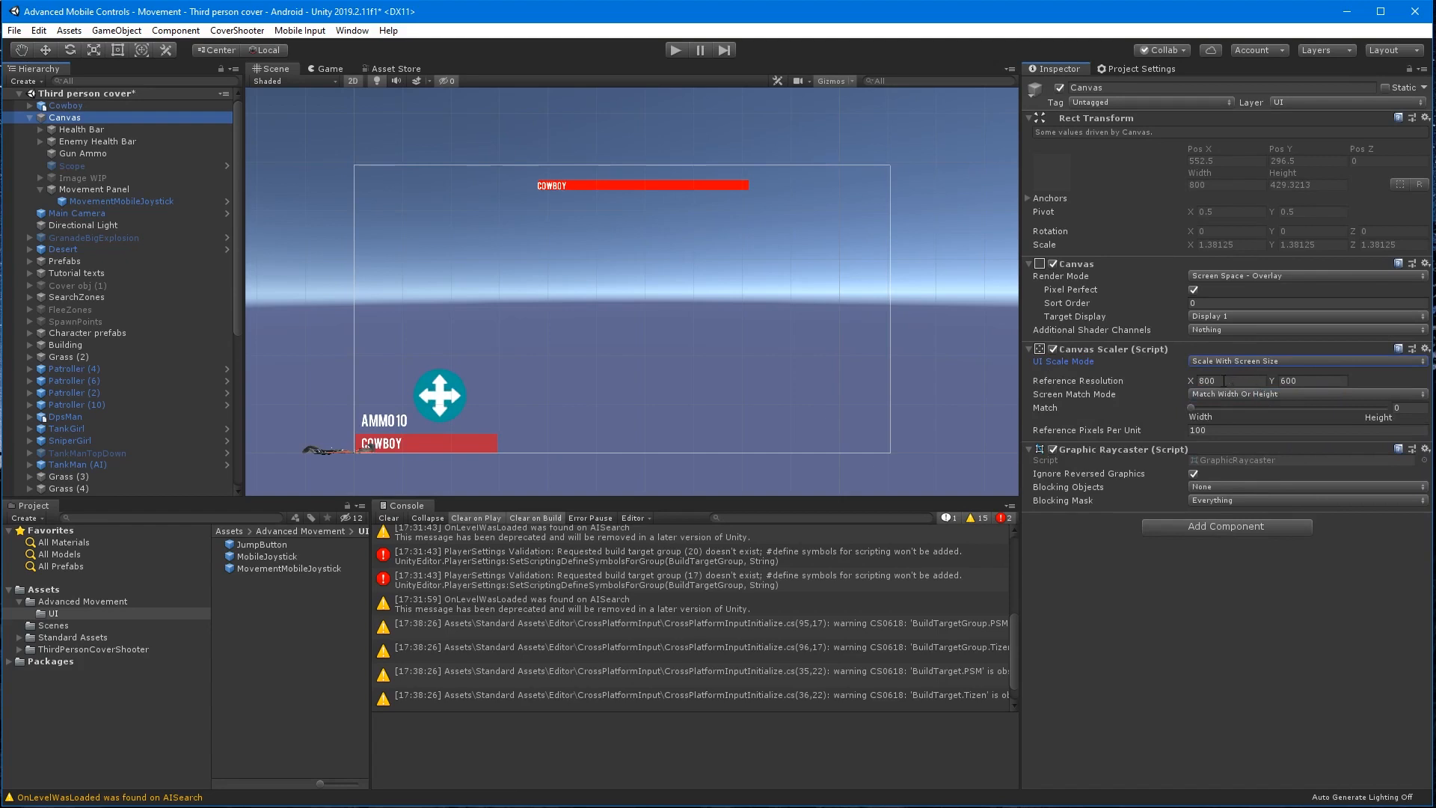
pyautogui.write('1920')
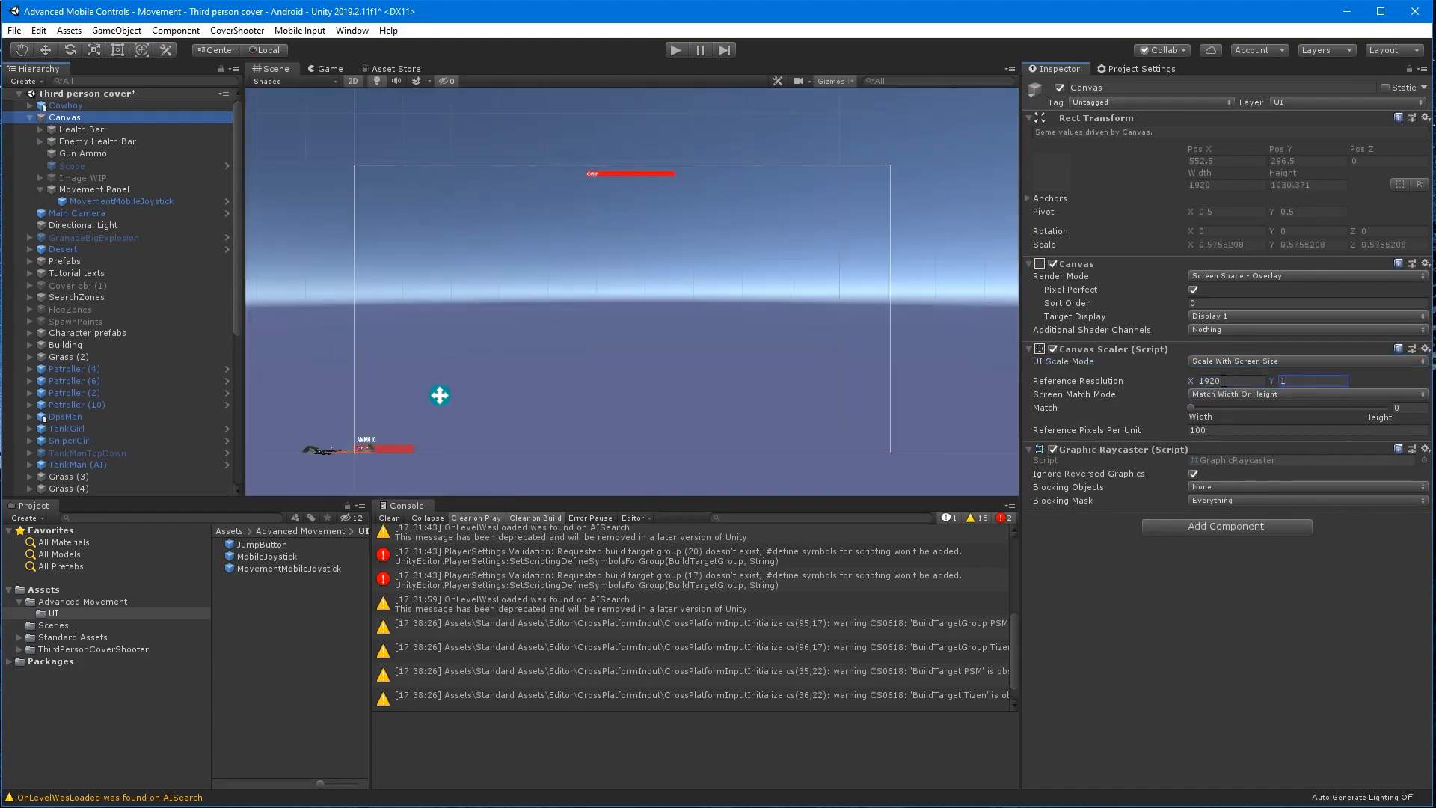
pyautogui.write('1080')
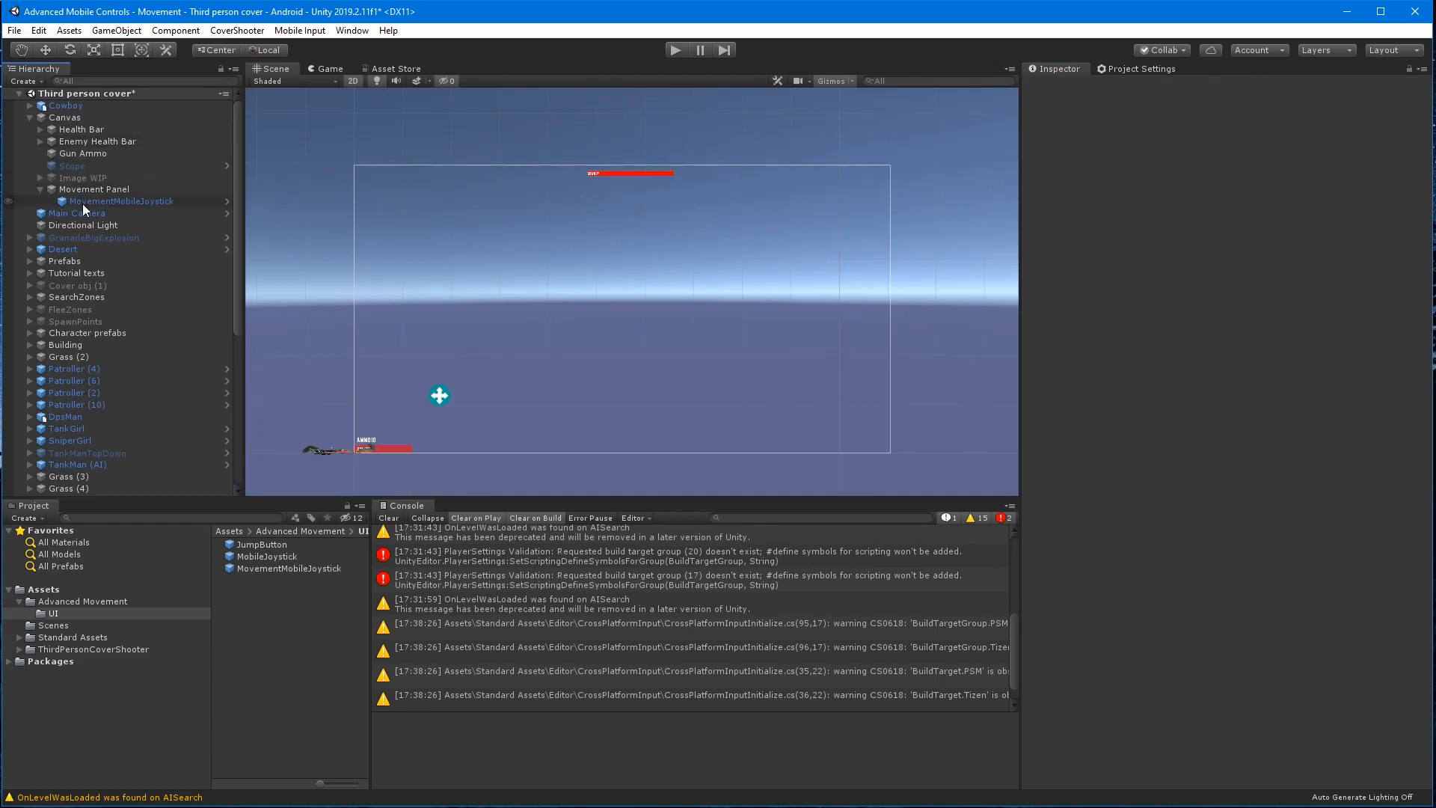
# Set the MobileJoystick's Horizontal and Vertical Axis Names to Mouse X and Mouse Y.
pyautogui.click(122, 201)
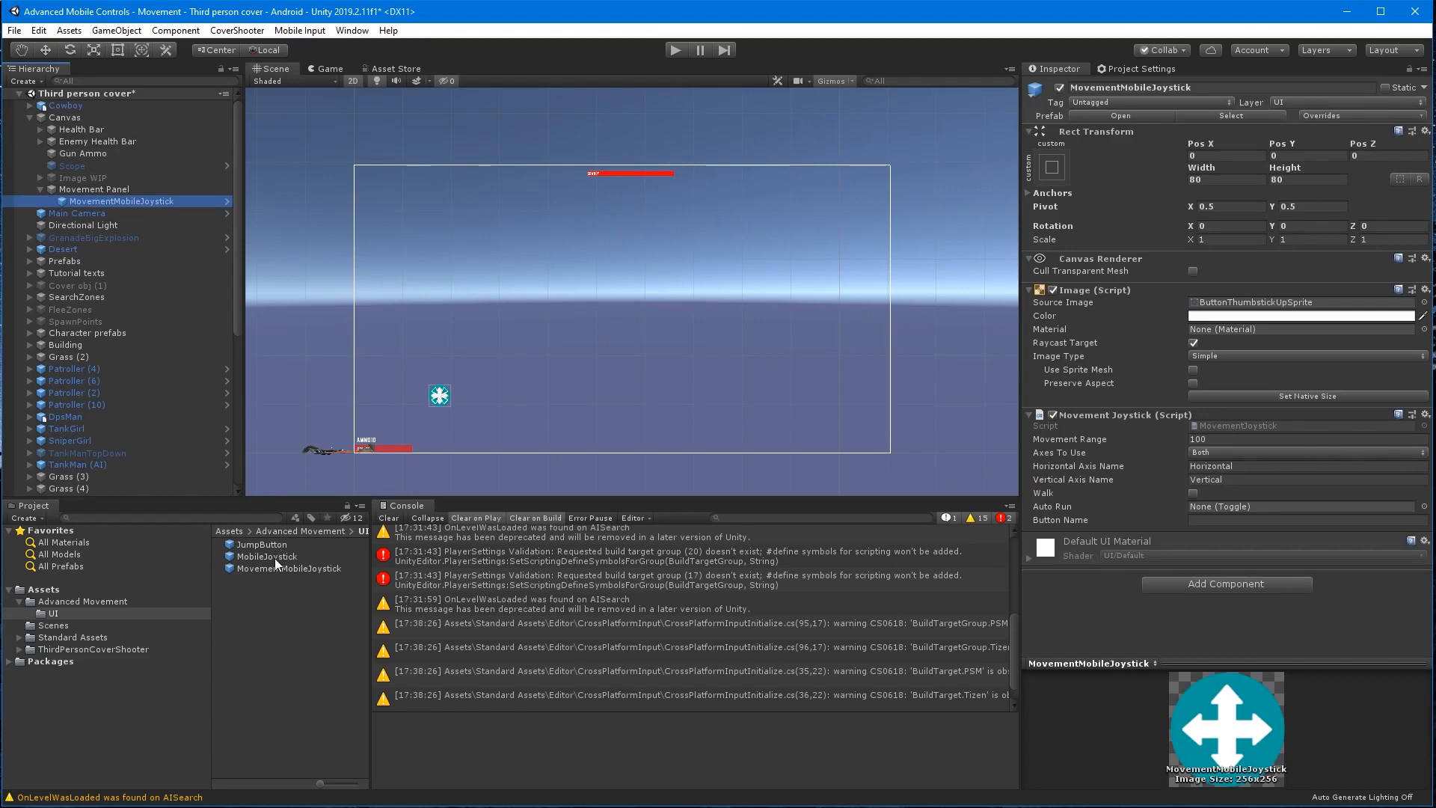
pyautogui.click(95, 189)
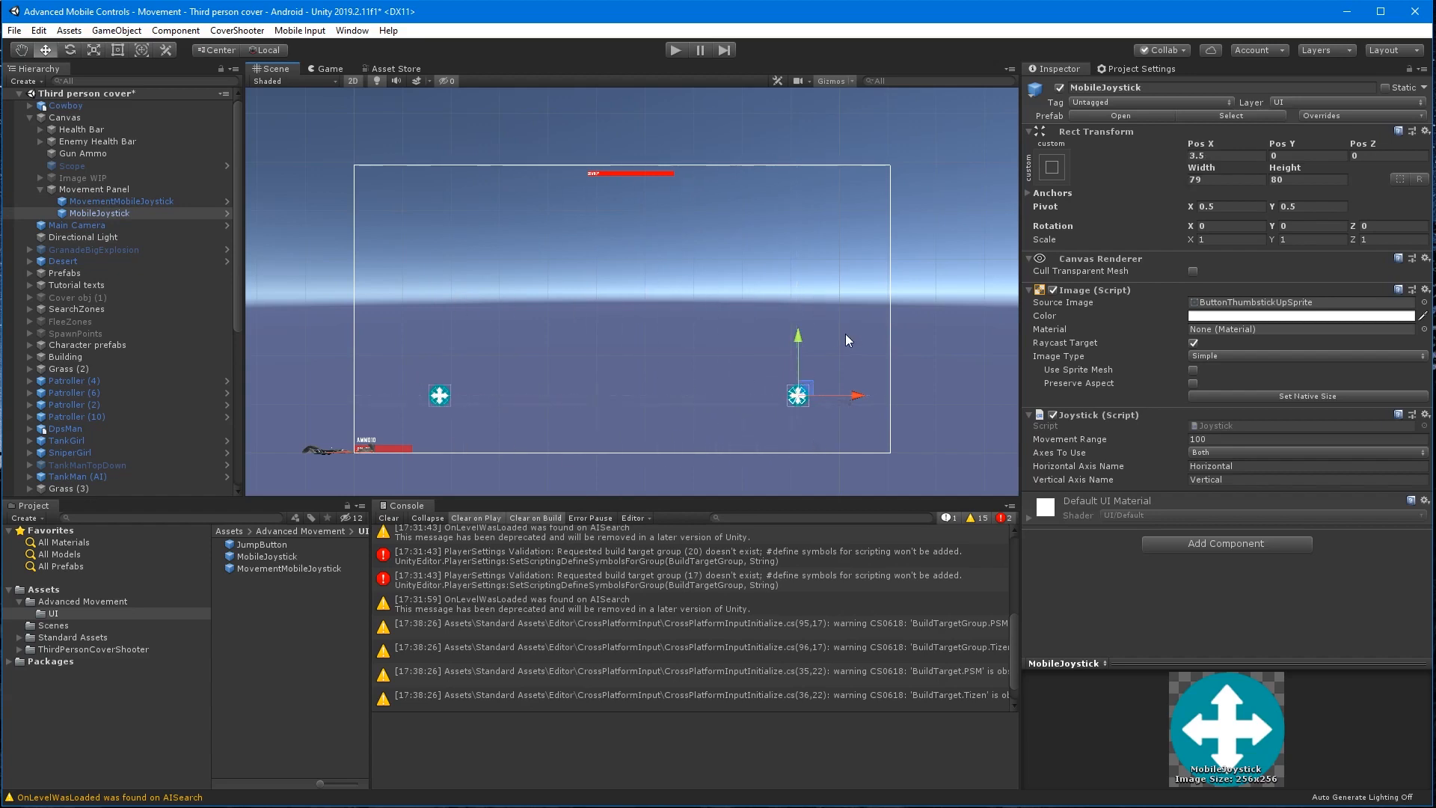
pyautogui.moveTo(1310, 425)
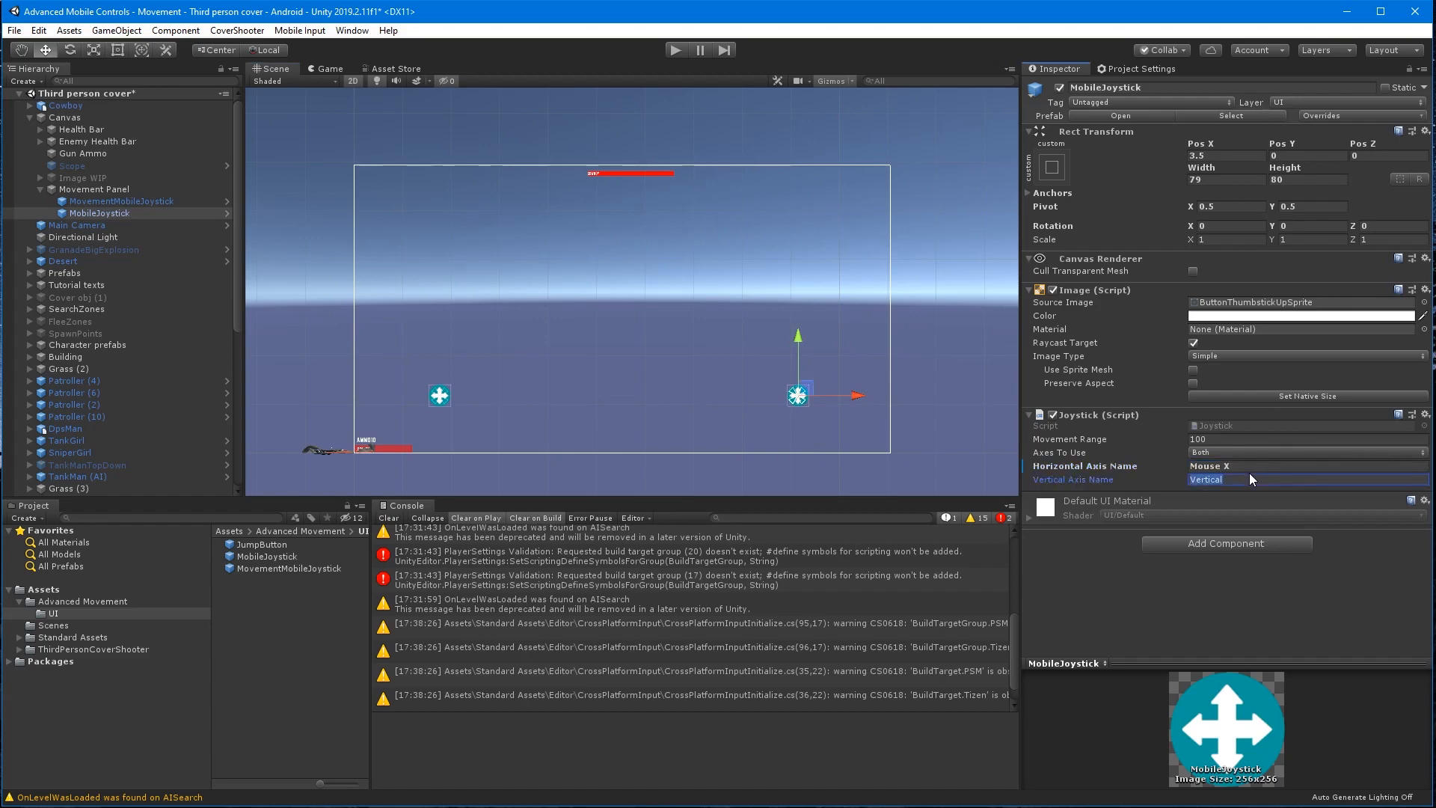
pyautogui.write('Mouse Y')
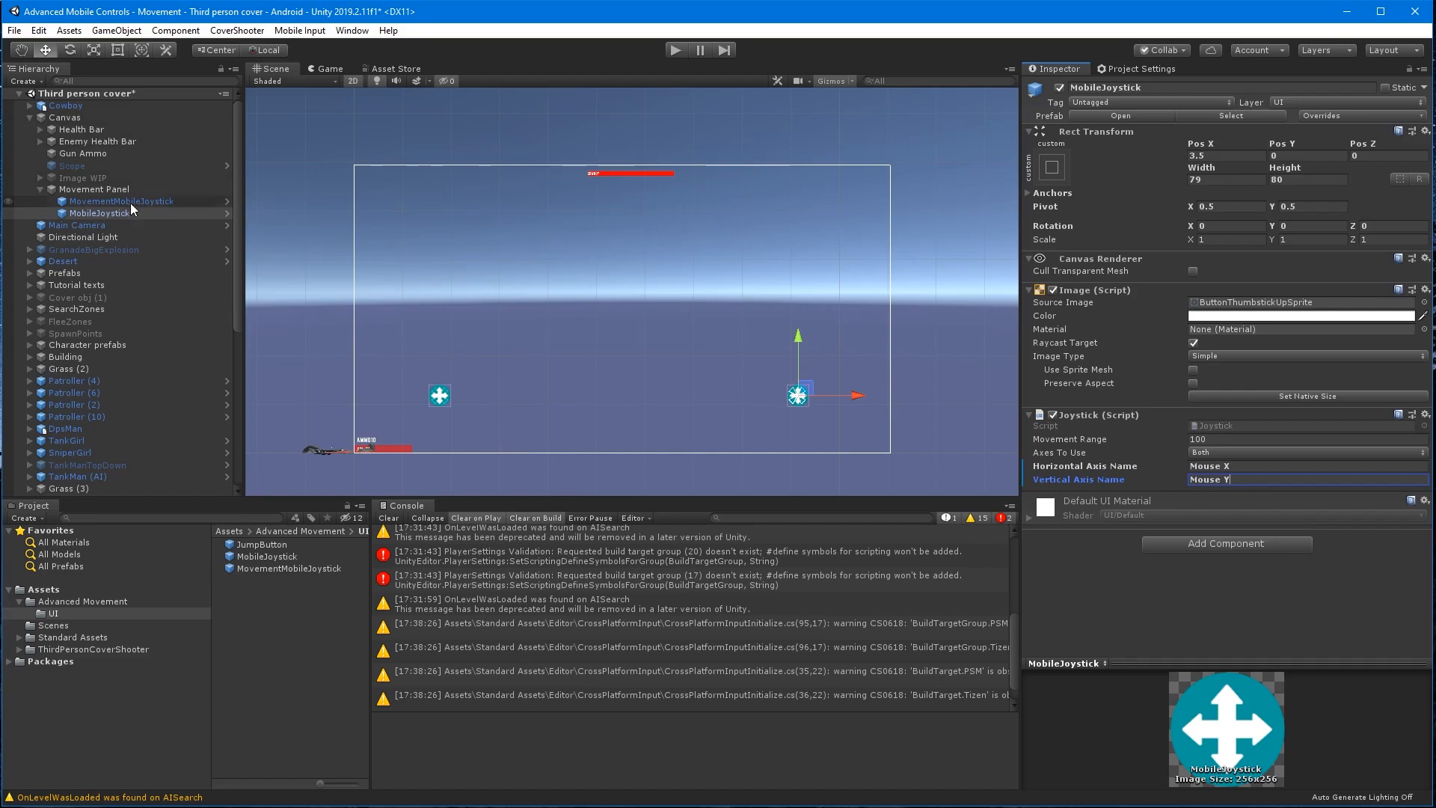
pyautogui.click(95, 189)
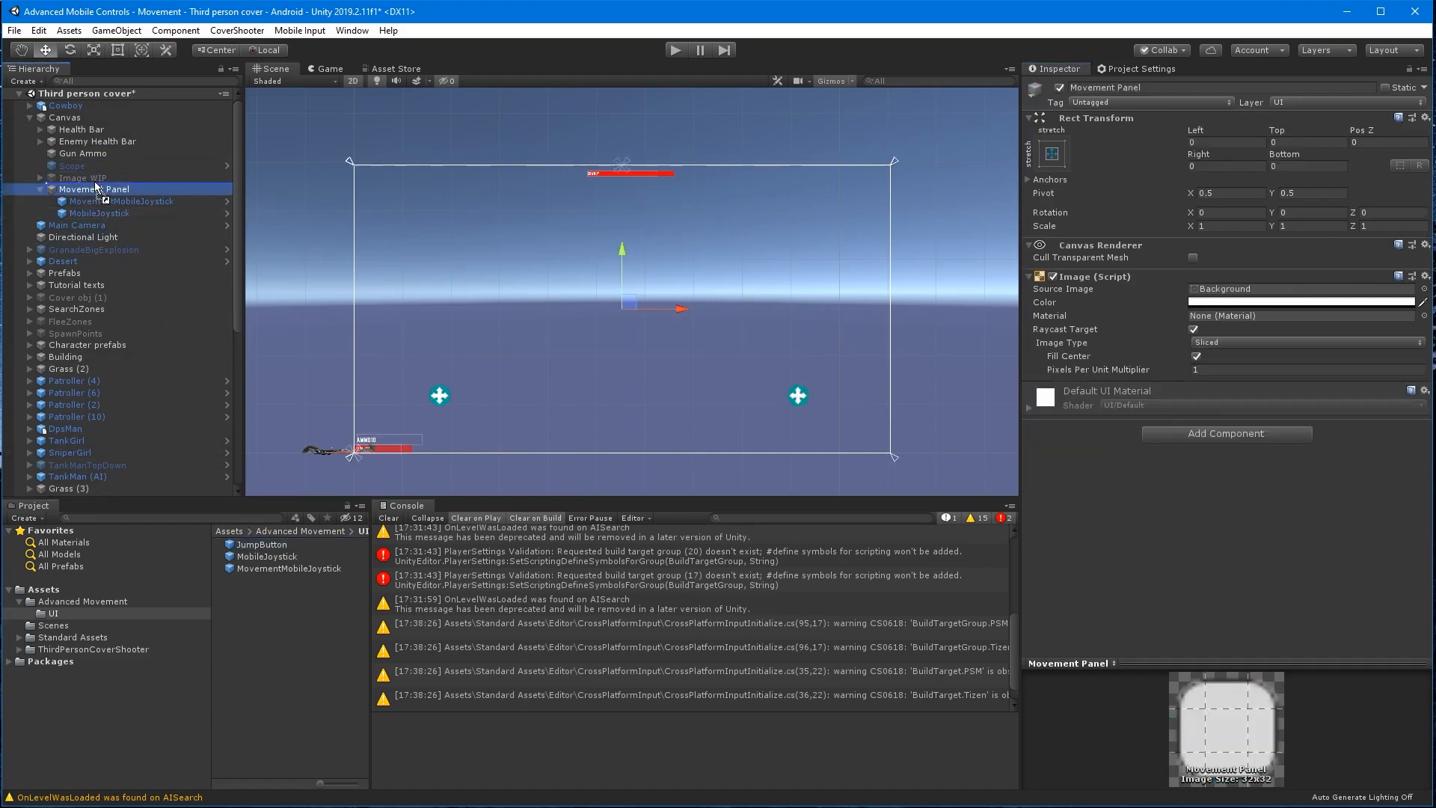
# Add RunButton under Movement Panel and begin naming its button handler Run.
pyautogui.click(93, 224)
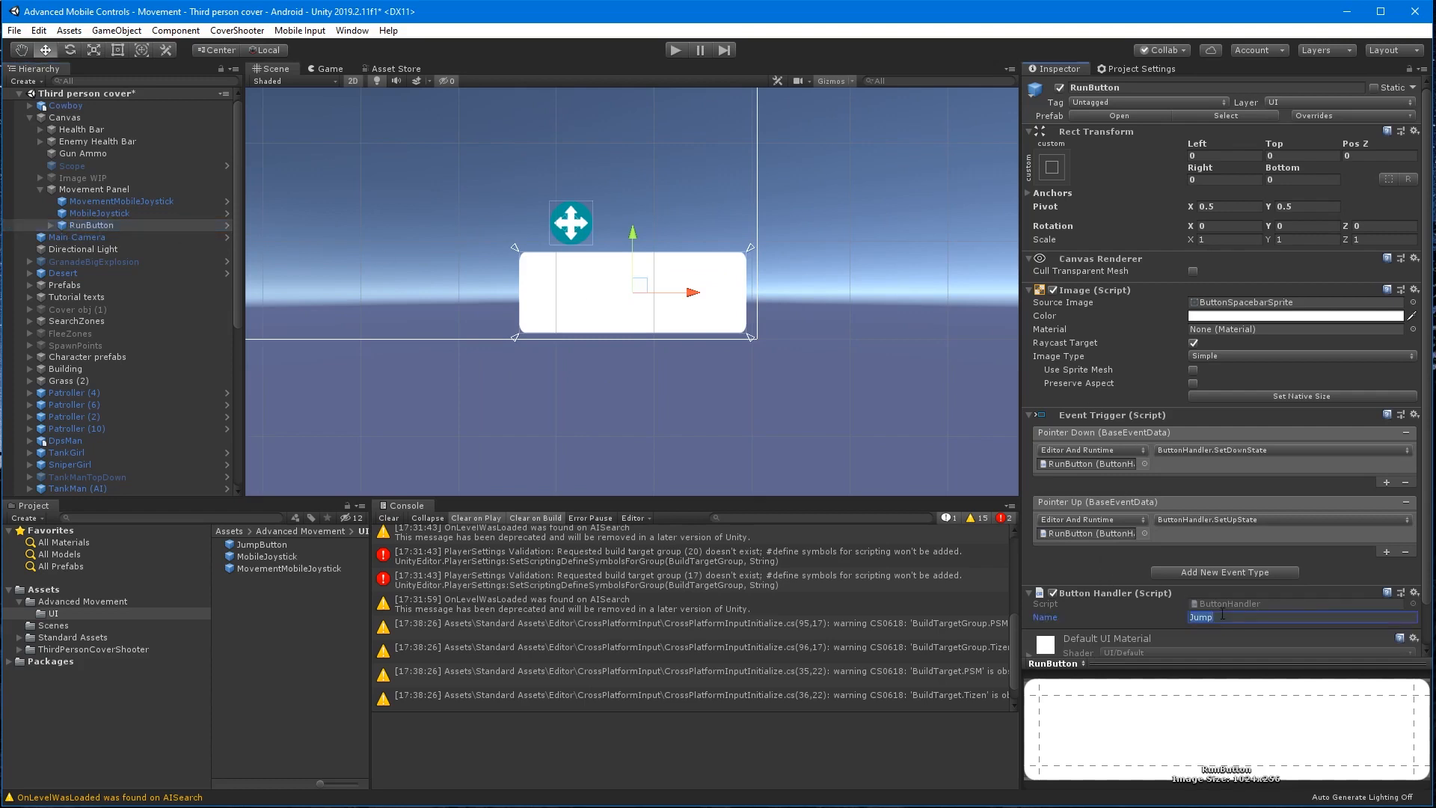
pyautogui.write('Run')
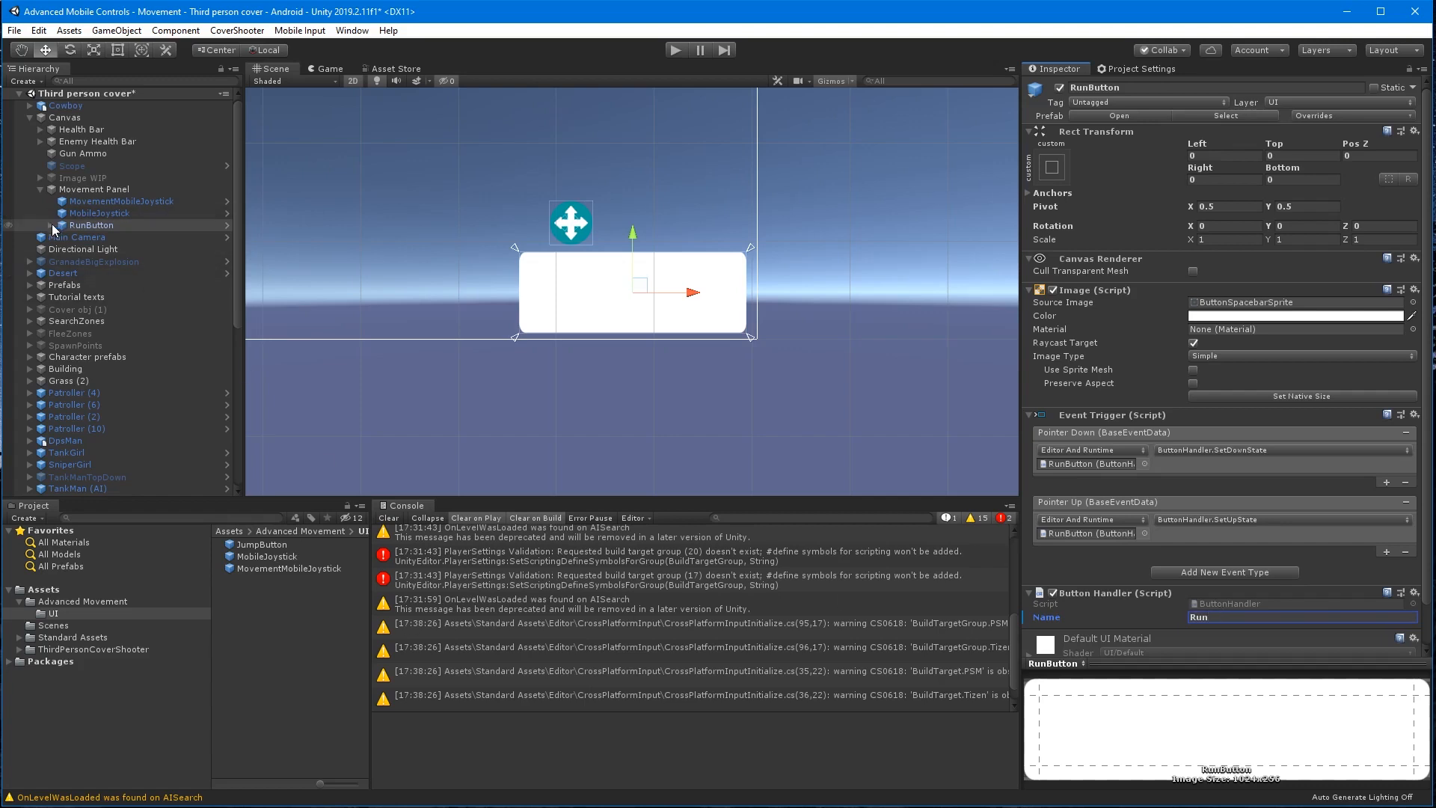
# Try deleting RunButton's Text child and cancel the prefab instance warning.
pyautogui.click(88, 237)
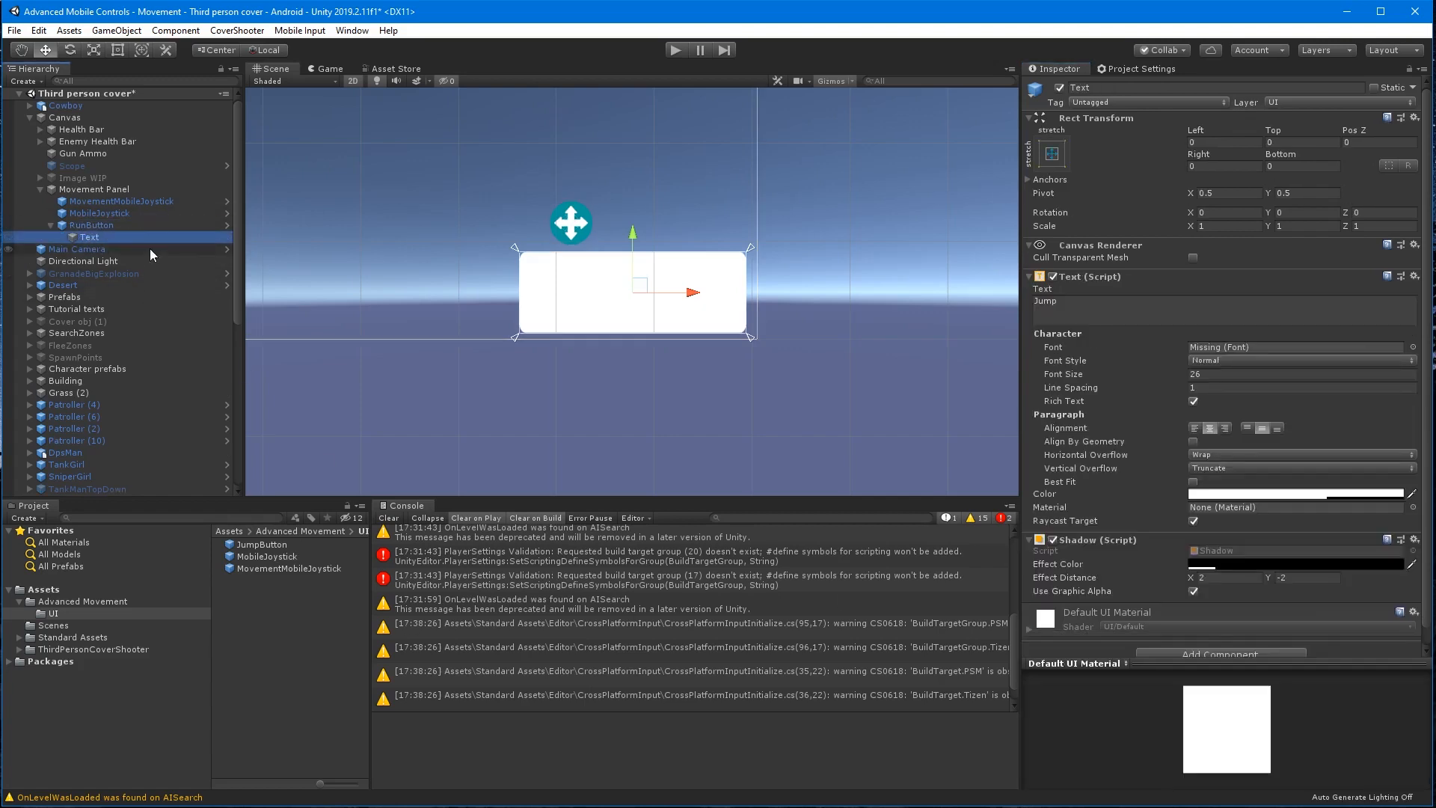
pyautogui.moveTo(641, 258)
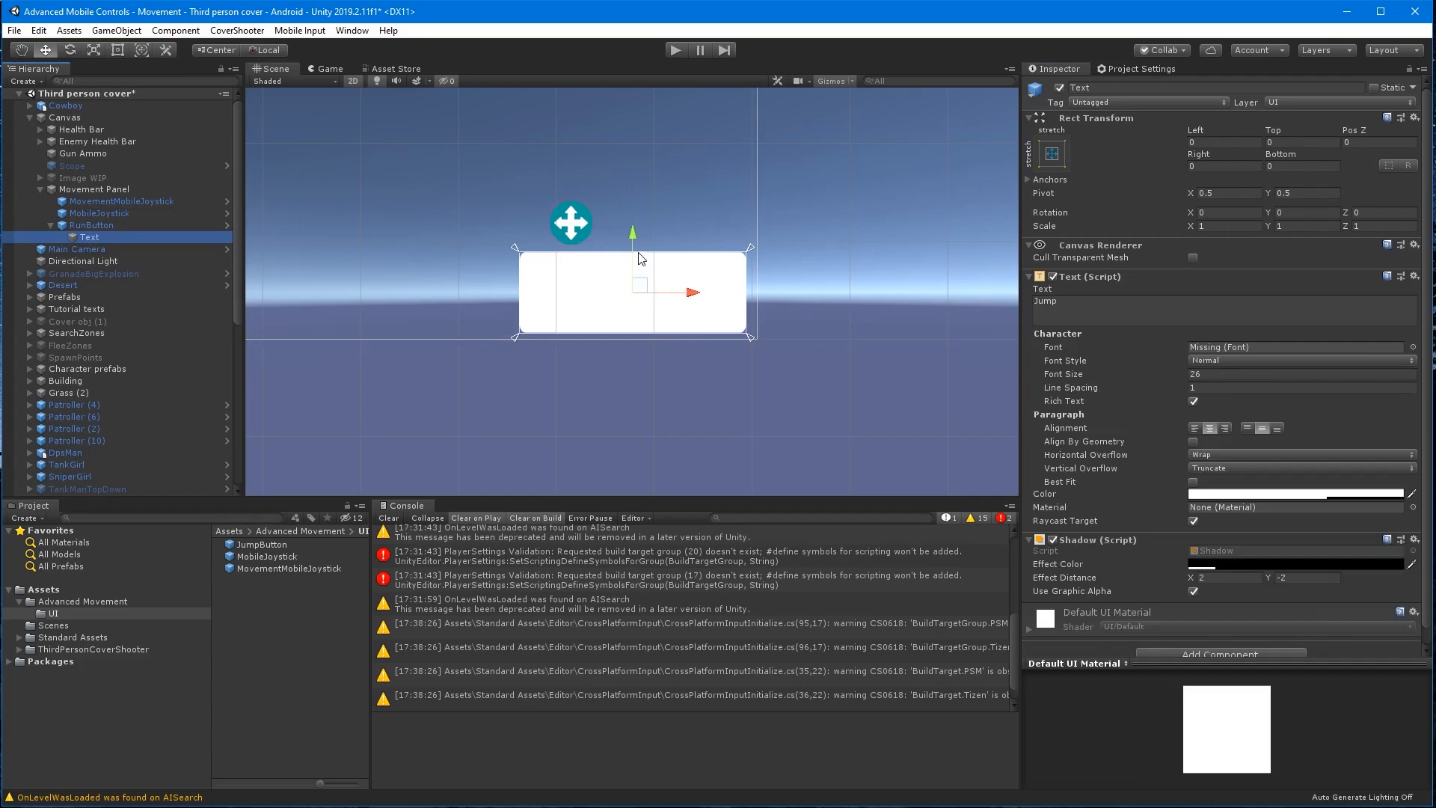
pyautogui.moveTo(1234, 452)
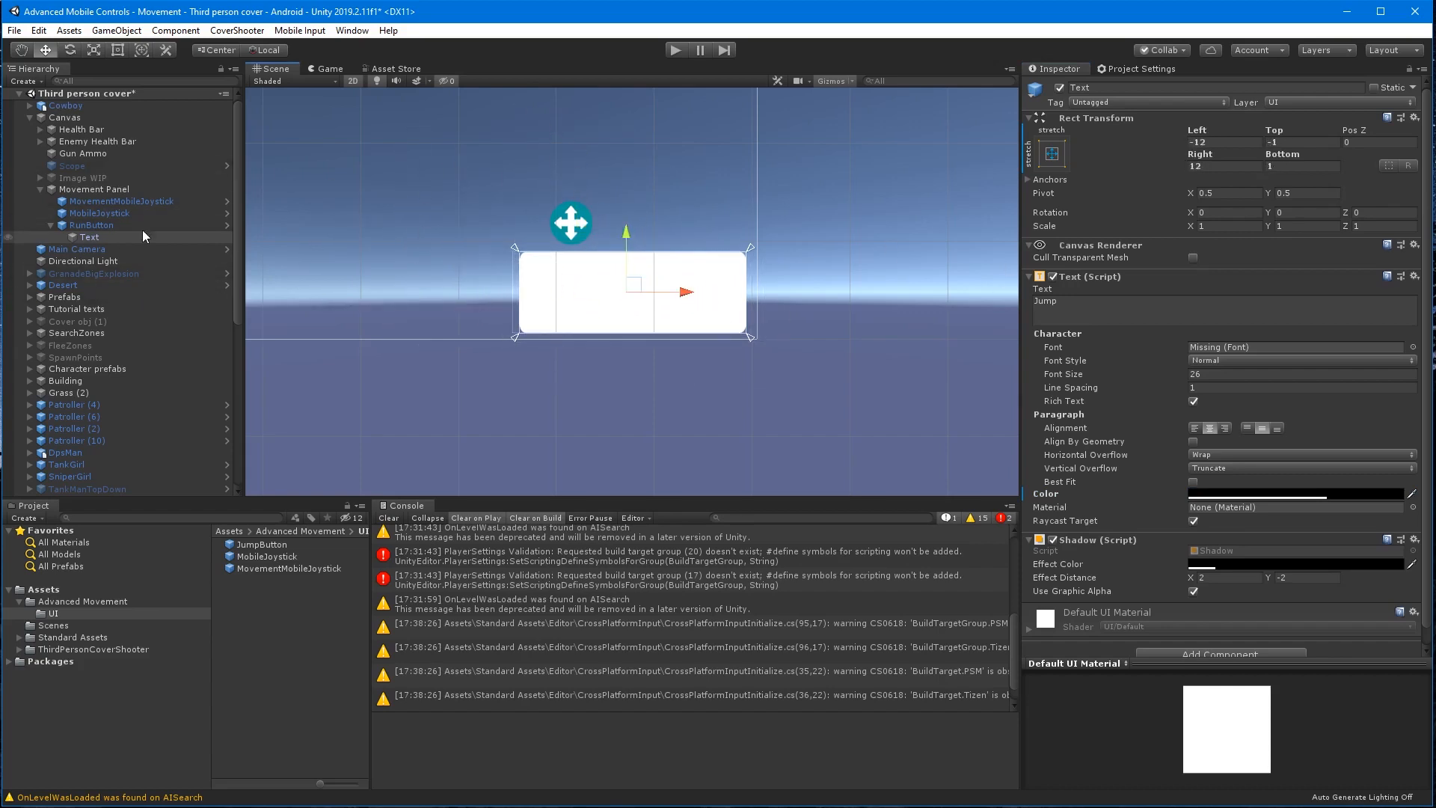
pyautogui.click(89, 237)
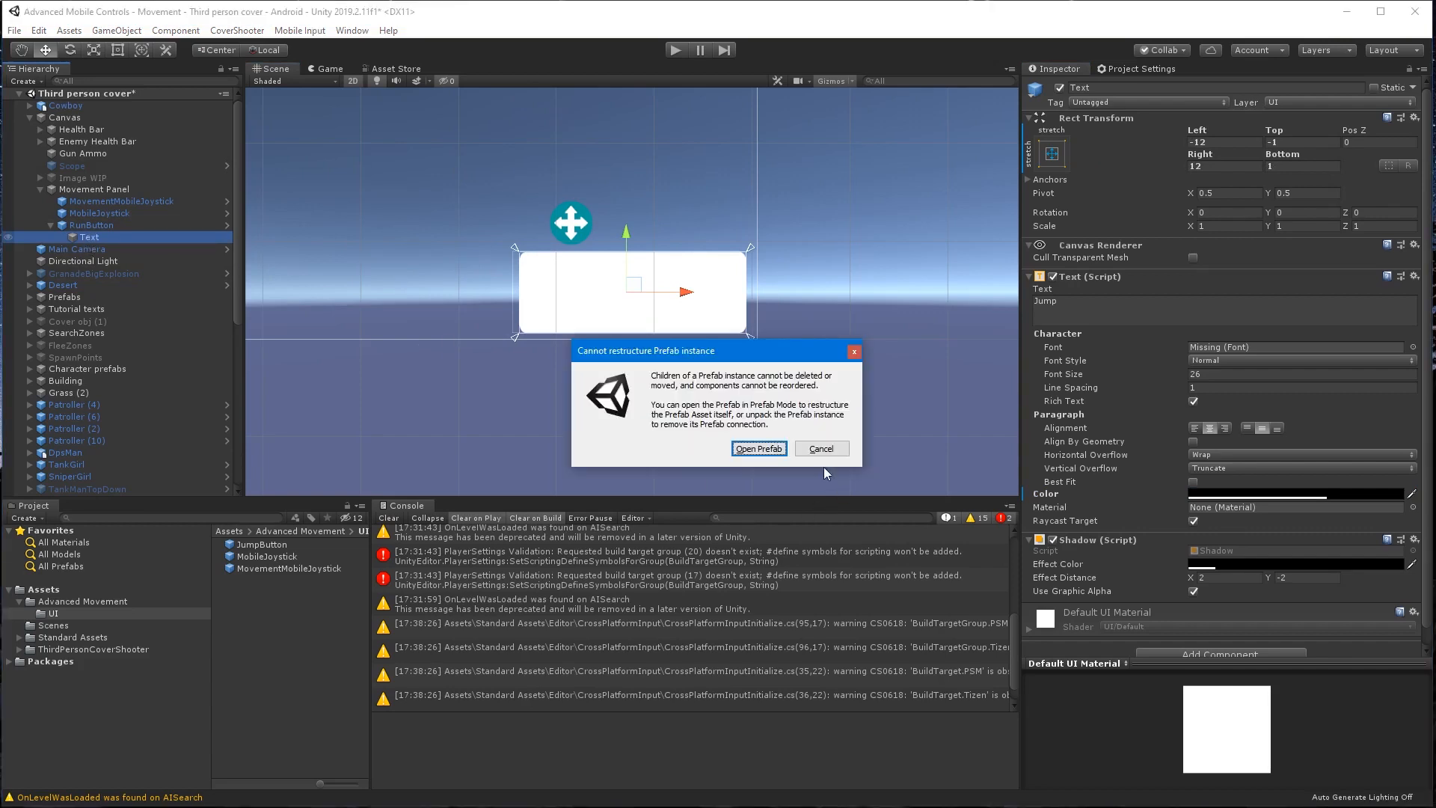
pyautogui.click(758, 448)
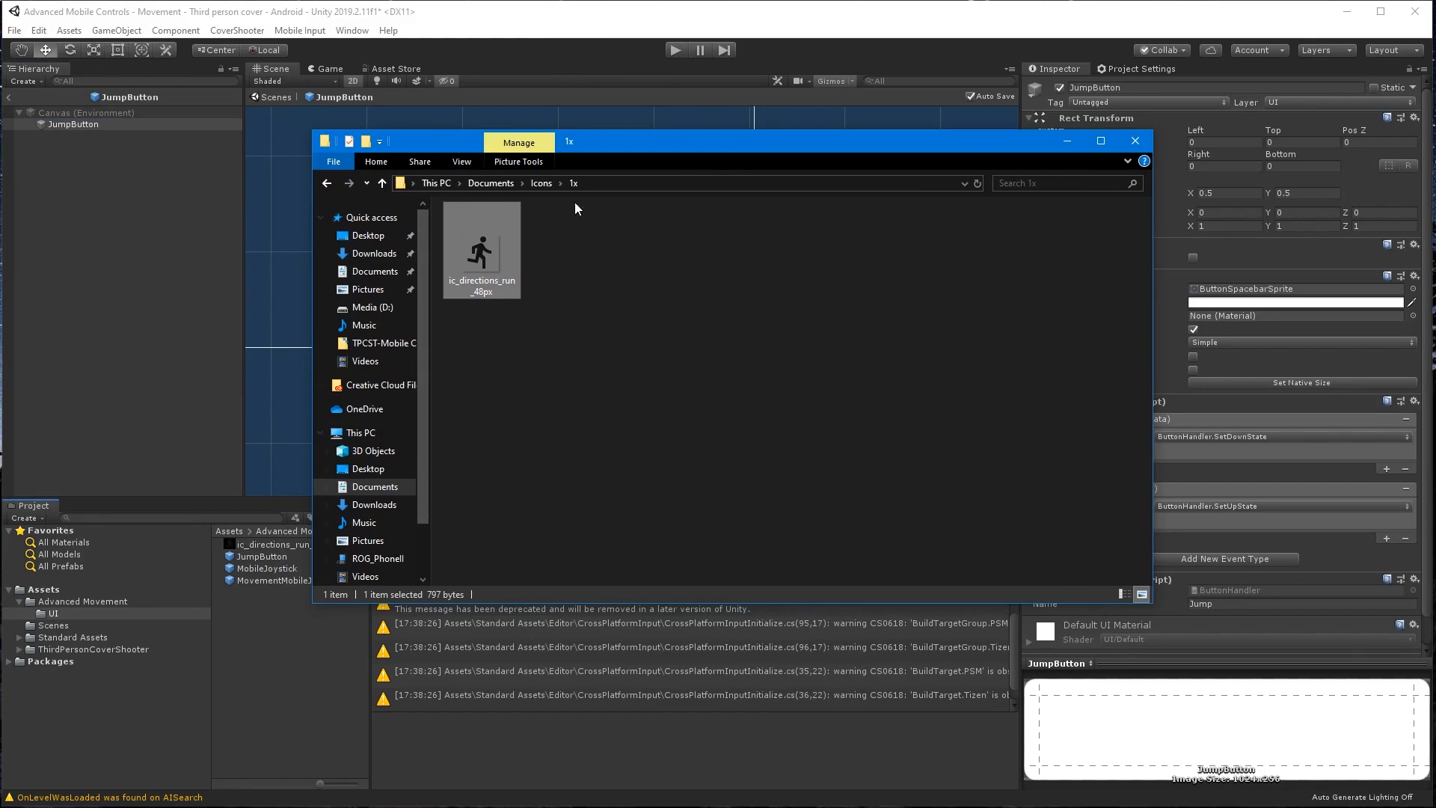
# Set the run icon's Texture Type to Sprite (2D and UI), then select JumpButton.
pyautogui.click(1134, 140)
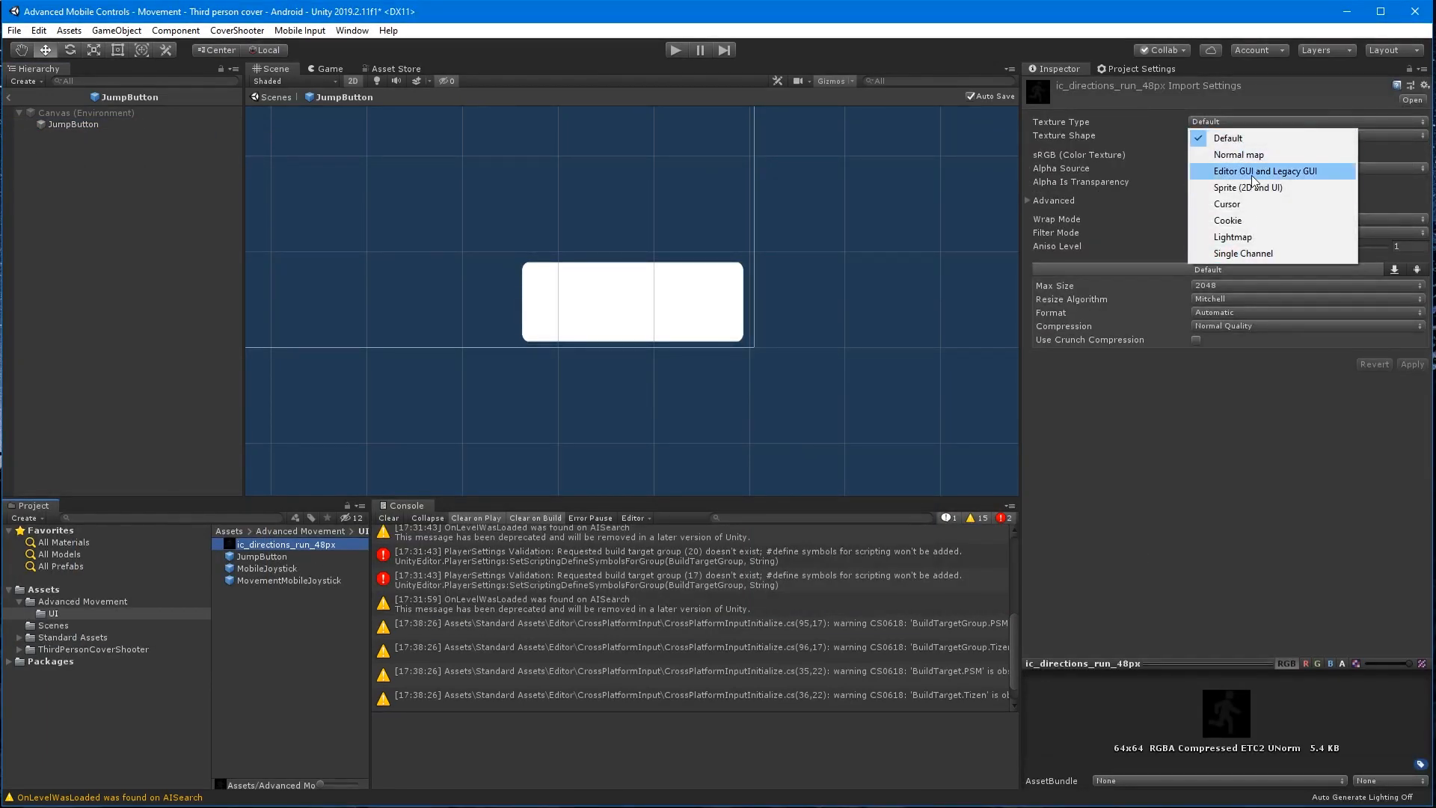
pyautogui.click(1247, 187)
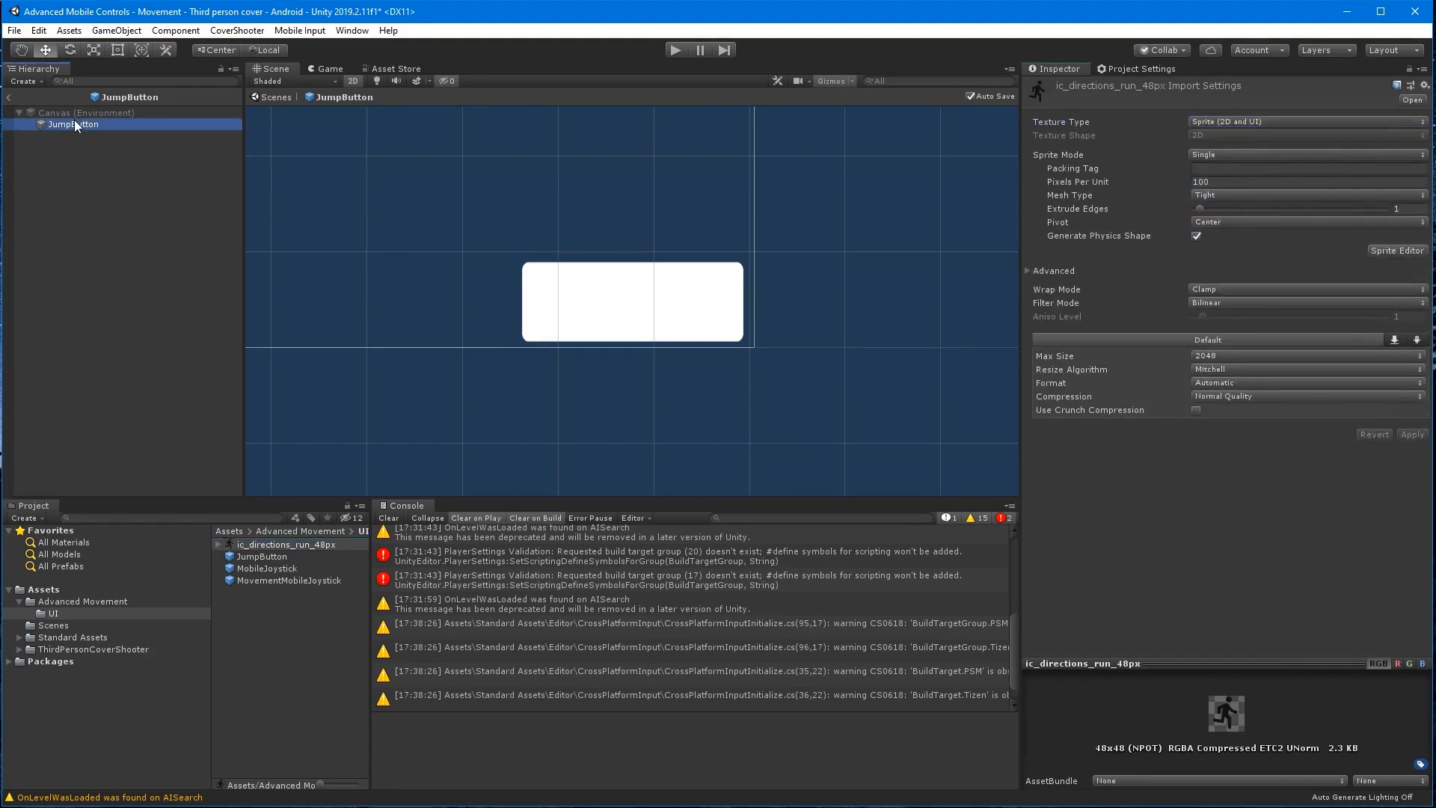
pyautogui.click(73, 123)
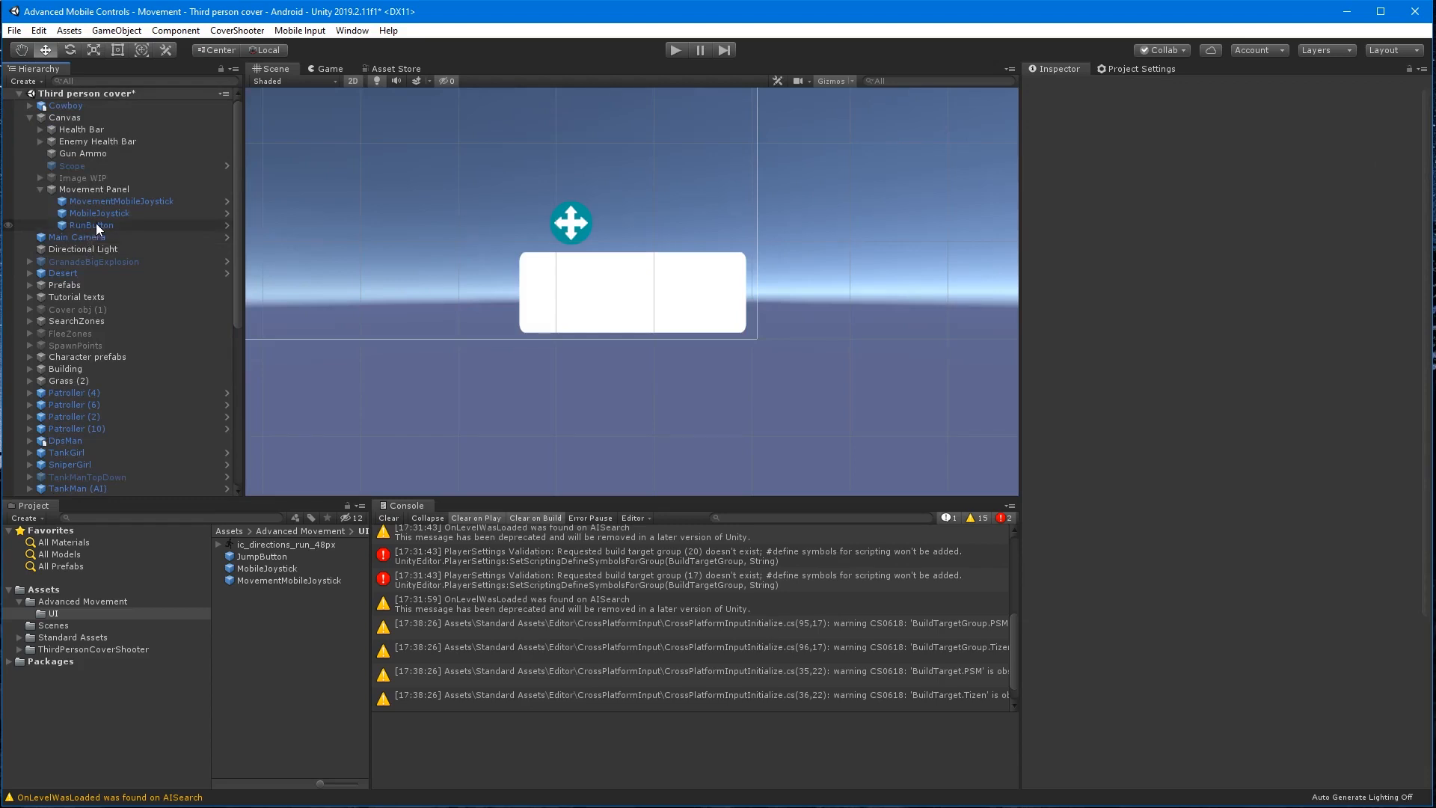
# Give RunButton the 48×48 run icon and move it to the joystick's lower right.
pyautogui.click(91, 226)
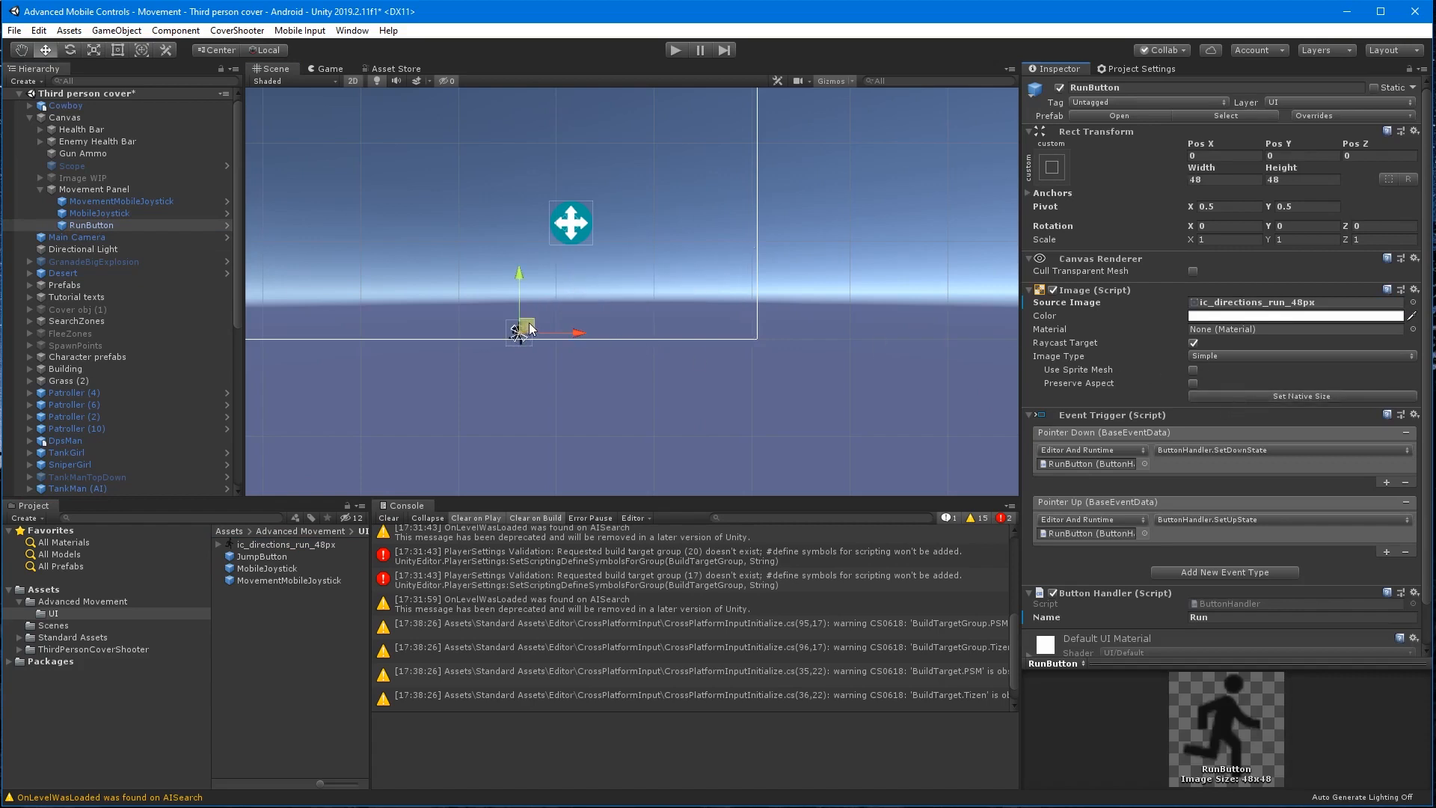
pyautogui.moveTo(518, 330); pyautogui.dragTo(694, 298)
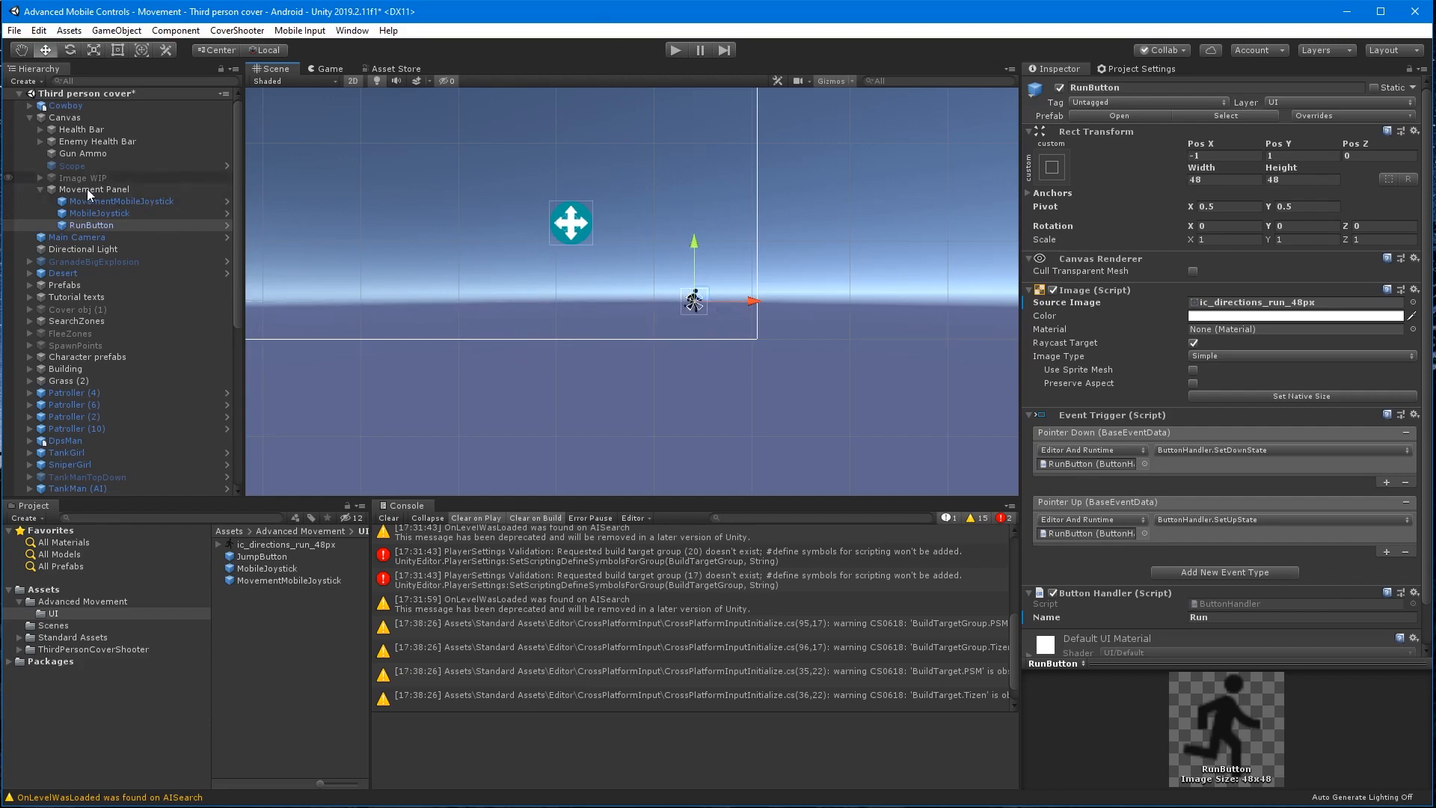
pyautogui.click(99, 212)
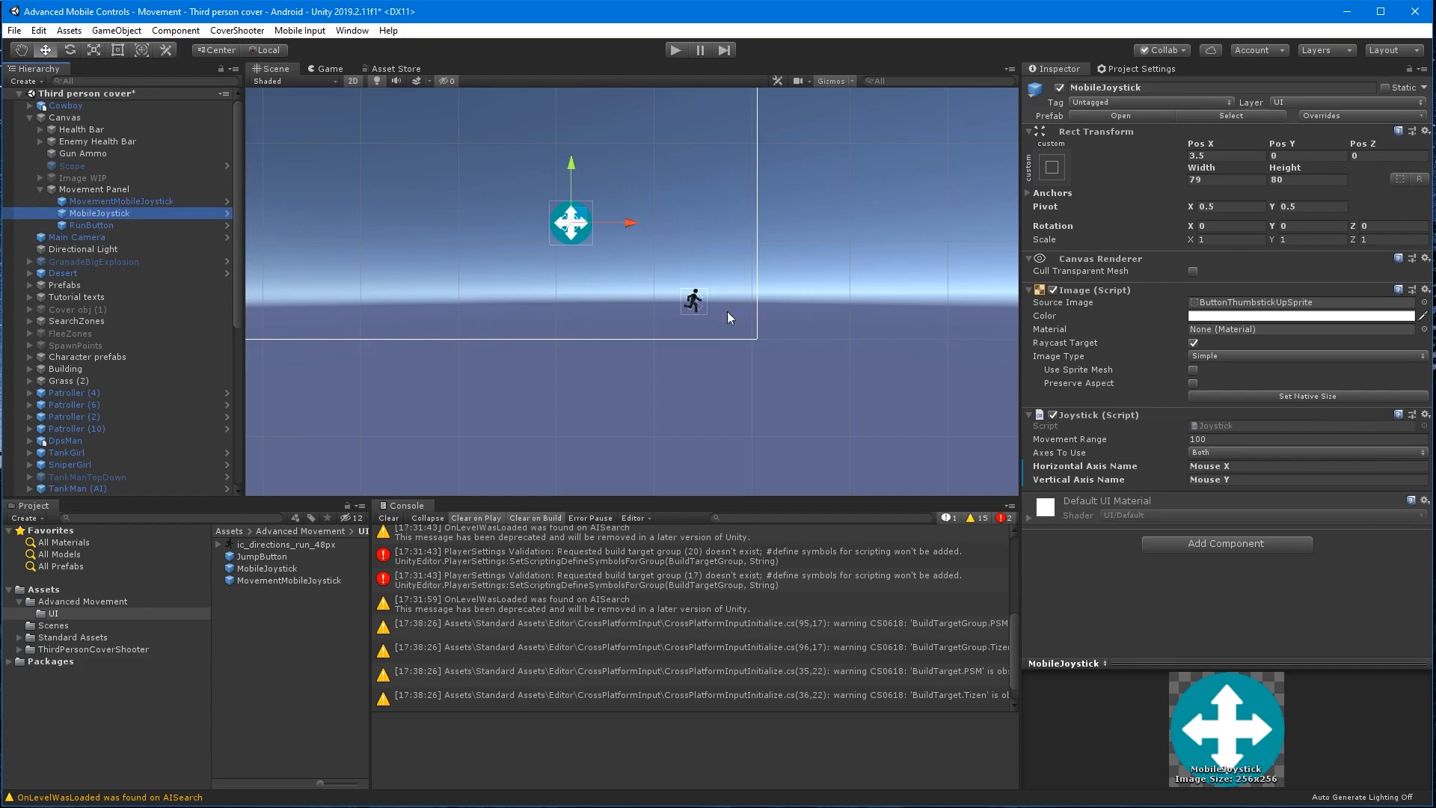
# Change MovementMobileJoystick's Movement Range from 100 to 20.
pyautogui.click(122, 201)
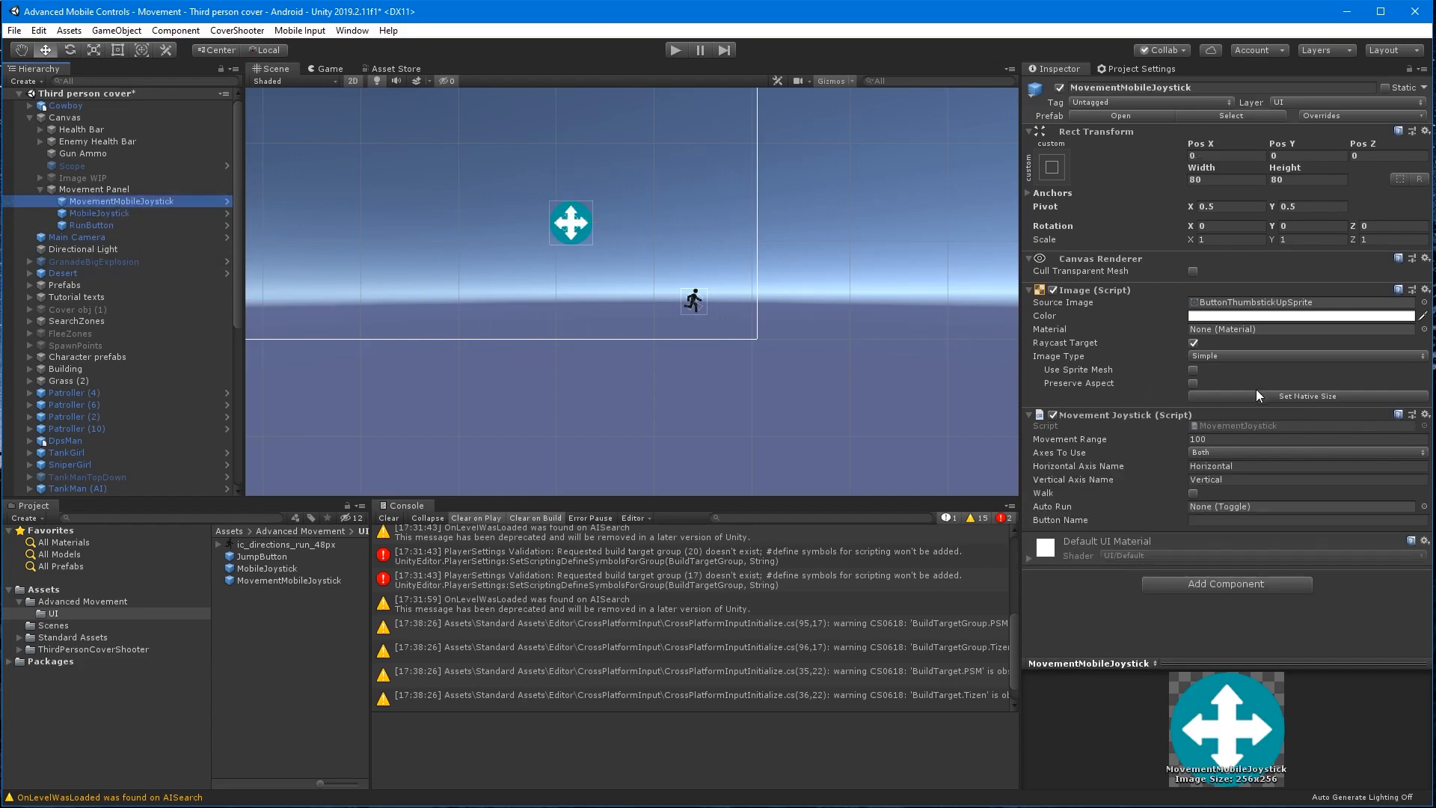
pyautogui.moveTo(460, 343)
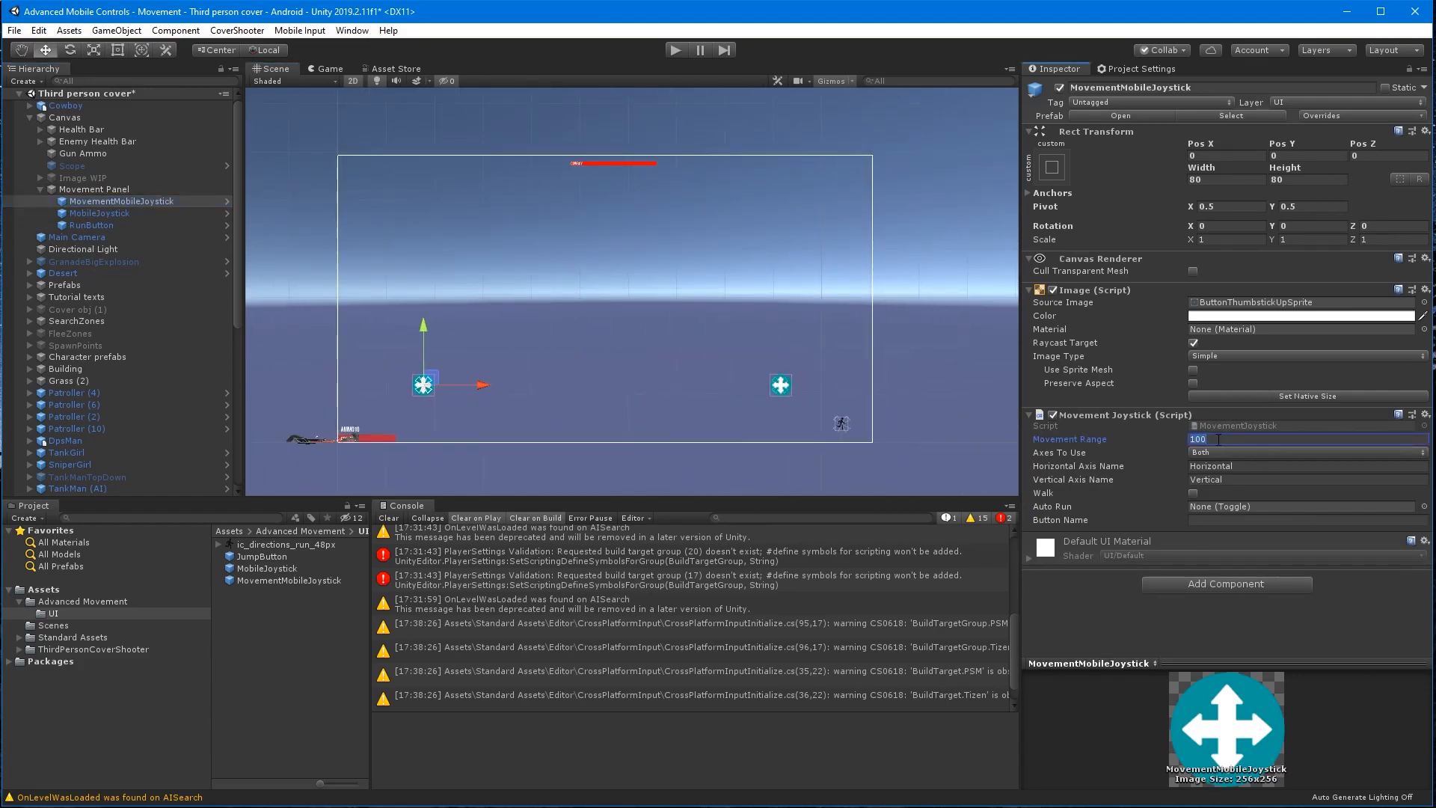
pyautogui.write('2')
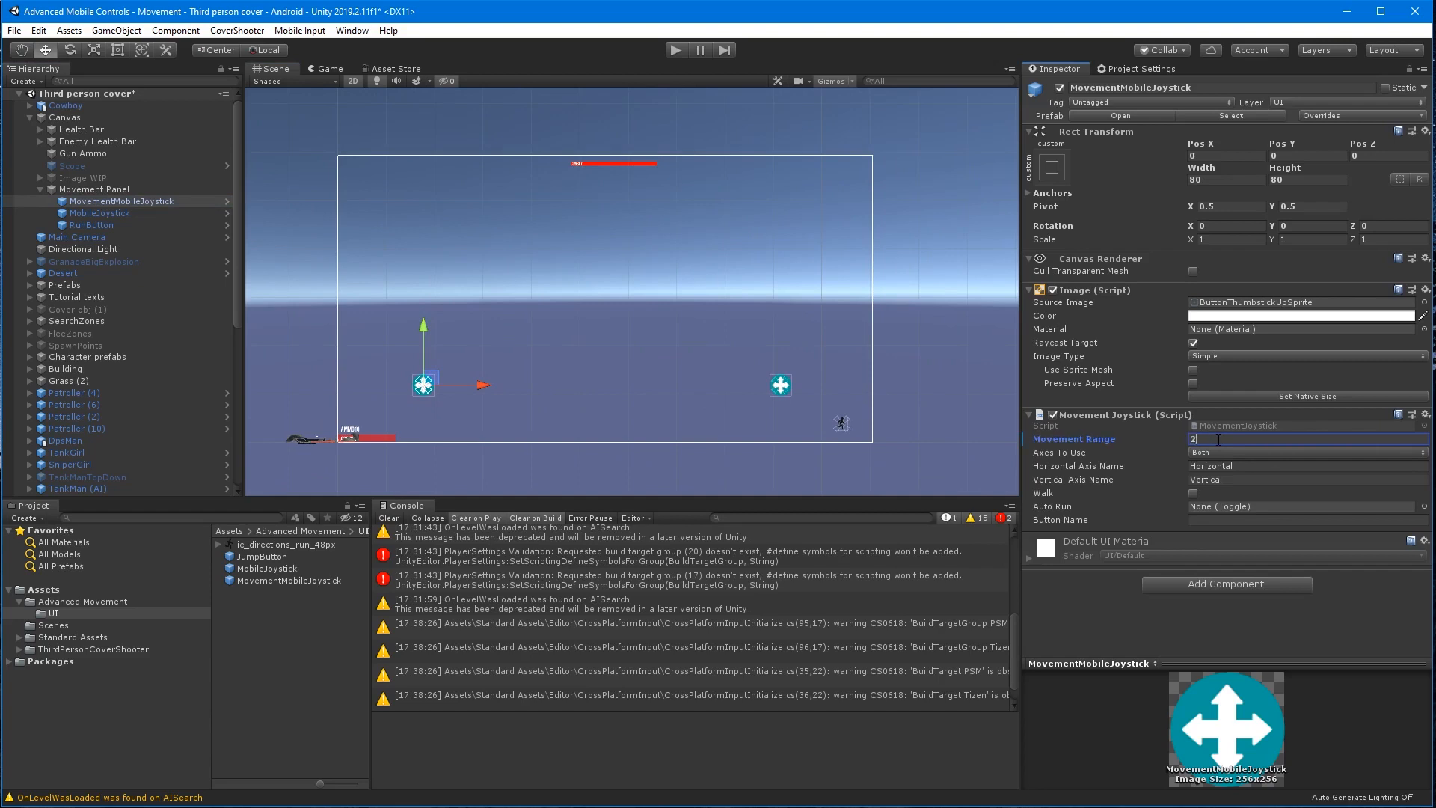
pyautogui.write('0')
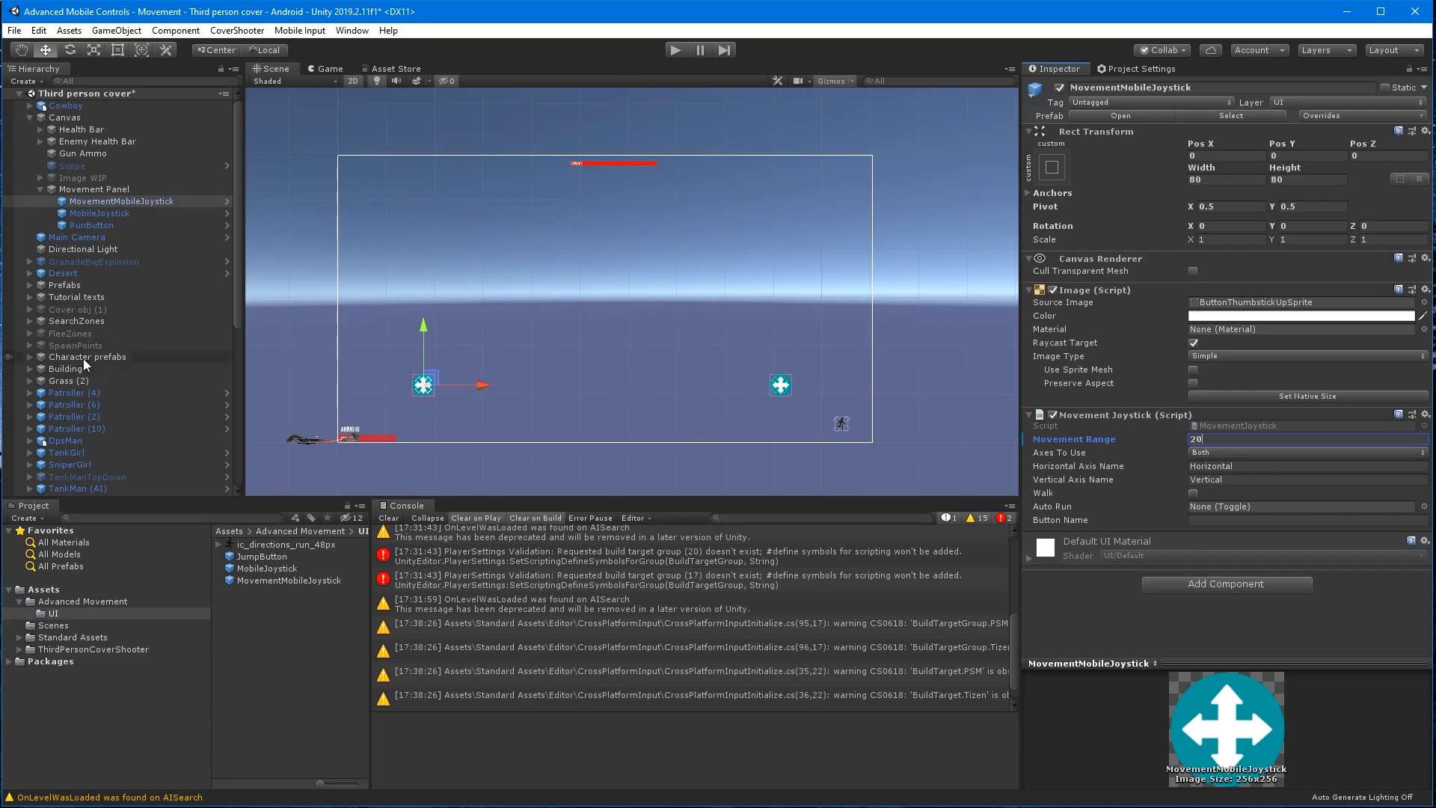
# Add a Toggle under Movement Panel near the joystick, calling MovementJoystick.SetToggleState.
pyautogui.rightClick(94, 189)
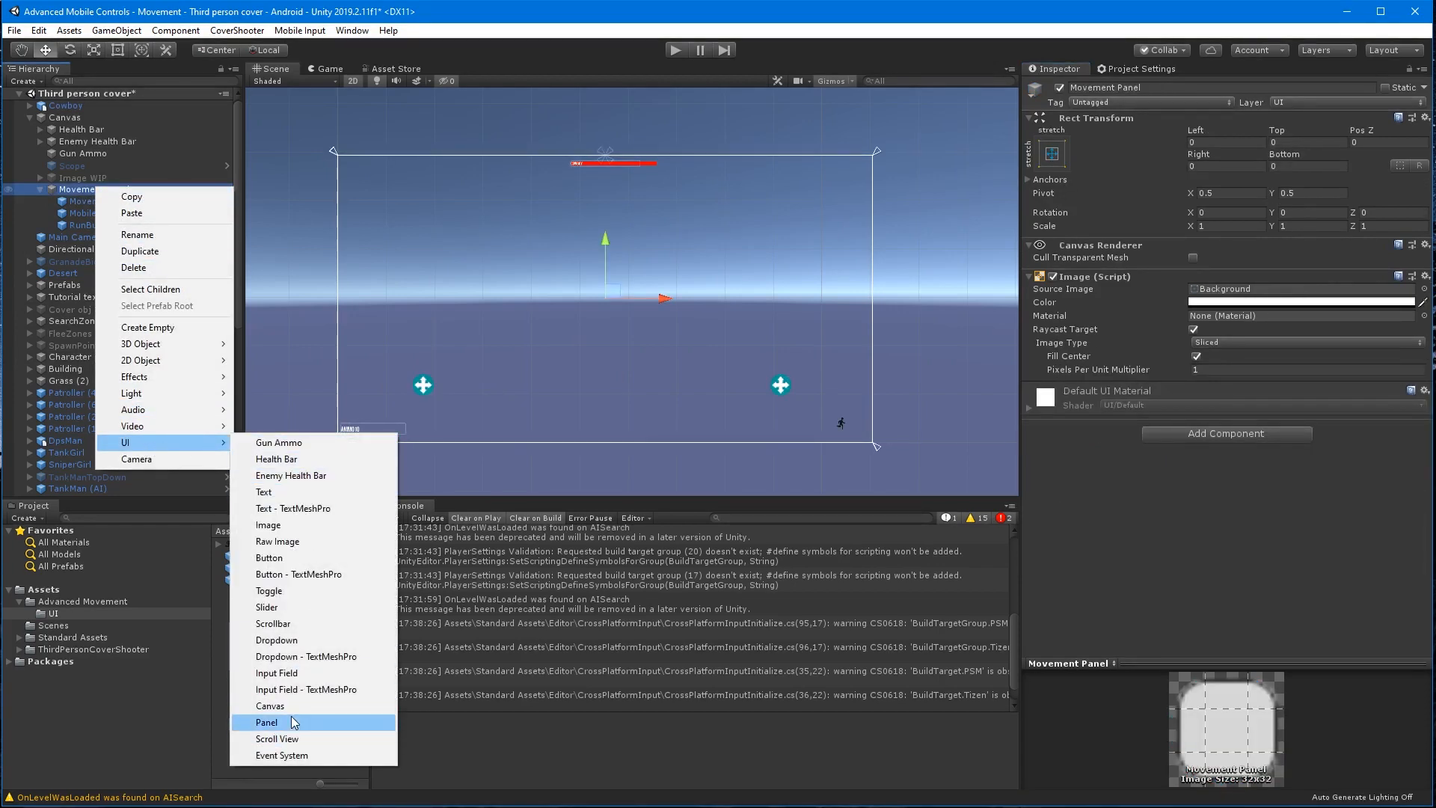
pyautogui.moveTo(302, 541)
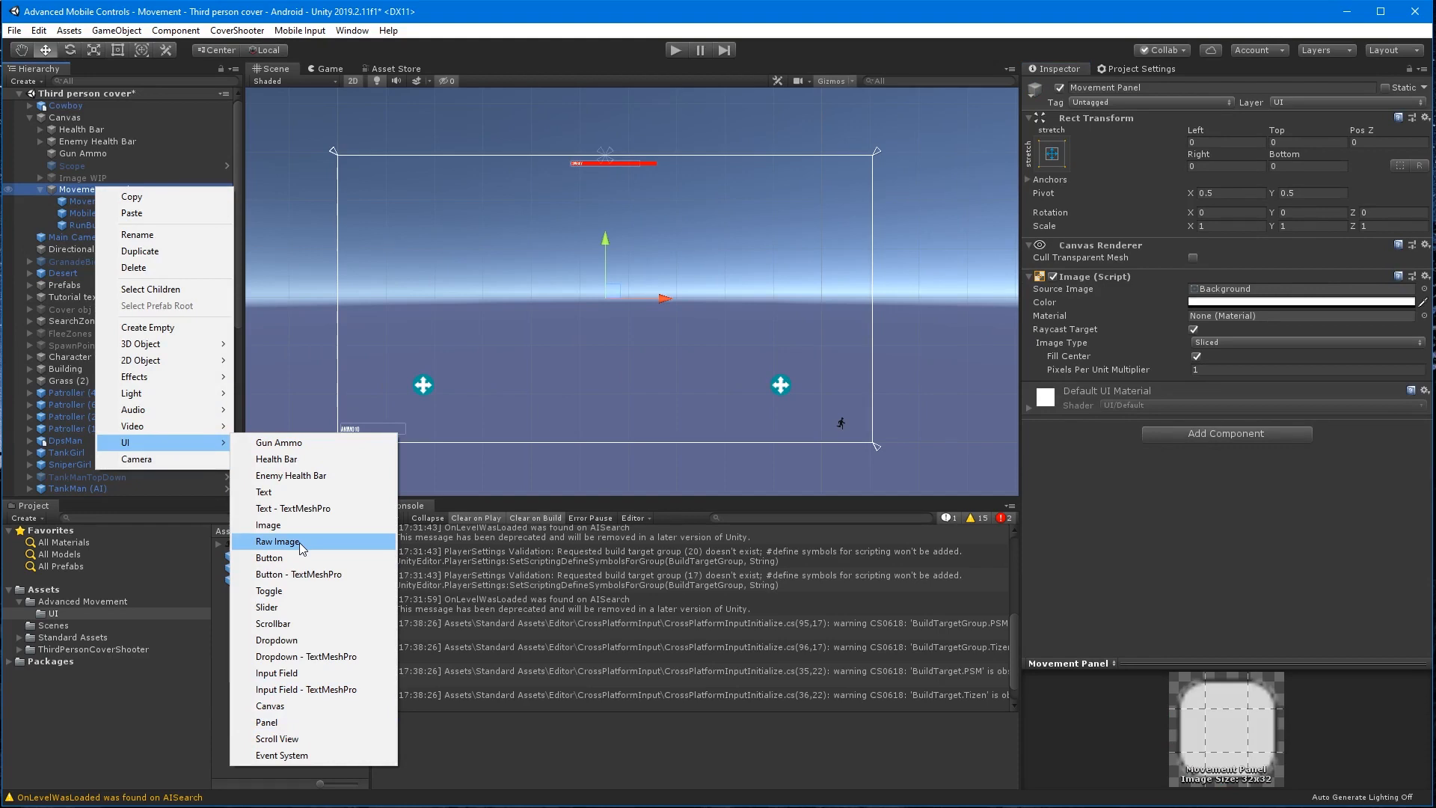
pyautogui.moveTo(269, 556)
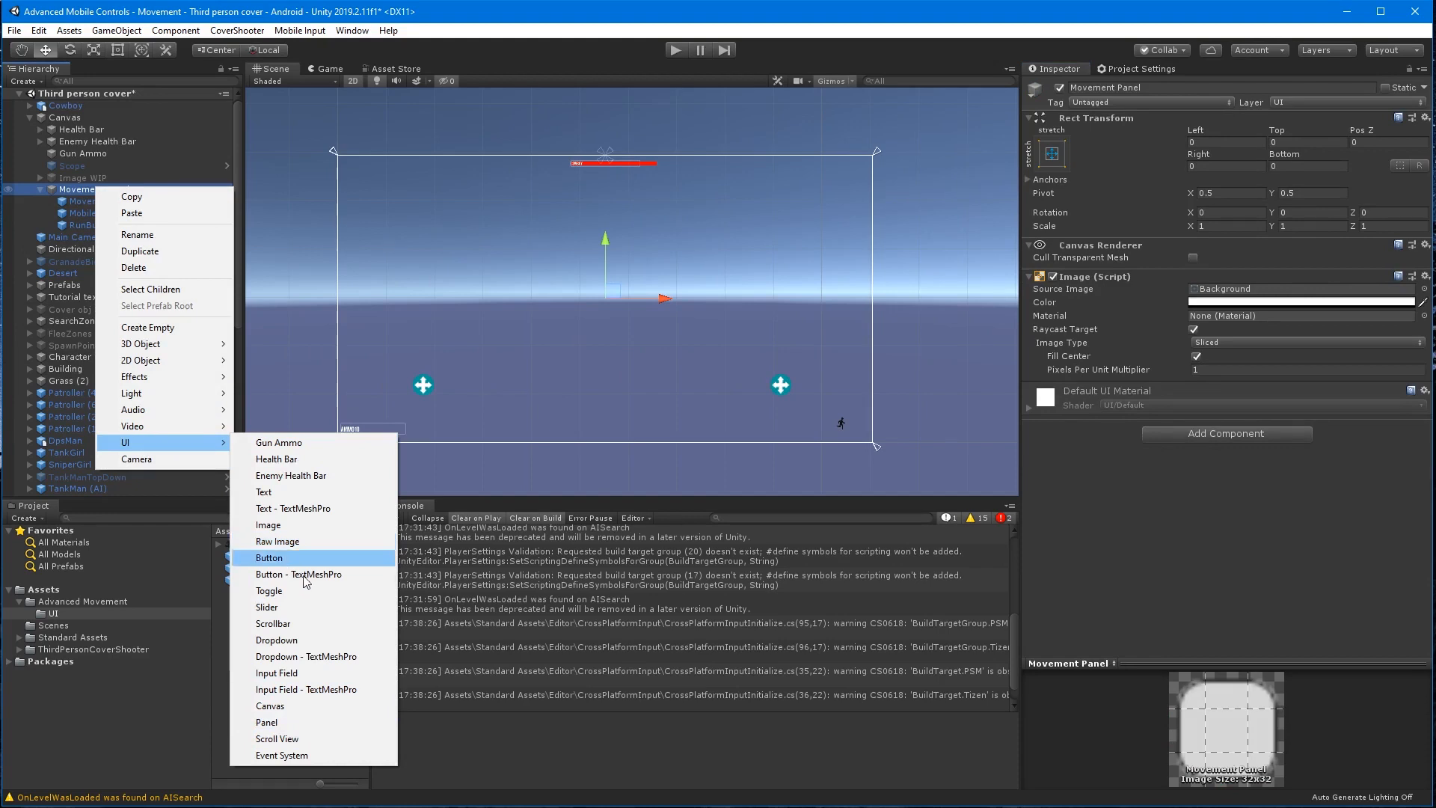
pyautogui.click(270, 591)
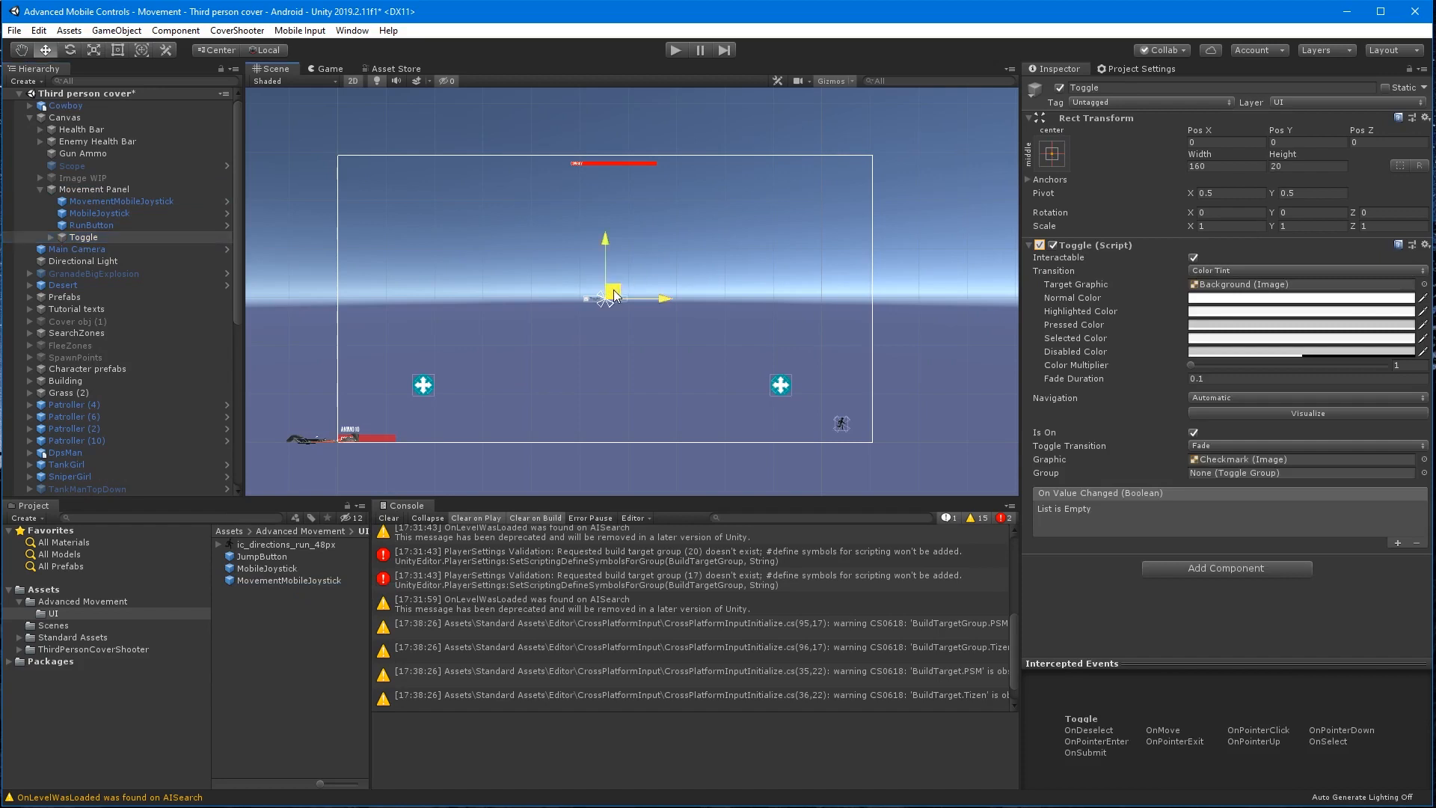
pyautogui.moveTo(609, 293); pyautogui.dragTo(394, 412)
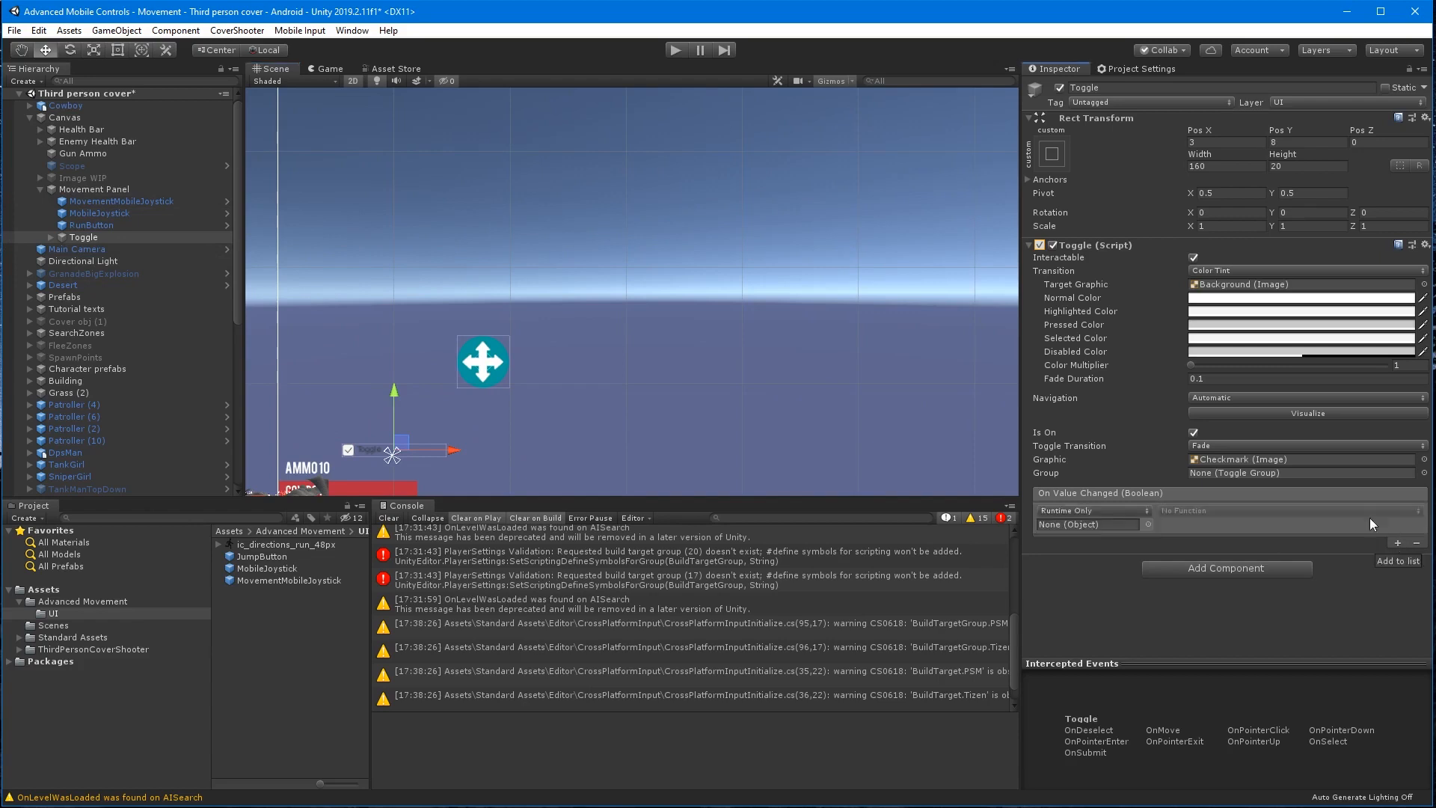
pyautogui.click(1086, 524)
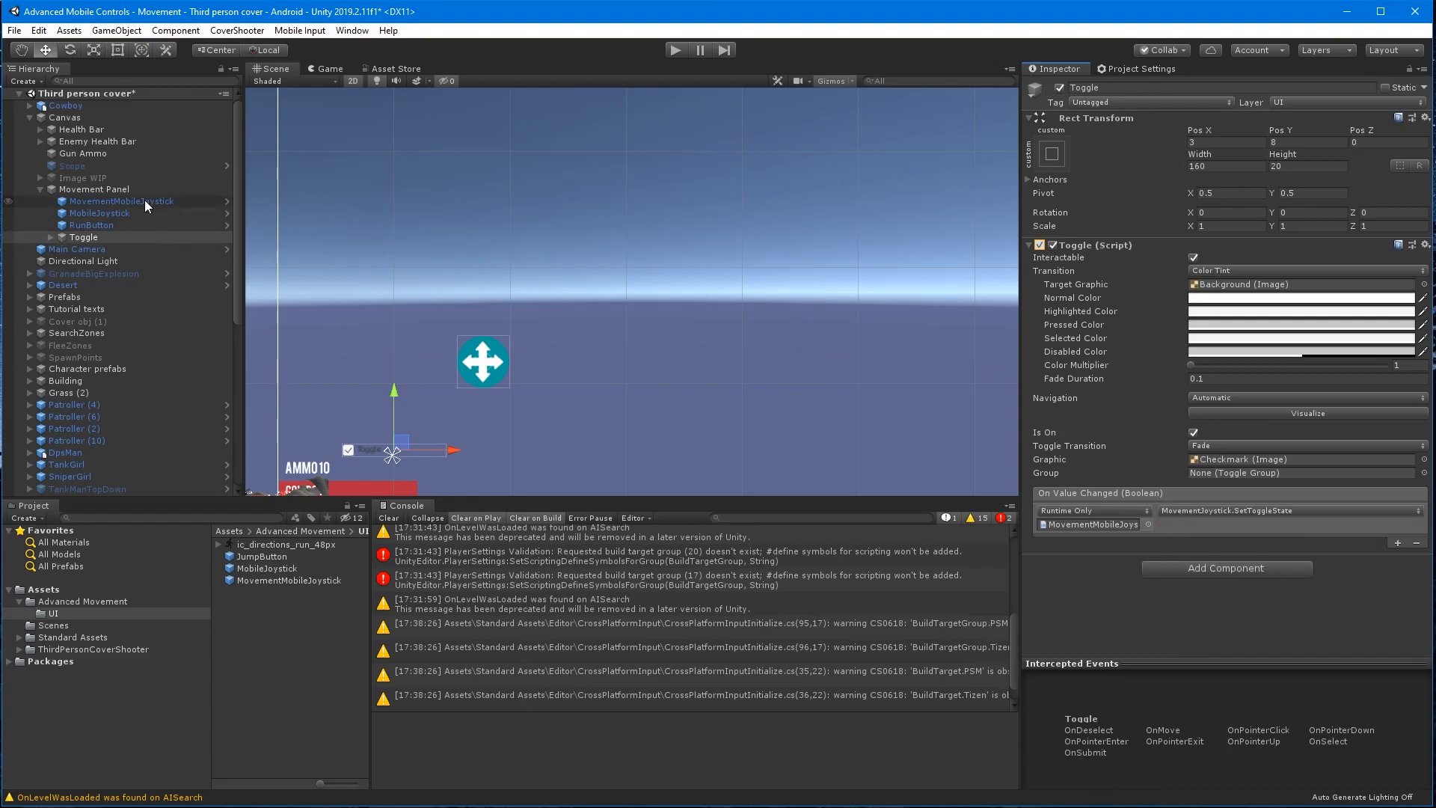
# Link Auto Run to the Toggle and set Button Name to 'Run' on MovementMobileJoystick.
pyautogui.click(120, 200)
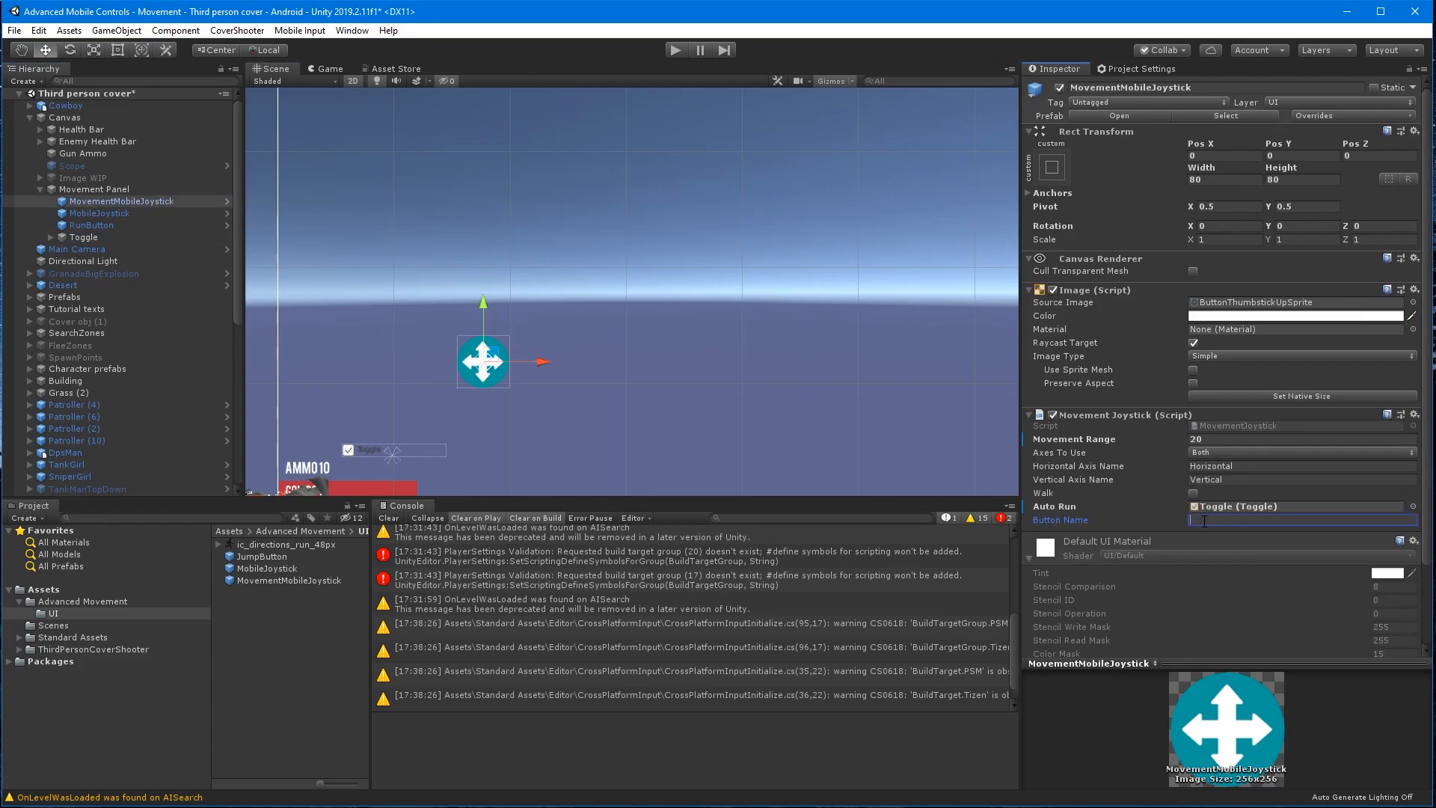
pyautogui.write('Run')
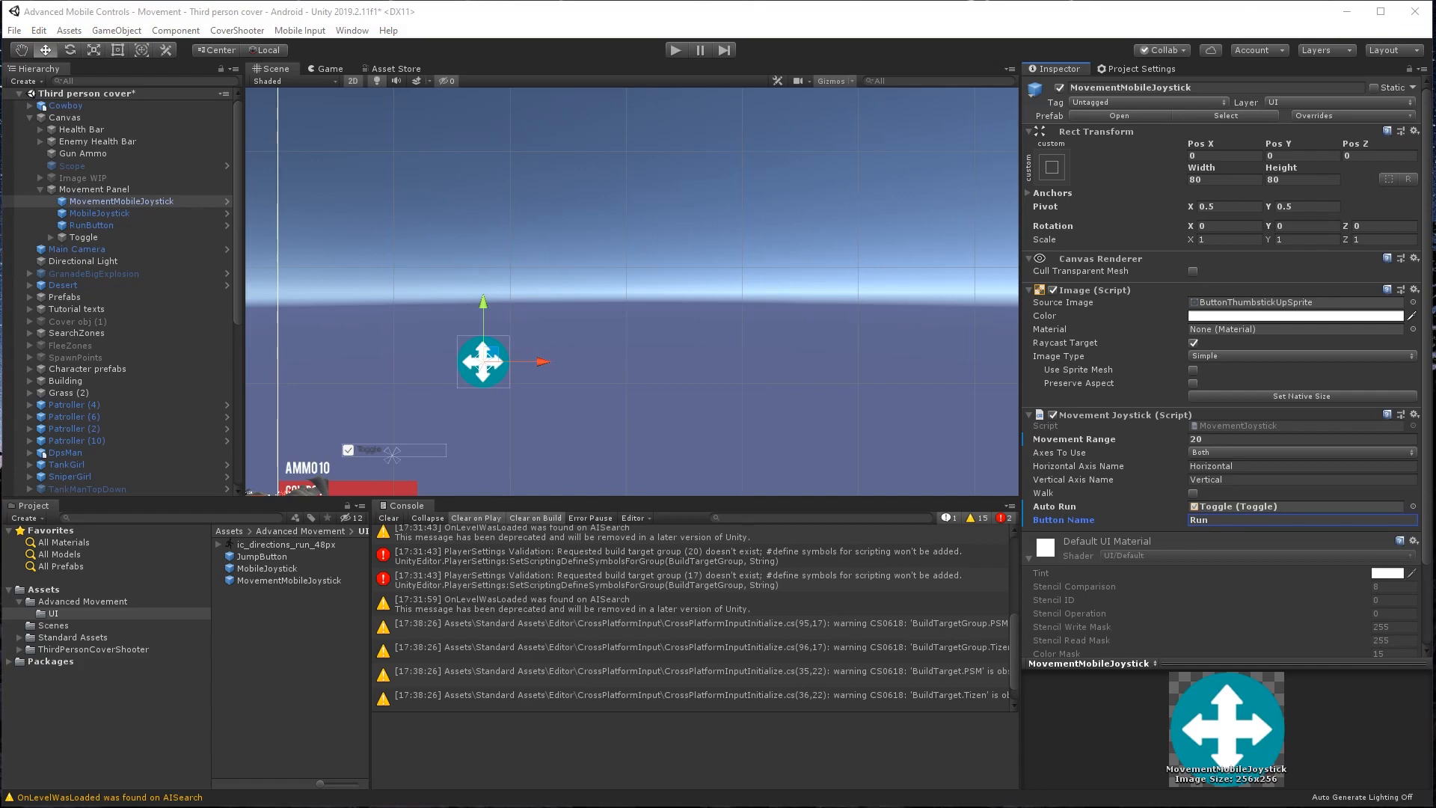
pyautogui.moveTo(849, 19)
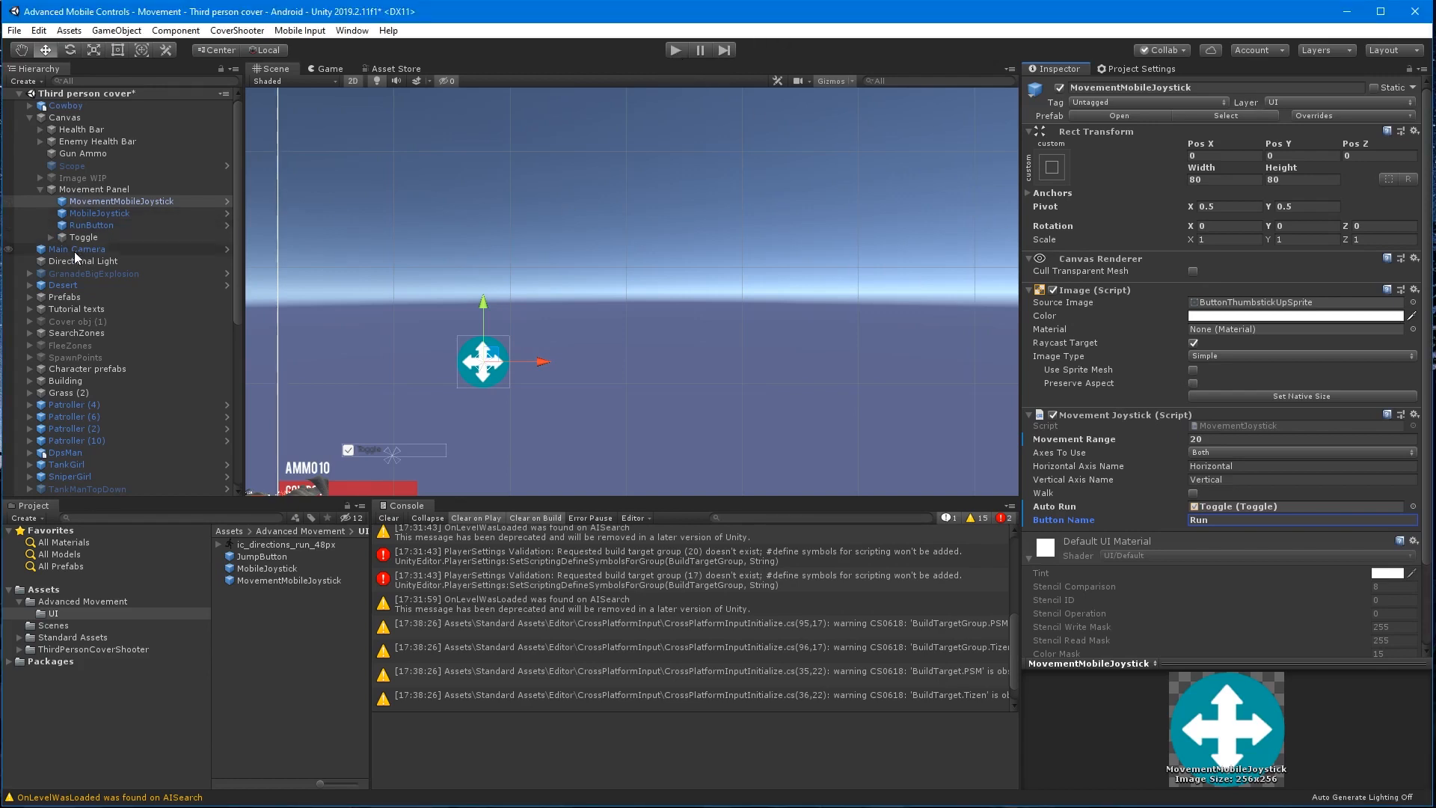
pyautogui.click(82, 236)
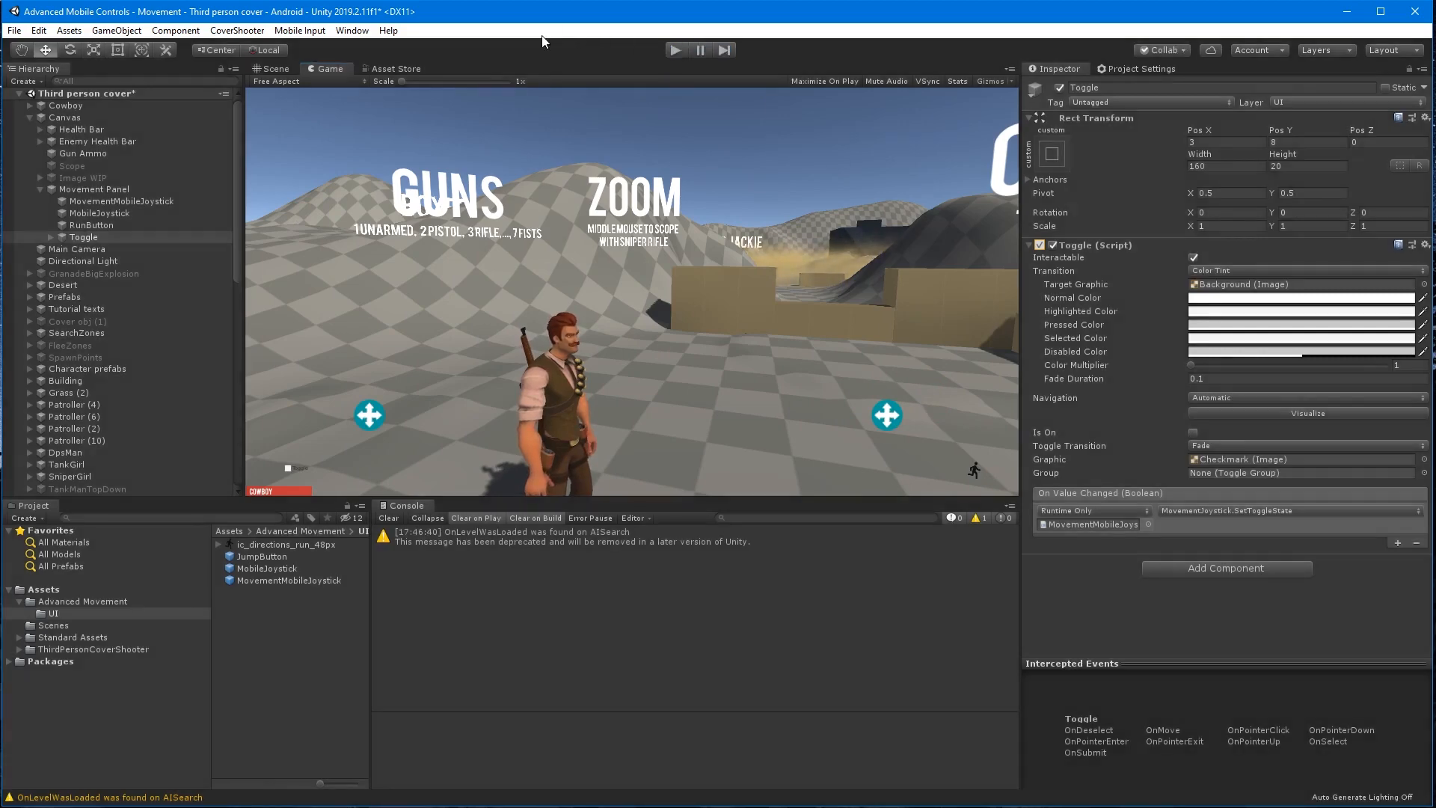
# Stop play mode and select the Cowboy character to view its Third Person Input script.
pyautogui.click(269, 69)
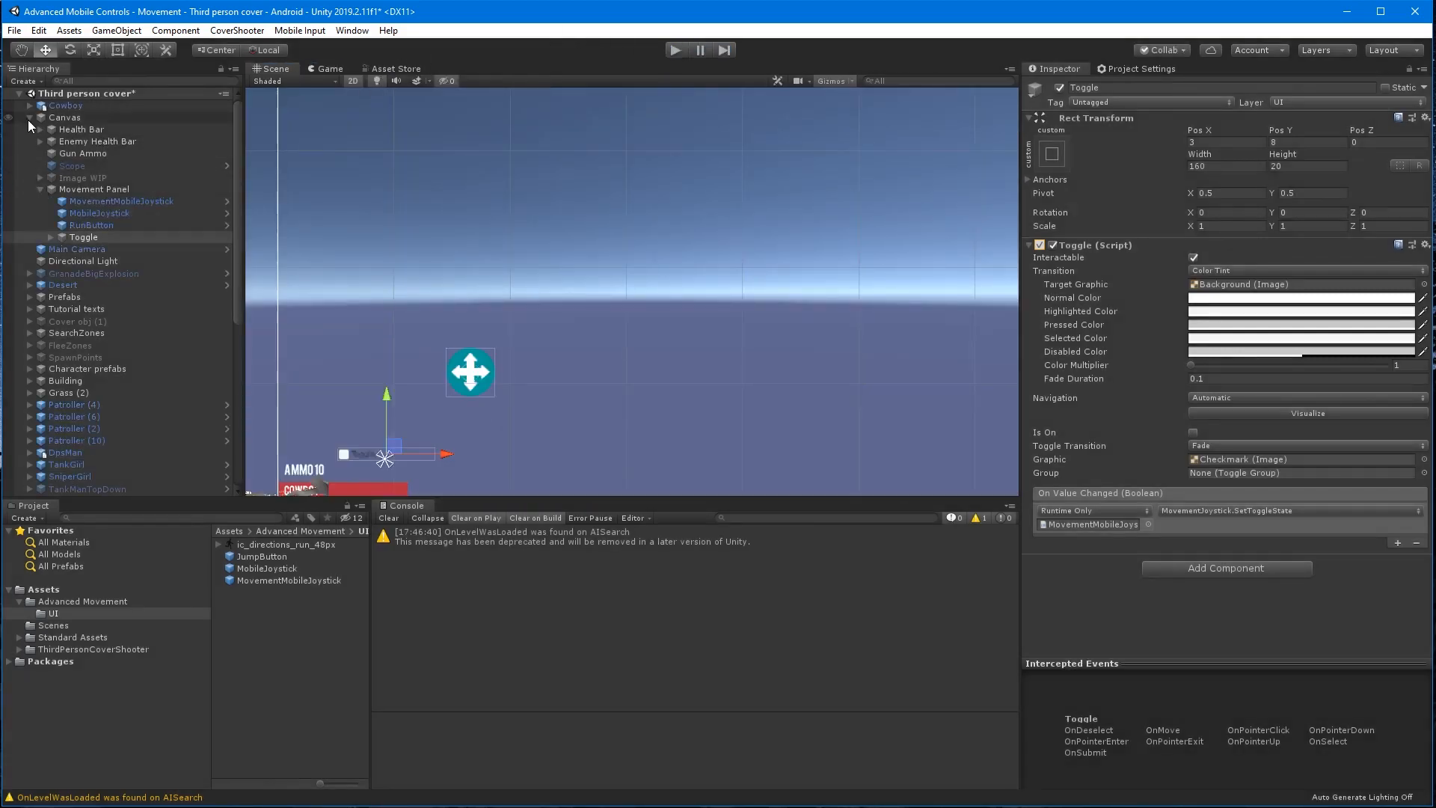
pyautogui.click(66, 105)
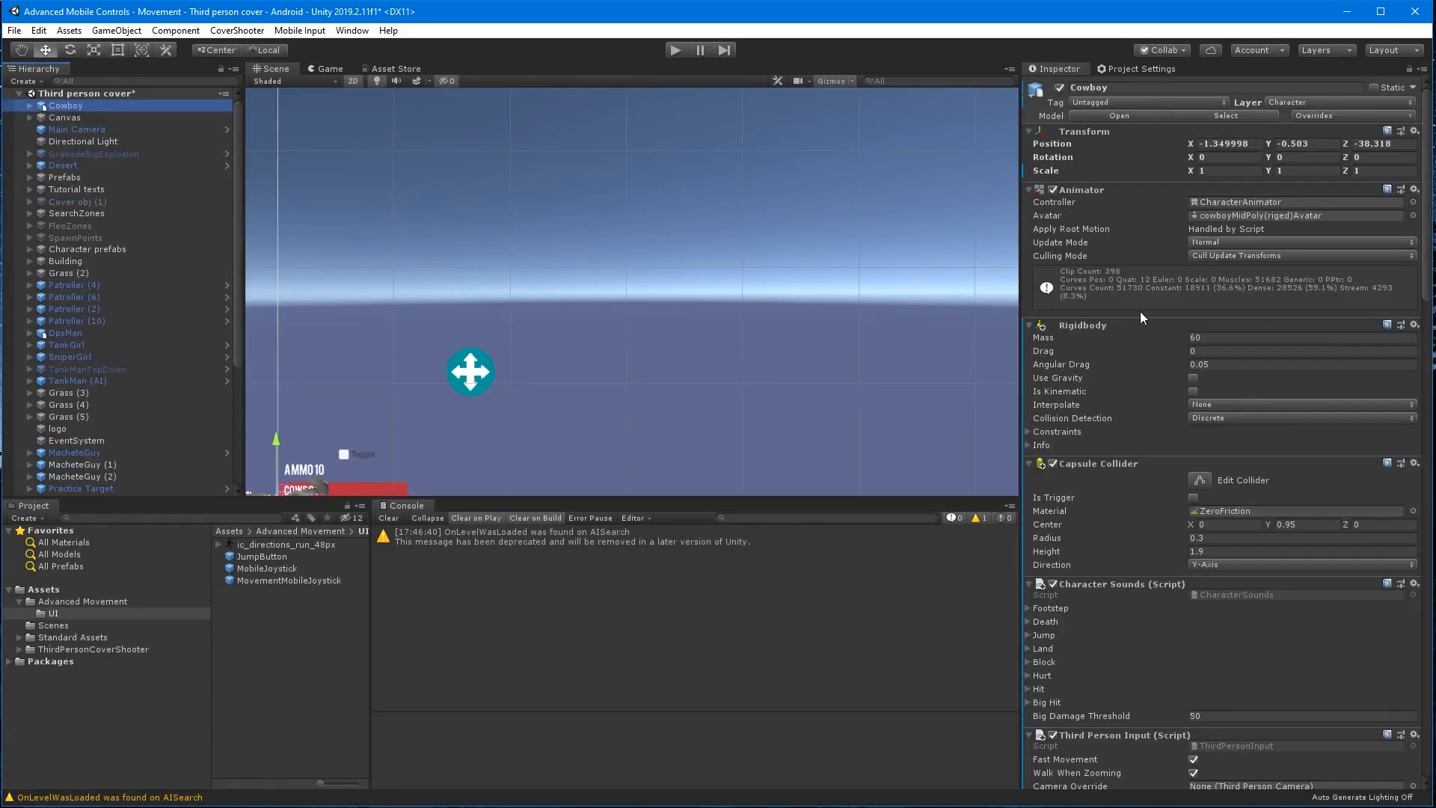
pyautogui.moveTo(1187, 692)
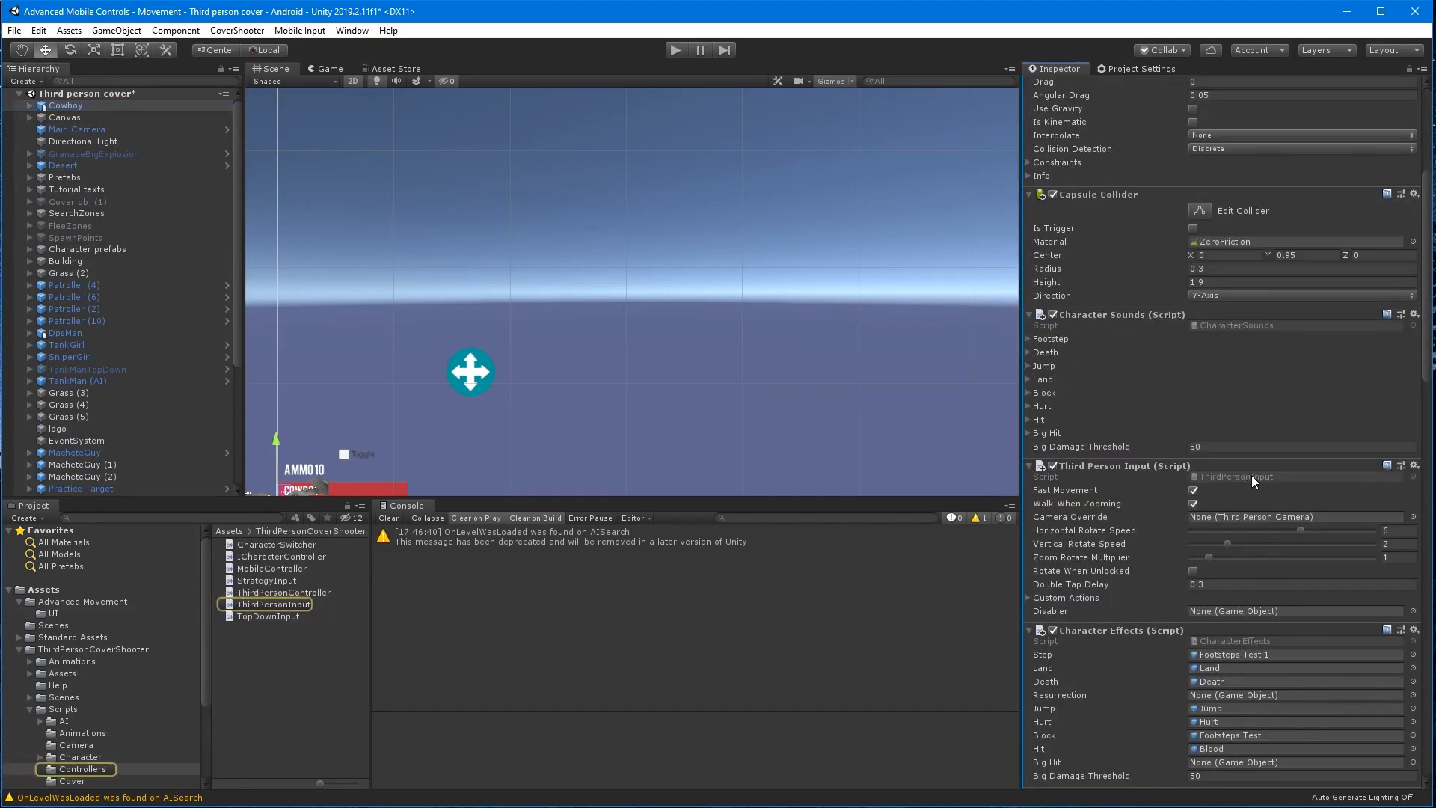
# Add 'using UnityStandardAssets.CrossPlatformInput;' to ThirdPersonInput.cs in Visual Studio.
pyautogui.doubleClick(274, 604)
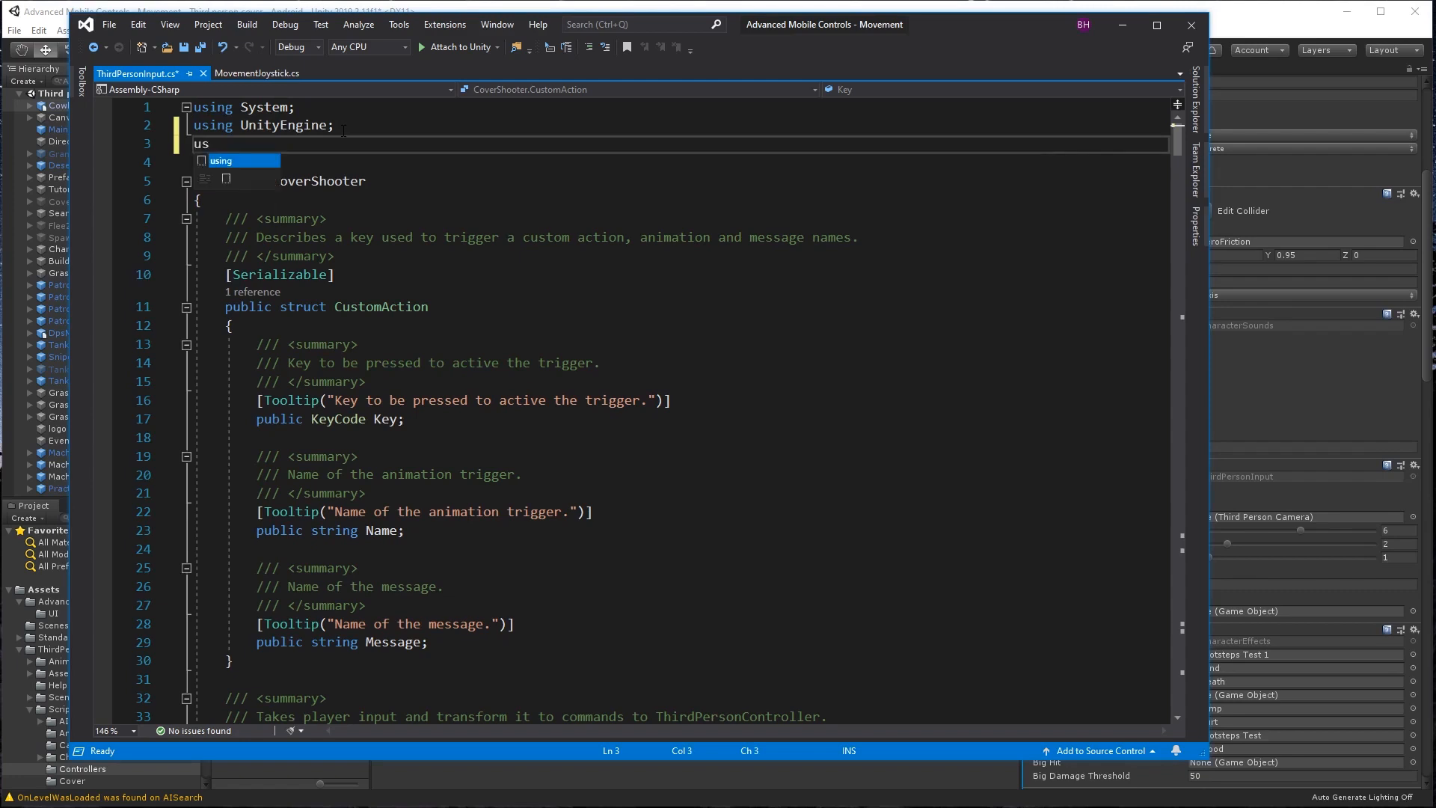
pyautogui.write('Unity')
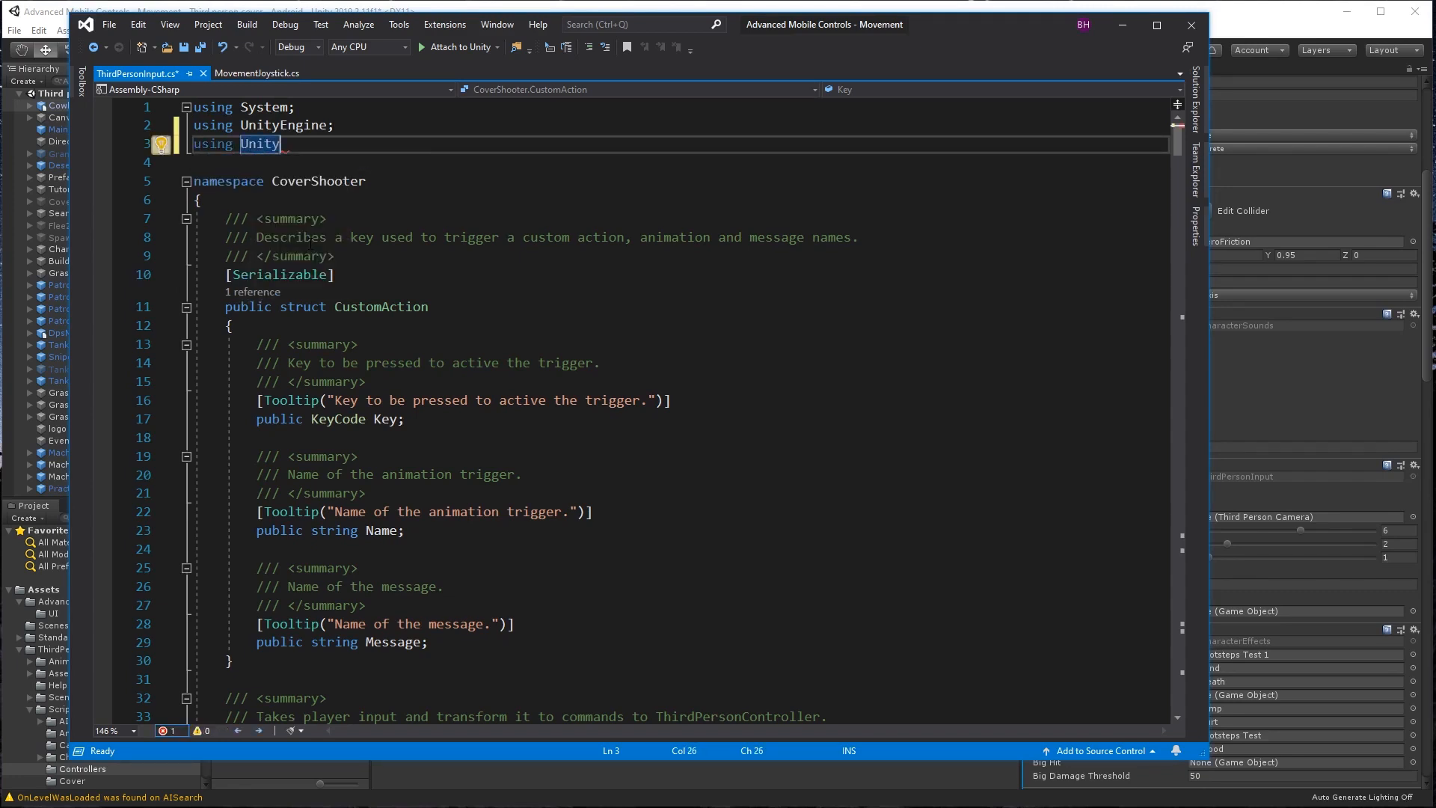
pyautogui.write('StandardAssets.')
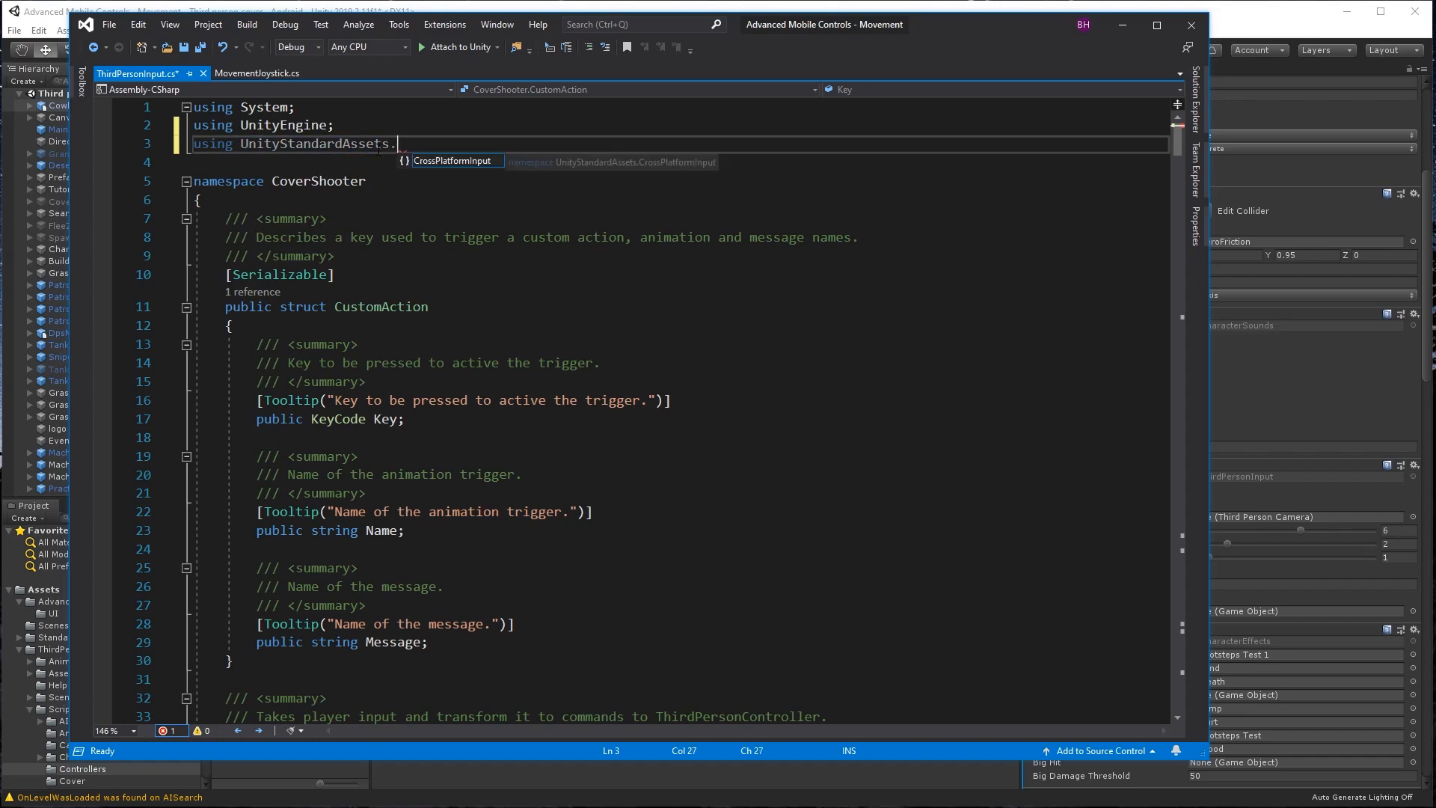
pyautogui.write('Cr')
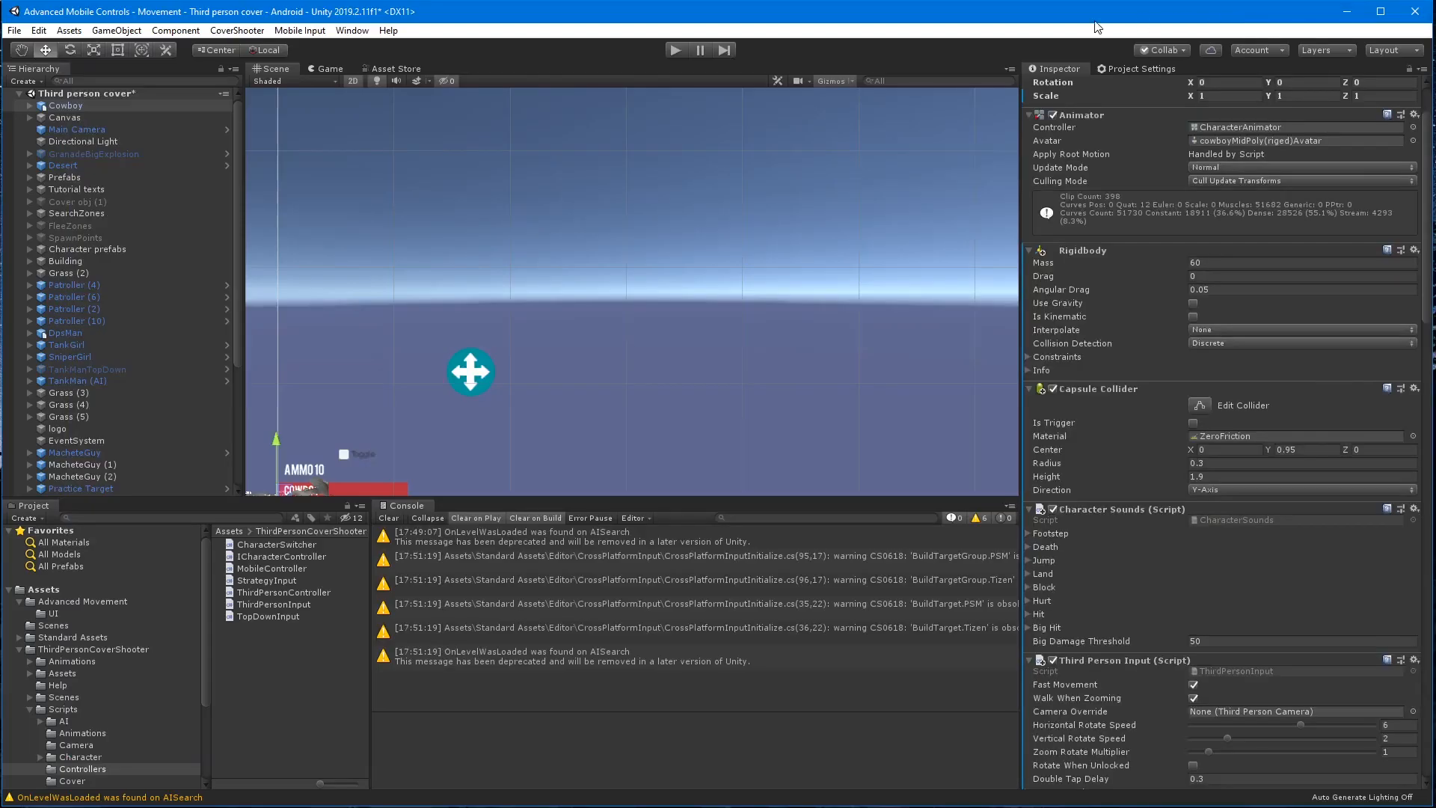
pyautogui.moveTo(675, 49)
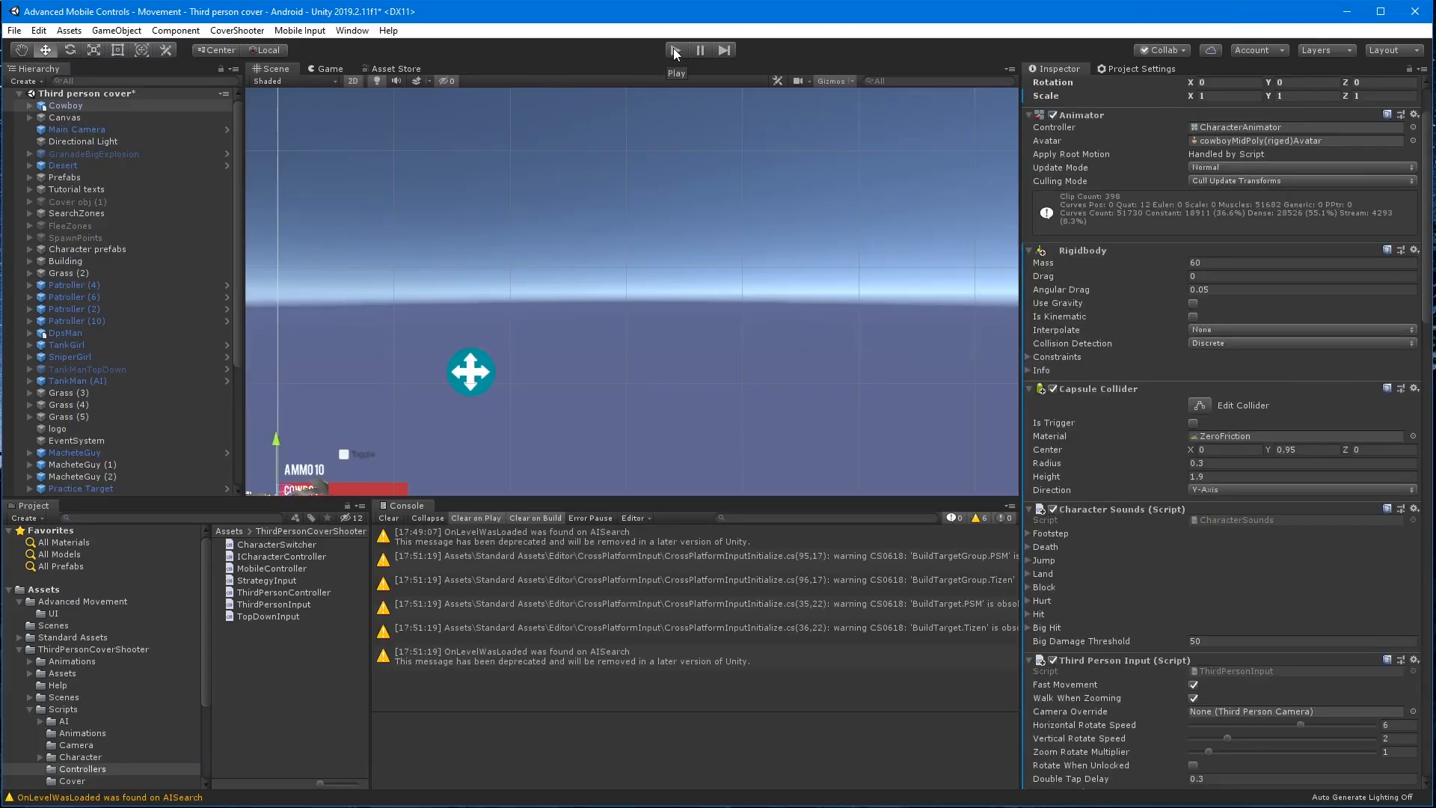
# Play-test the scene with the Cowboy, stop, and select MovementMobileJoystick.
pyautogui.click(676, 50)
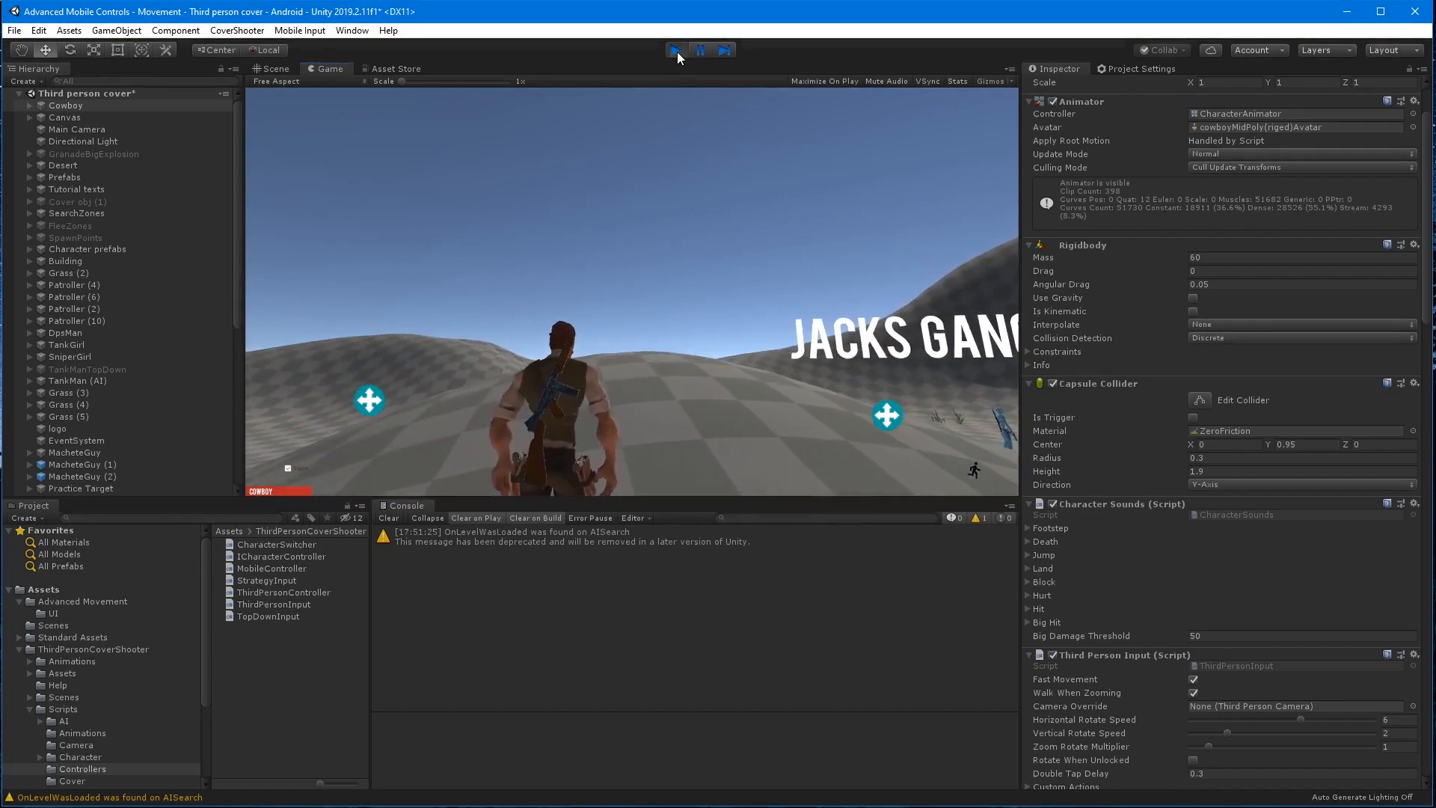
pyautogui.click(675, 50)
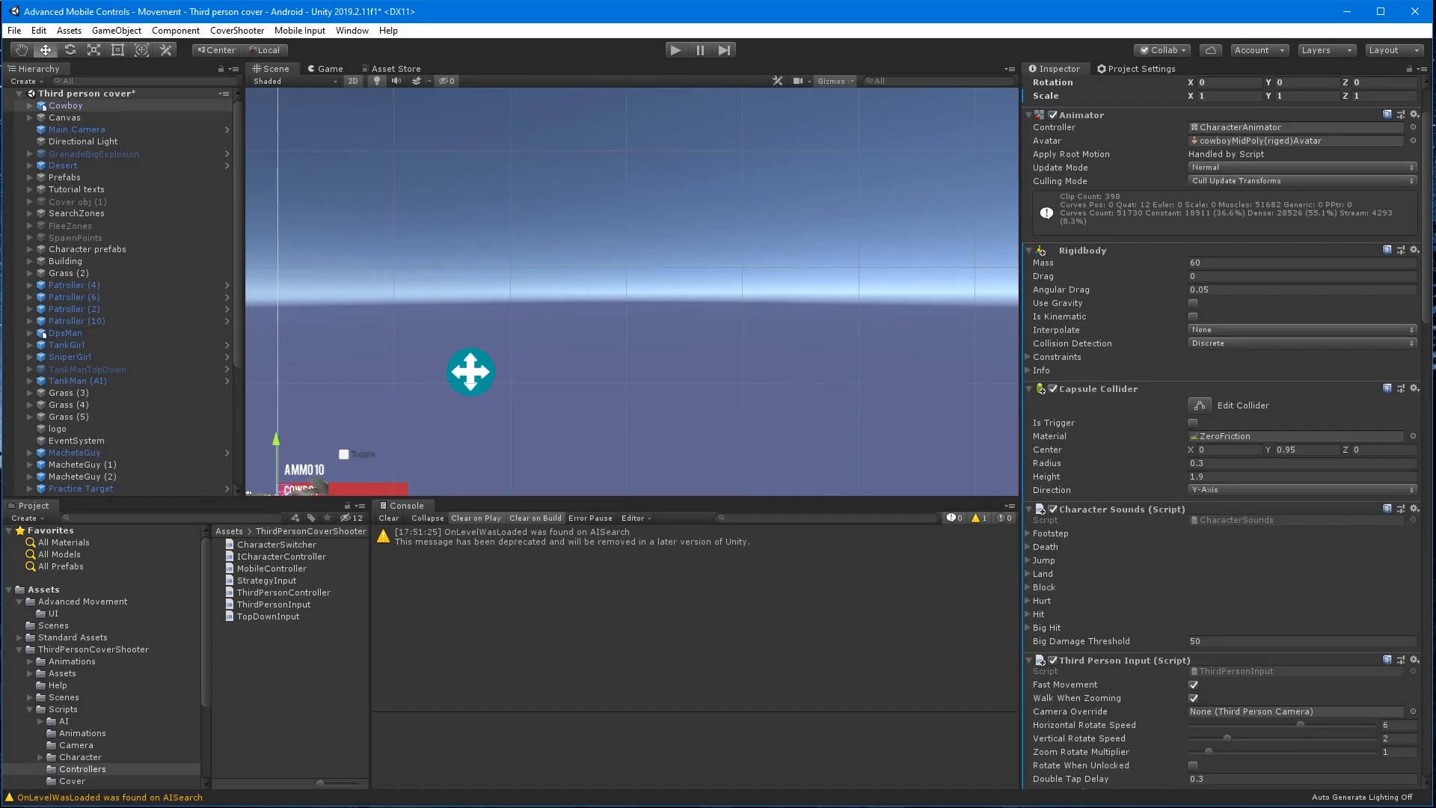
pyautogui.click(122, 201)
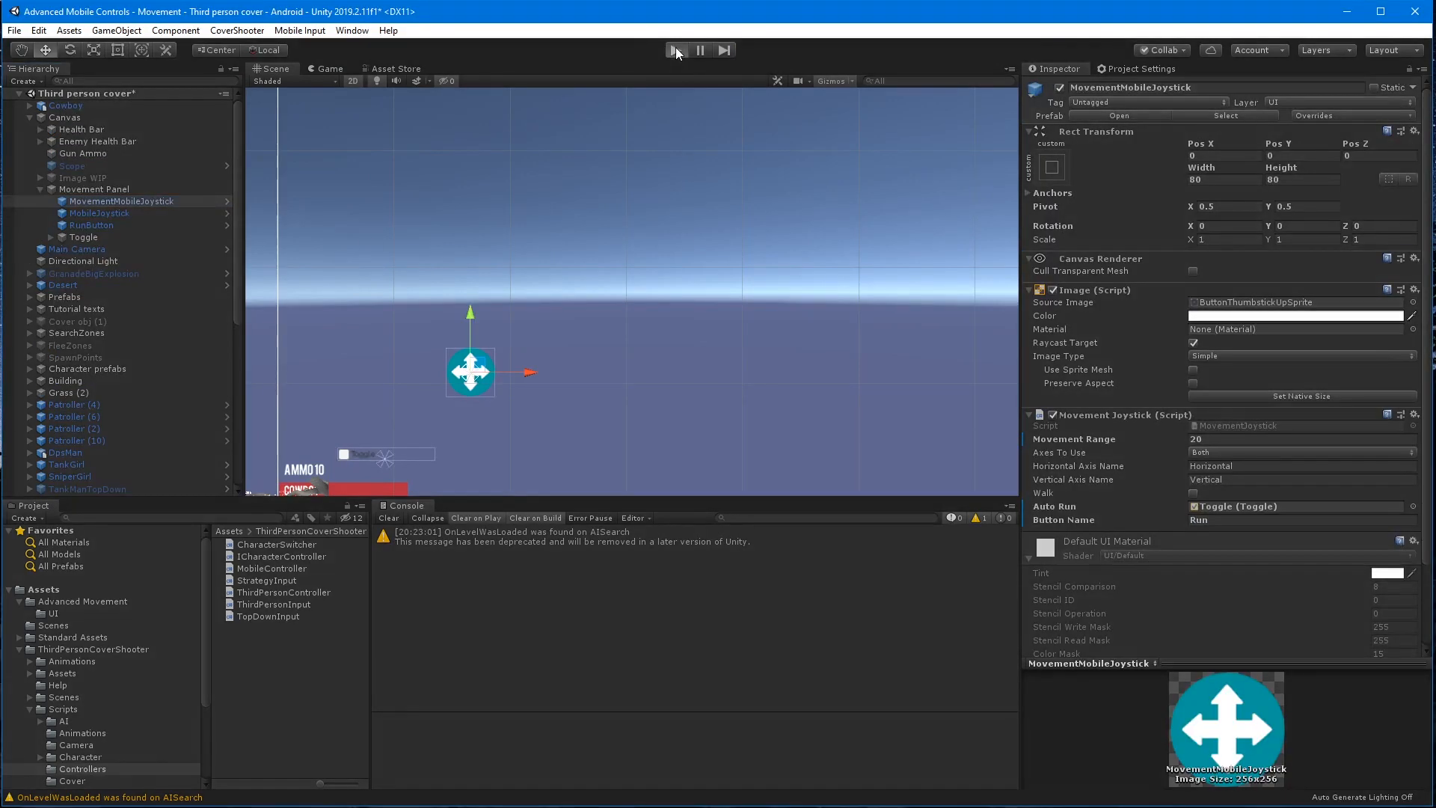
# Play the game and drive the character with the on-screen joystick, turning Walk on.
pyautogui.click(674, 49)
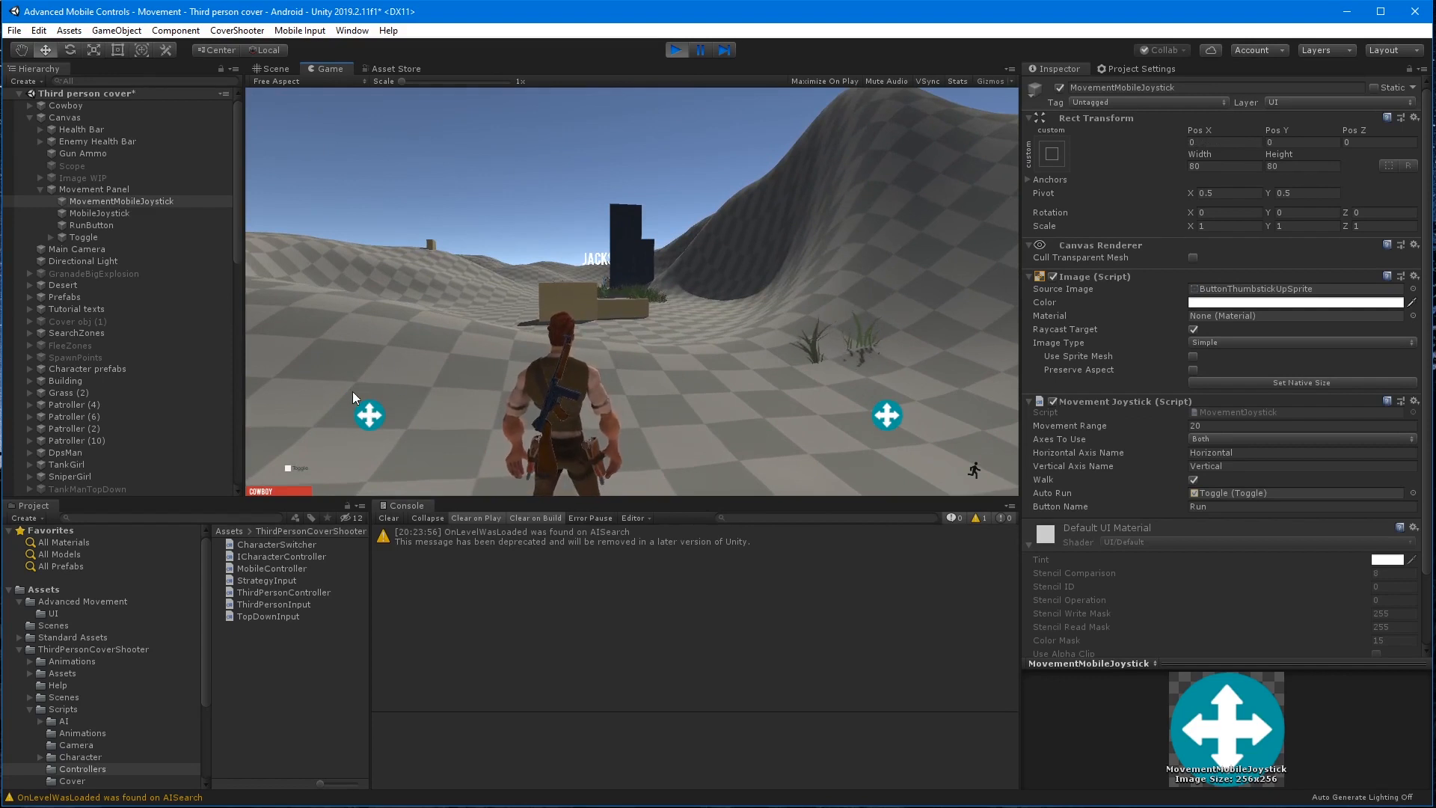
pyautogui.click(676, 50)
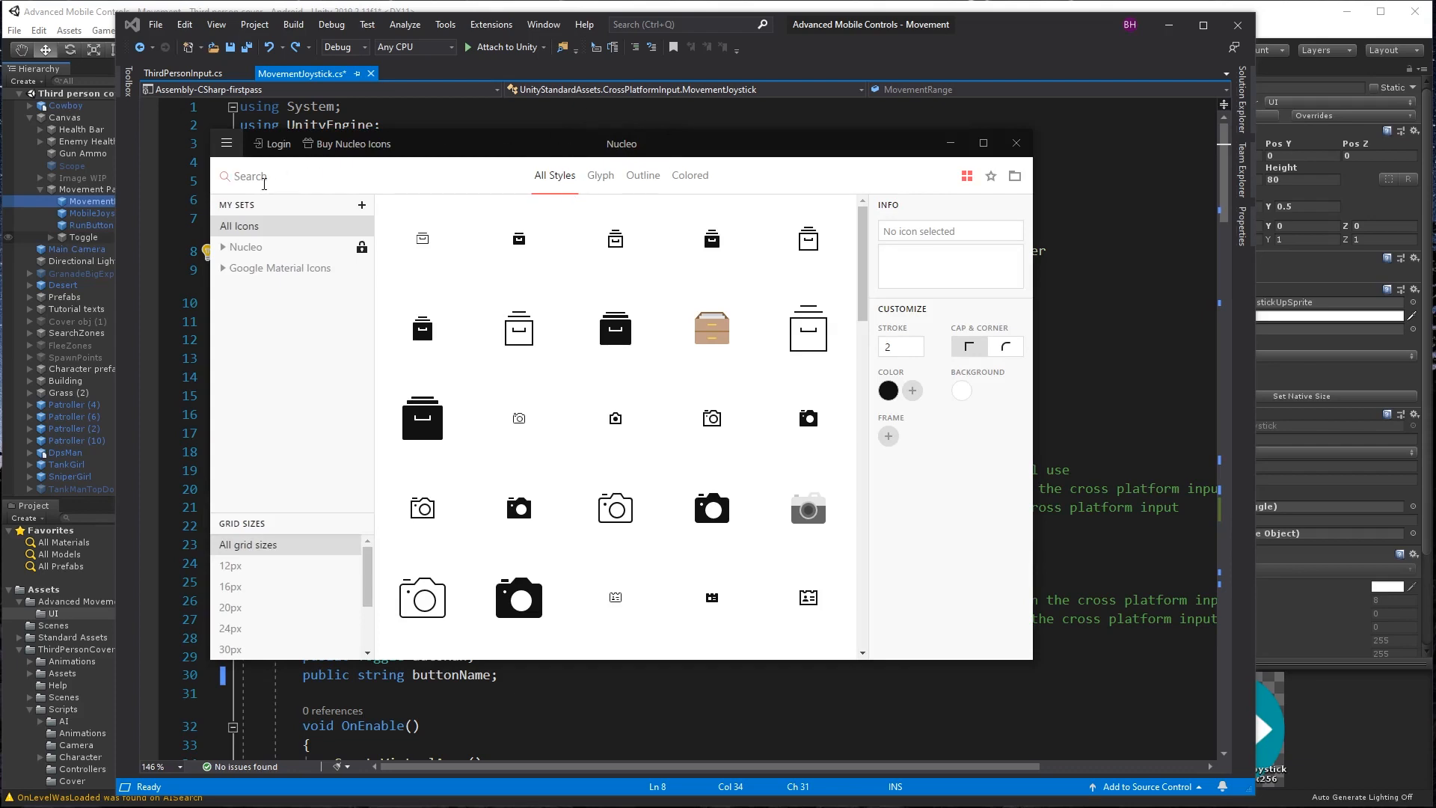
# Search Nucleo for 'Run' then 'chevron' icons to export ic_chevron_right_48px.
pyautogui.write('Run')
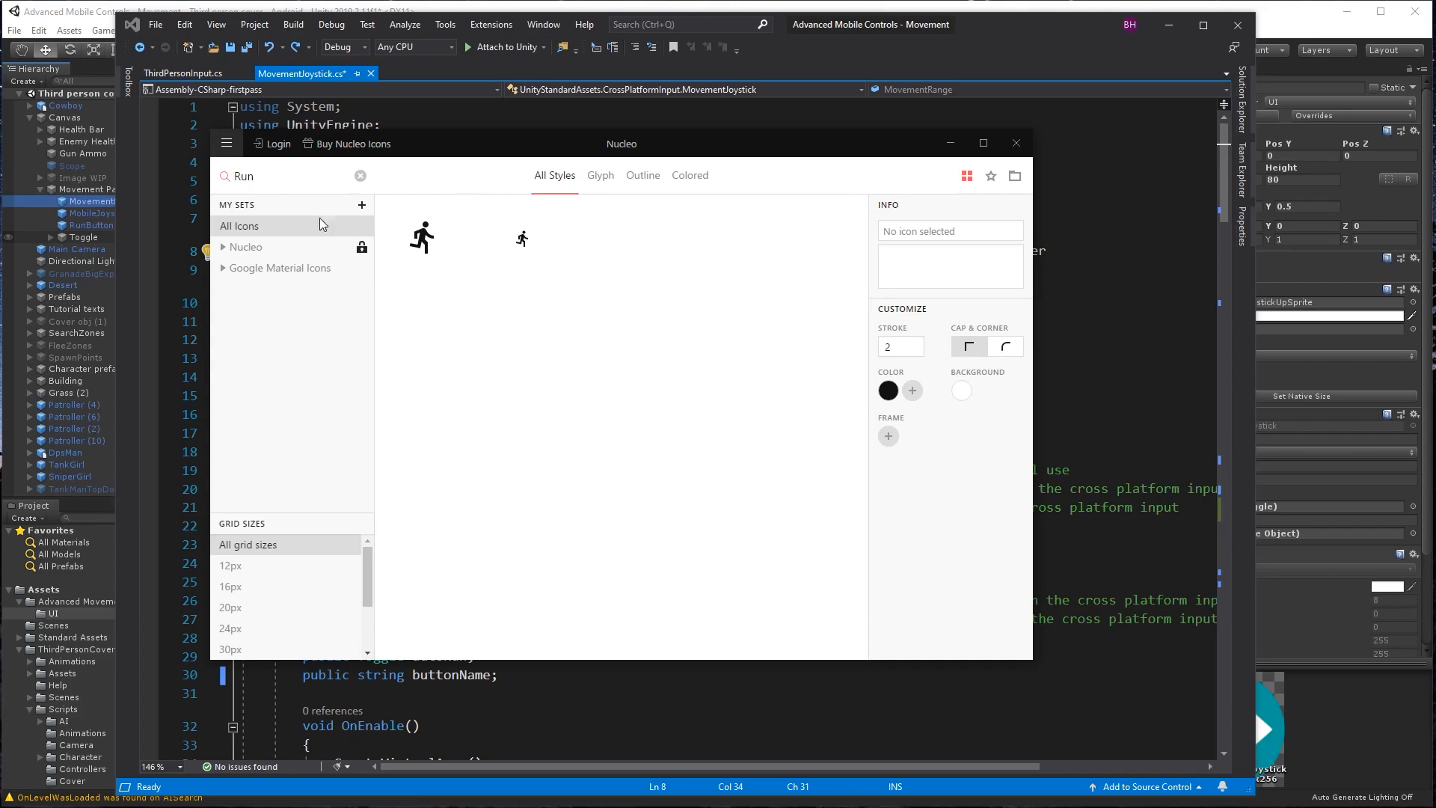
pyautogui.write('Che')
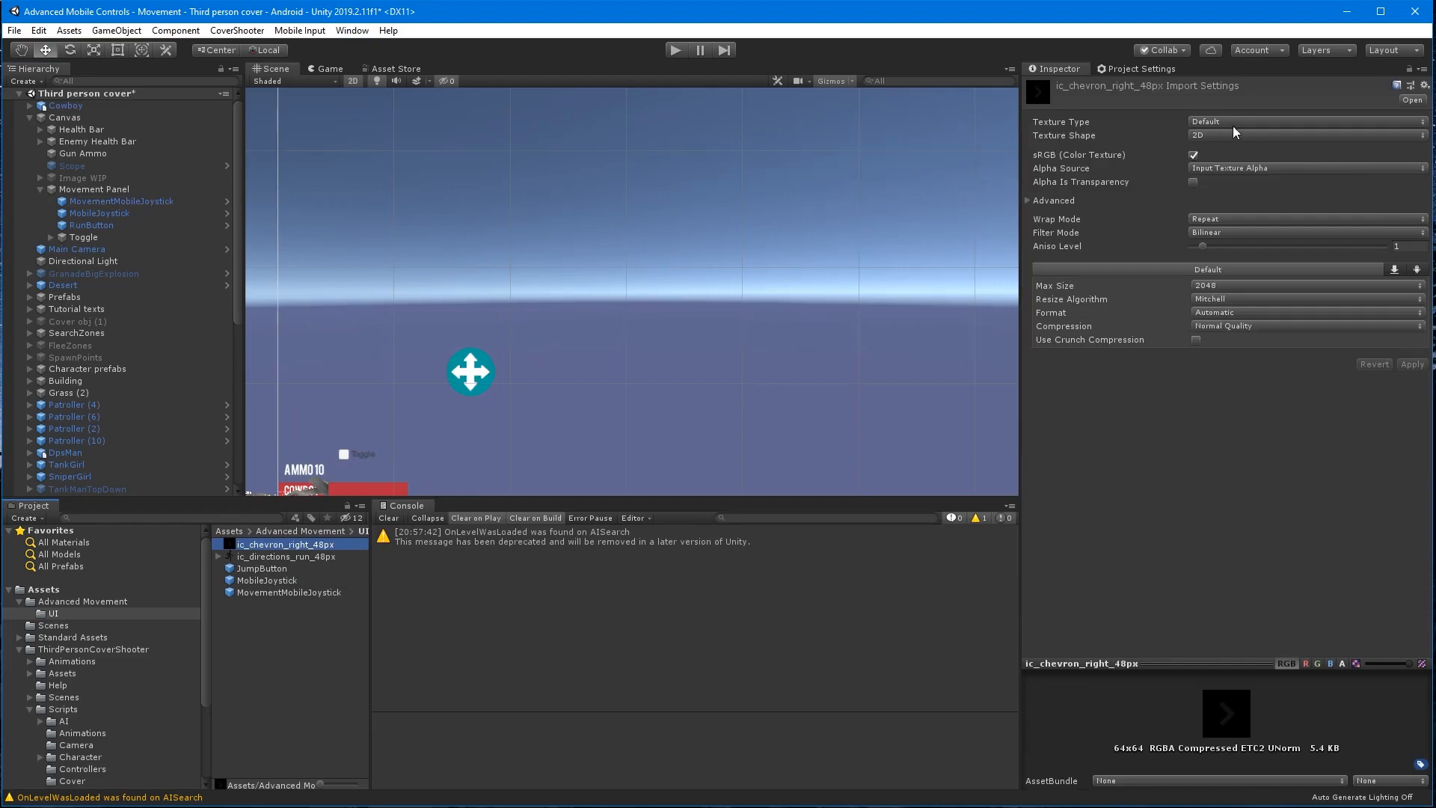
# Import the ic_chevron_right_48px texture as a Sprite (2D and UI) and apply it.
pyautogui.click(1305, 121)
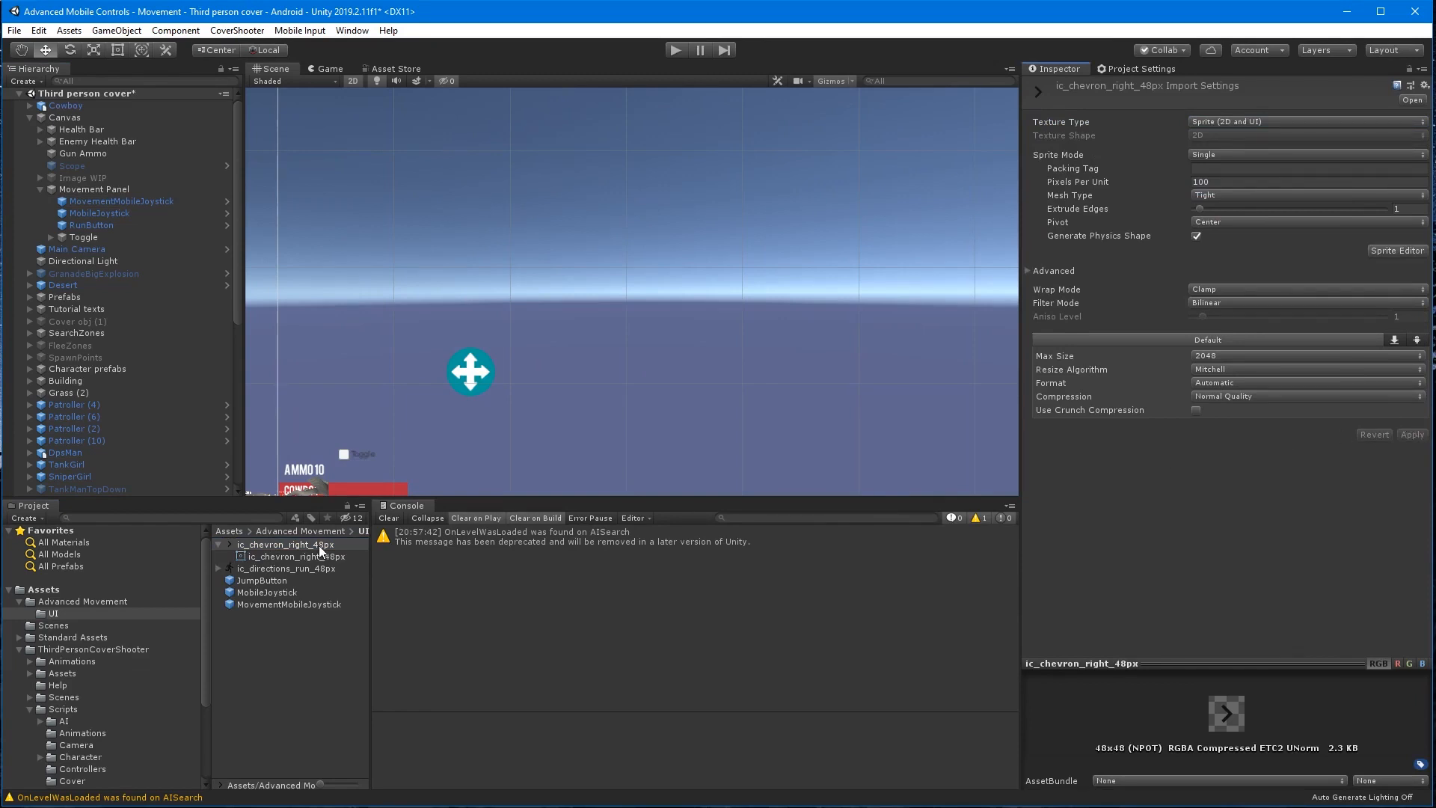
pyautogui.click(289, 544)
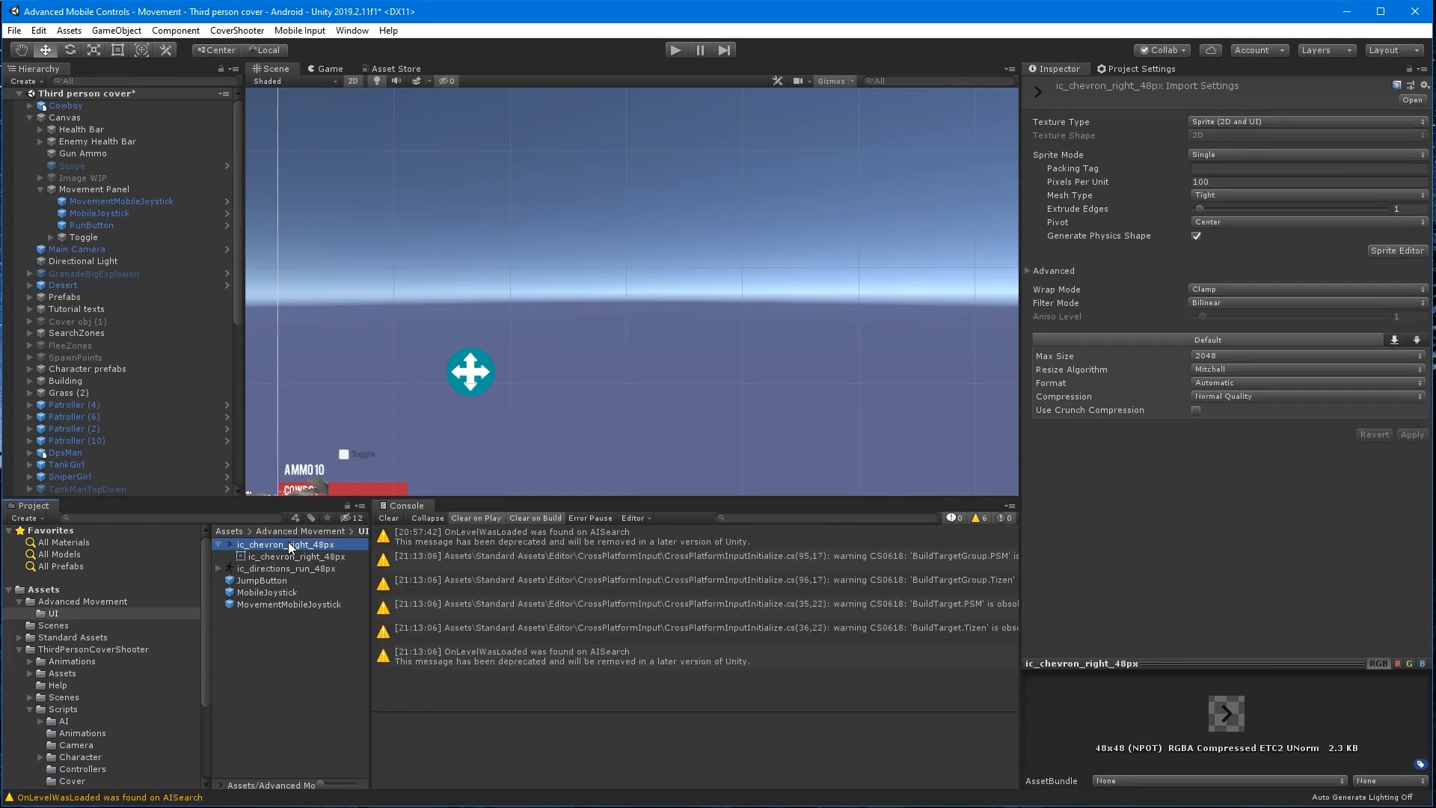
pyautogui.click(122, 200)
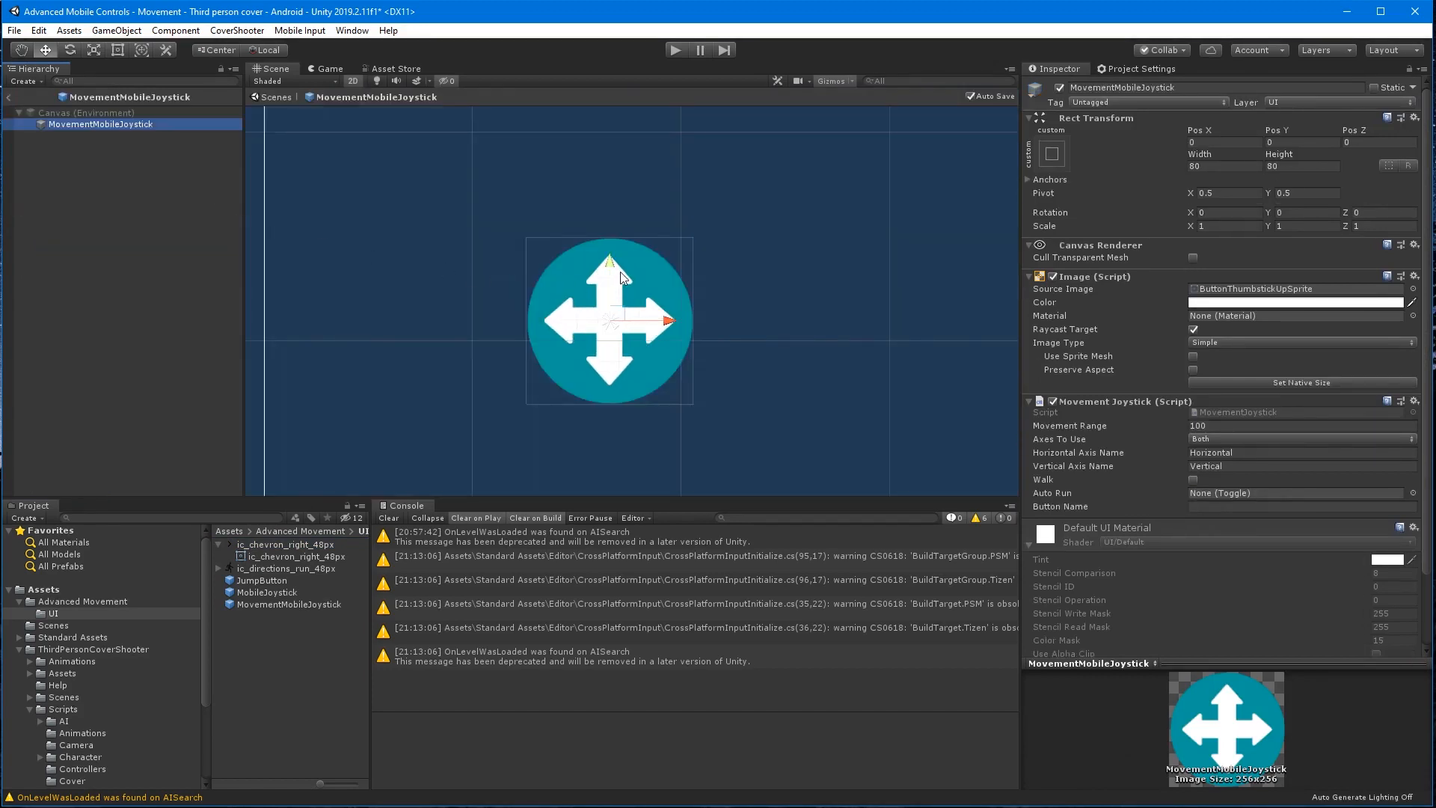
# Add a chevron Image child to MovementMobileJoystick, rotated 90° on Z and sized 64×64.
pyautogui.rightClick(101, 124)
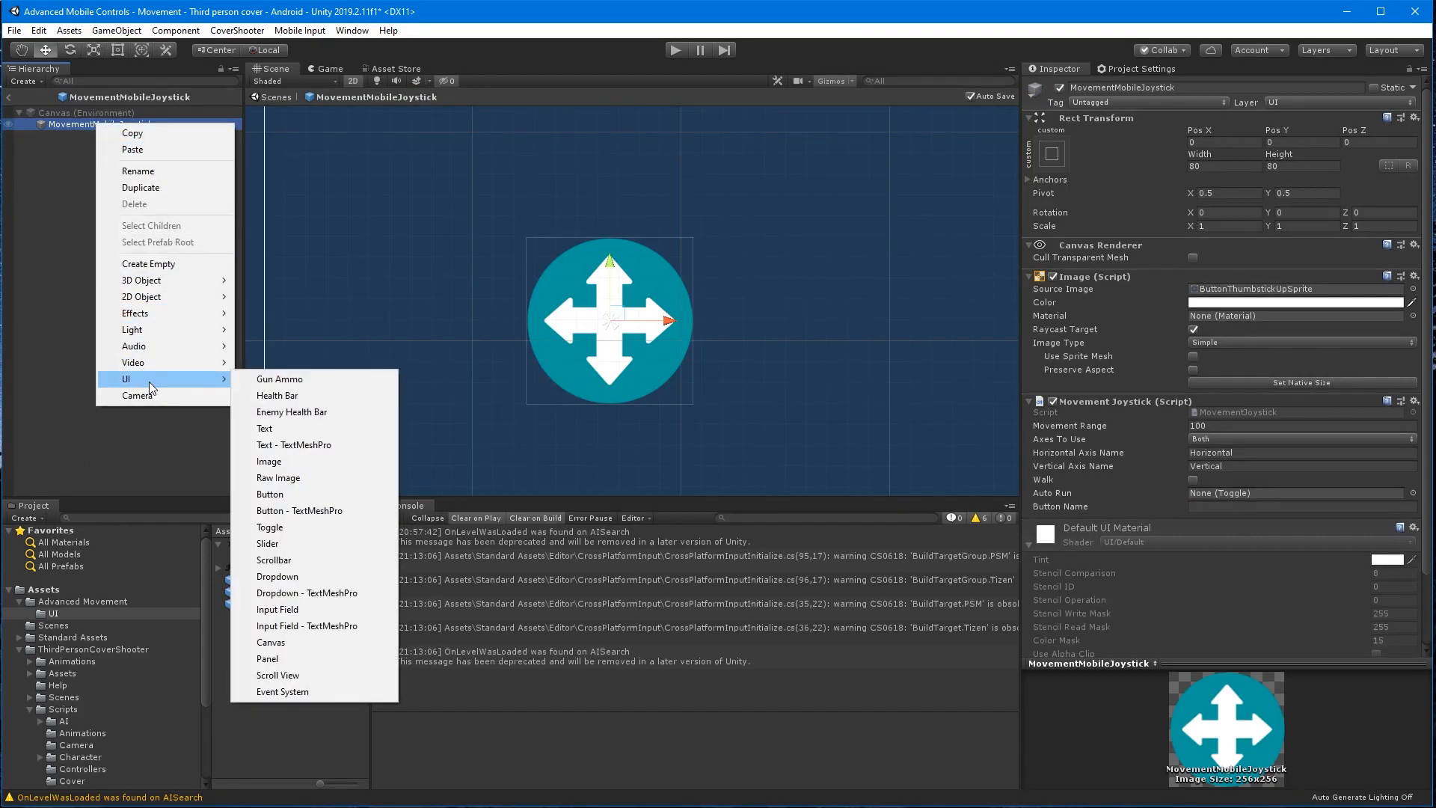
pyautogui.click(270, 461)
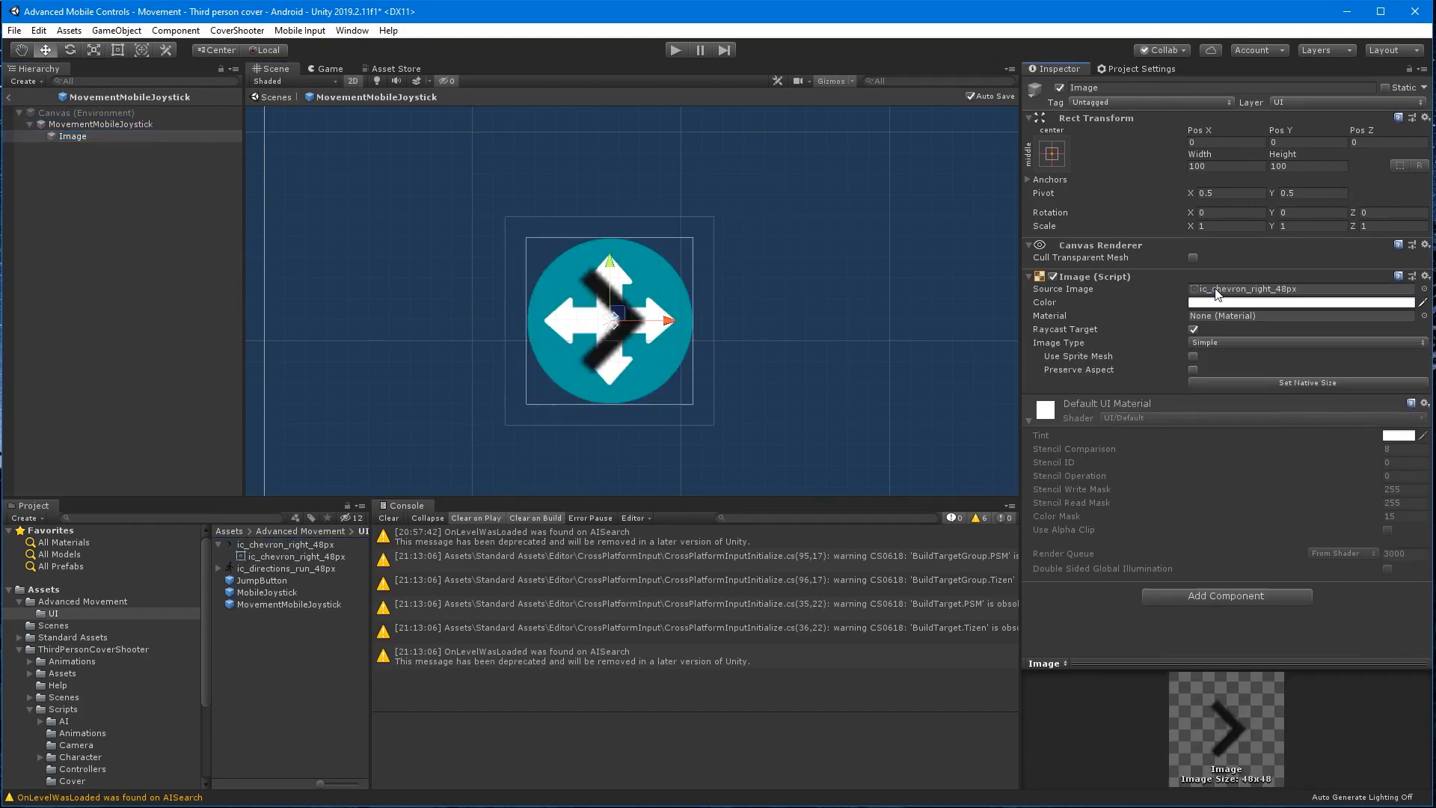
pyautogui.click(1393, 212)
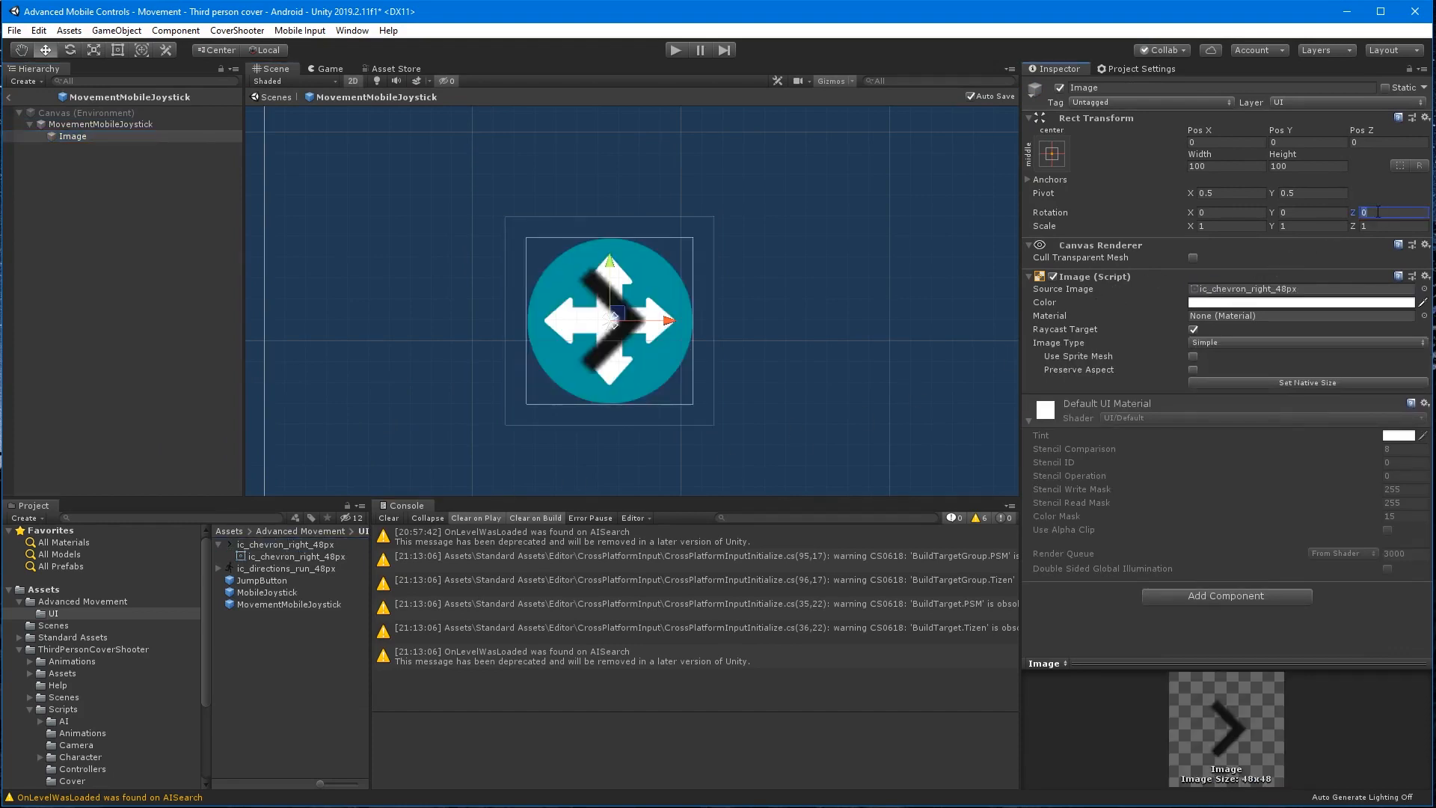
pyautogui.write('90')
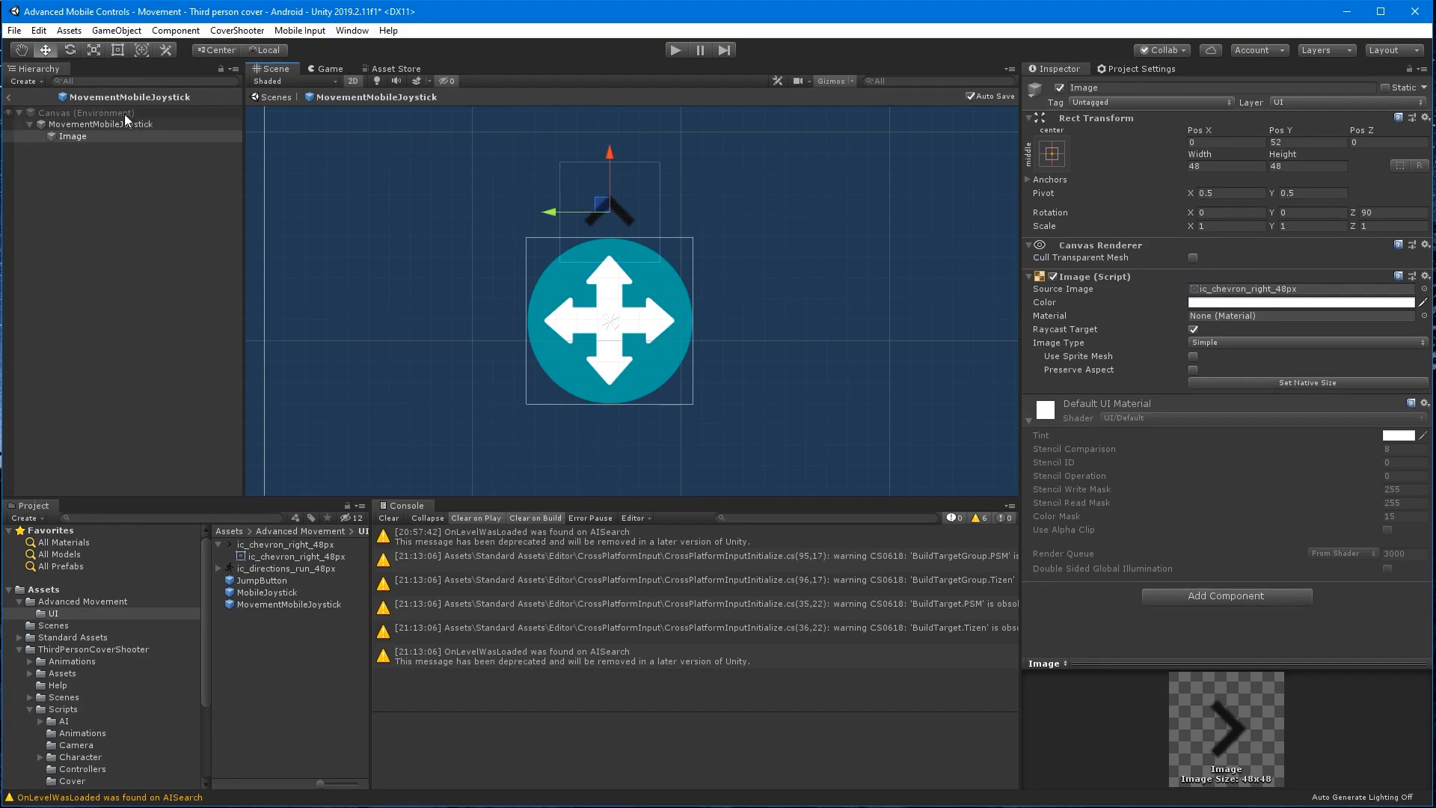
pyautogui.click(1223, 167)
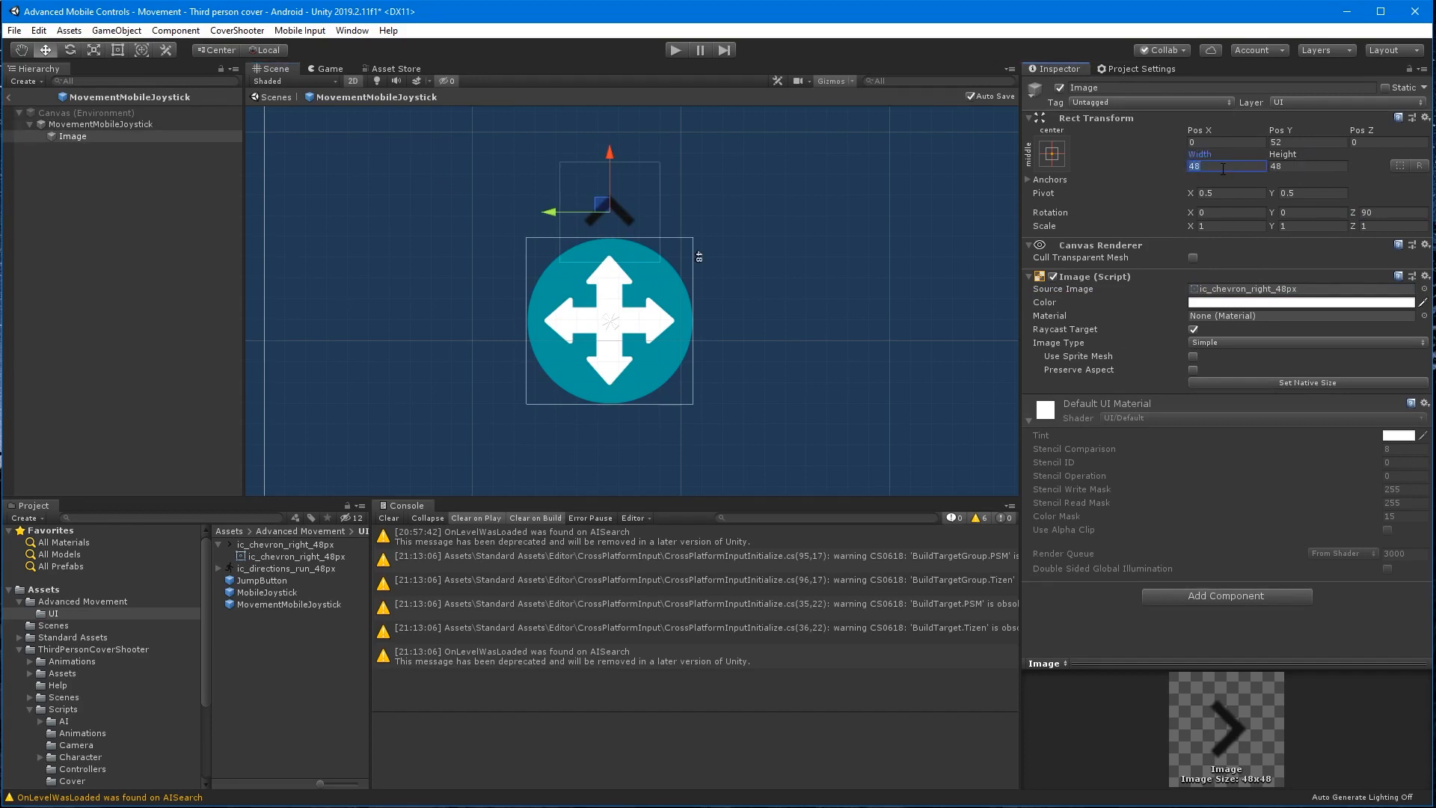
pyautogui.write('64')
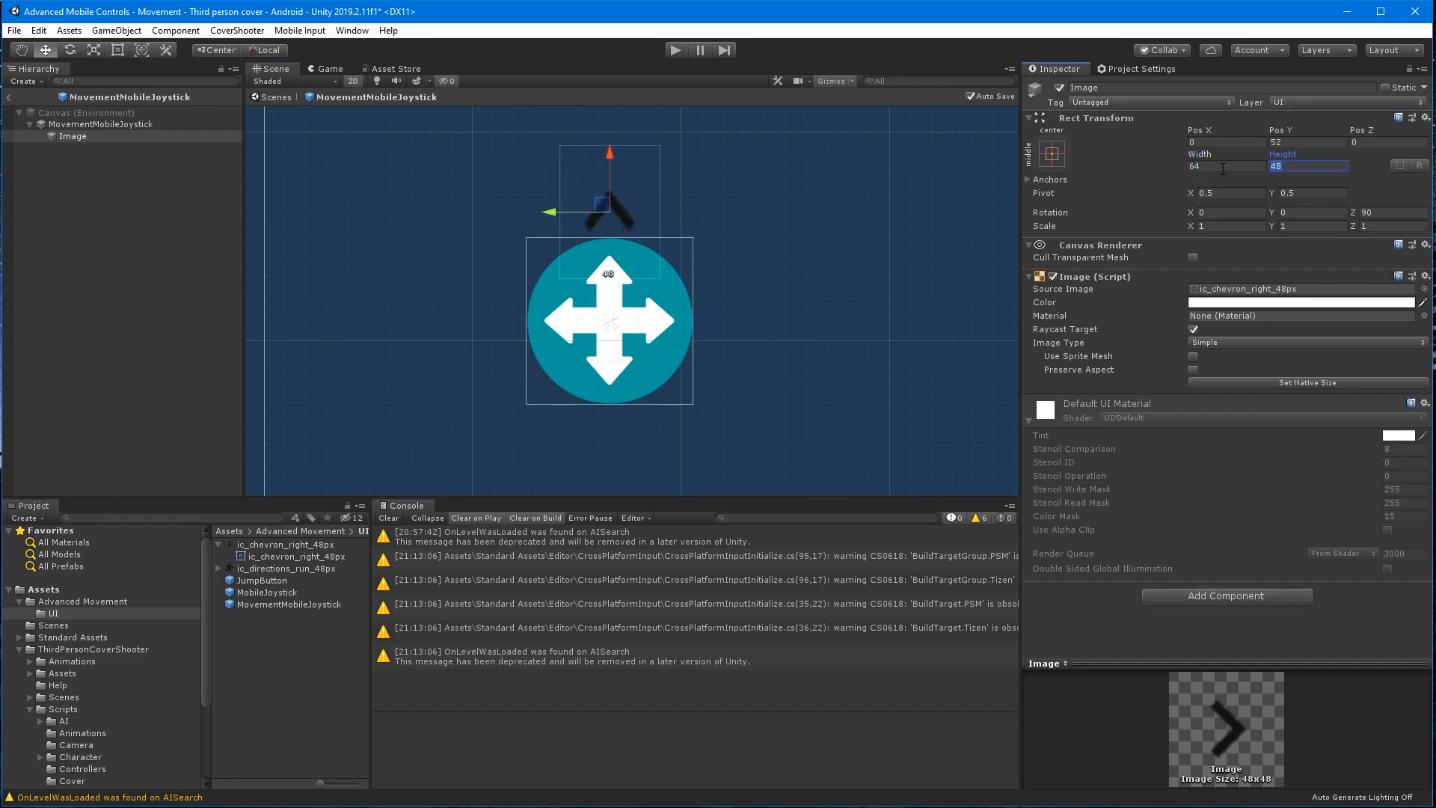
pyautogui.write('64')
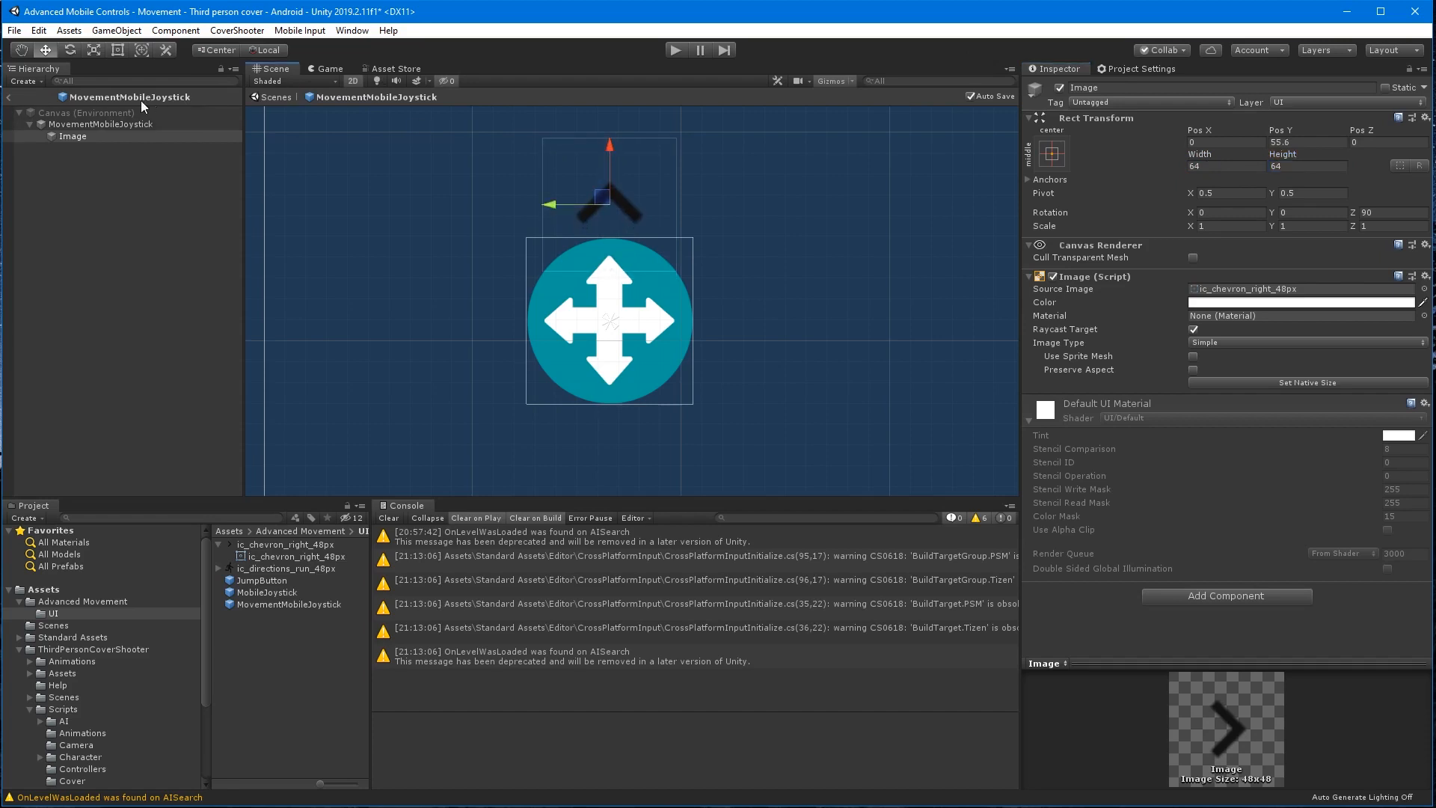
pyautogui.click(102, 124)
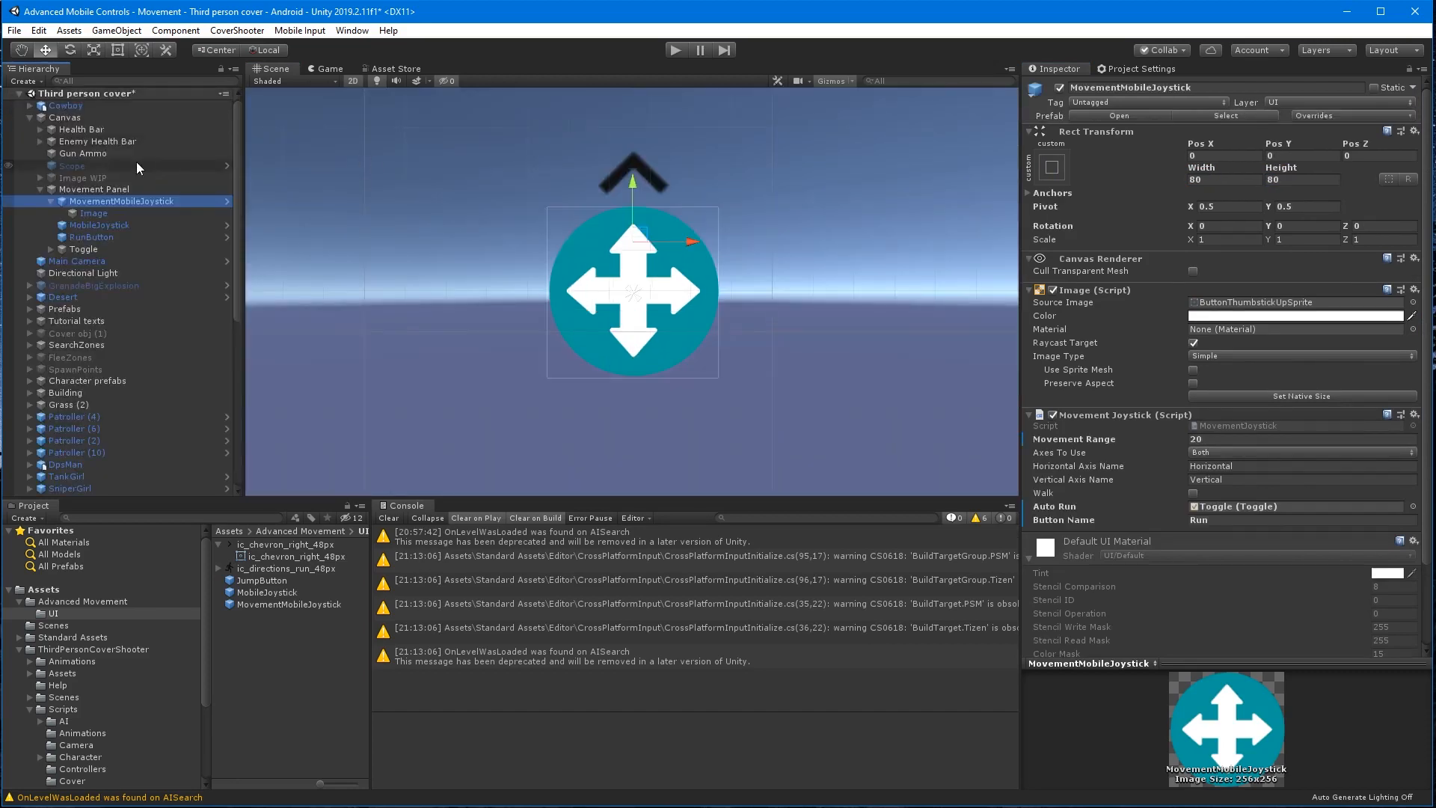
# Deactivate the chevron Image child under MovementMobileJoystick.
pyautogui.click(94, 212)
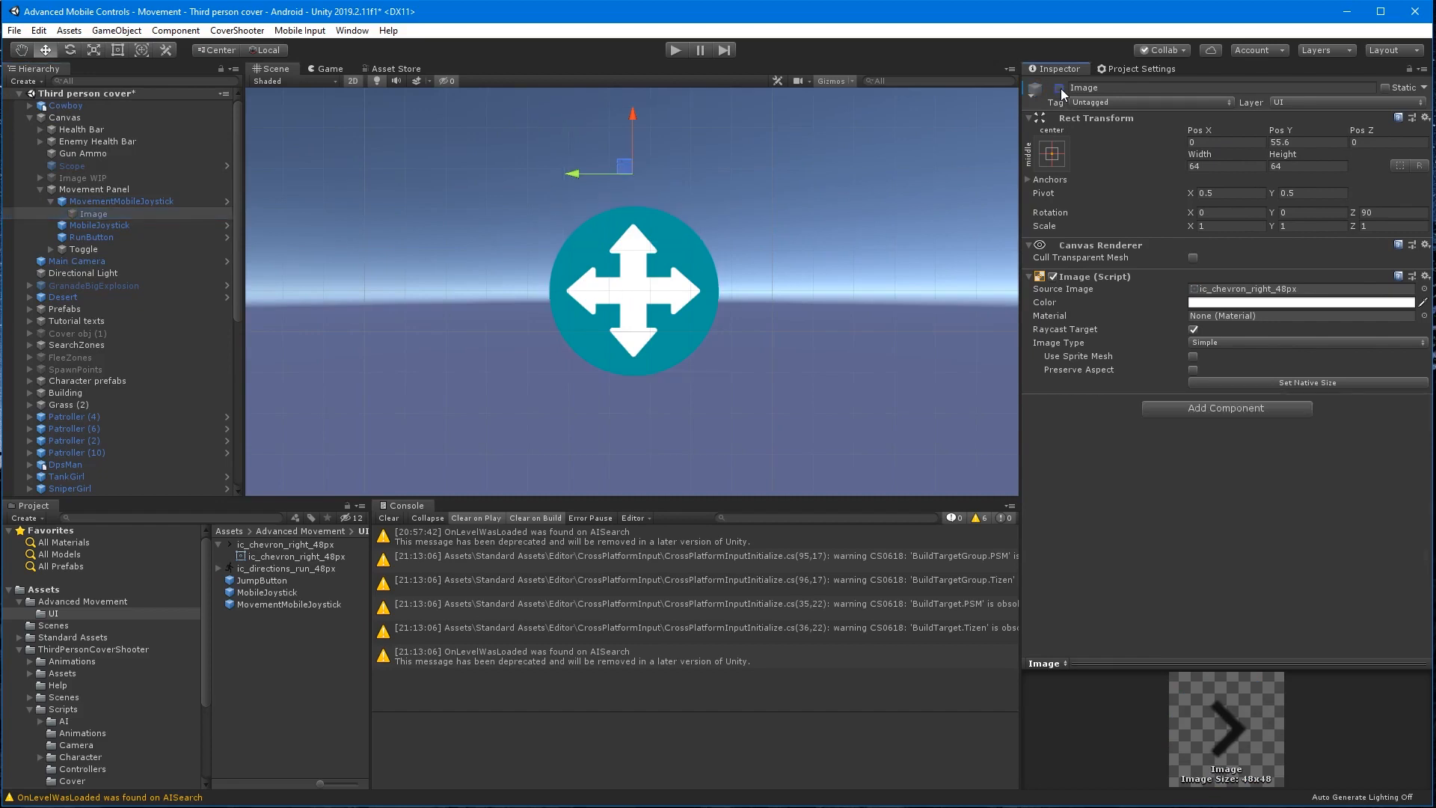
pyautogui.moveTo(467, 118)
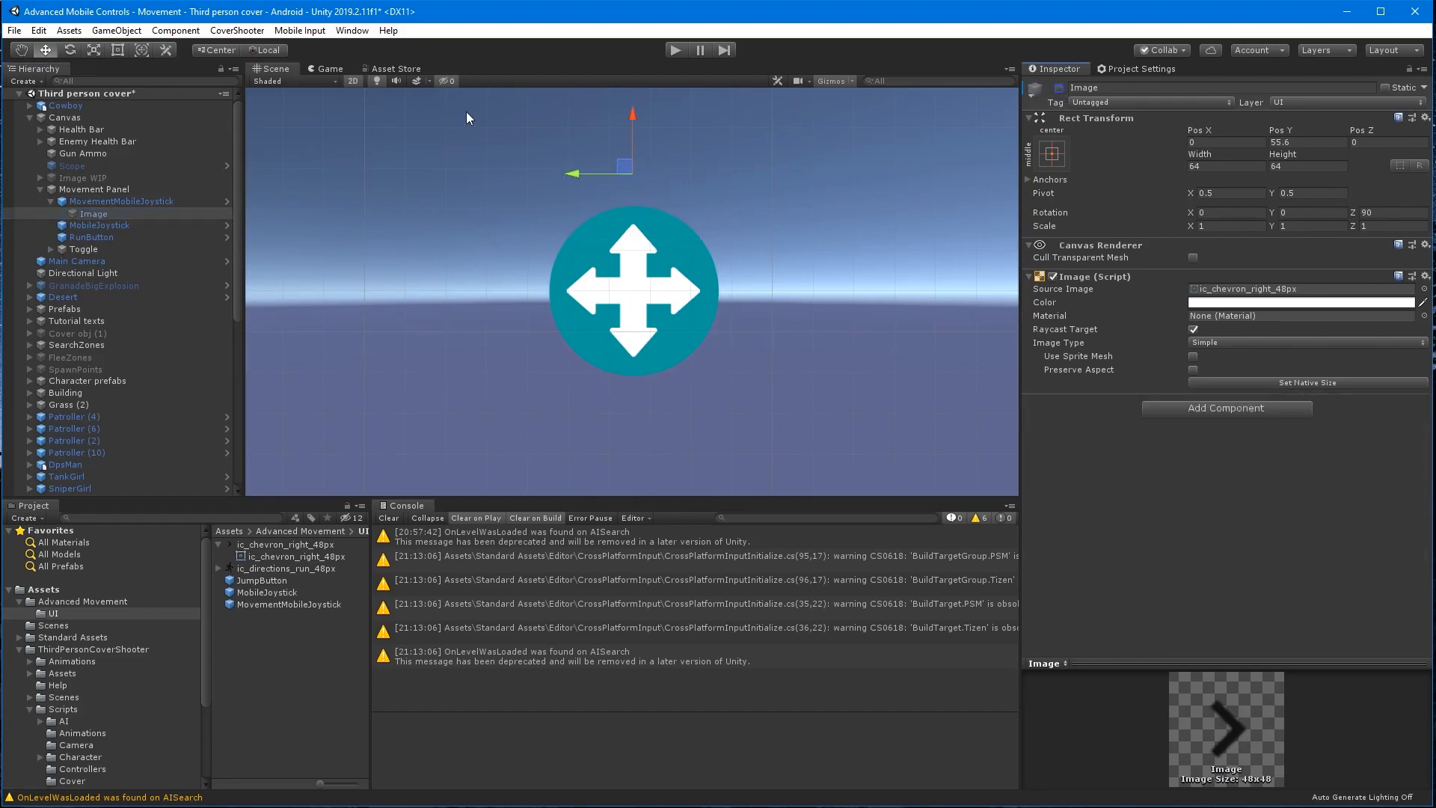
pyautogui.click(119, 200)
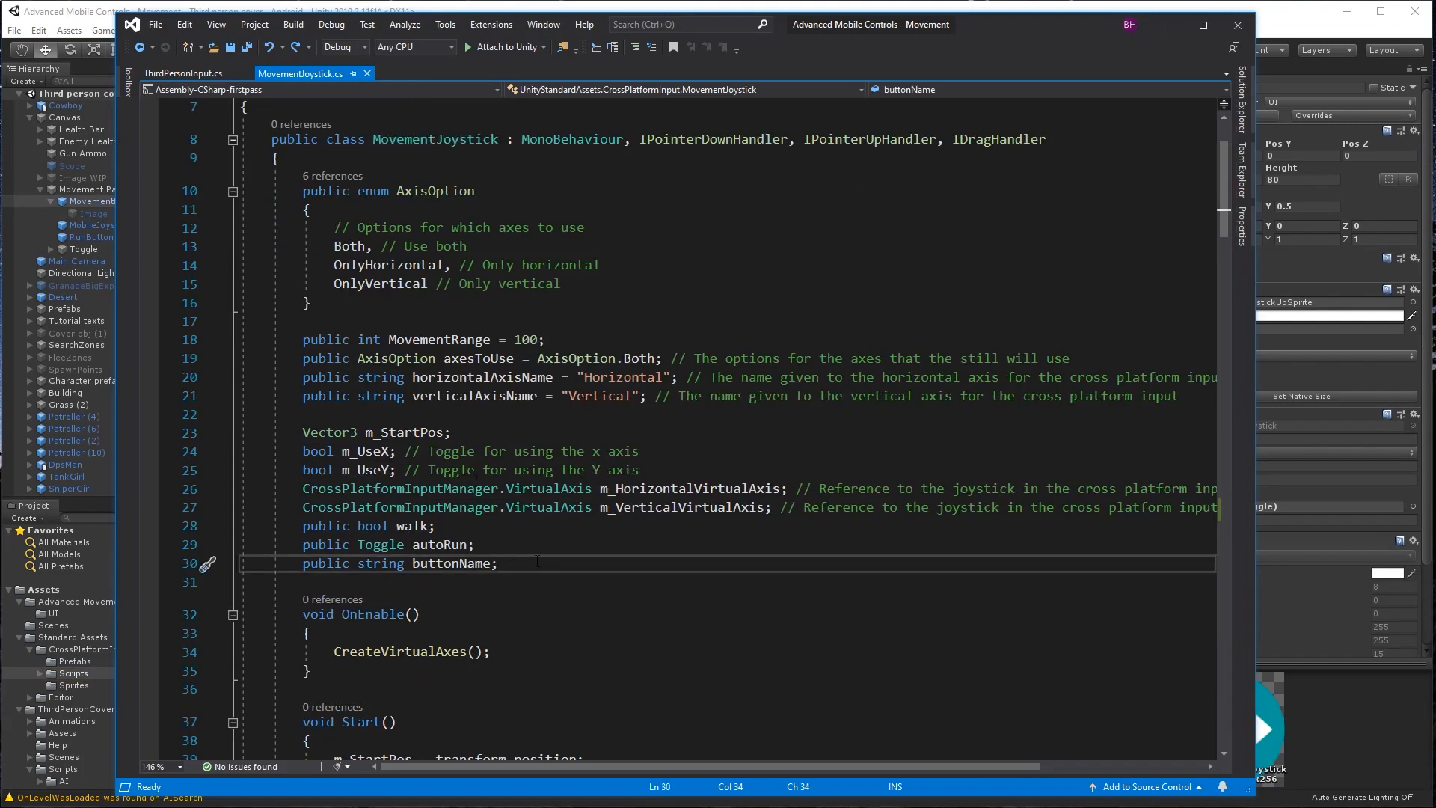
# Declare a public GameObject runArrow field in MovementJoystick.
pyautogui.write('public')
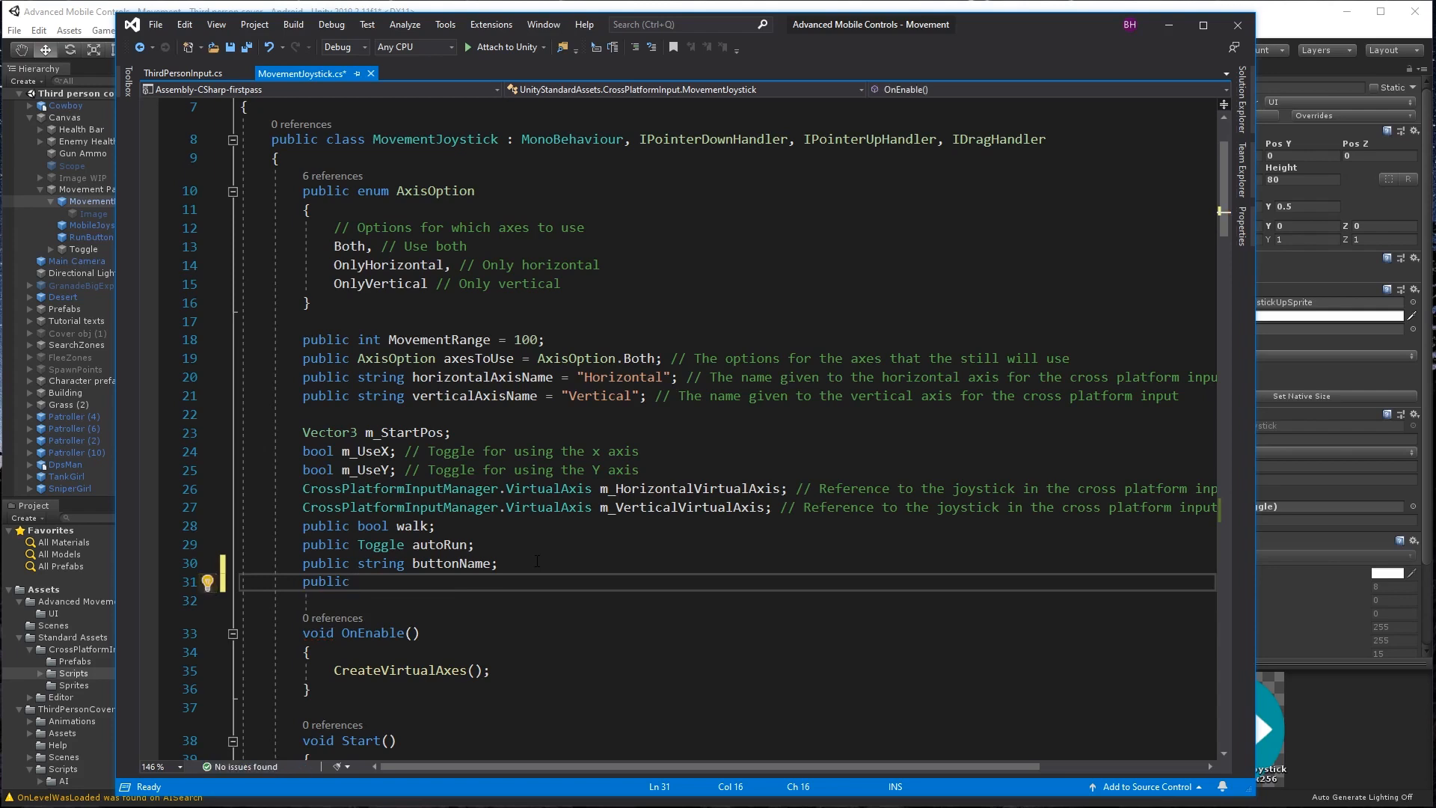
pyautogui.write('GameObject')
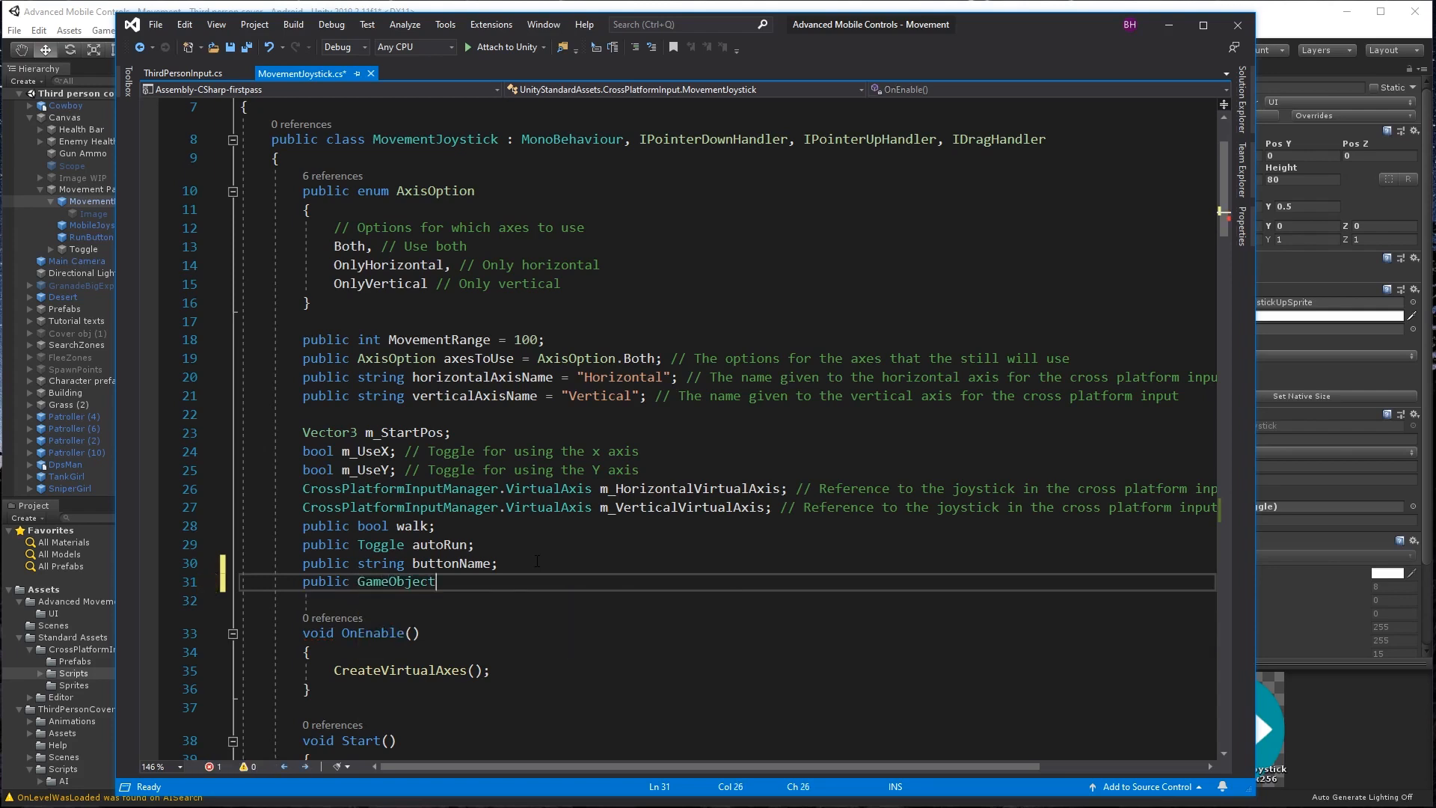
pyautogui.write('run')
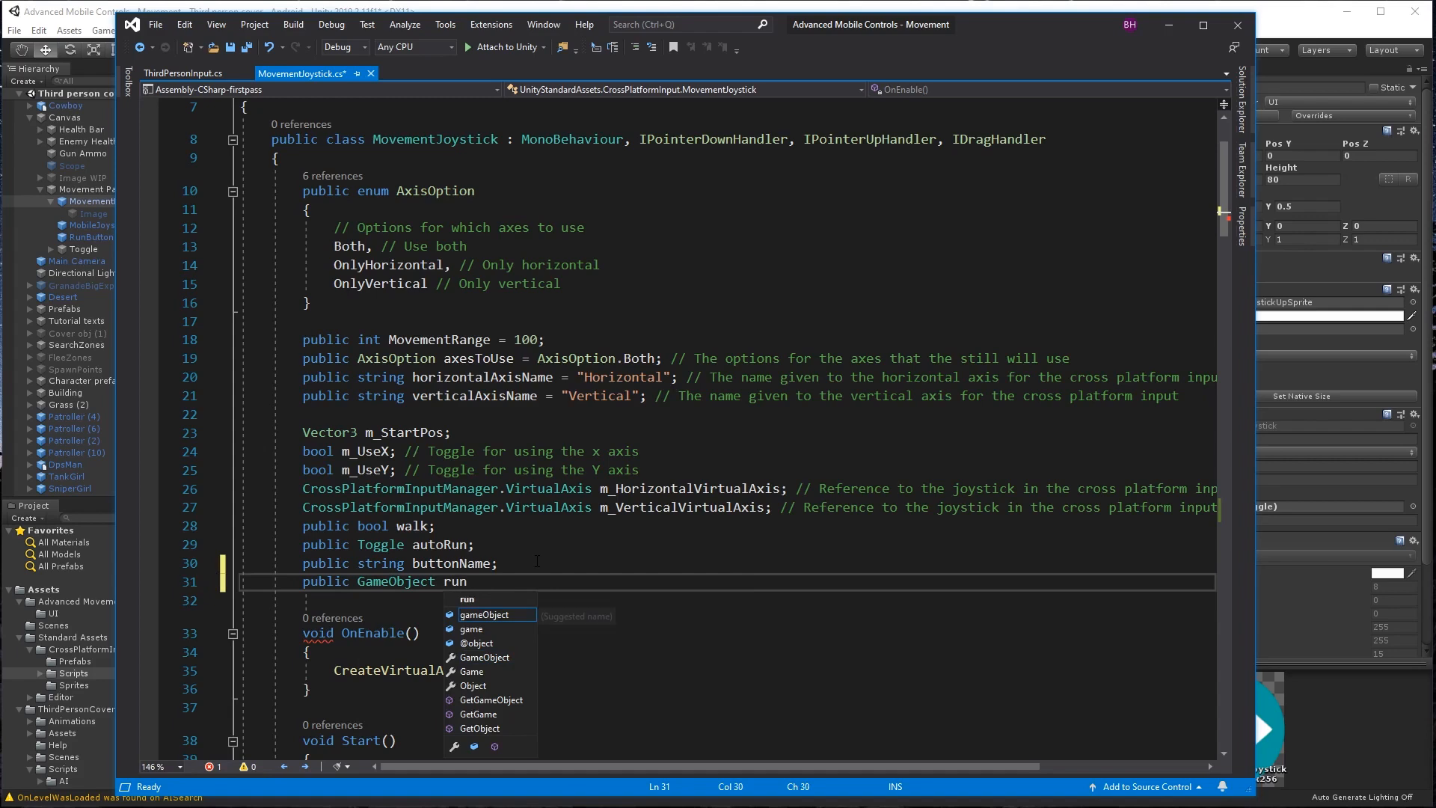
pyautogui.write('Arrow;')
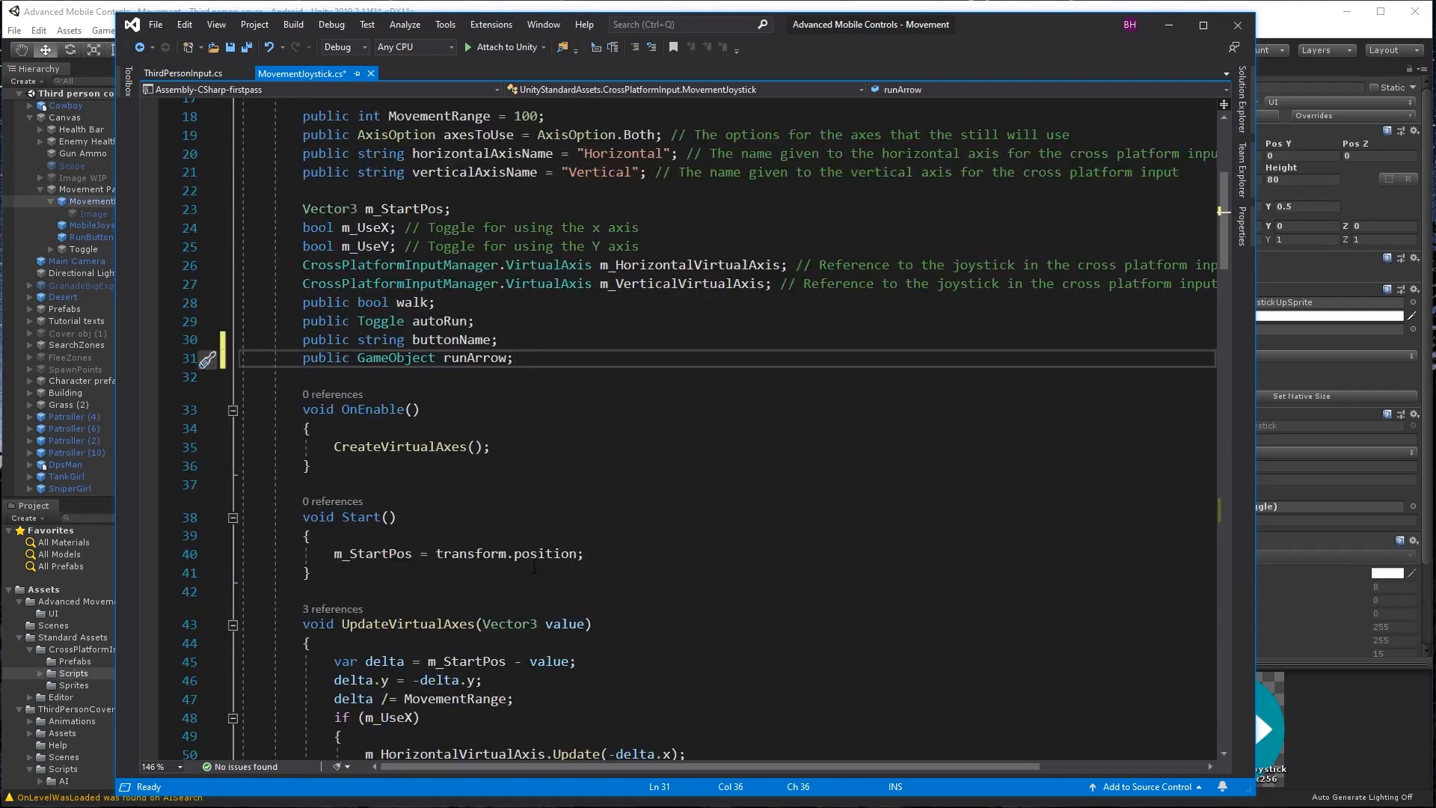
# Hide the arrow in OnPointerUp with runArrow.SetActive(false).
pyautogui.scroll(-3)
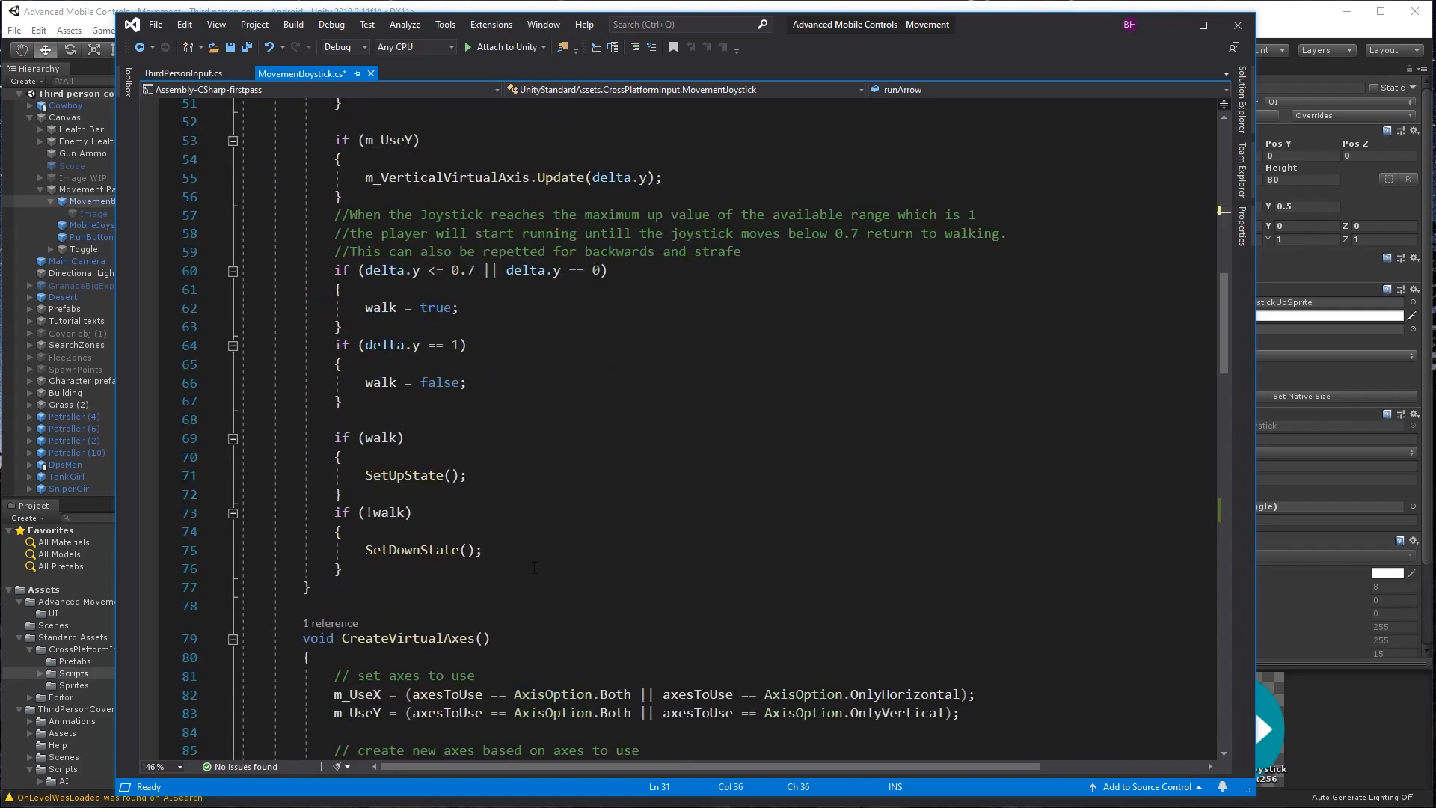
pyautogui.scroll(-3)
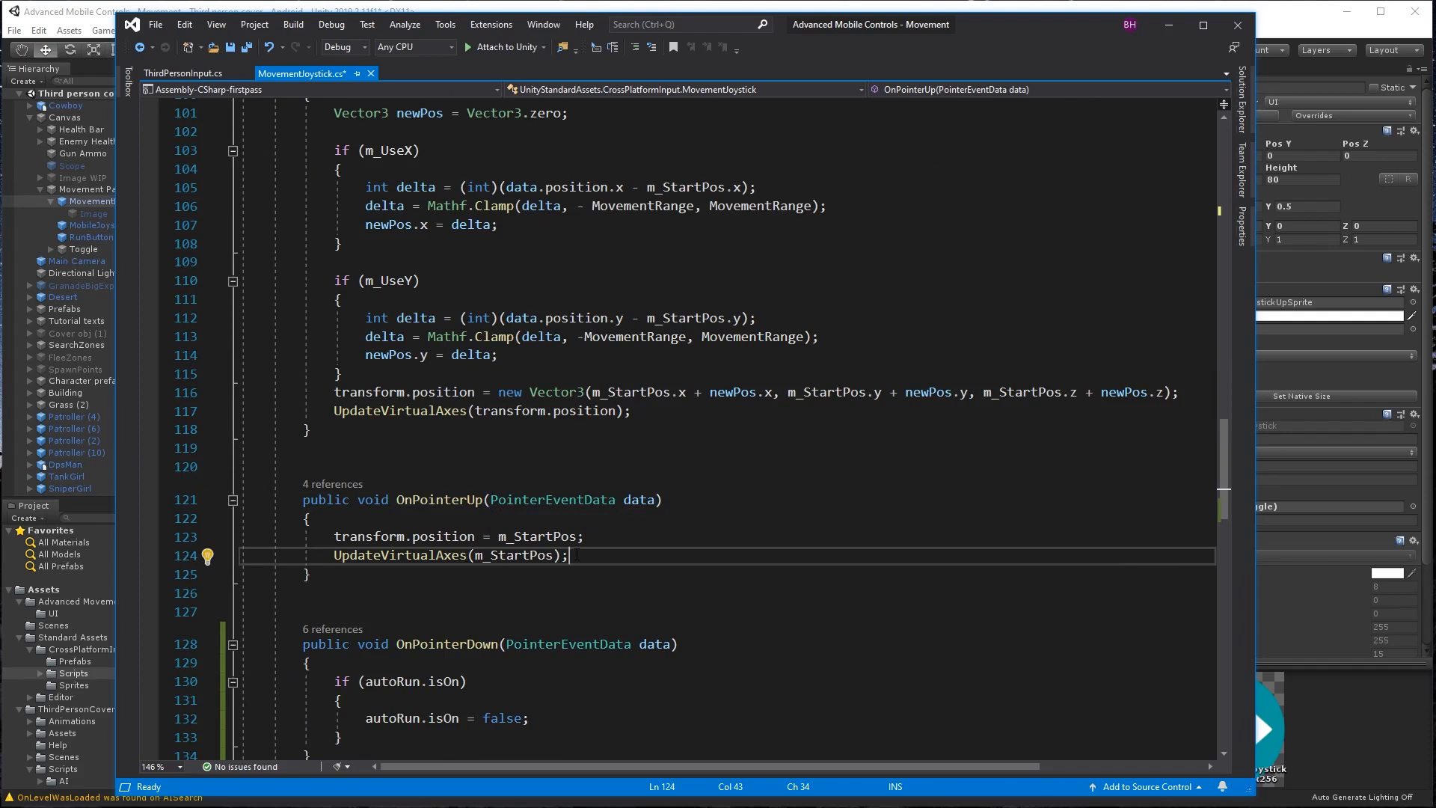
pyautogui.write('run')
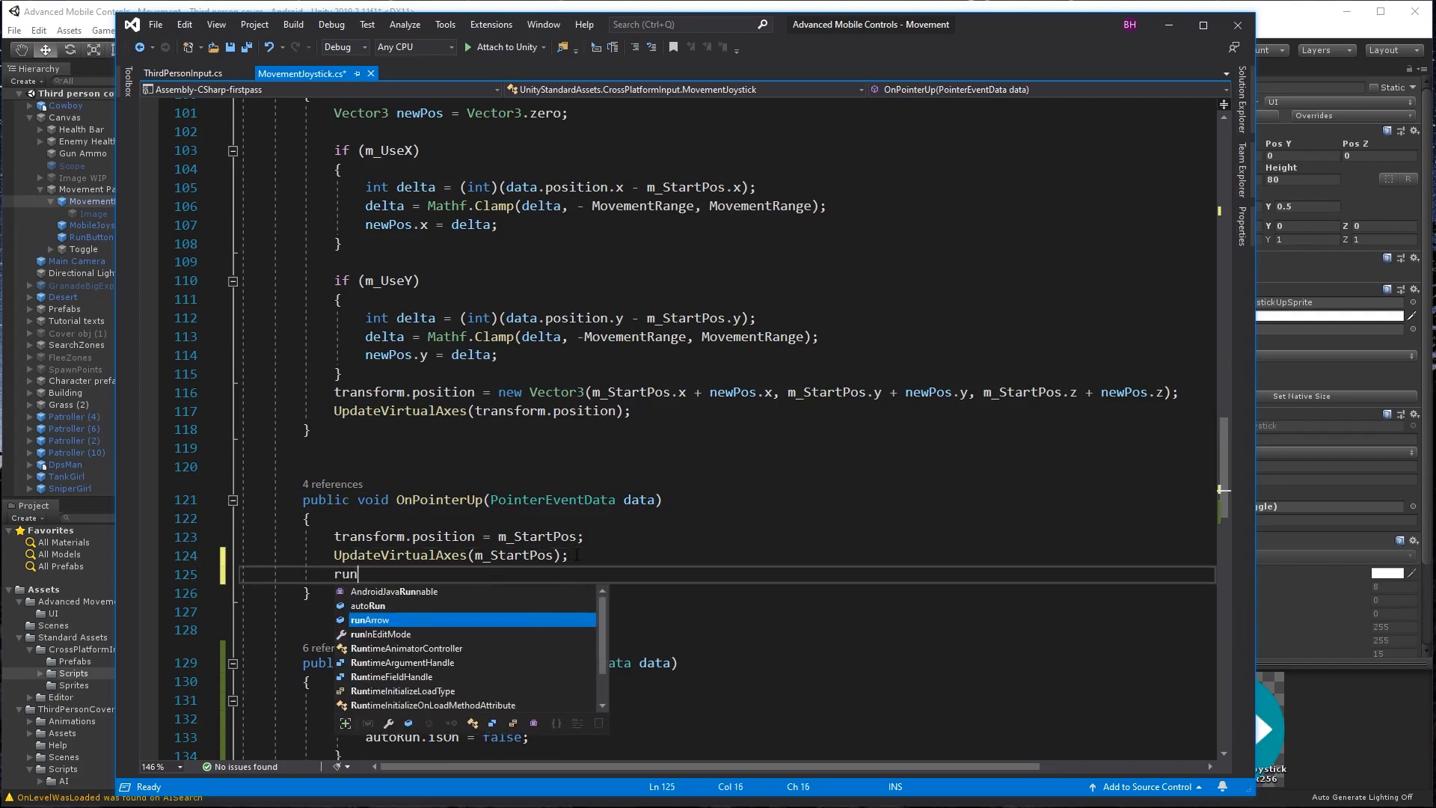
pyautogui.write('Arro')
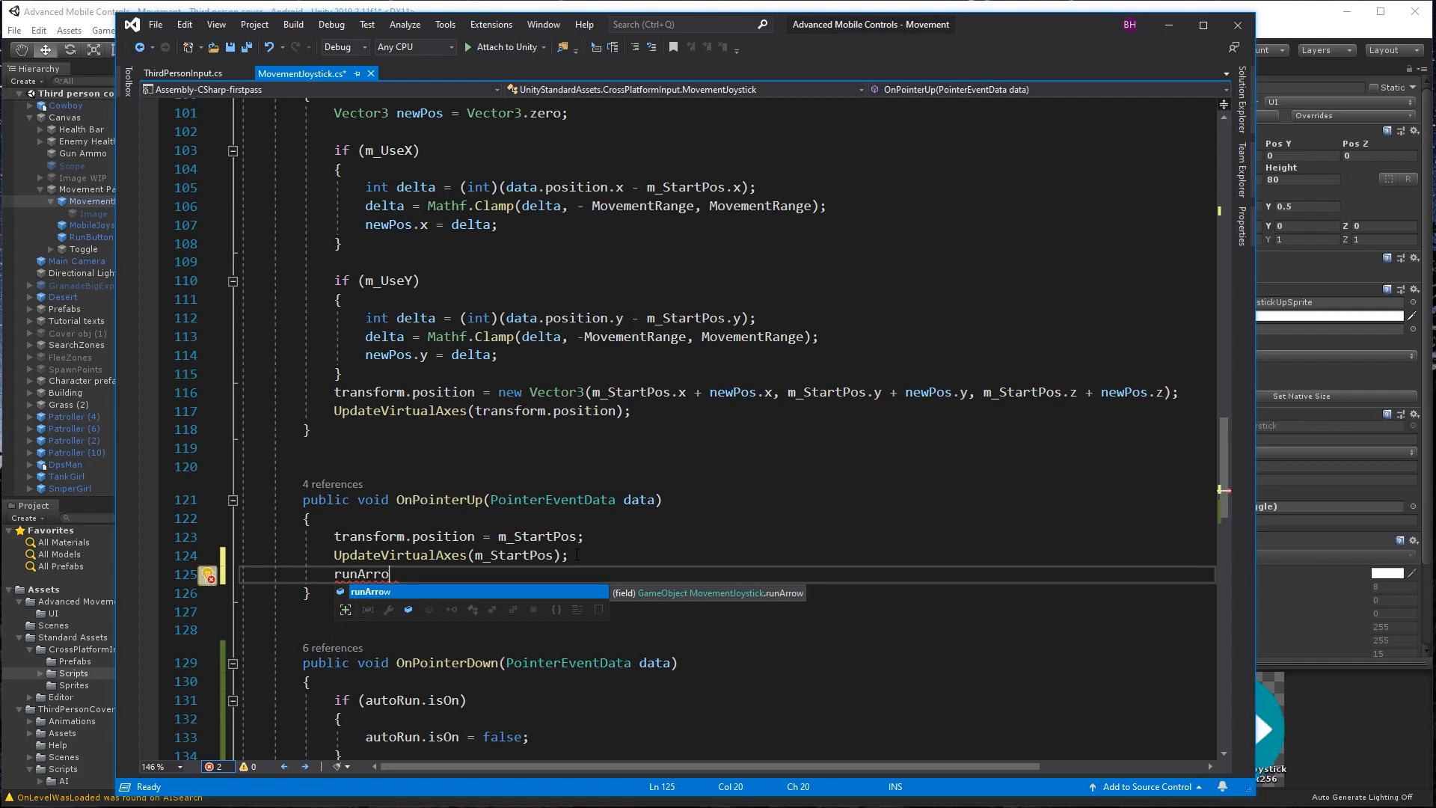
pyautogui.write('.SetActive')
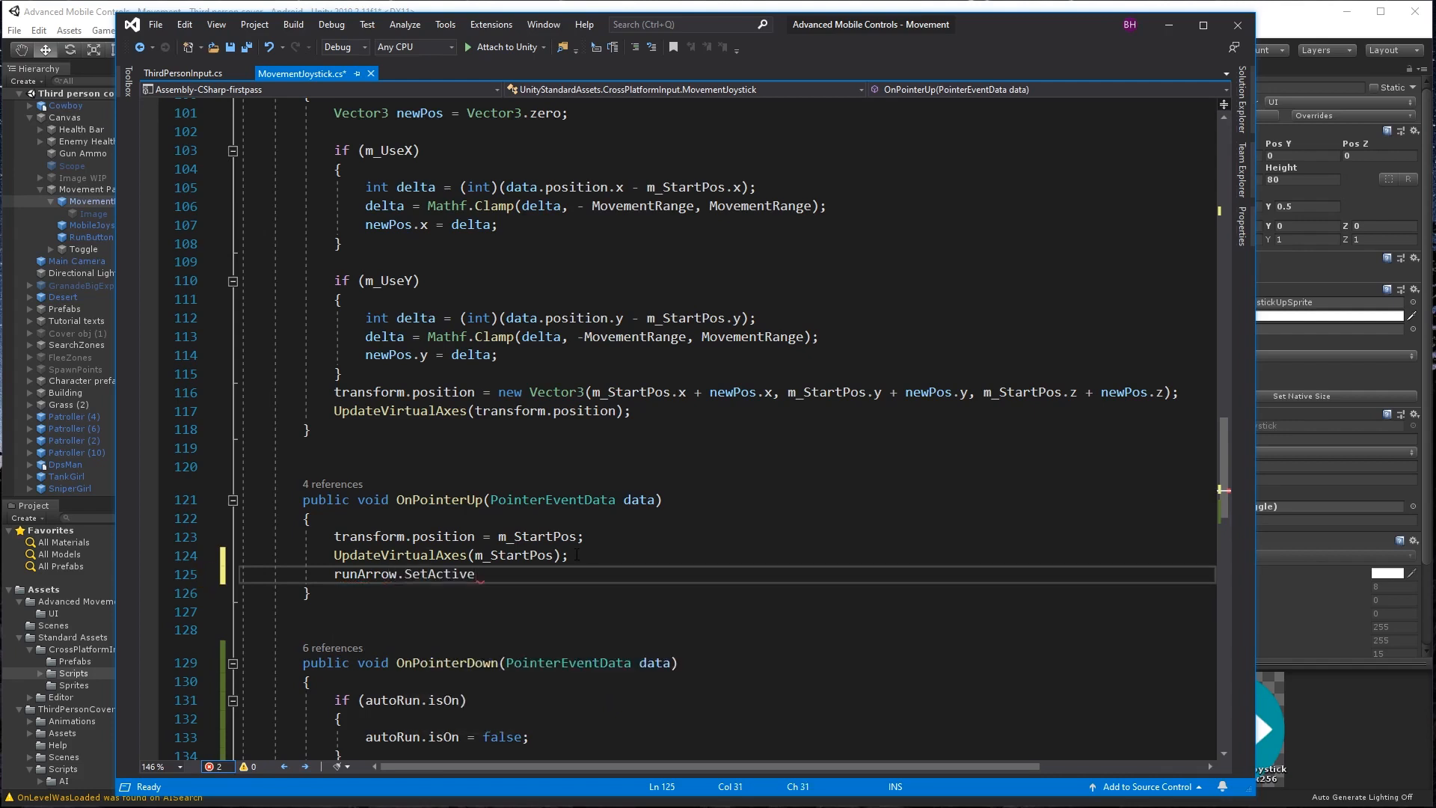
pyautogui.write('(false')
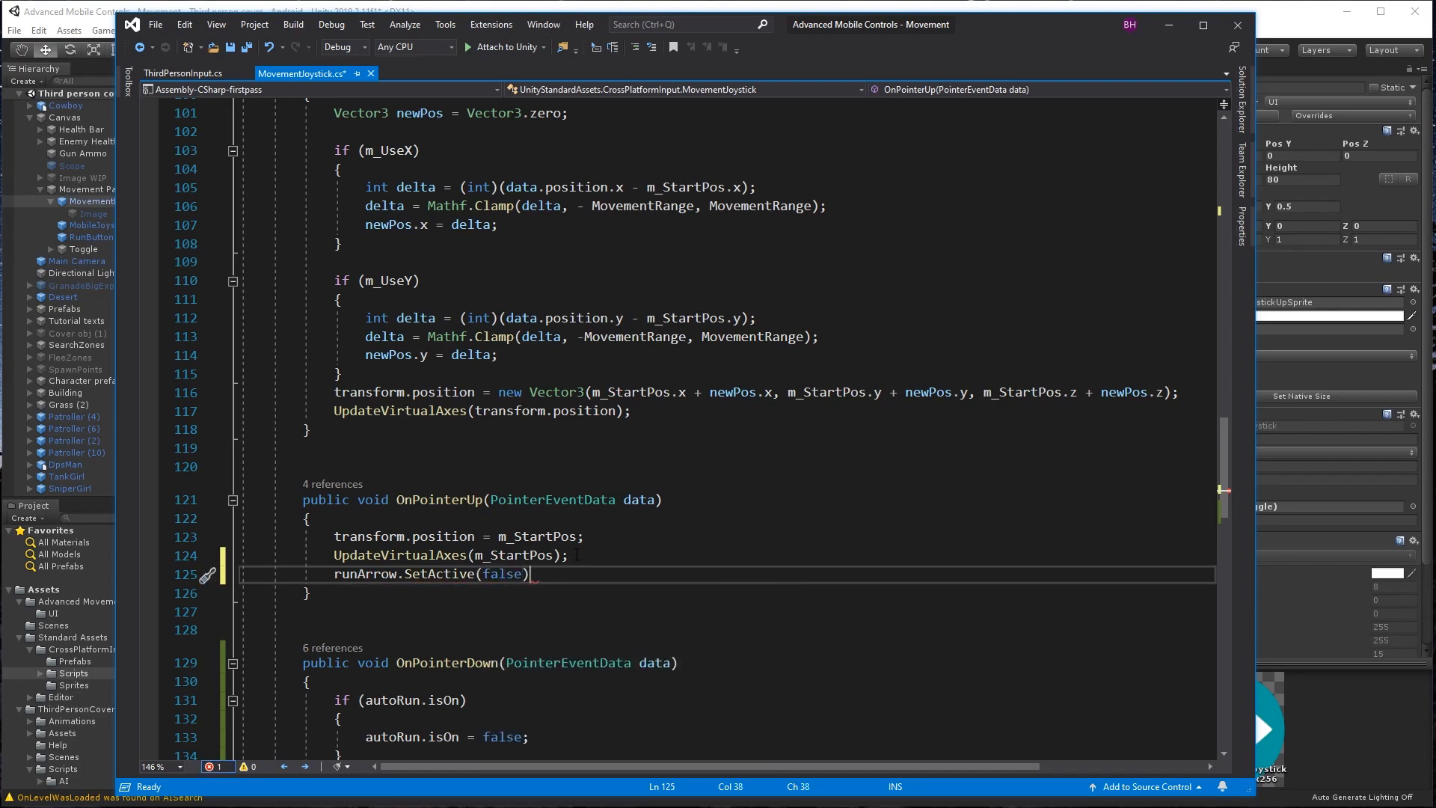
pyautogui.write(';')
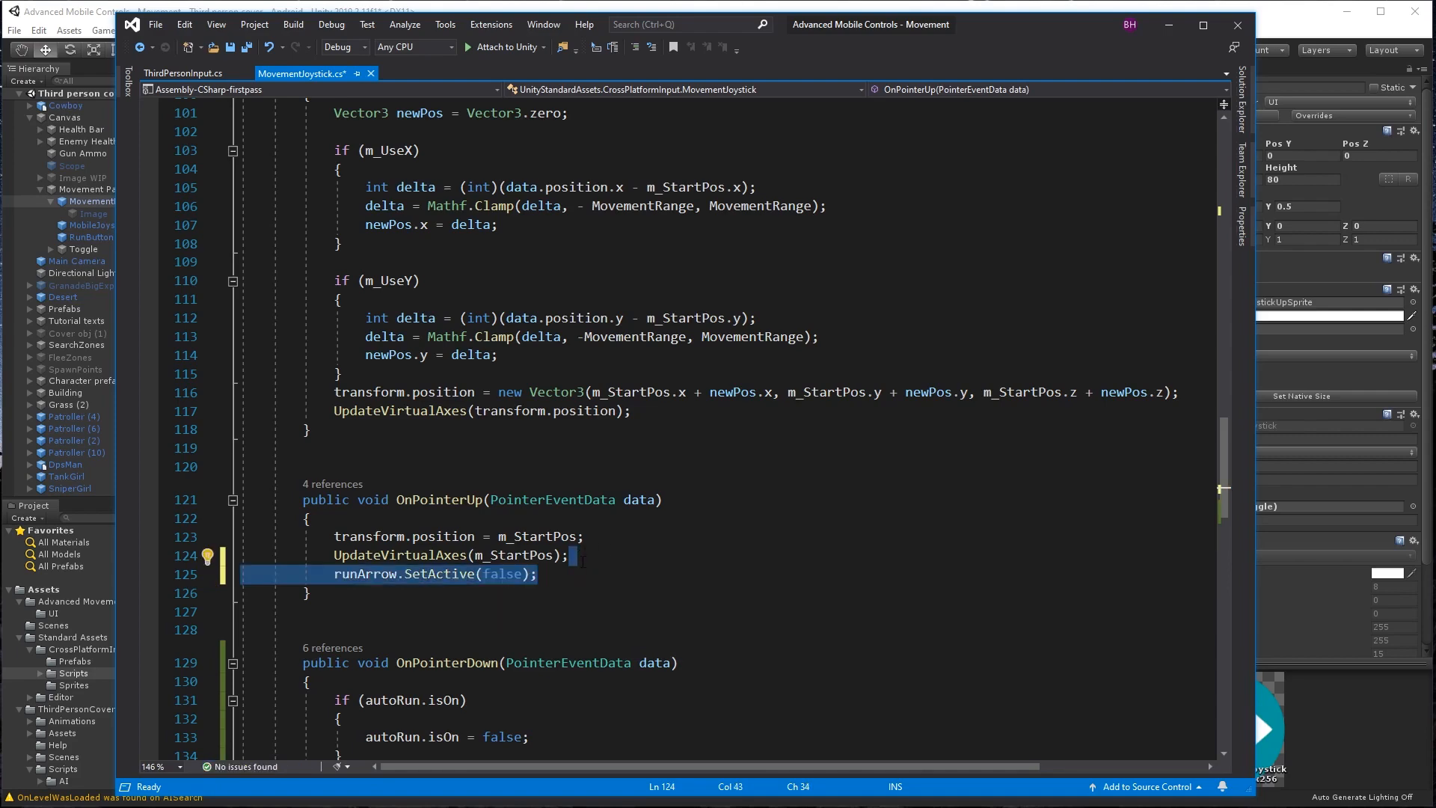
# Call runArrow.SetActive(false) in SetDownState and SetActive(true) in SetUpState, then save.
pyautogui.scroll(-3)
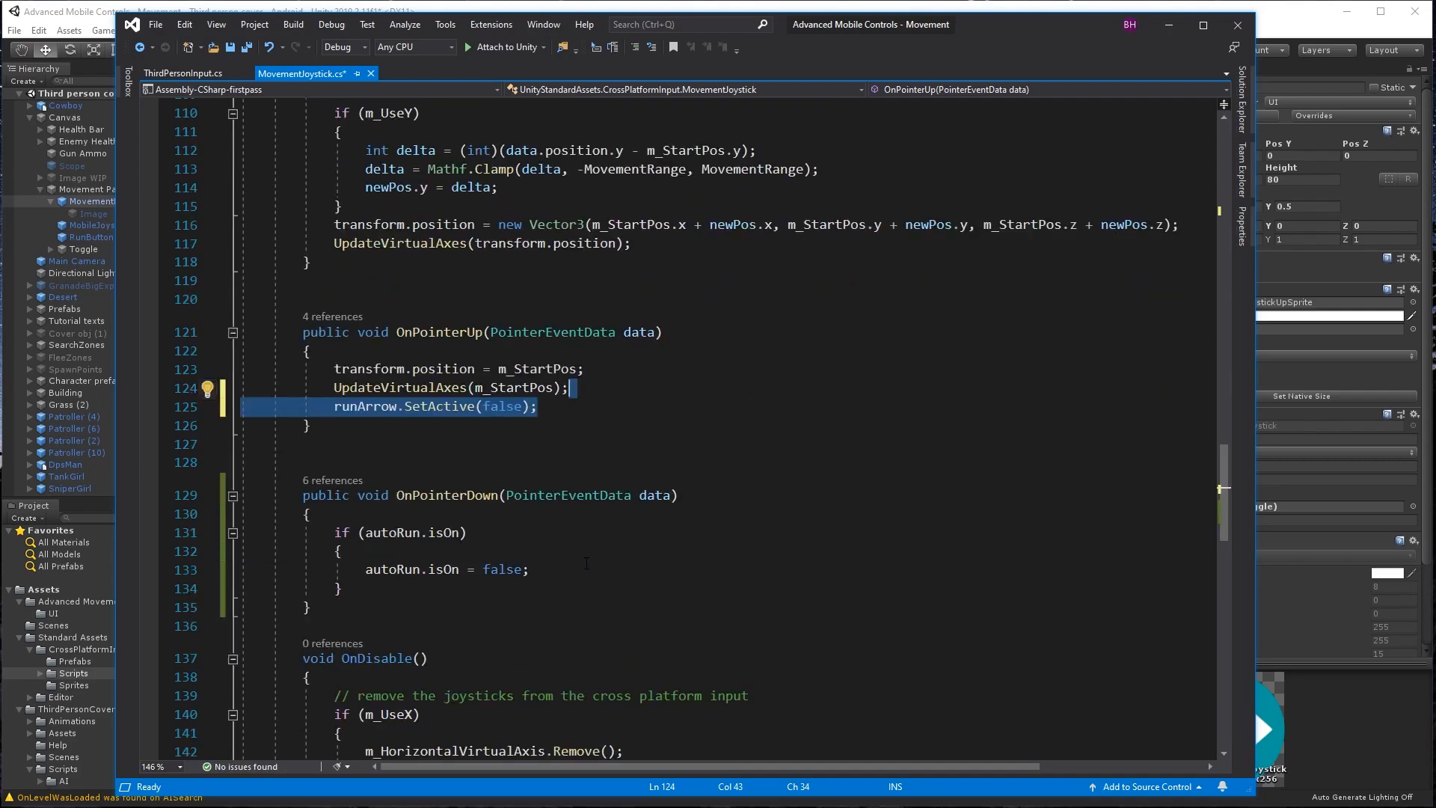
pyautogui.scroll(-3)
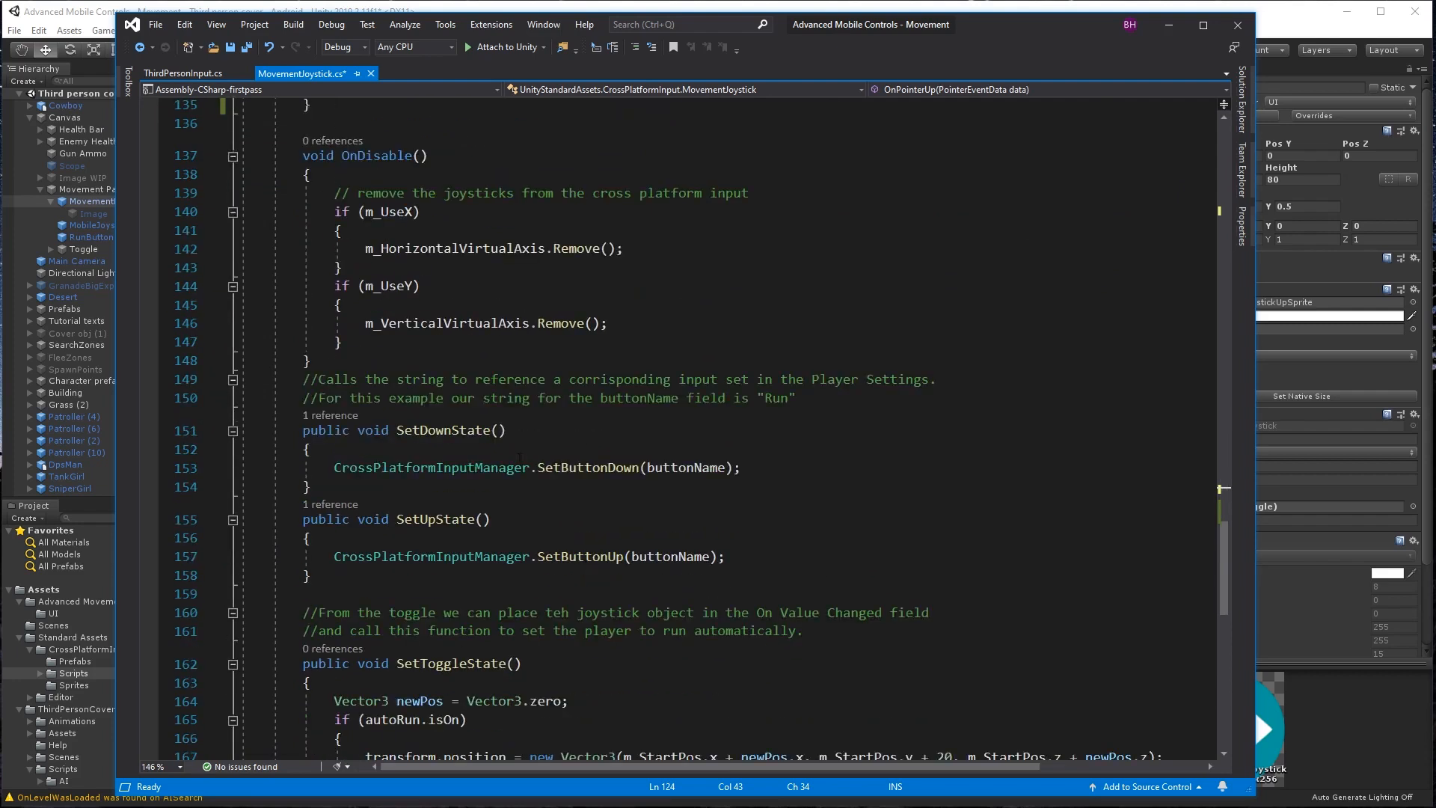
pyautogui.write('runArrow.SetActive(false);')
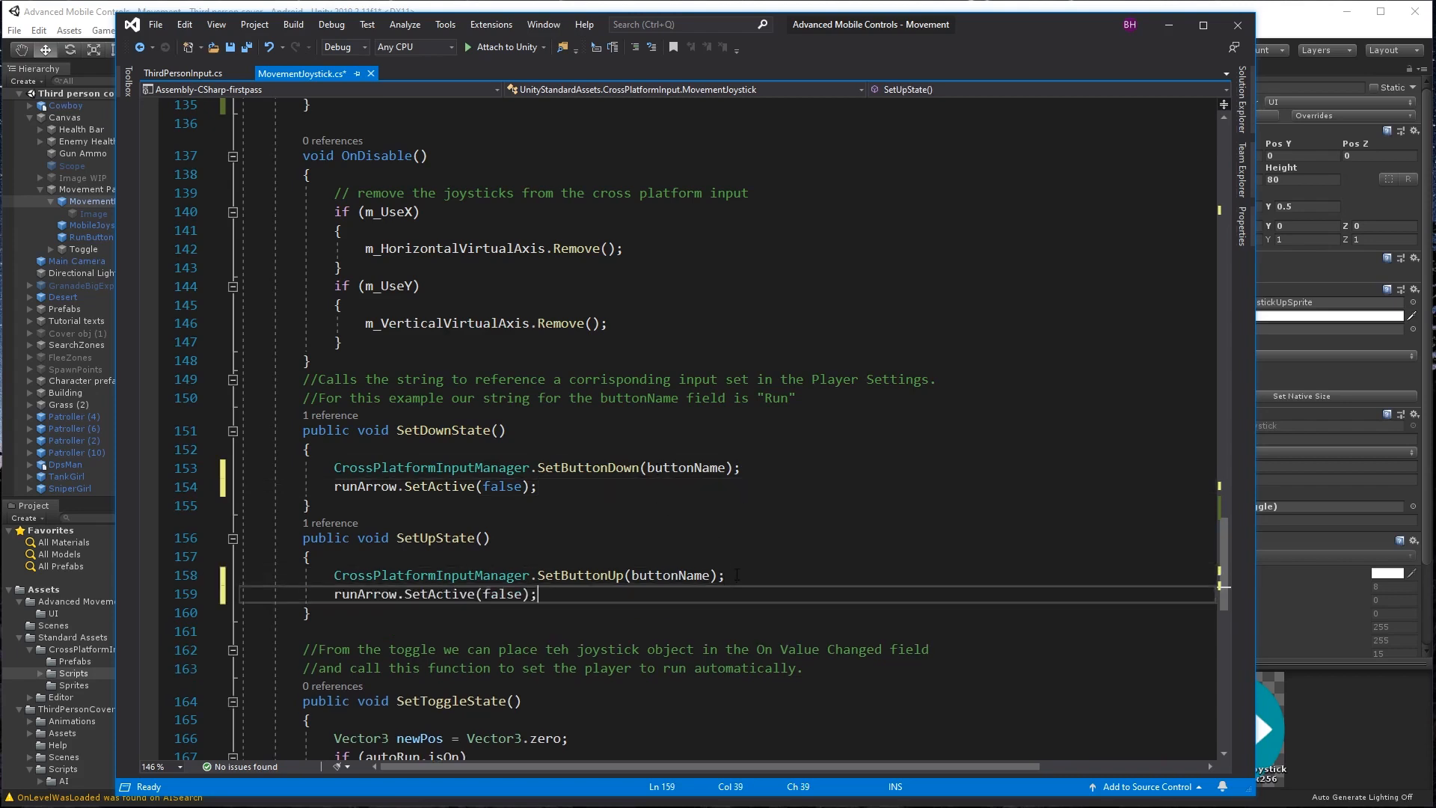
pyautogui.doubleClick(499, 593)
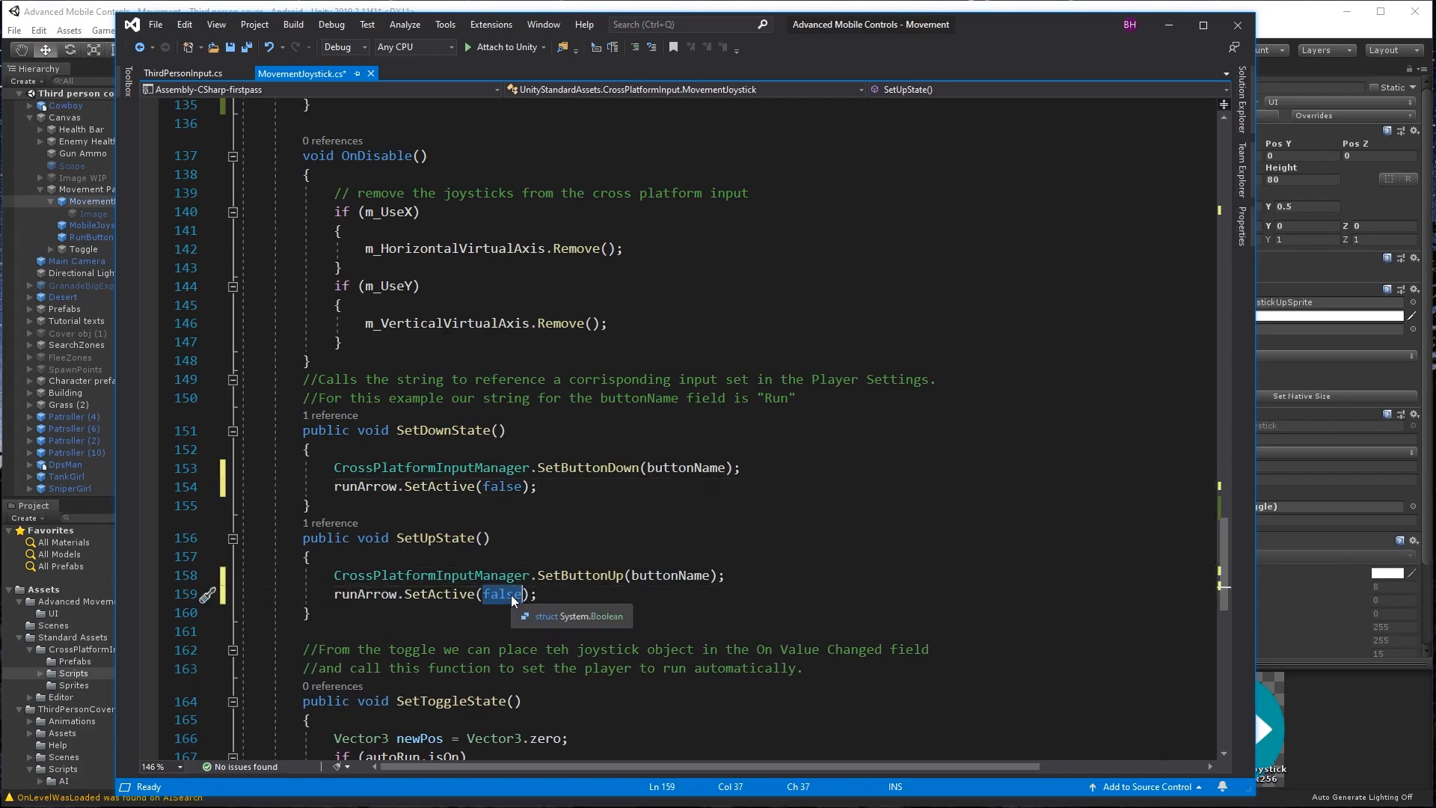
pyautogui.write('true')
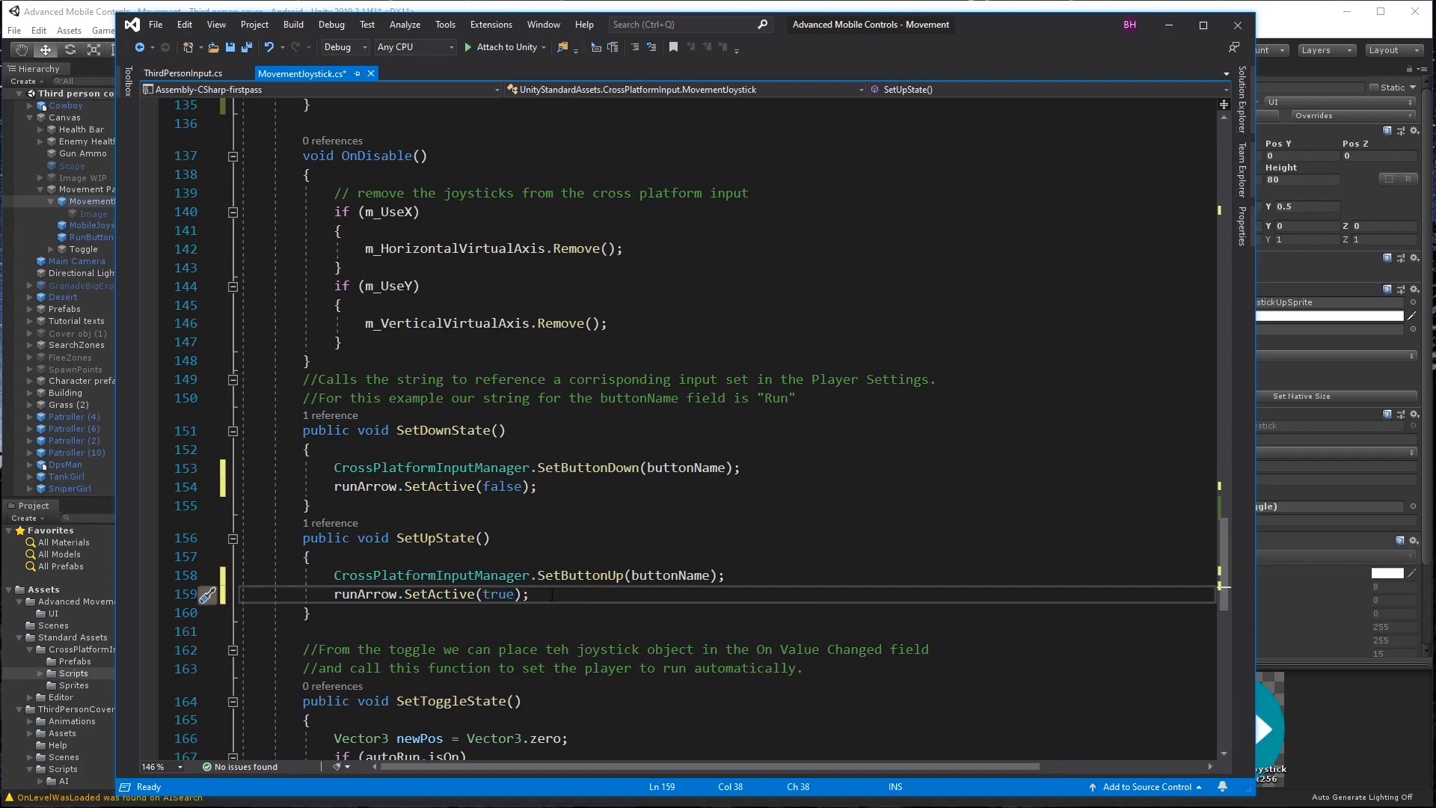
pyautogui.press('ctrl+s')
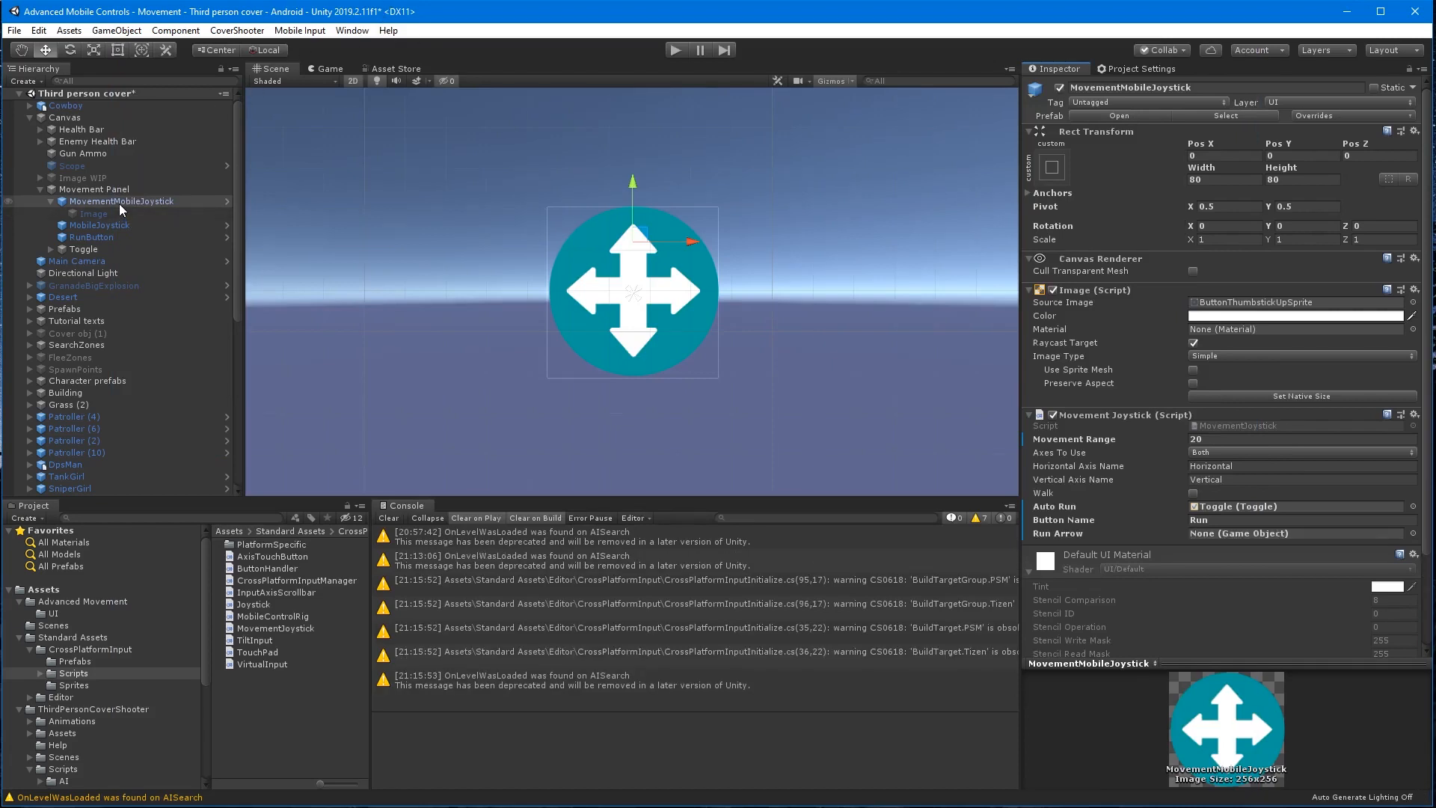
# Name the chevron image Run Arrow, assign it to the Run Arrow field, and enter Play mode.
pyautogui.click(93, 213)
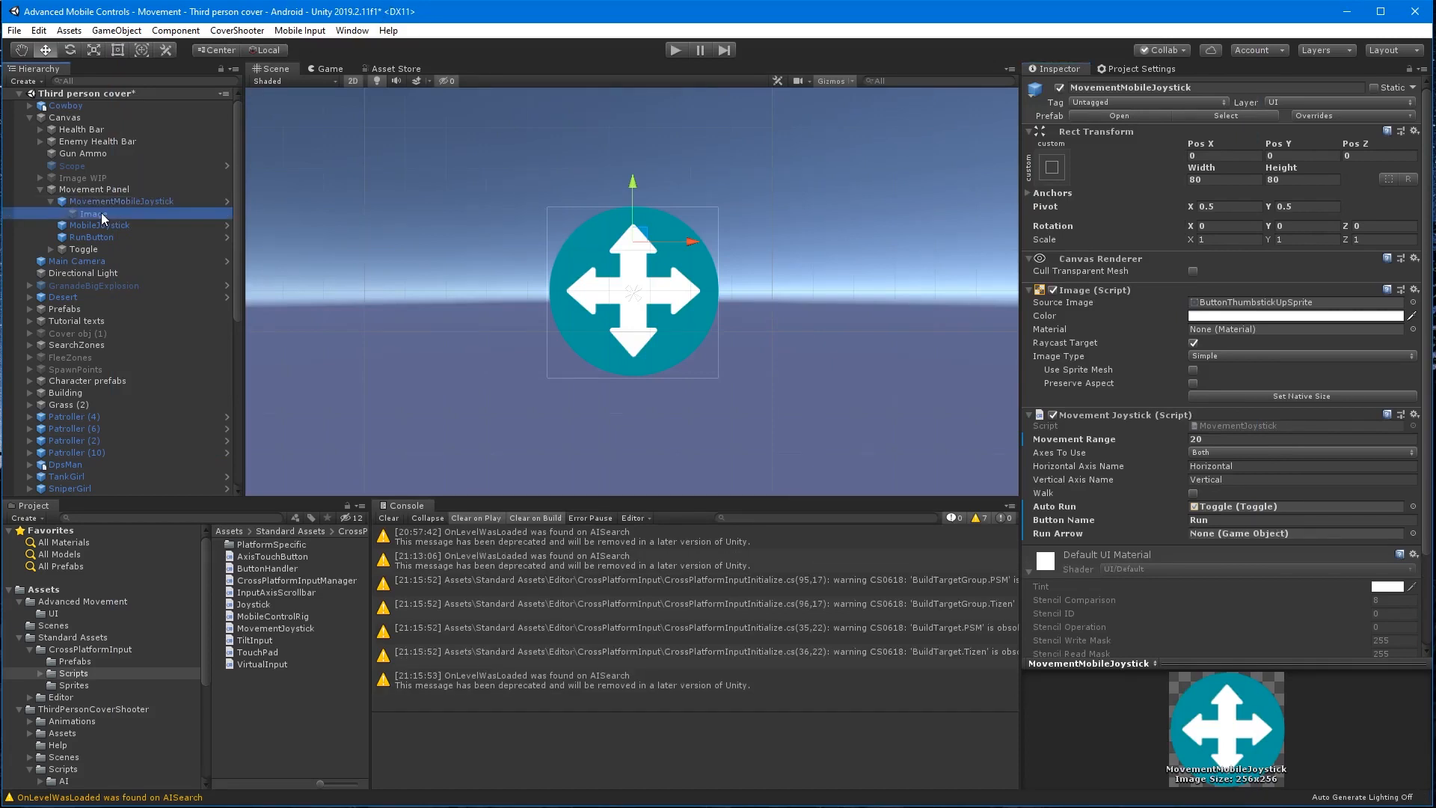
pyautogui.click(93, 214)
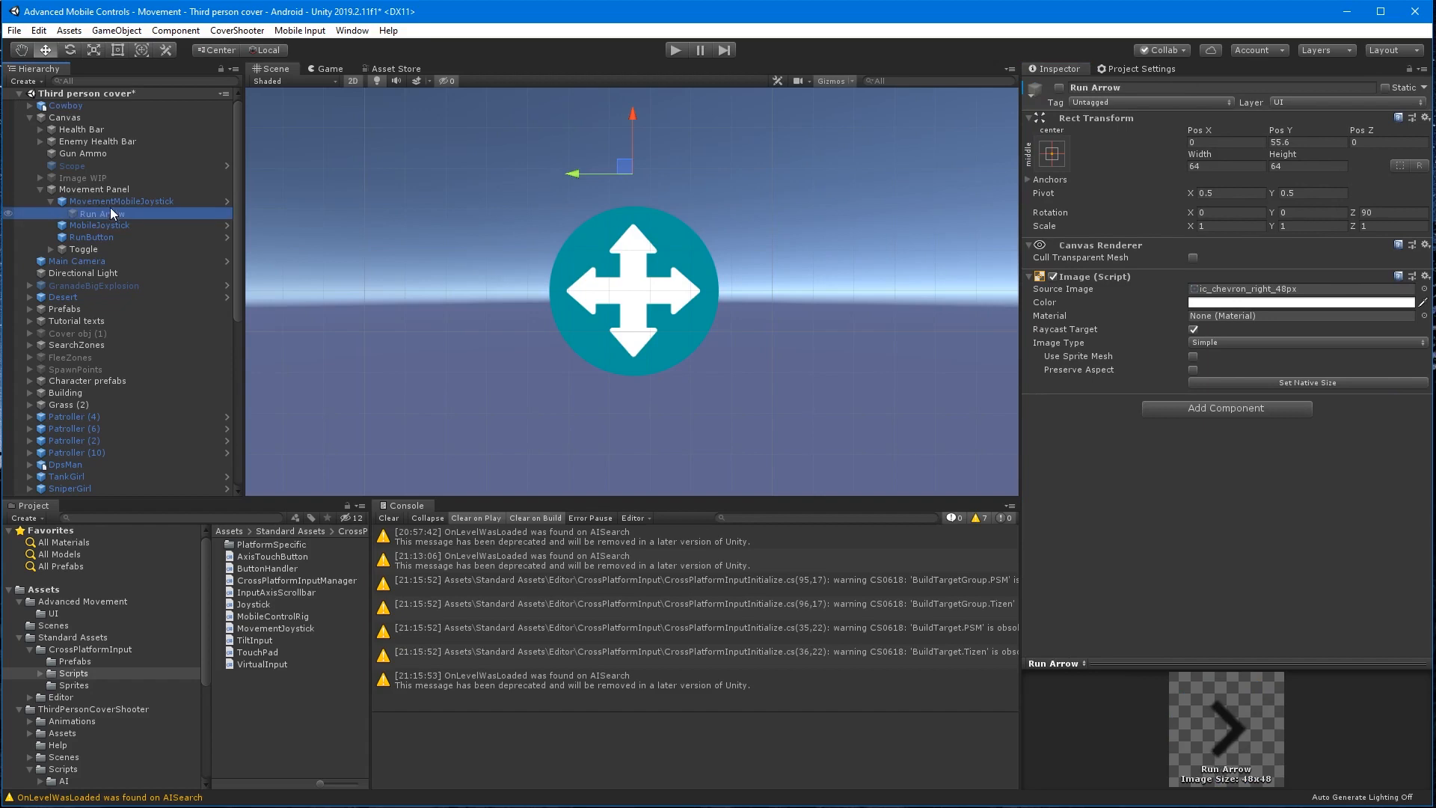
pyautogui.click(121, 200)
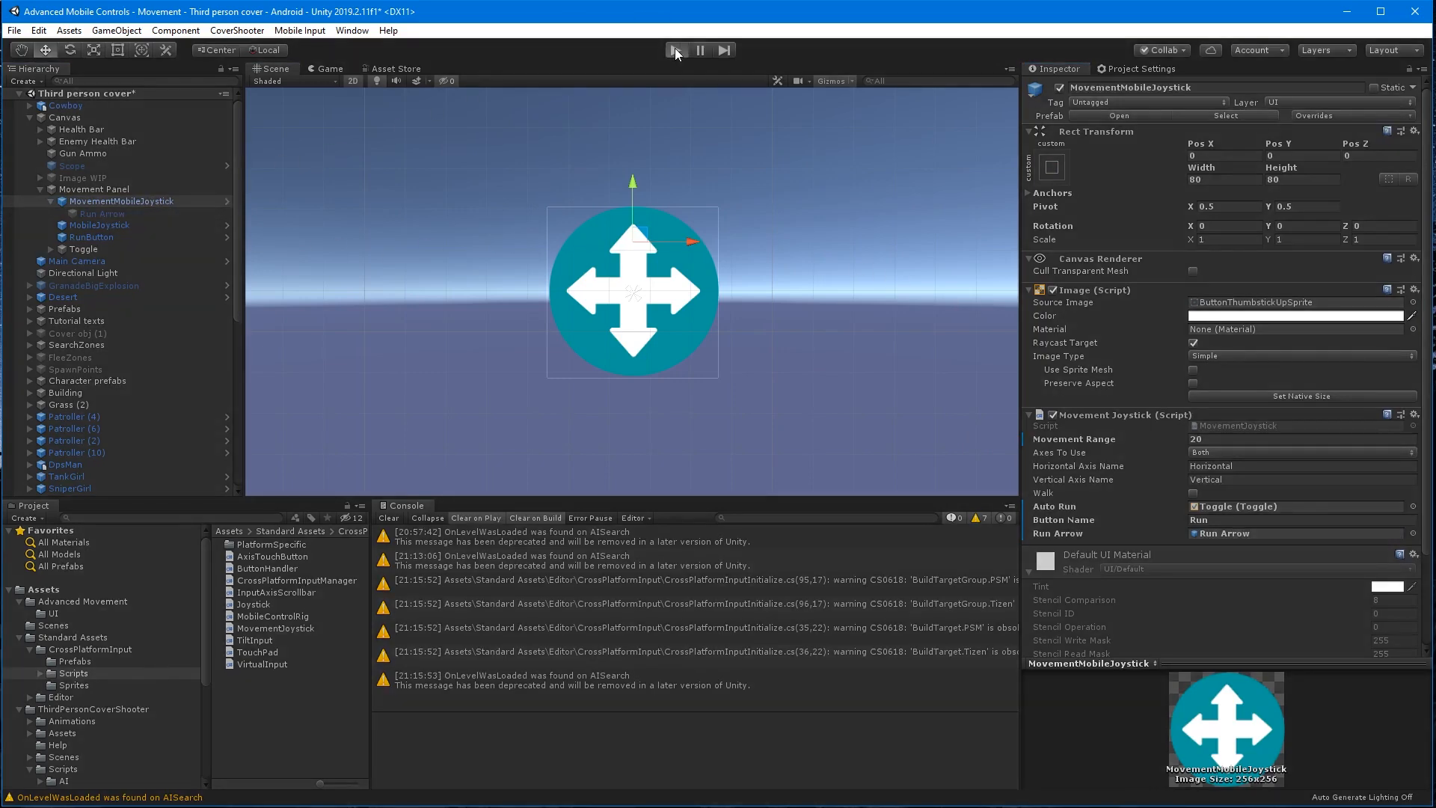
pyautogui.click(676, 50)
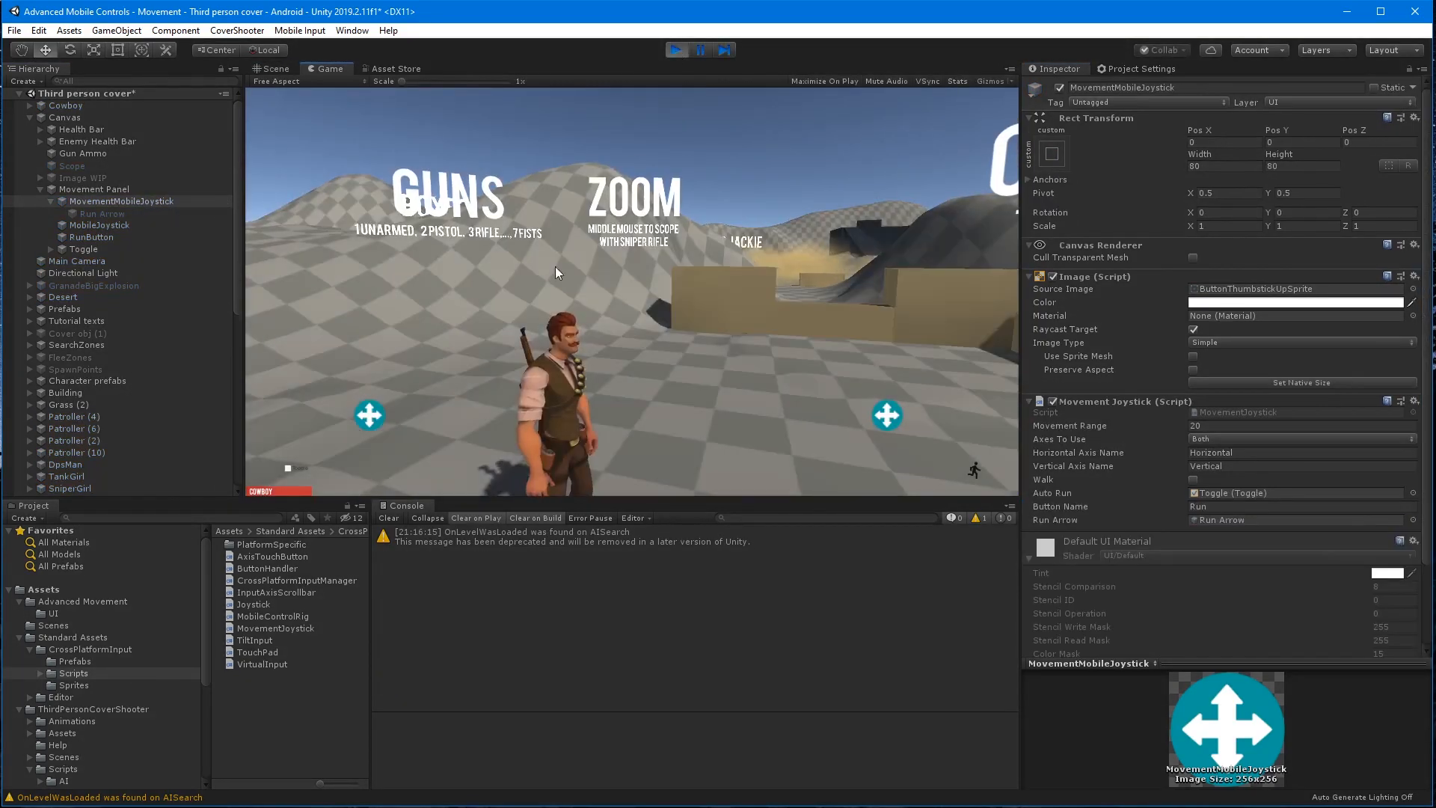